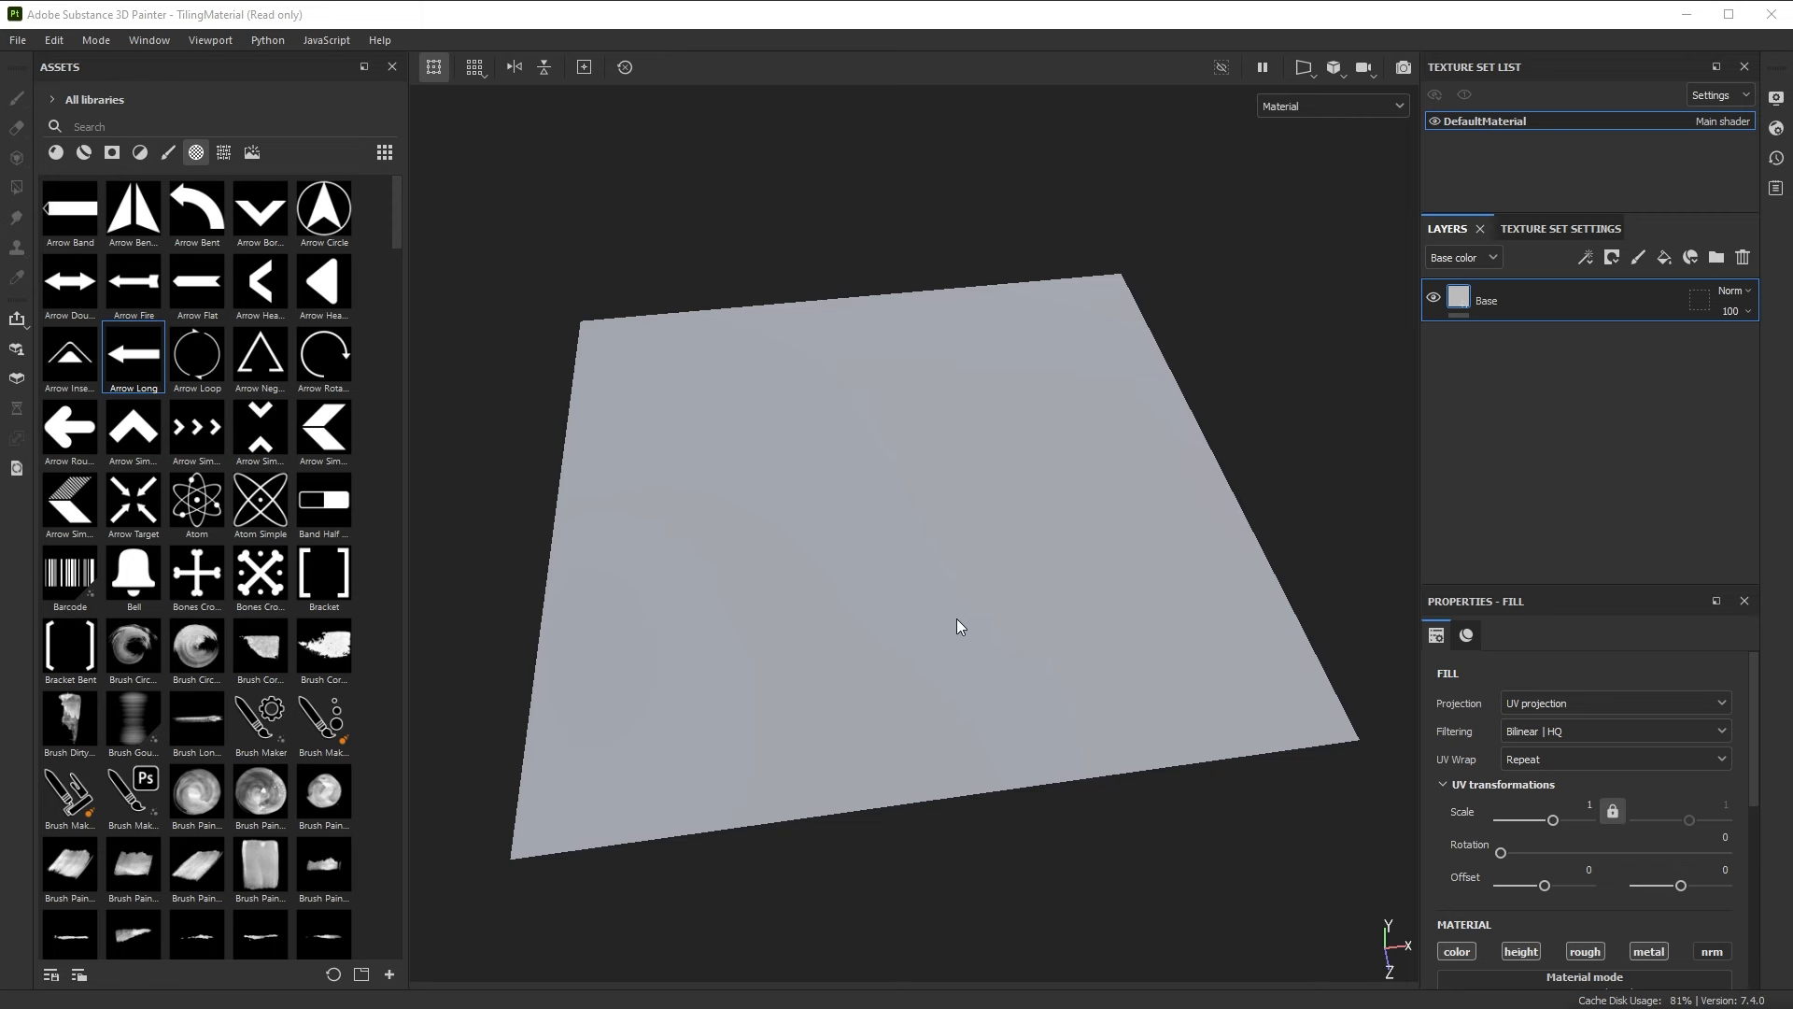
mouse_move(957, 620)
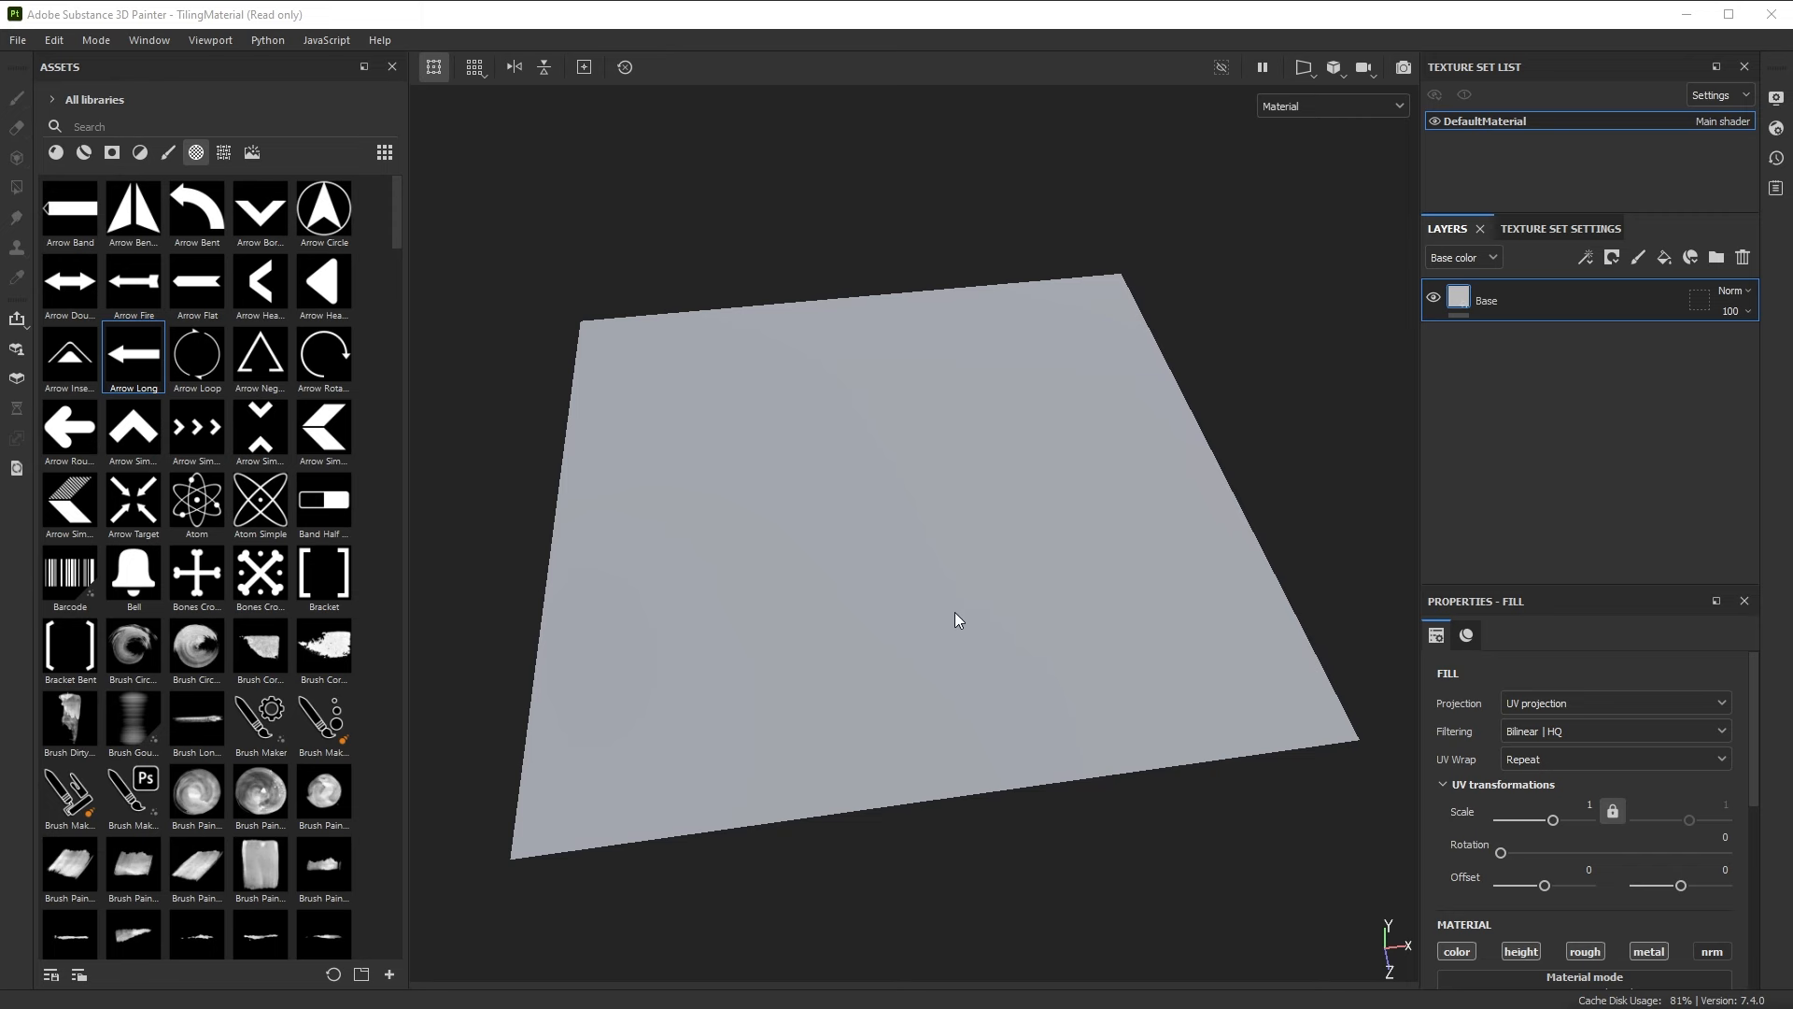
mouse_move(1025, 595)
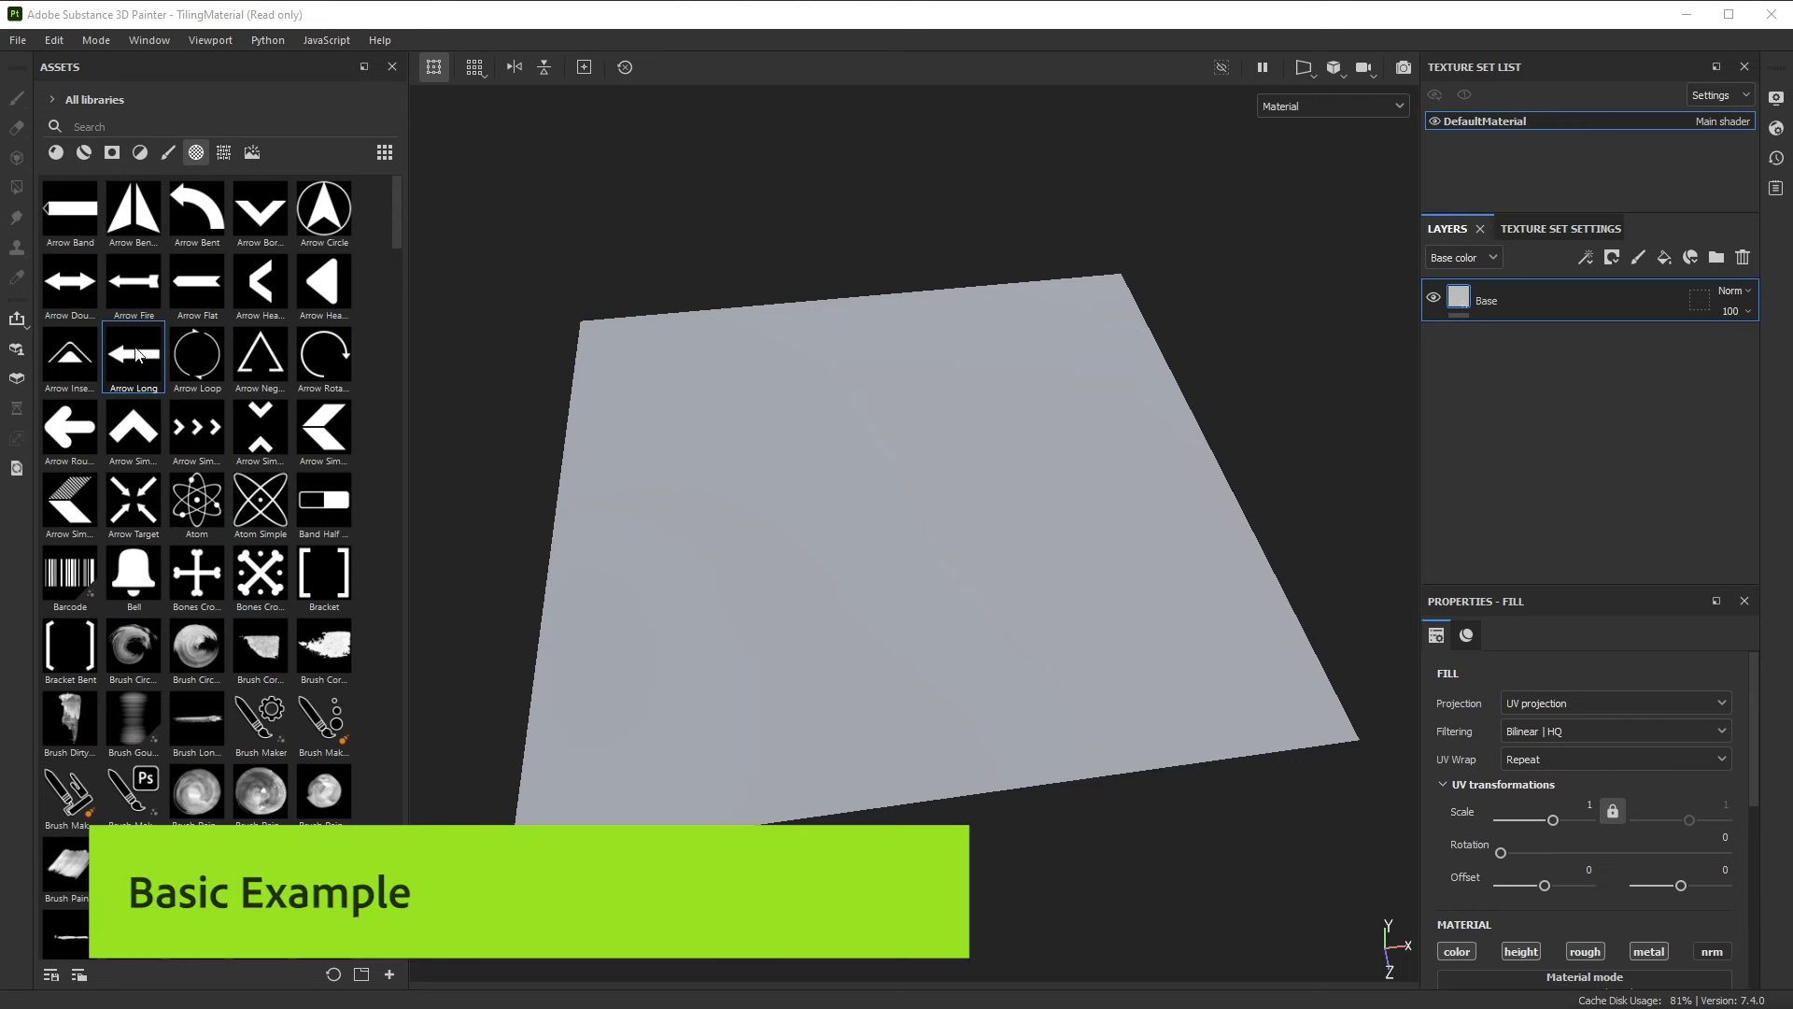
mouse_move(1540, 340)
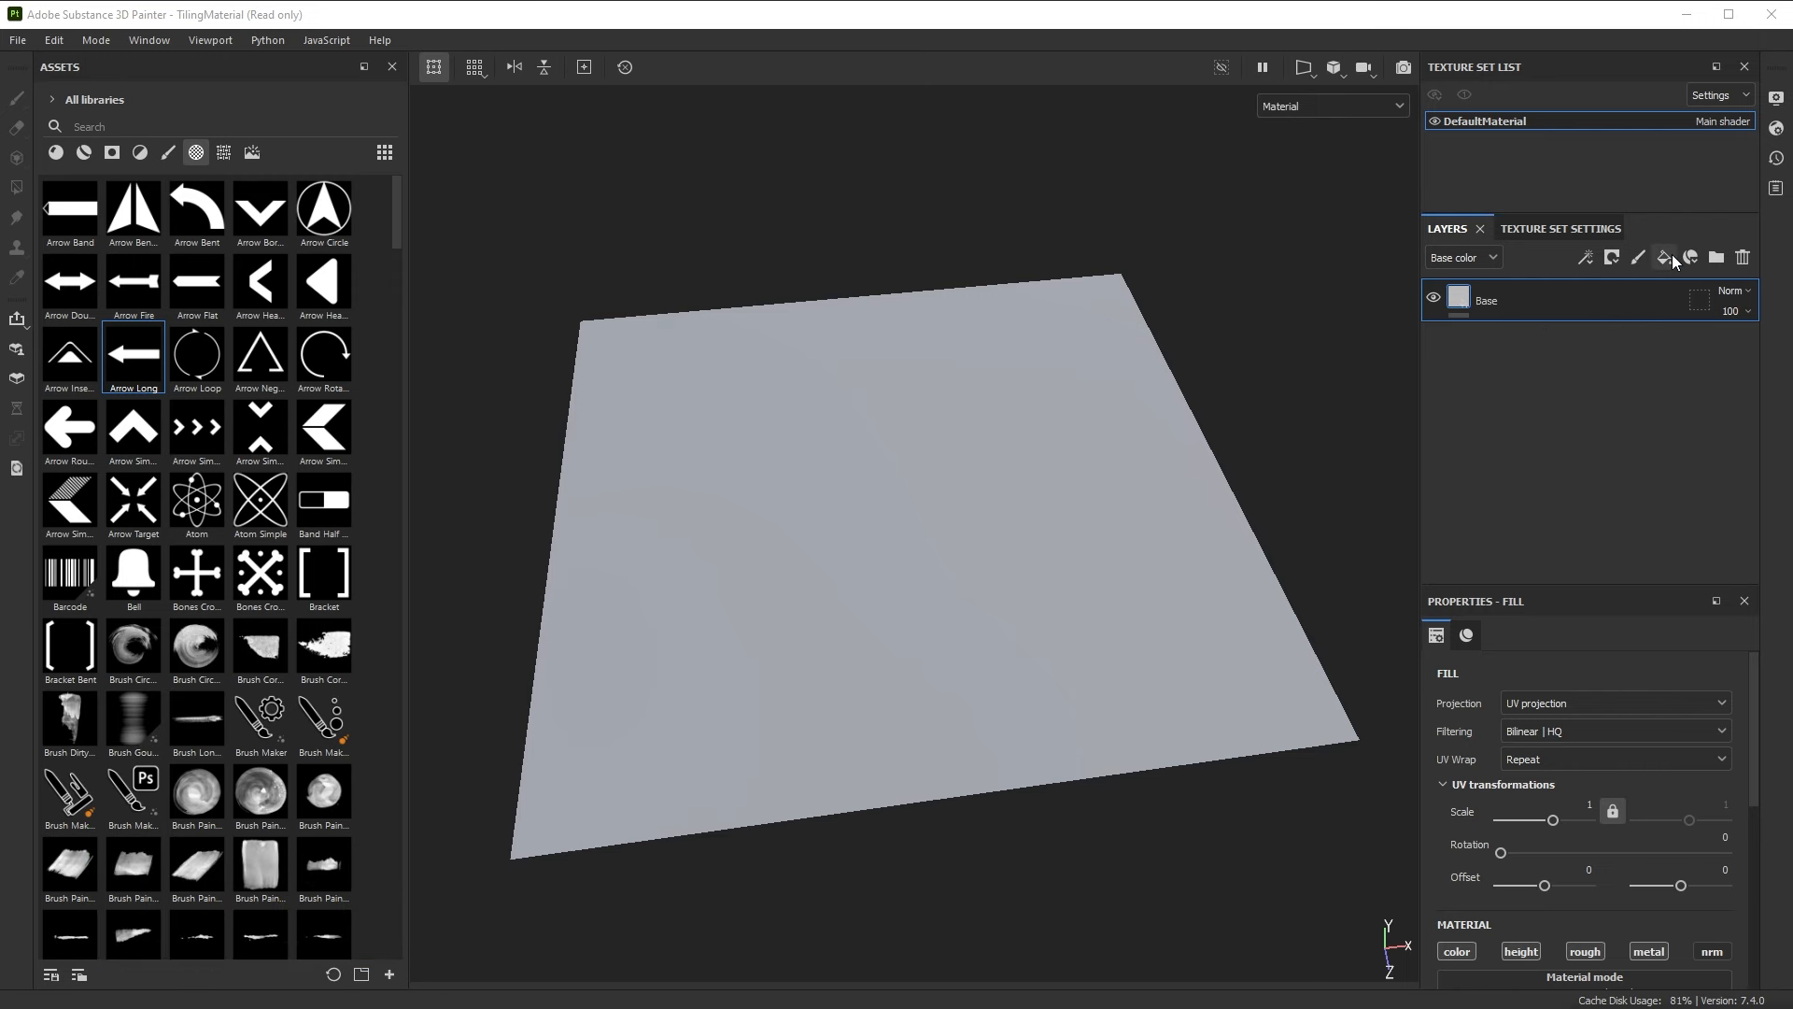
Add a red fill layer above Base and give it a mask for the Arrow Long shape
left_click(1666, 258)
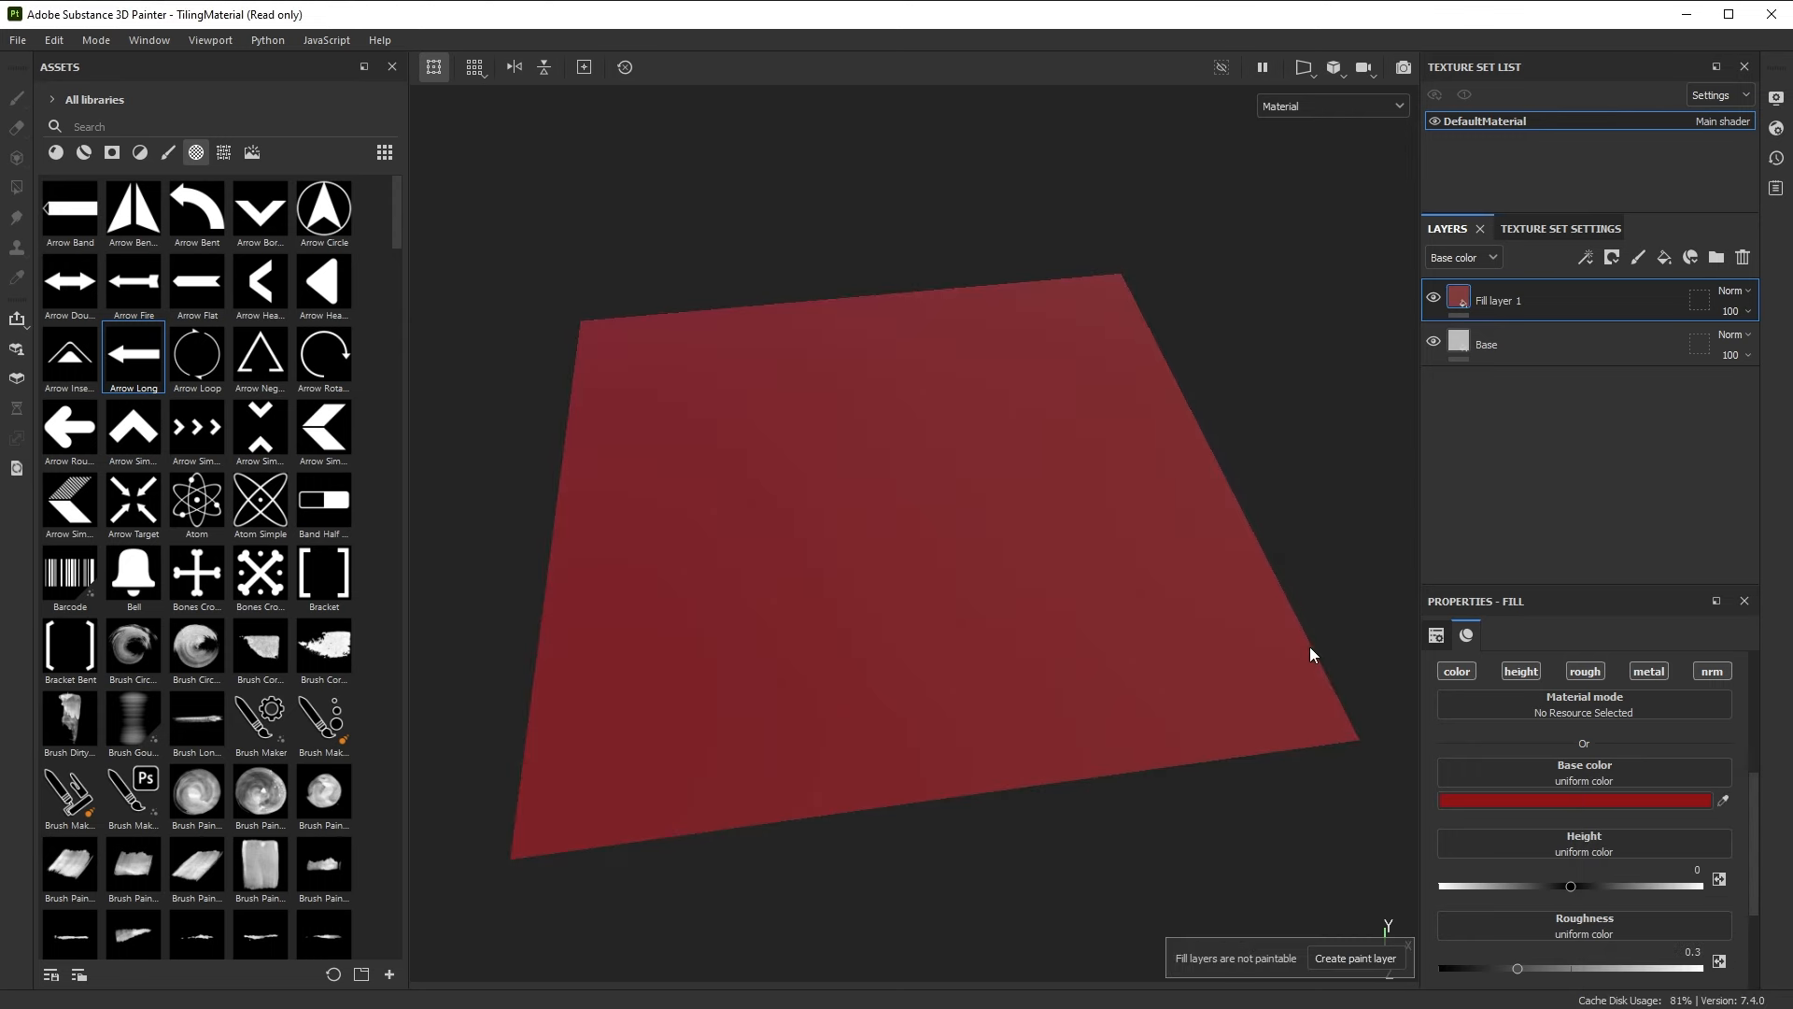
left_click(1611, 257)
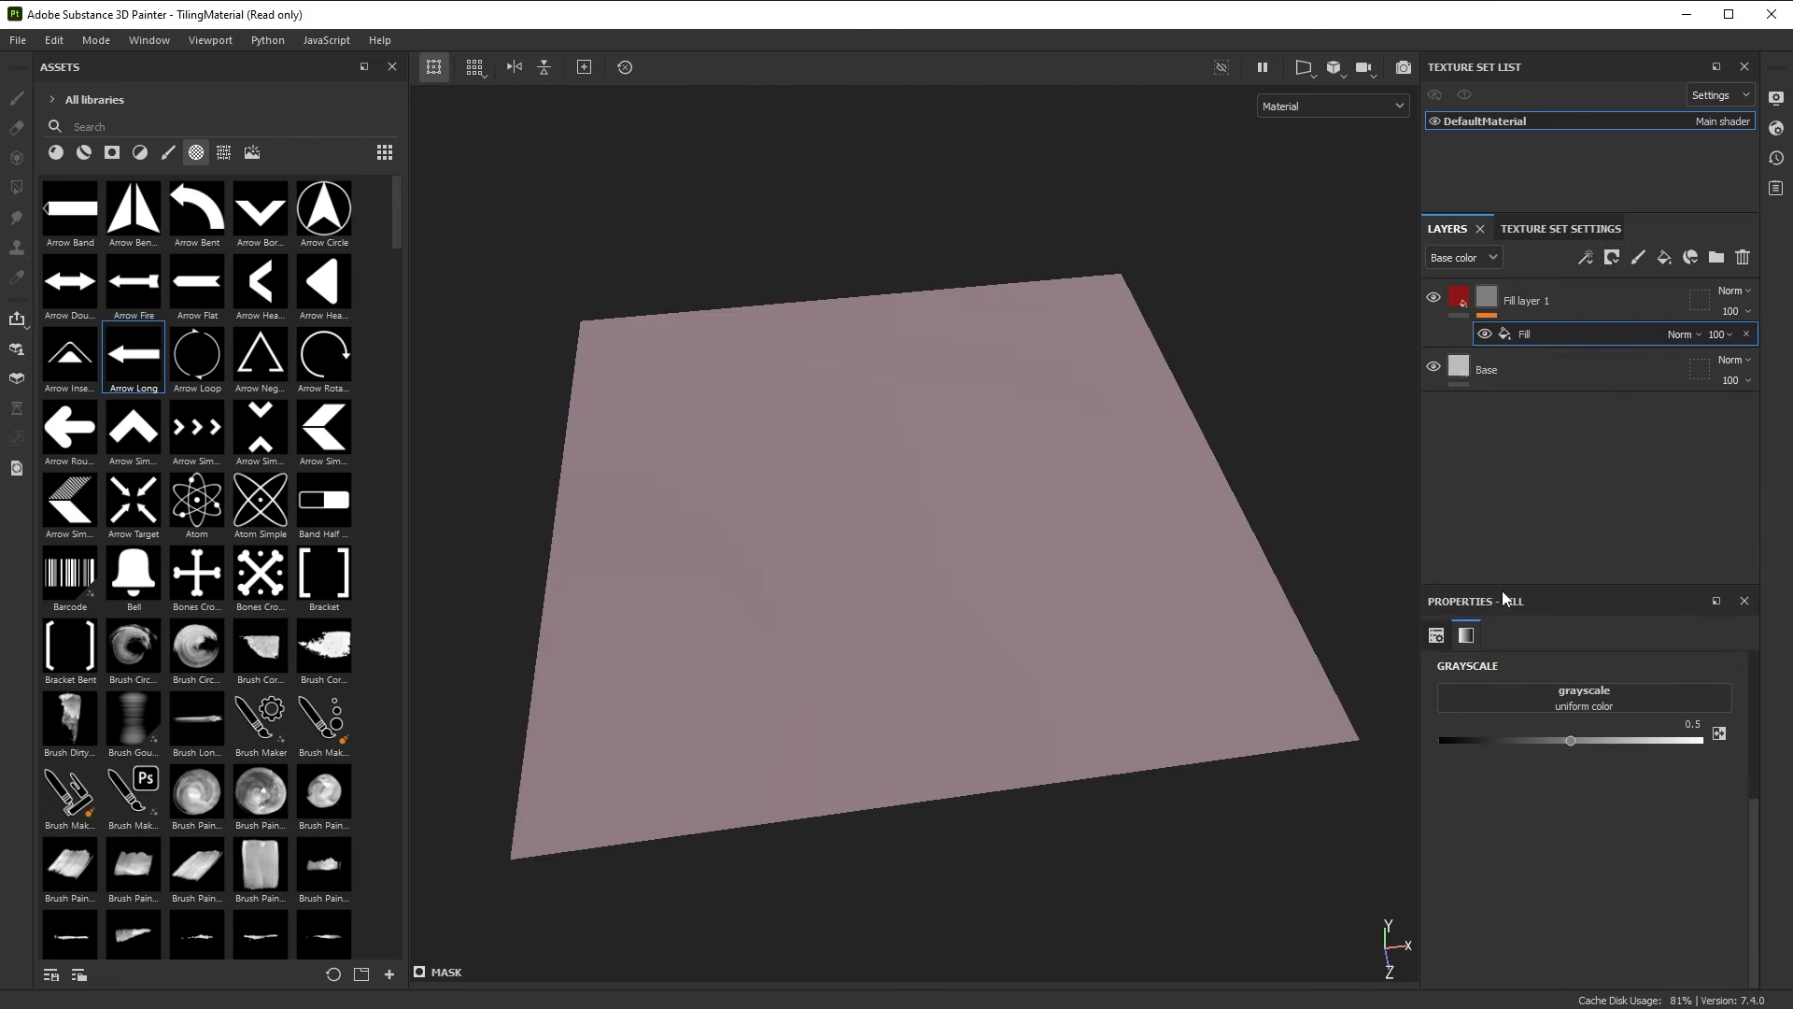
mouse_move(1387, 631)
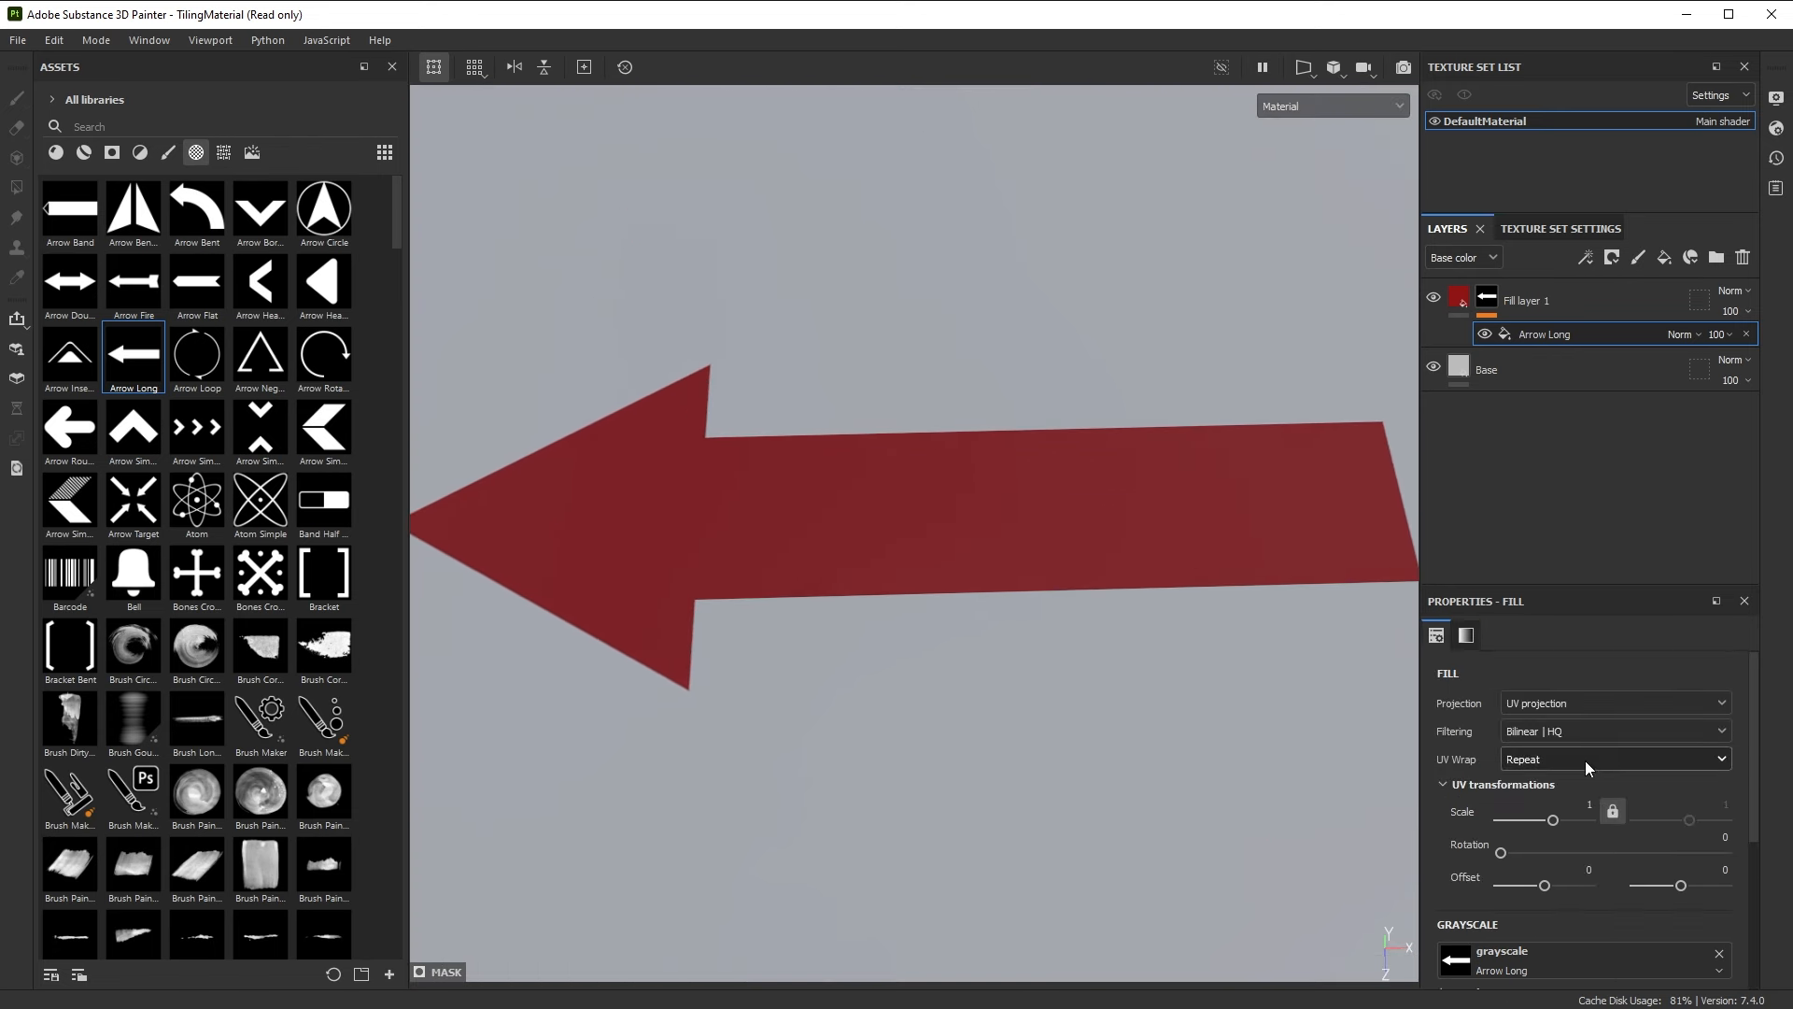
Switch the arrow fill's projection to Warp projection and orbit to view the warped plane
left_click(1613, 703)
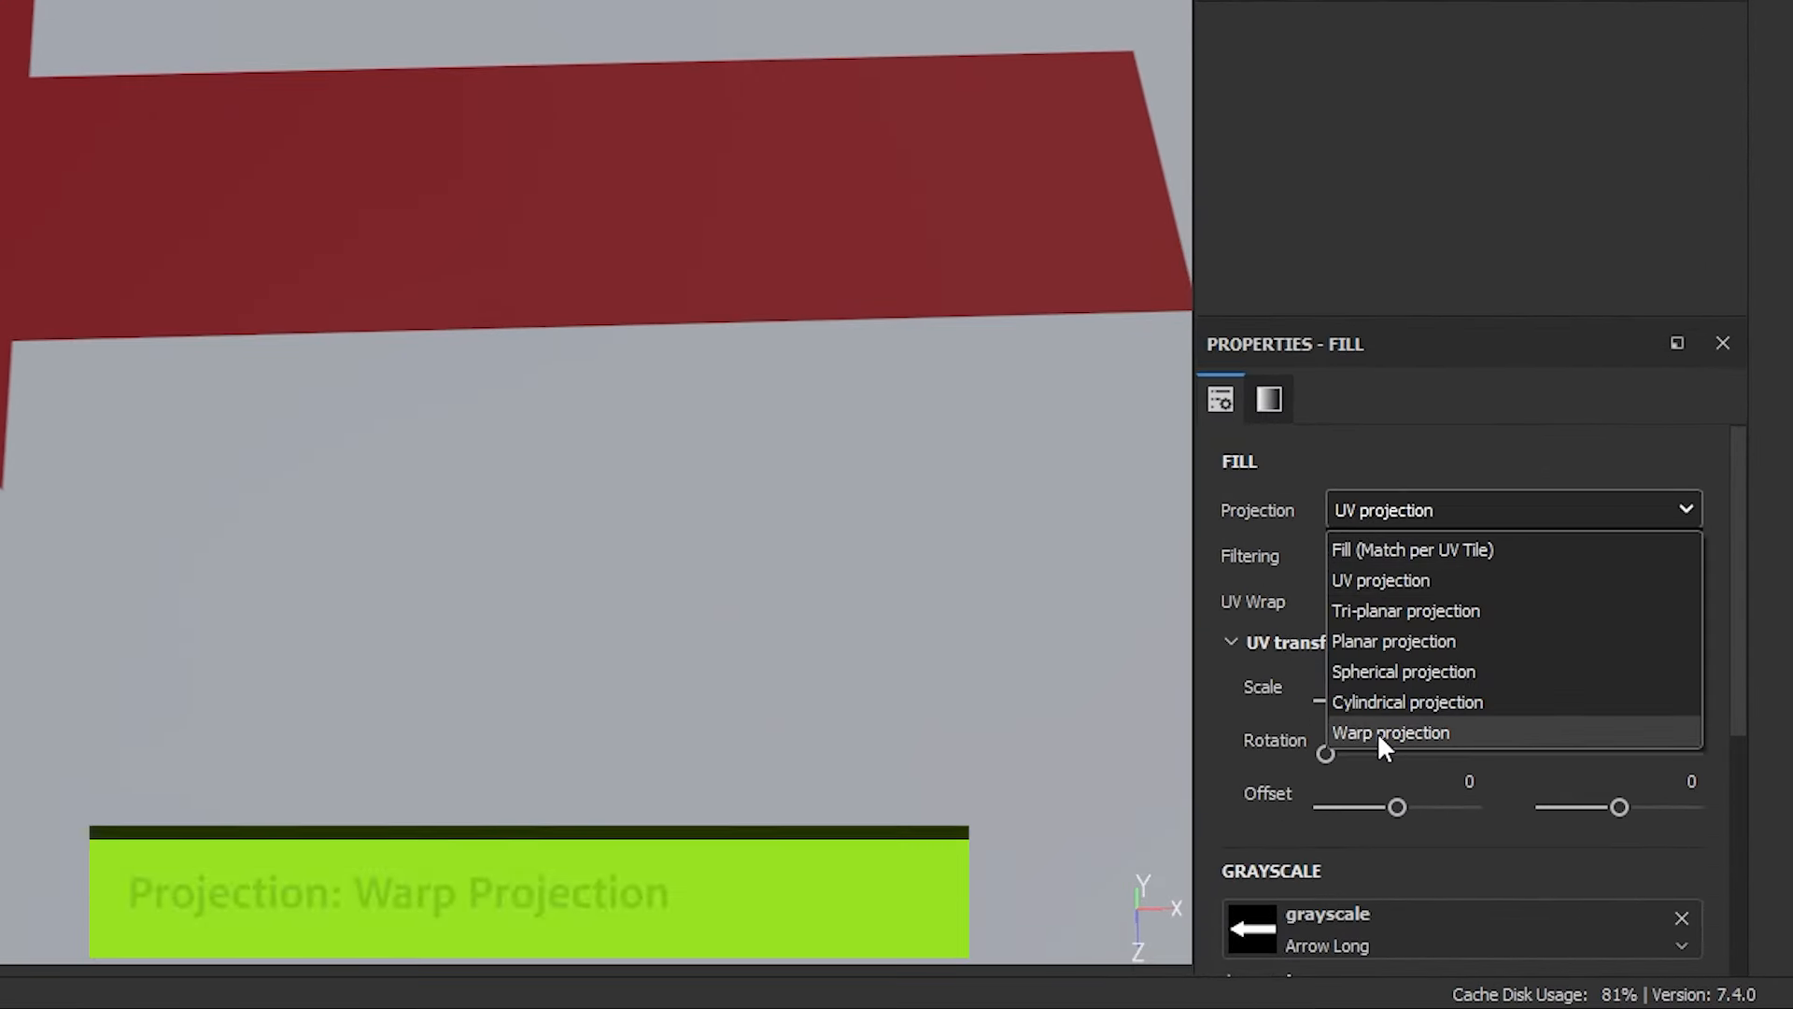
left_click(1390, 733)
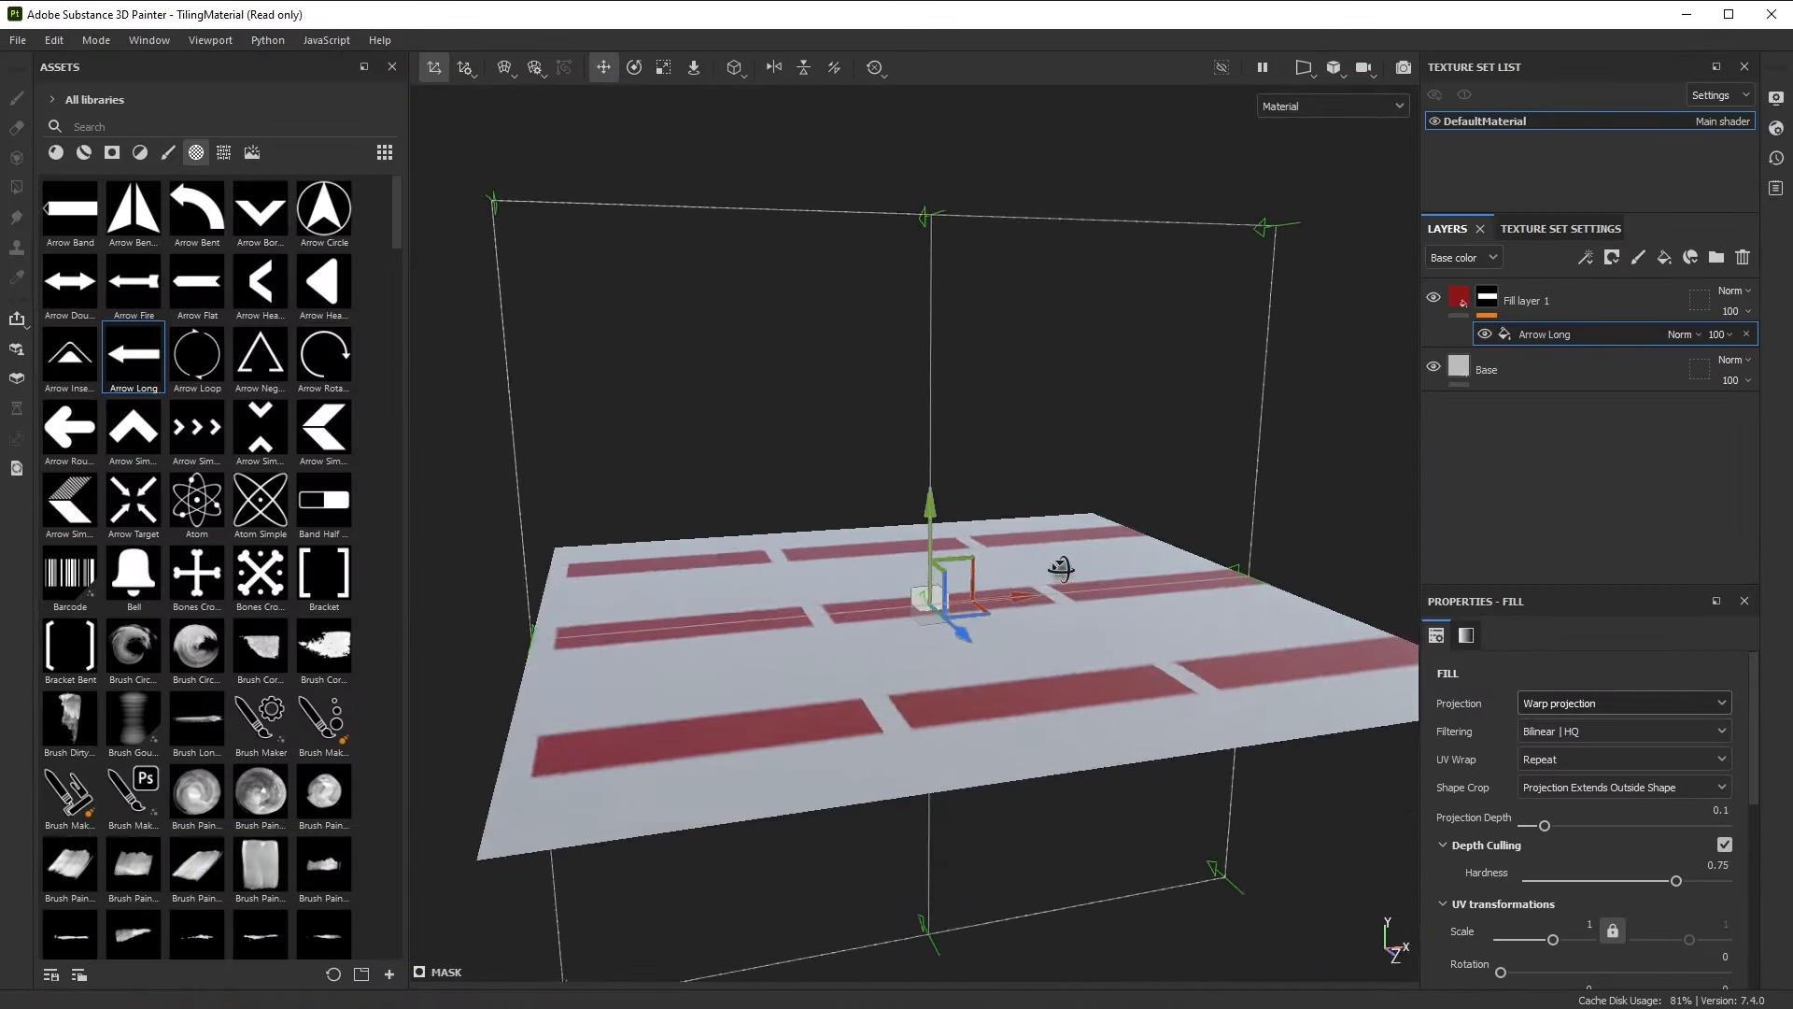
left_click_drag(1061, 569, 1046, 646)
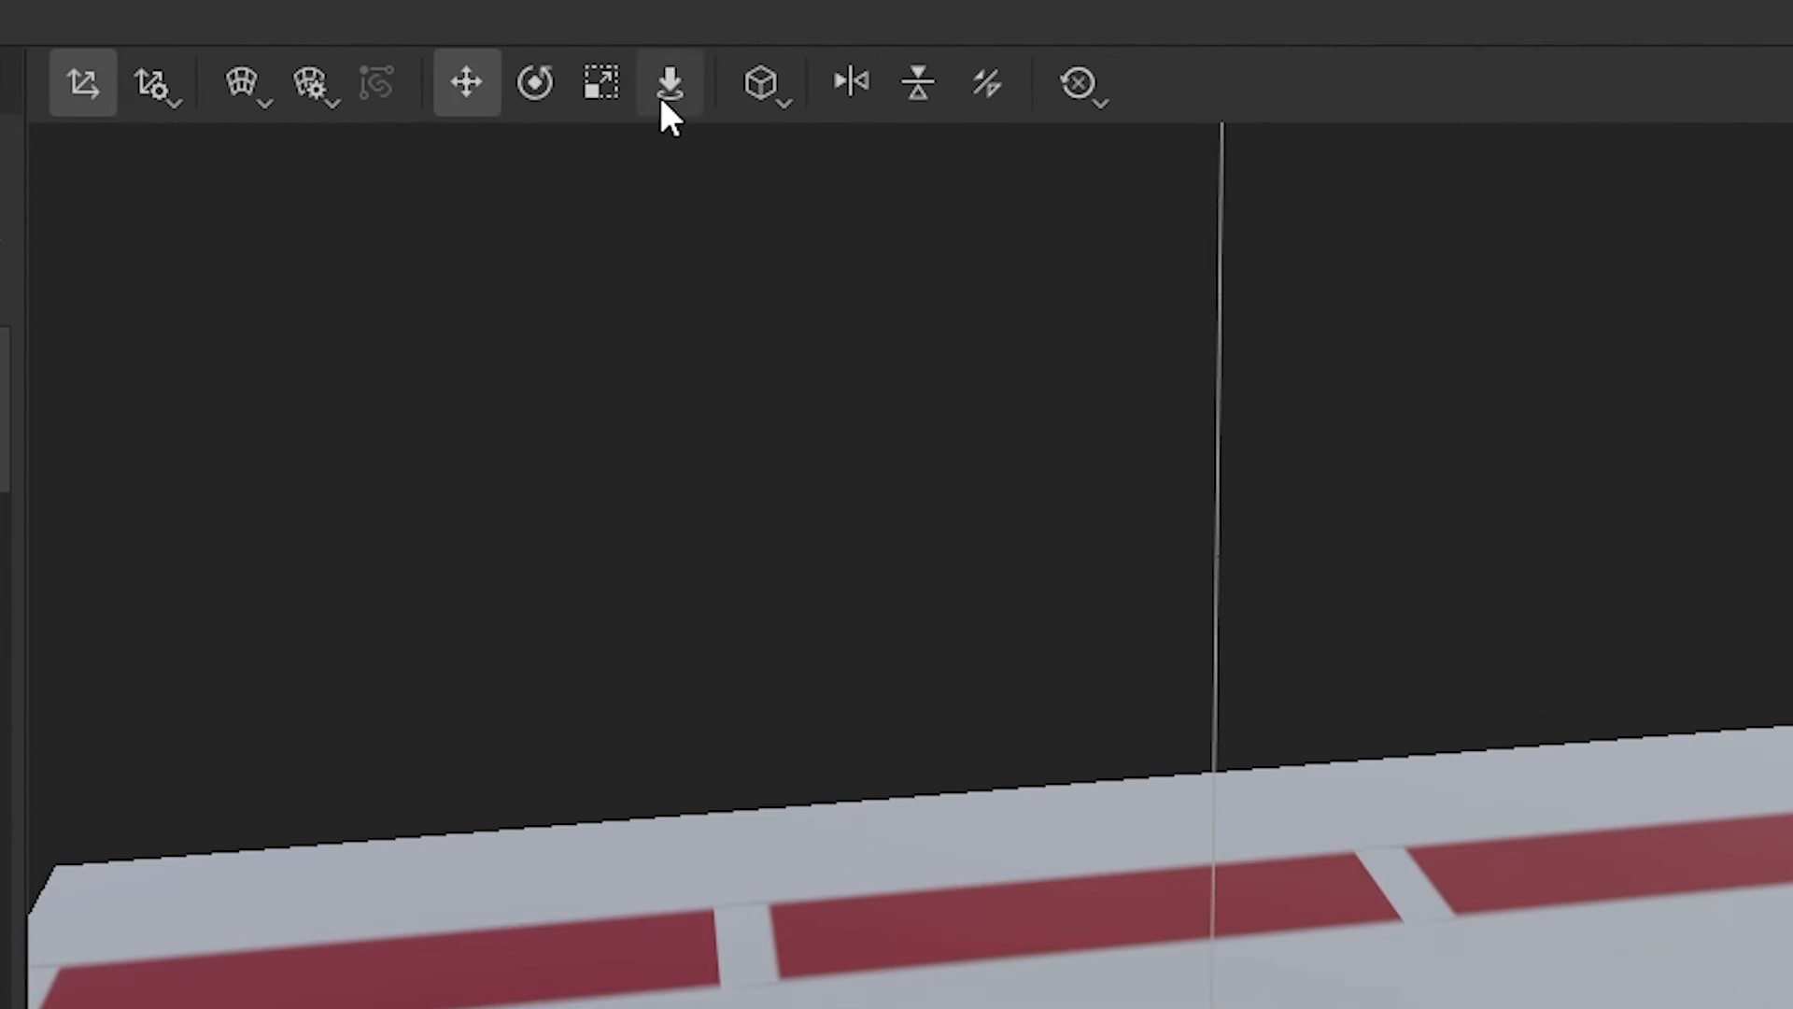
Switch the warp handles to scaling and set UV Wrap to None for a single arrow
left_click(669, 82)
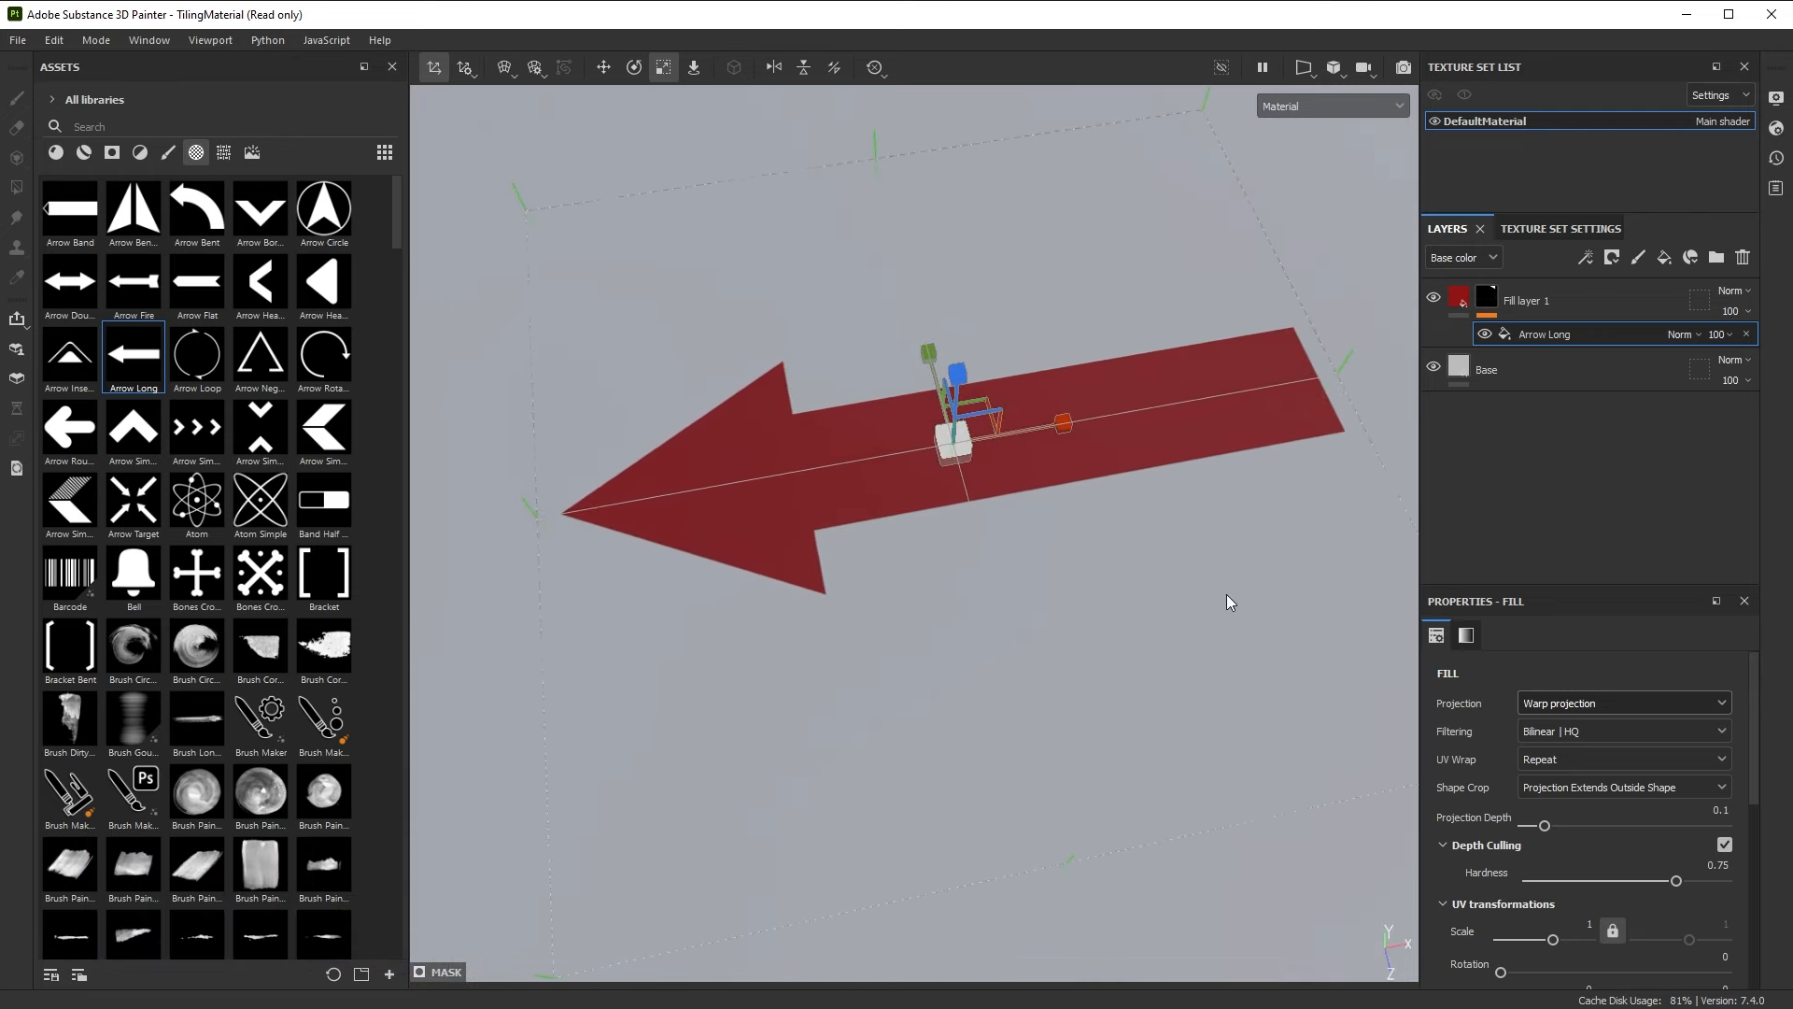
left_click(1621, 758)
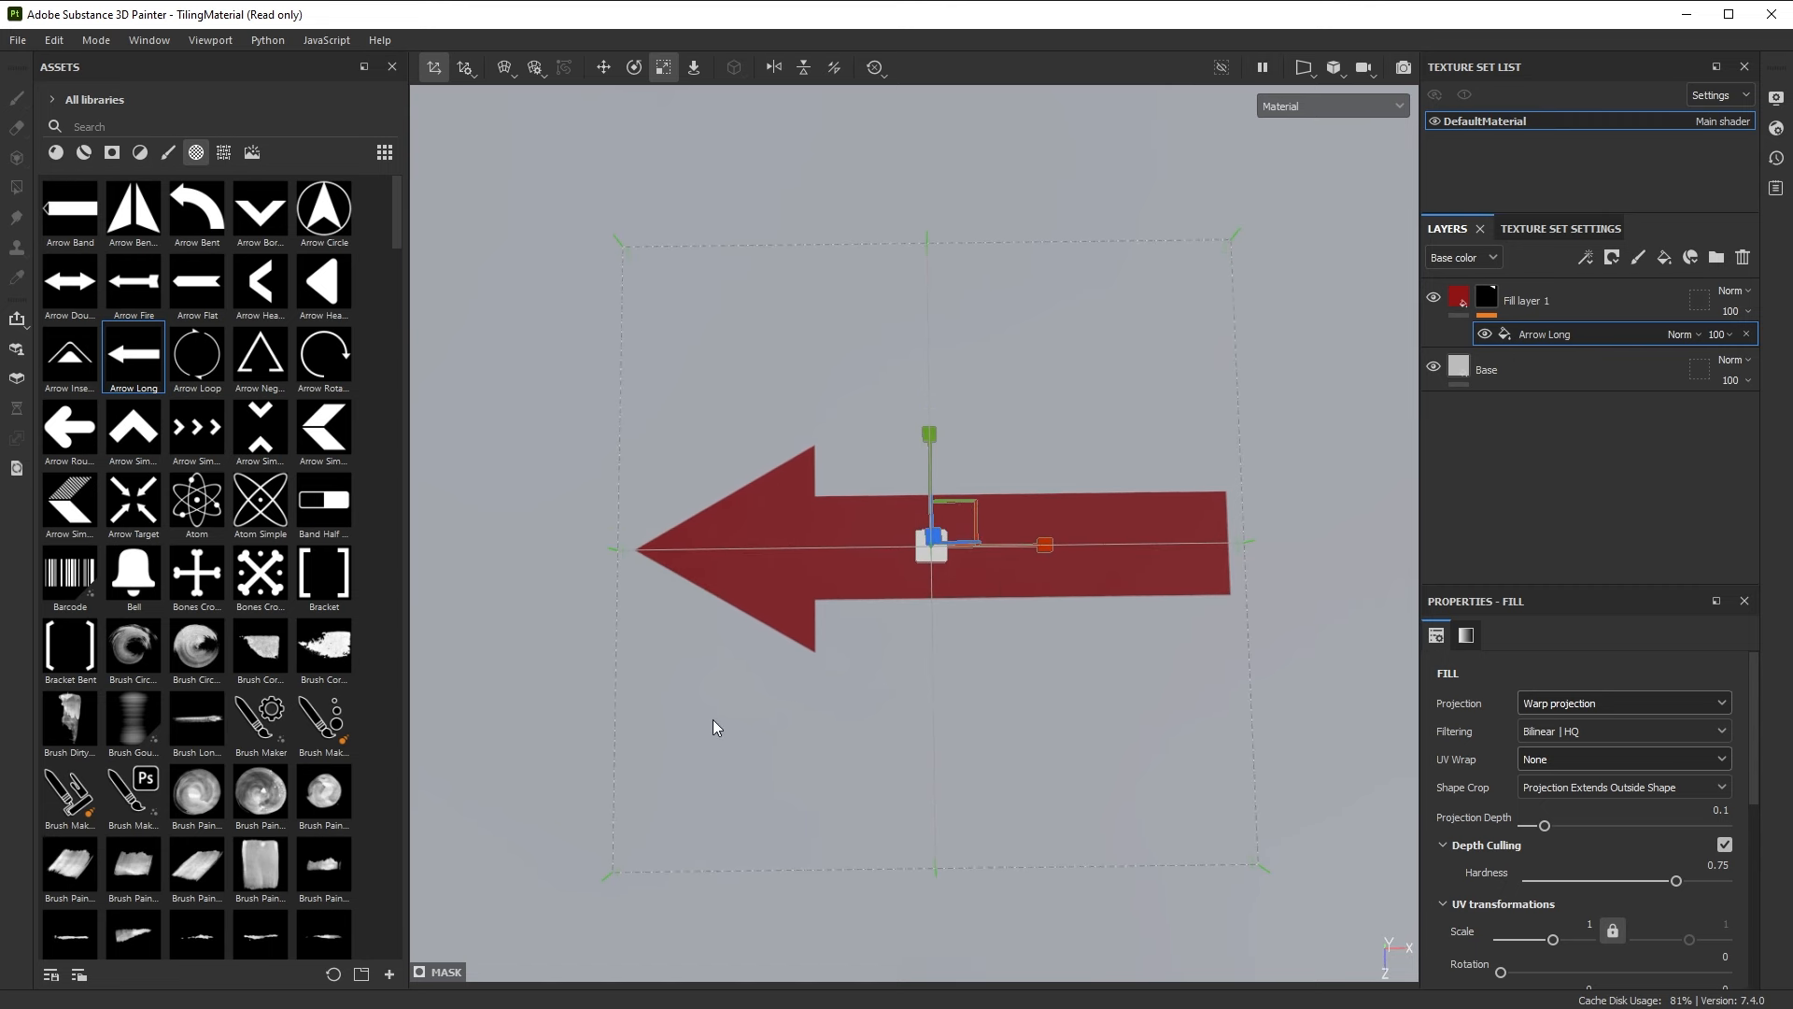
mouse_move(973, 627)
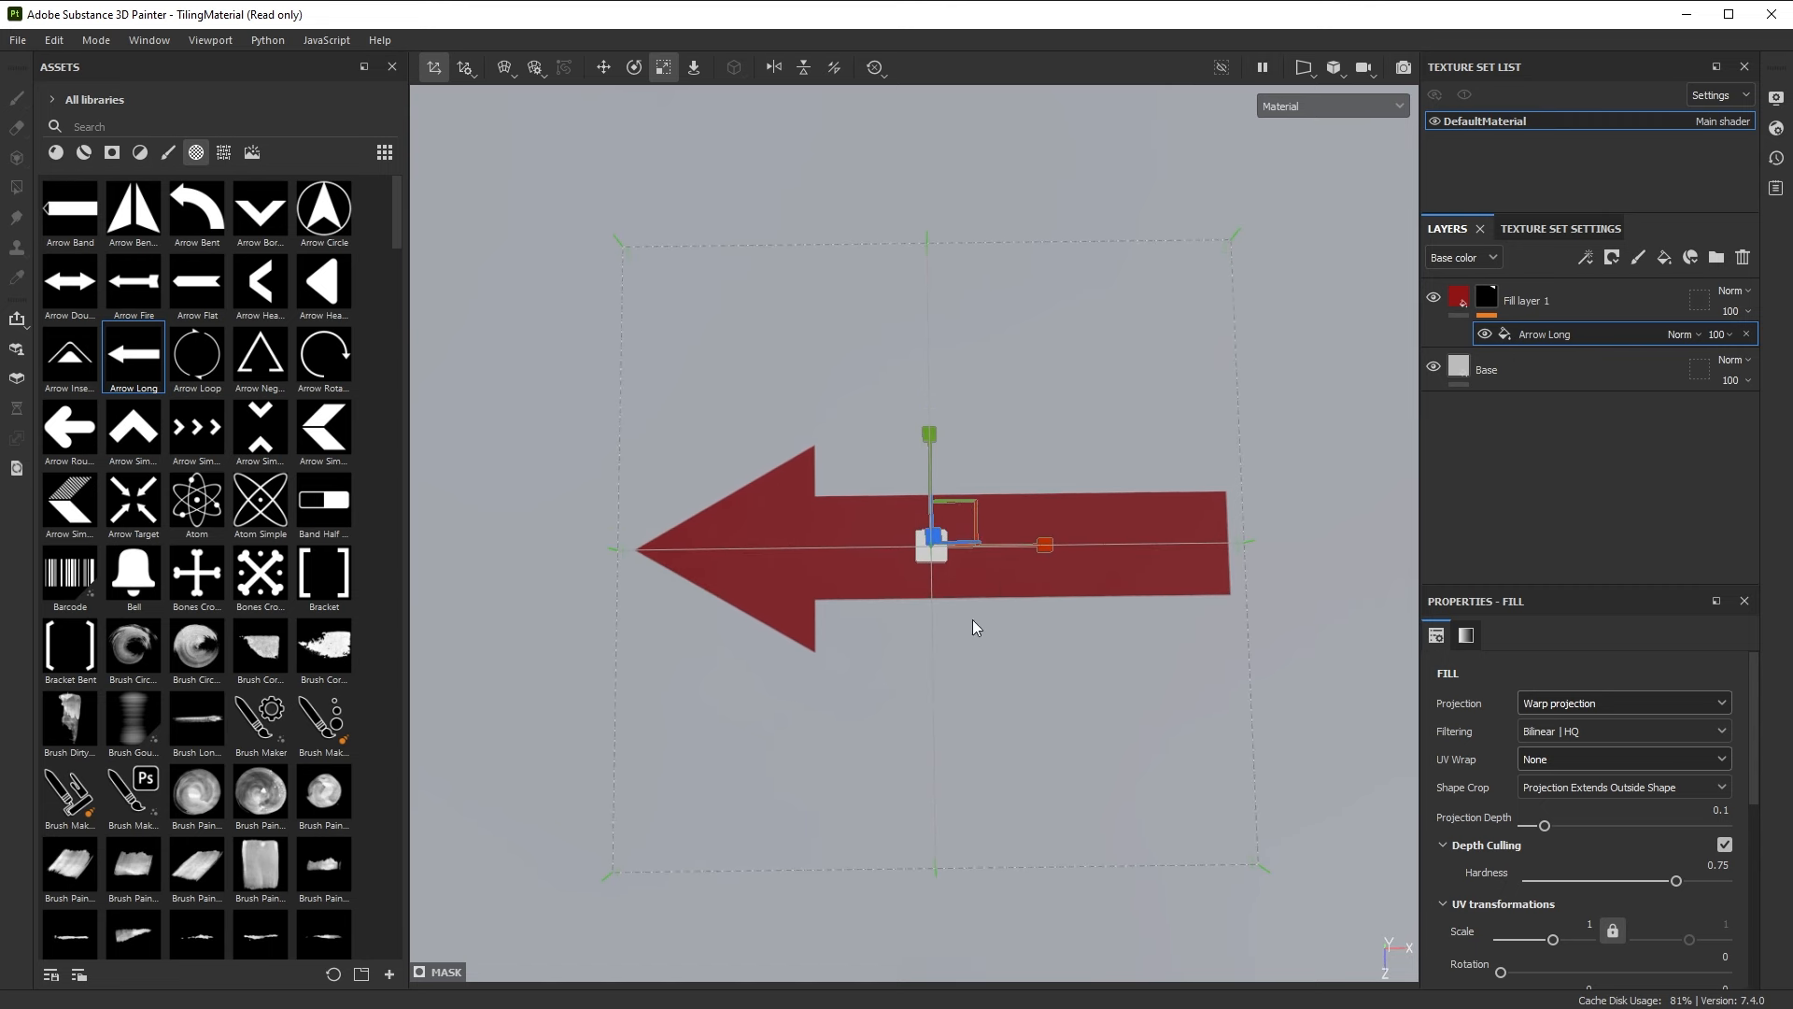
mouse_move(815, 585)
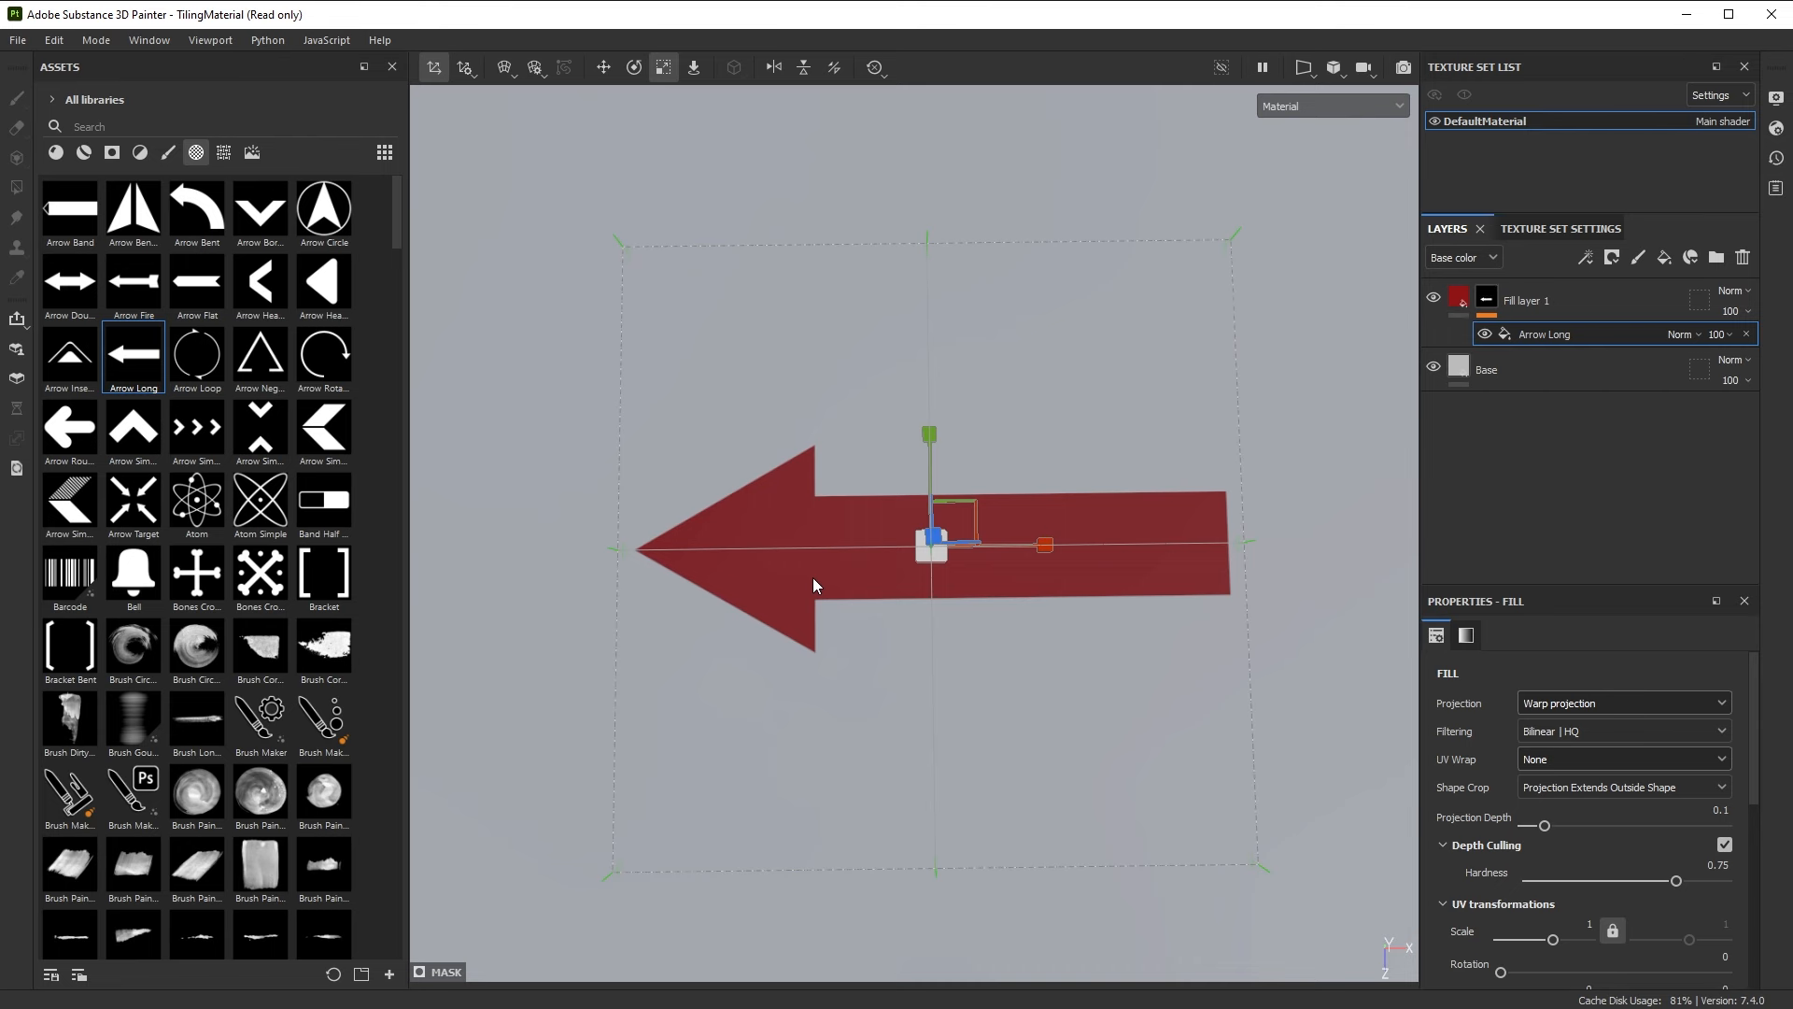
mouse_move(842, 627)
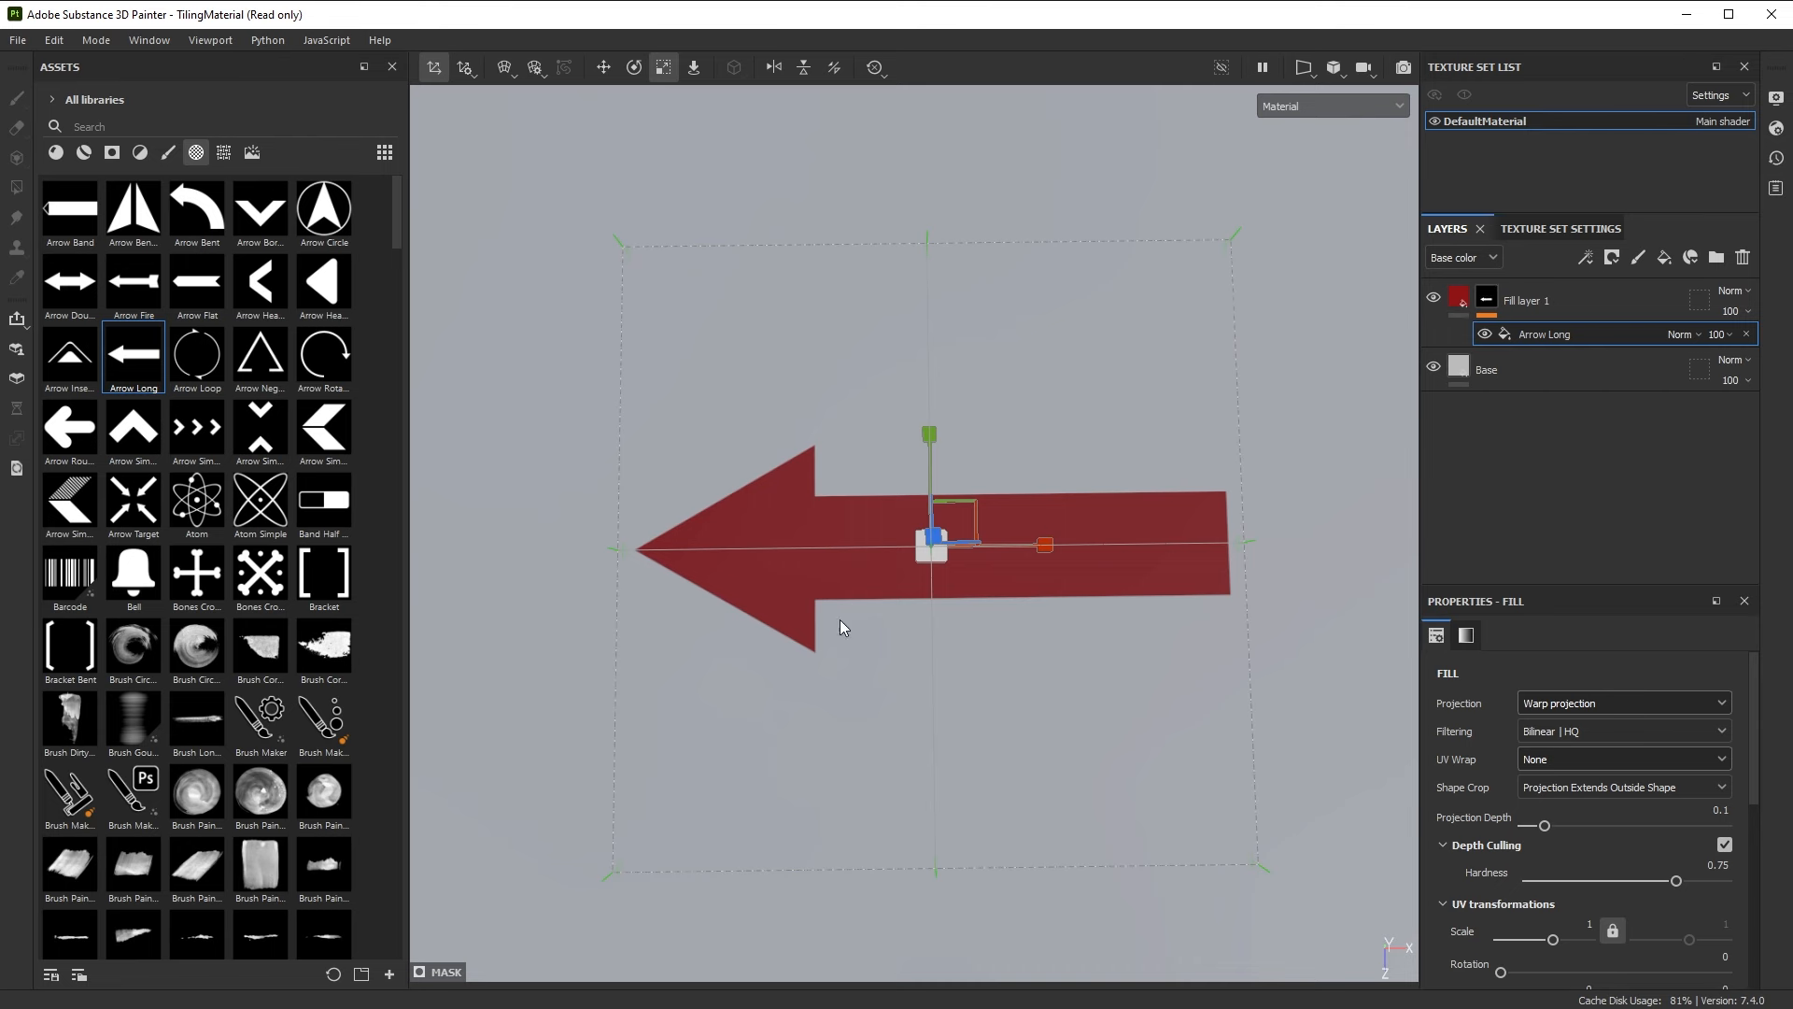
mouse_move(1570, 703)
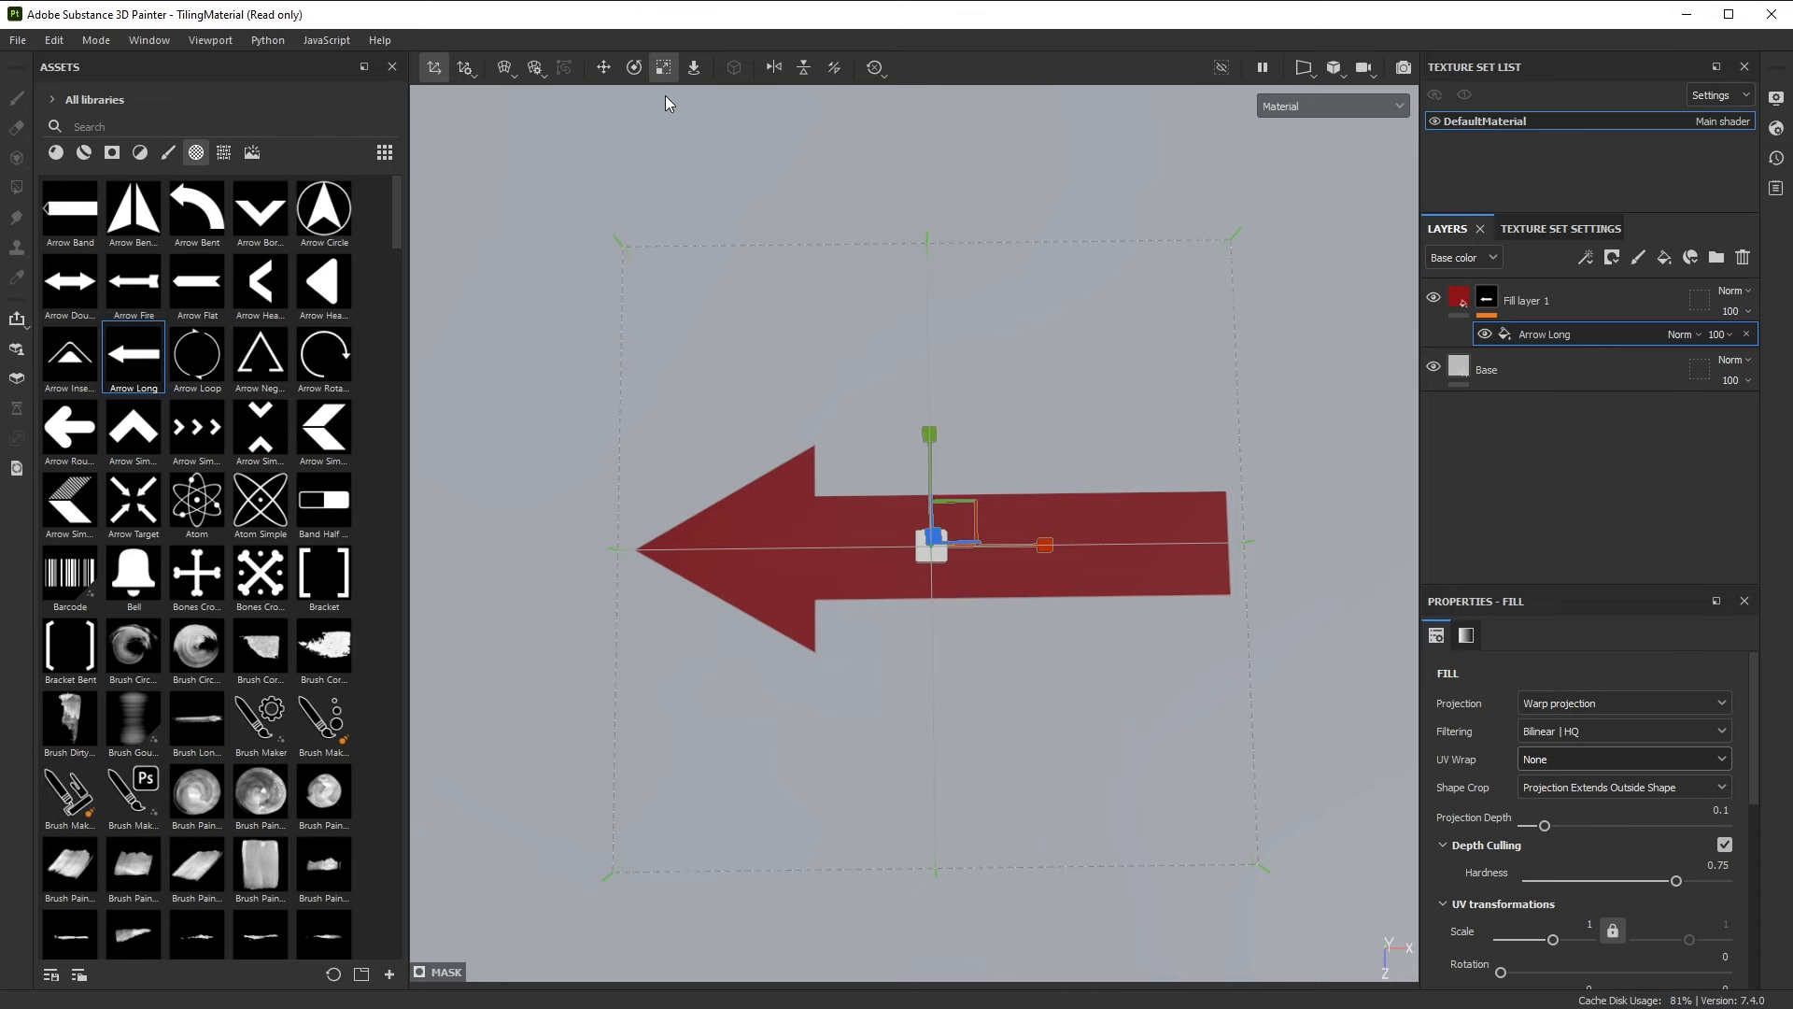
mouse_move(534, 71)
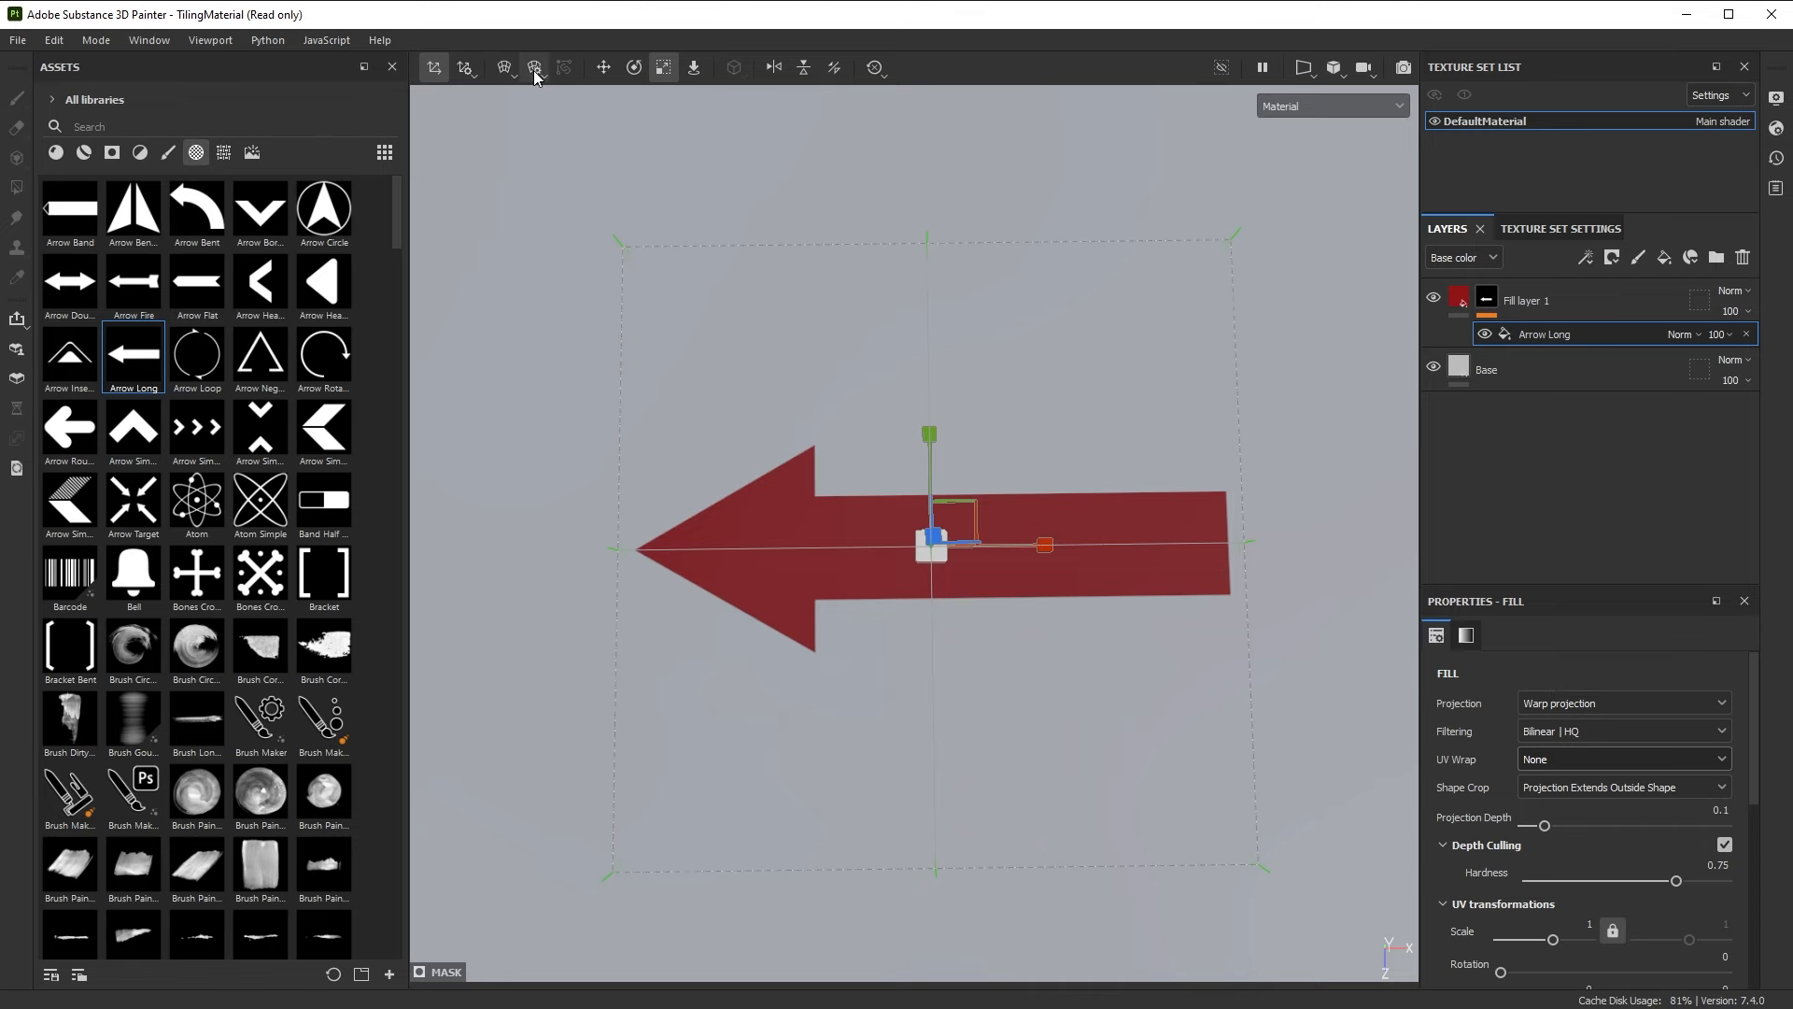
Set the warp grid to 2 rows and 3 columns with Large handle size
left_click(534, 67)
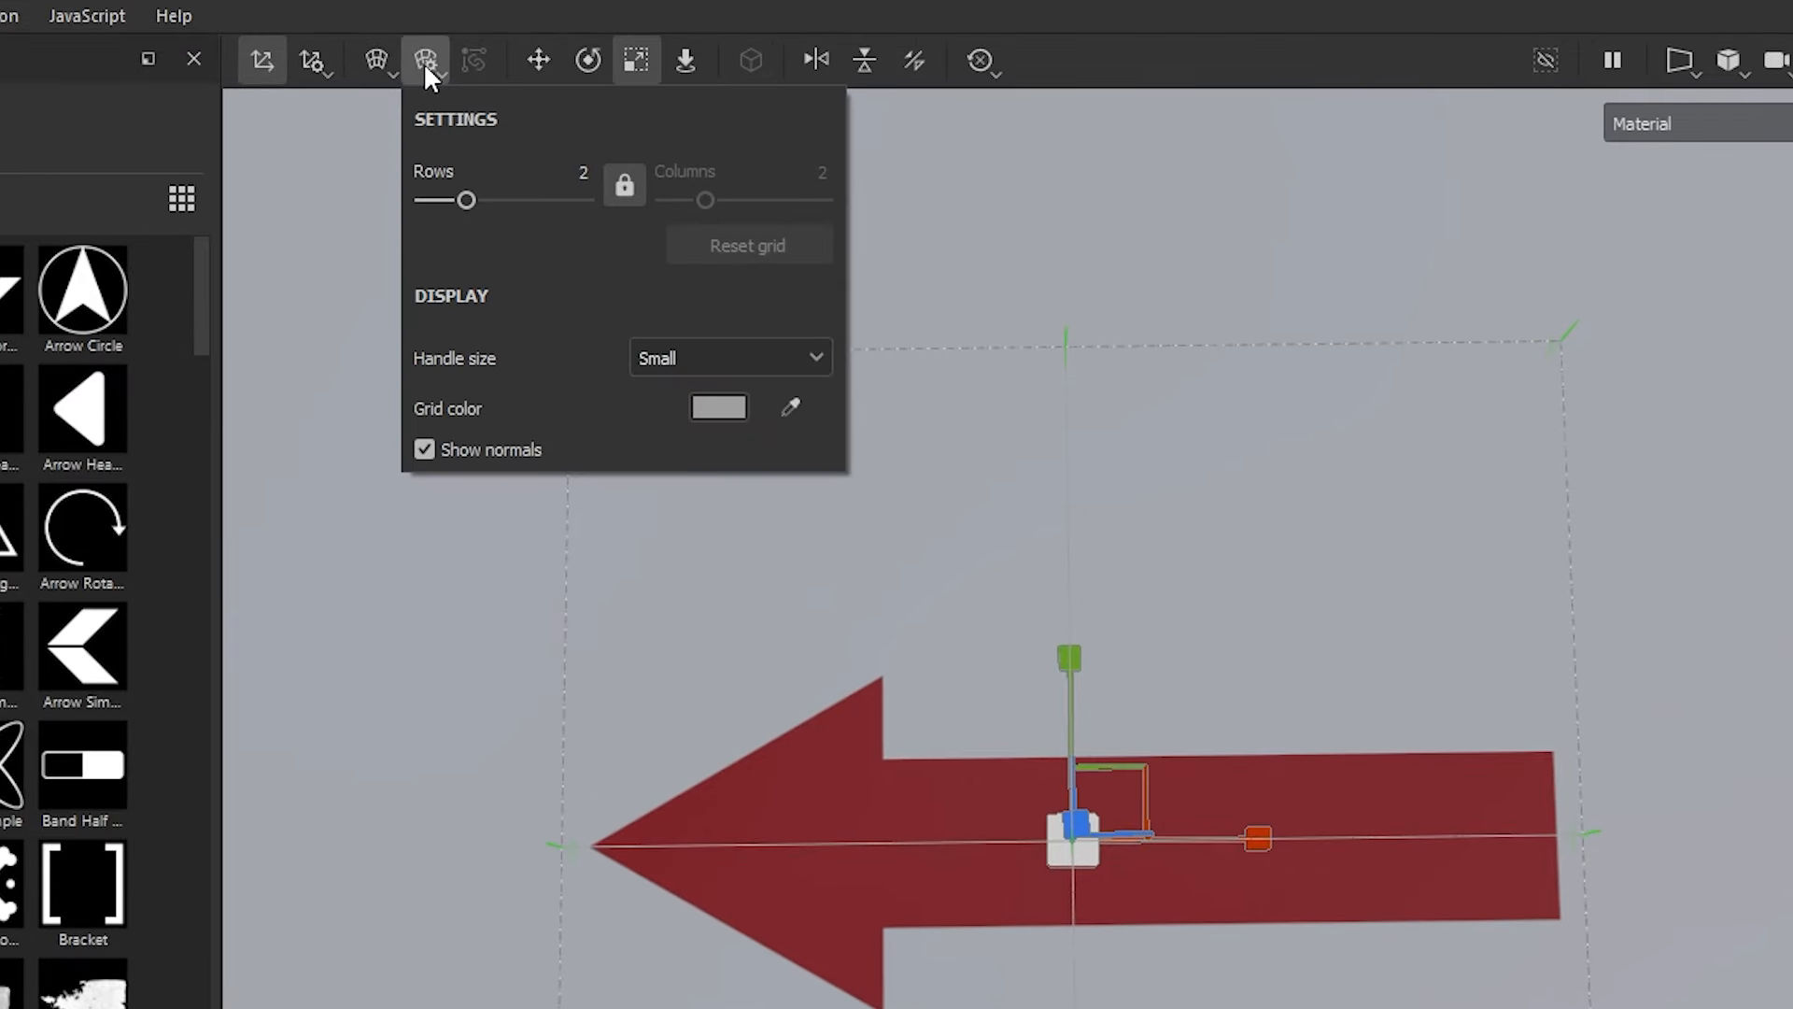
mouse_move(435, 86)
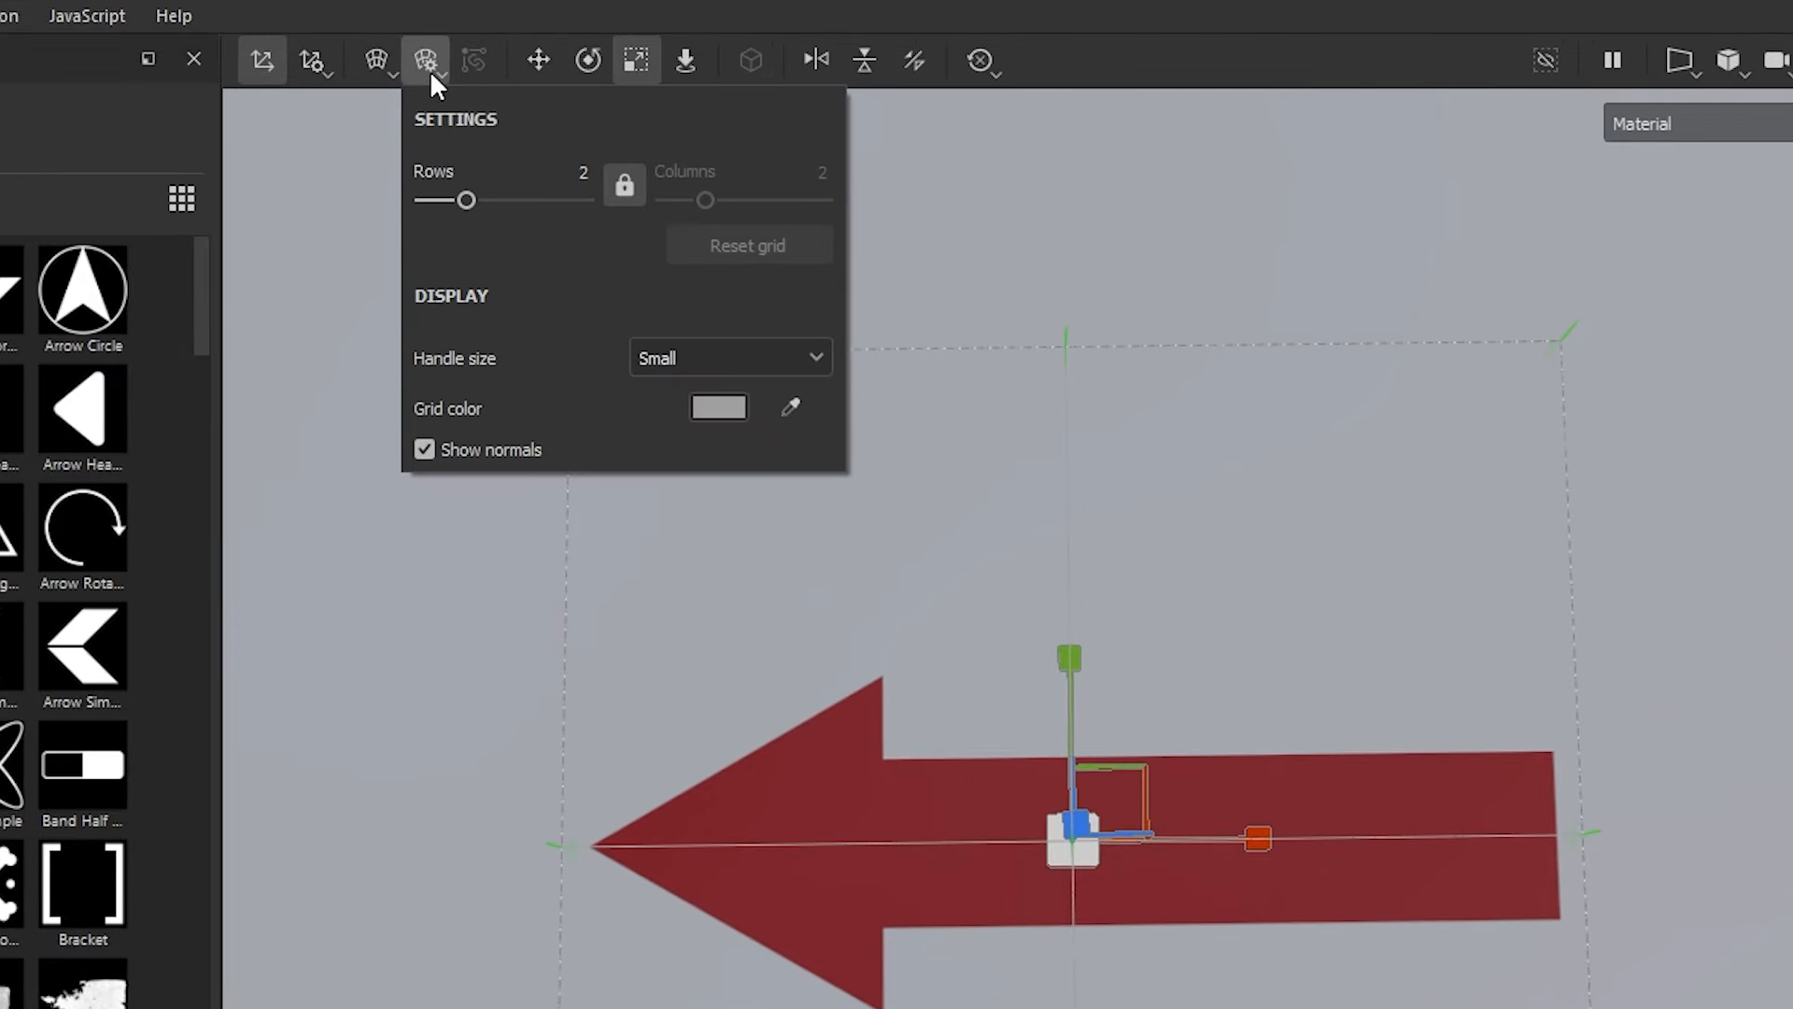
left_click_drag(465, 200, 505, 200)
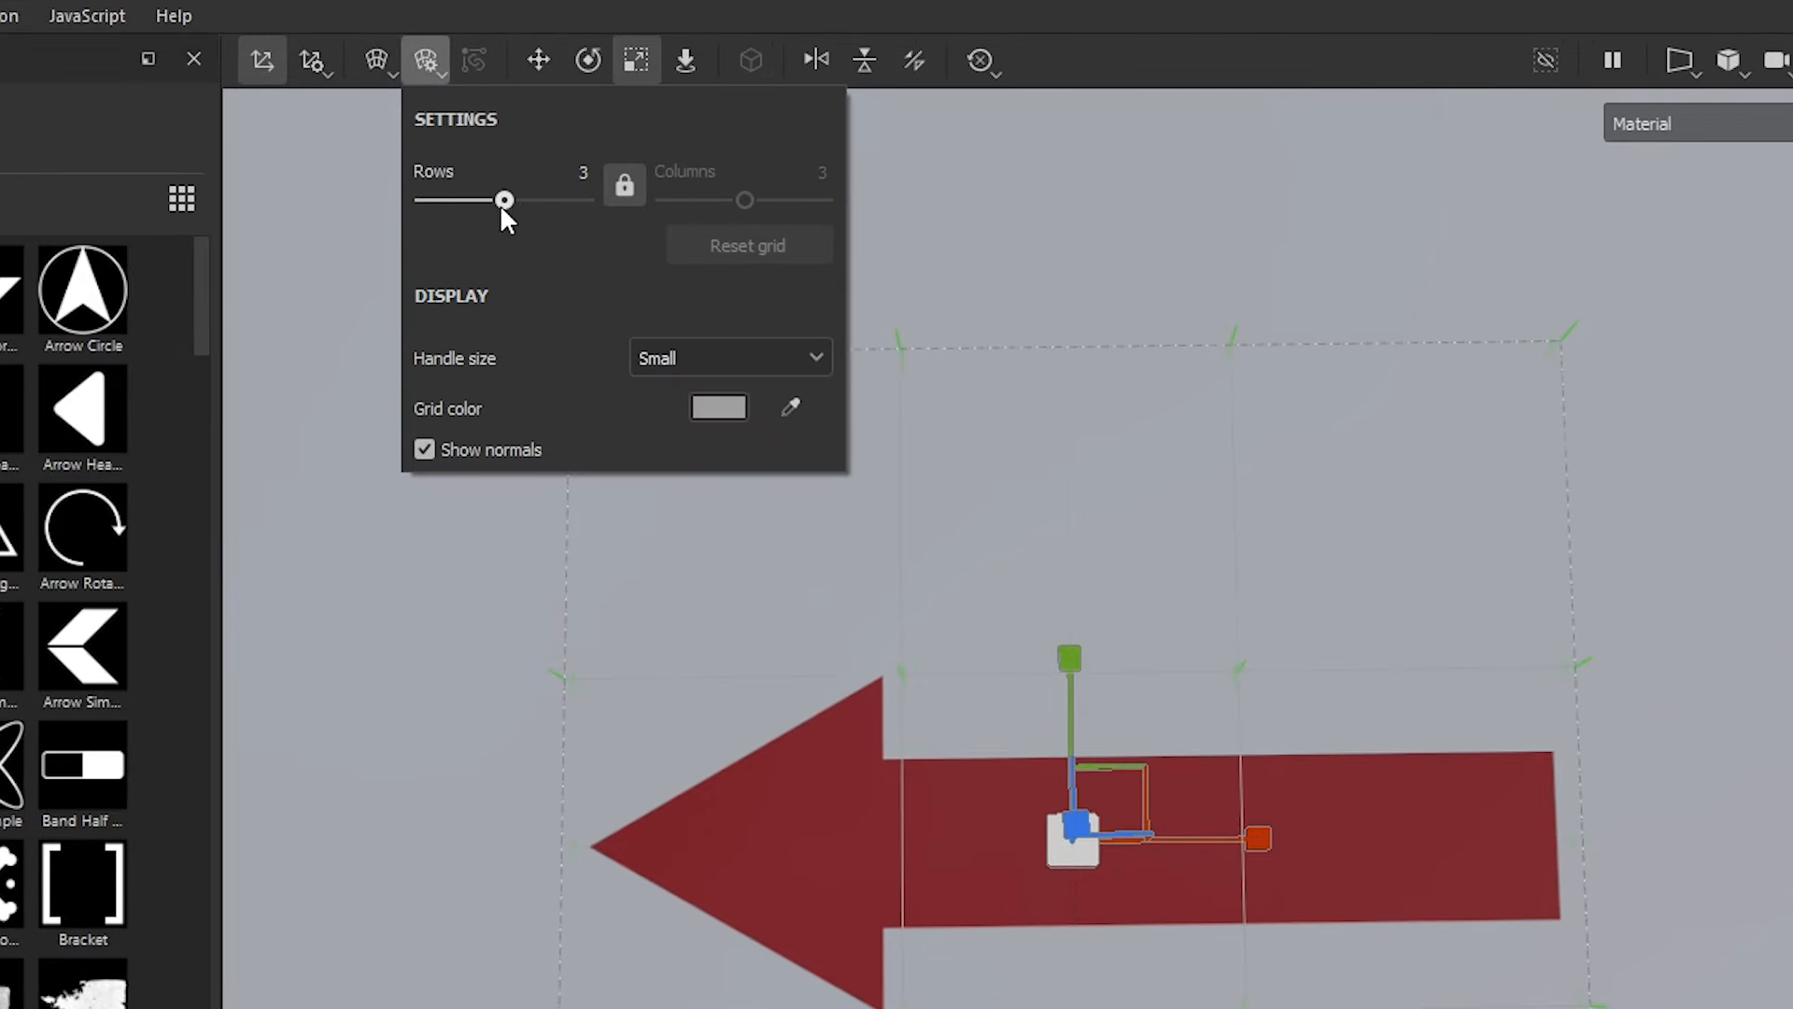
left_click_drag(505, 201, 467, 202)
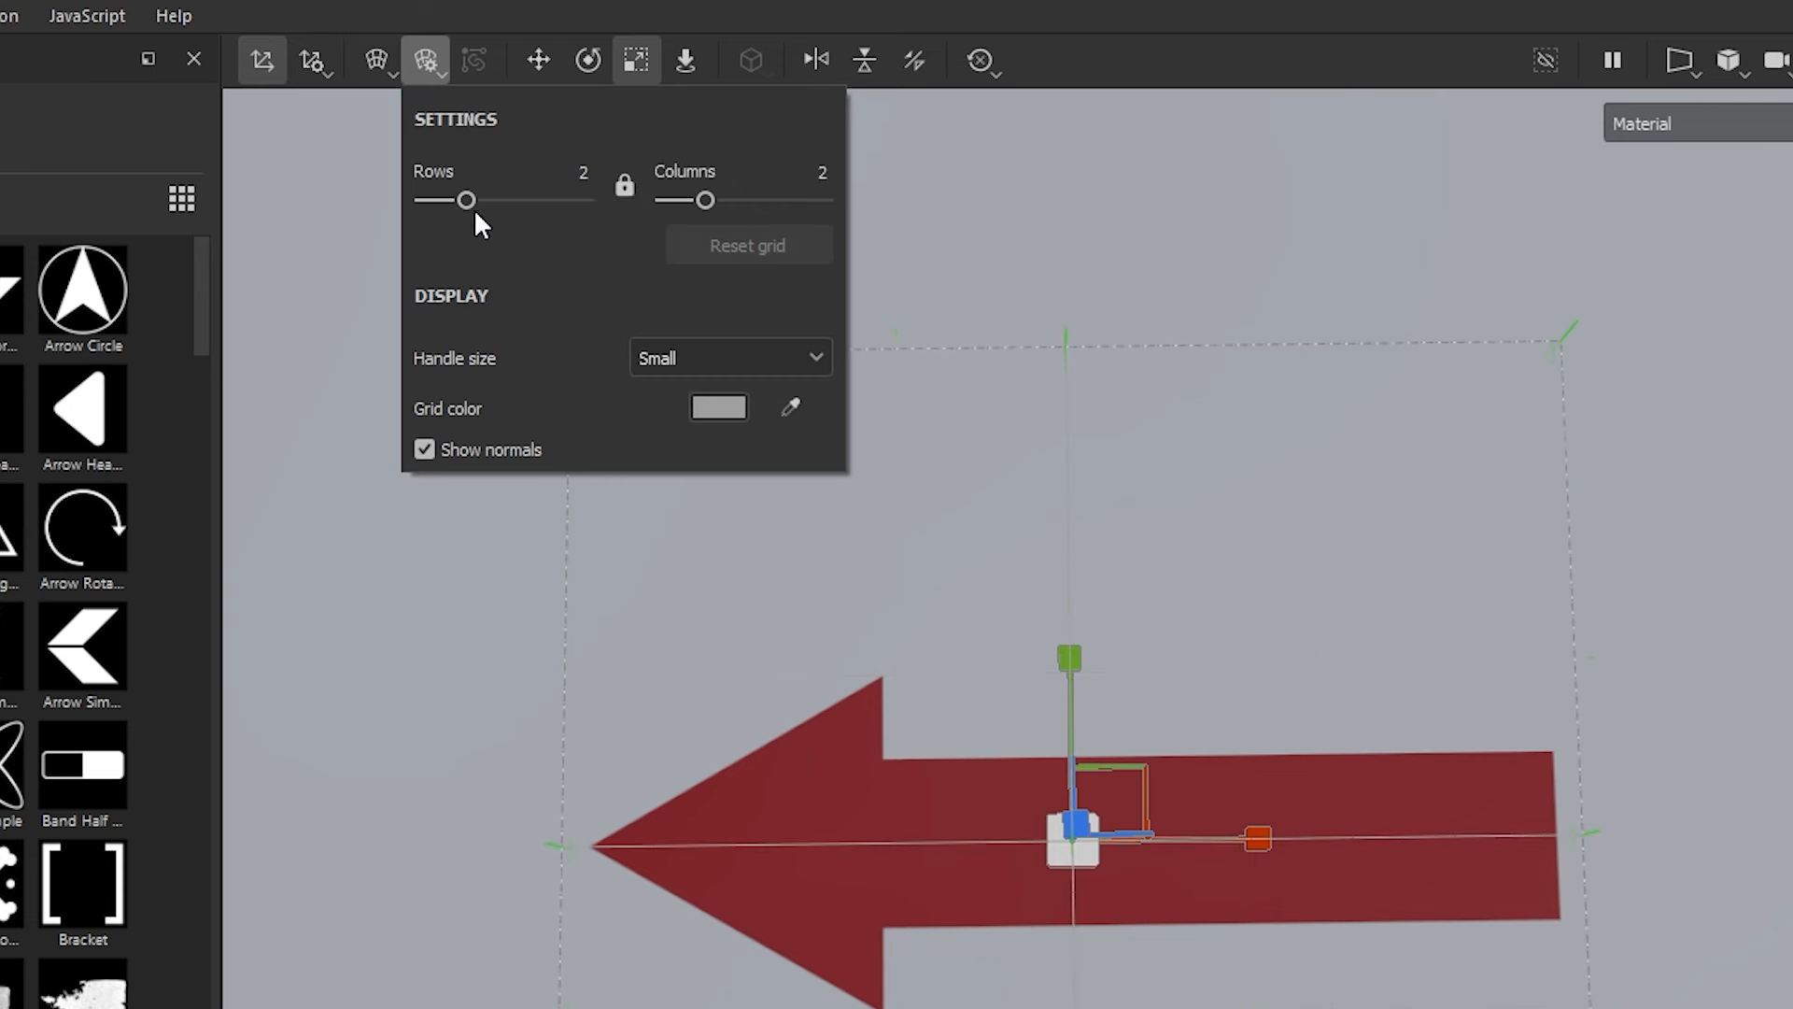
left_click_drag(713, 200, 747, 200)
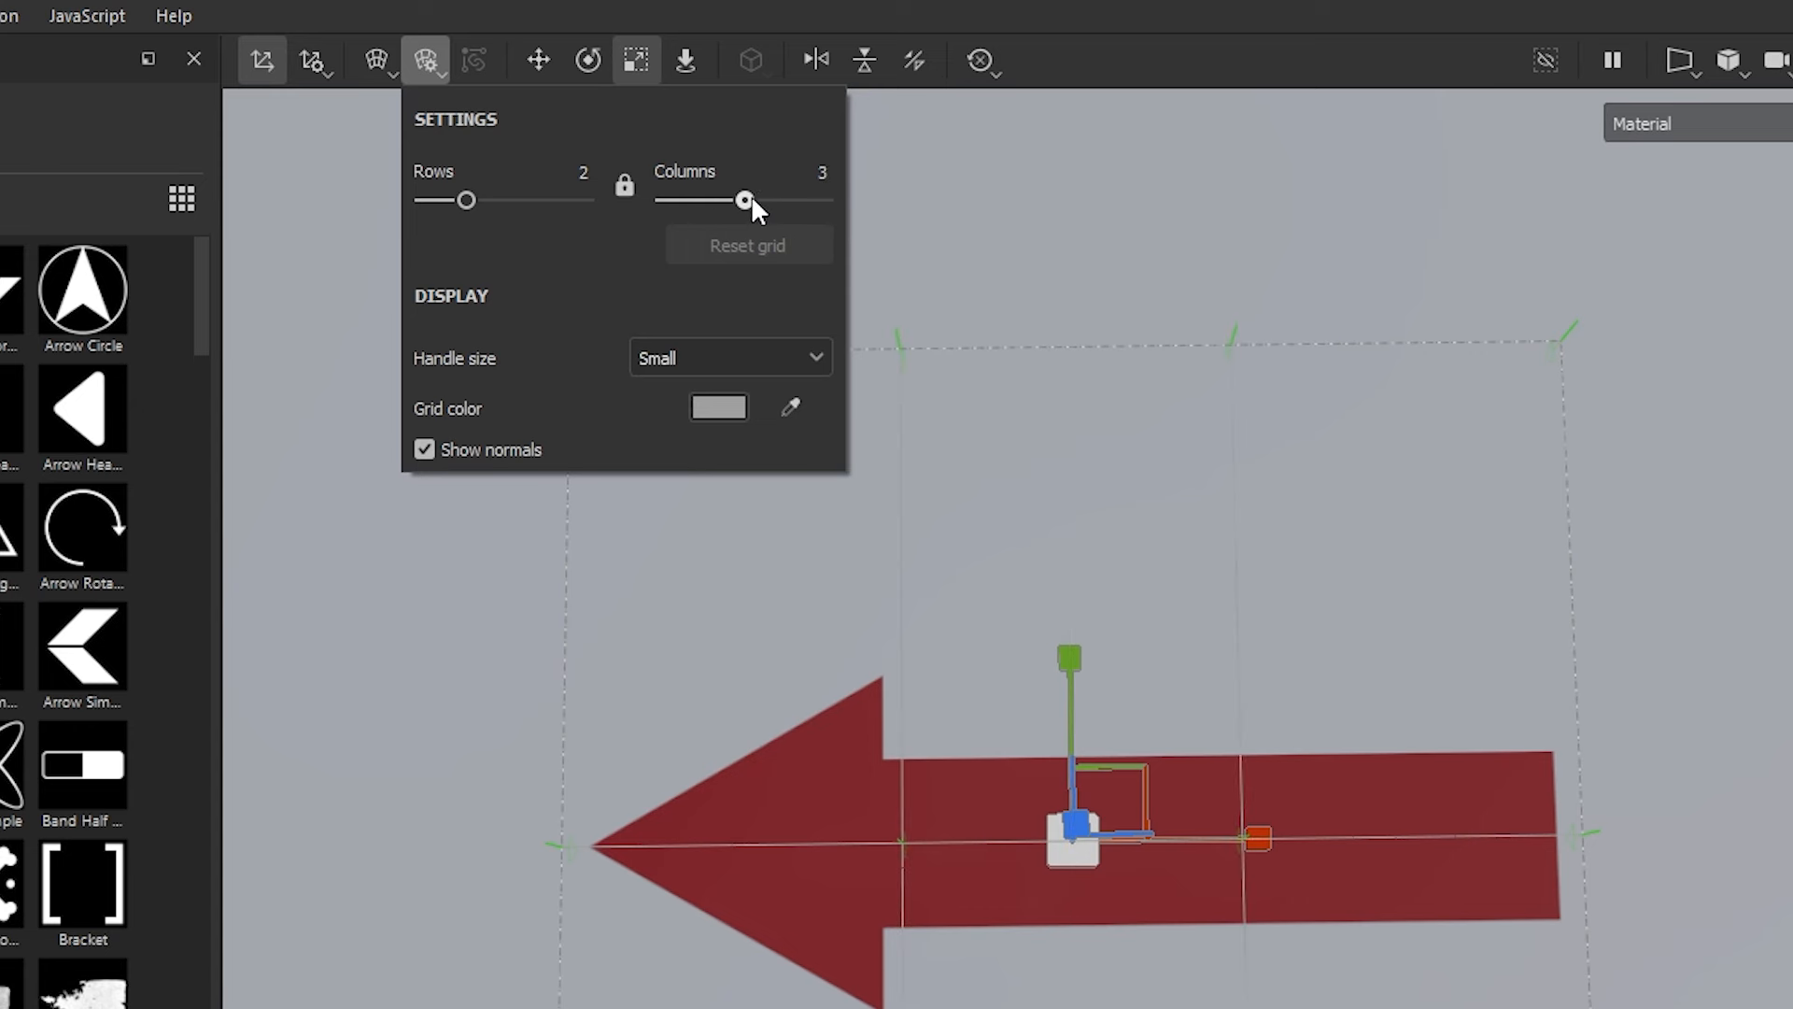
left_click_drag(745, 200, 784, 200)
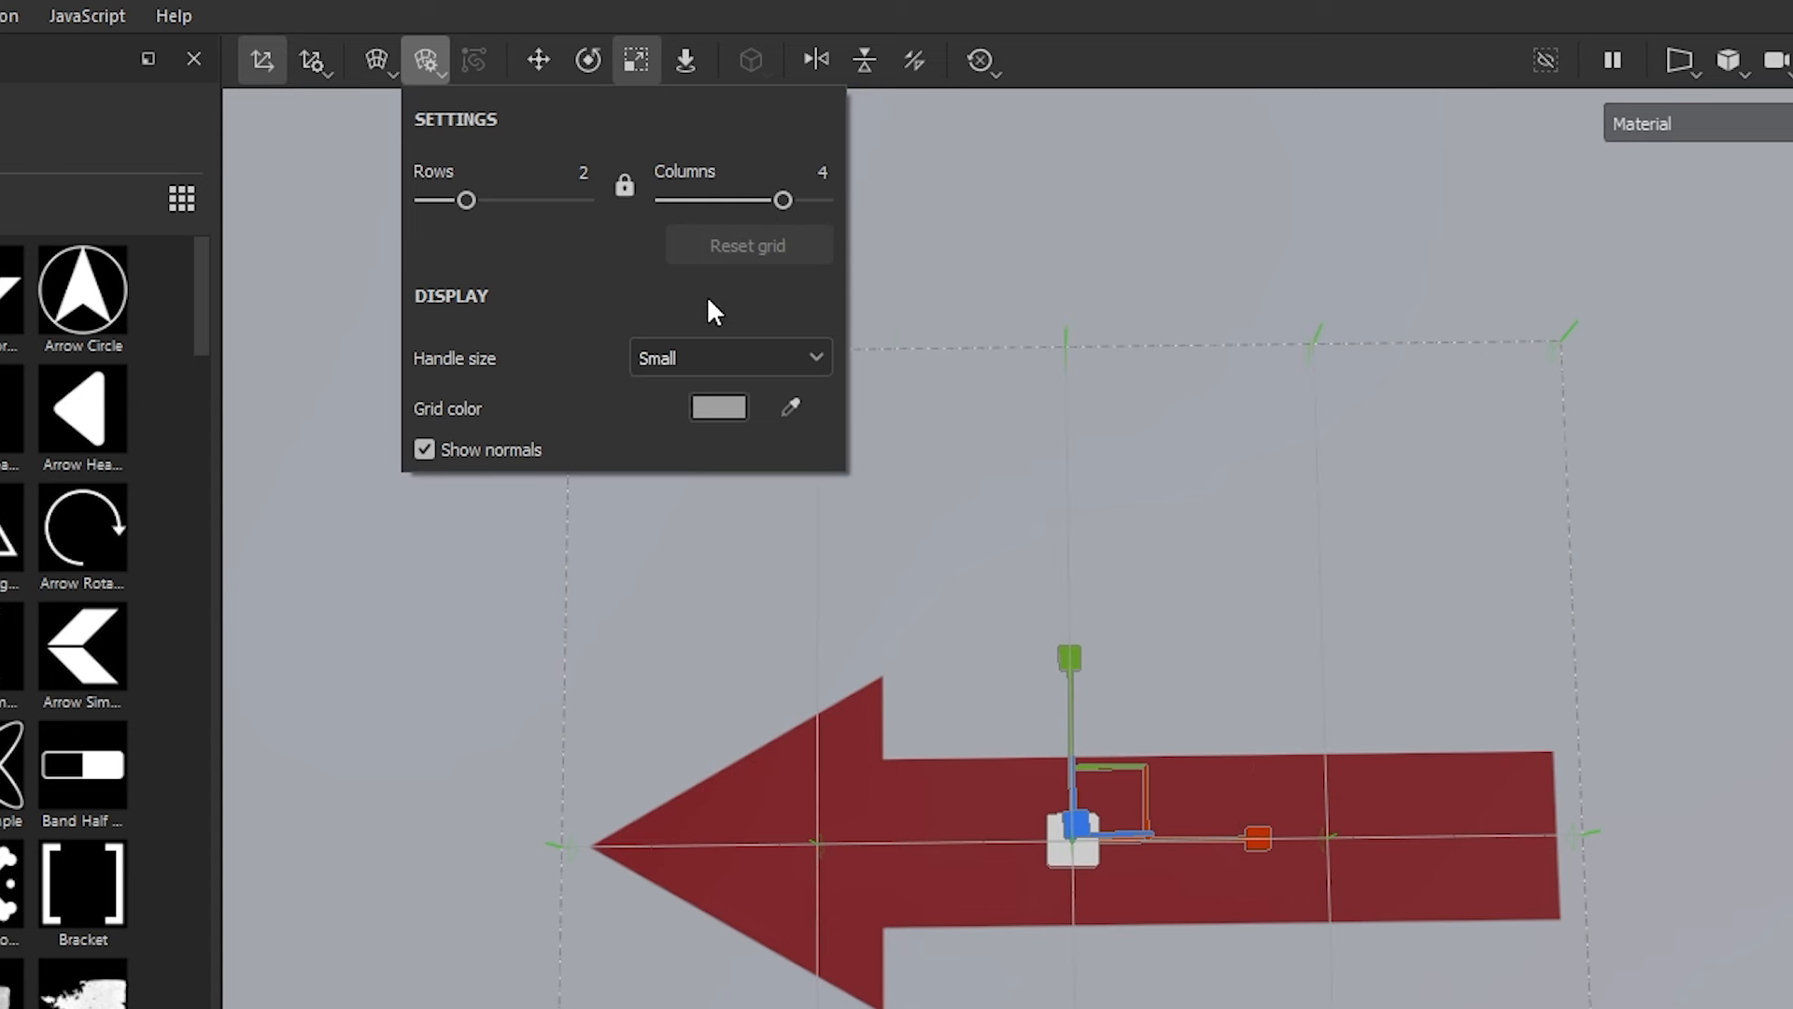
left_click_drag(783, 200, 745, 200)
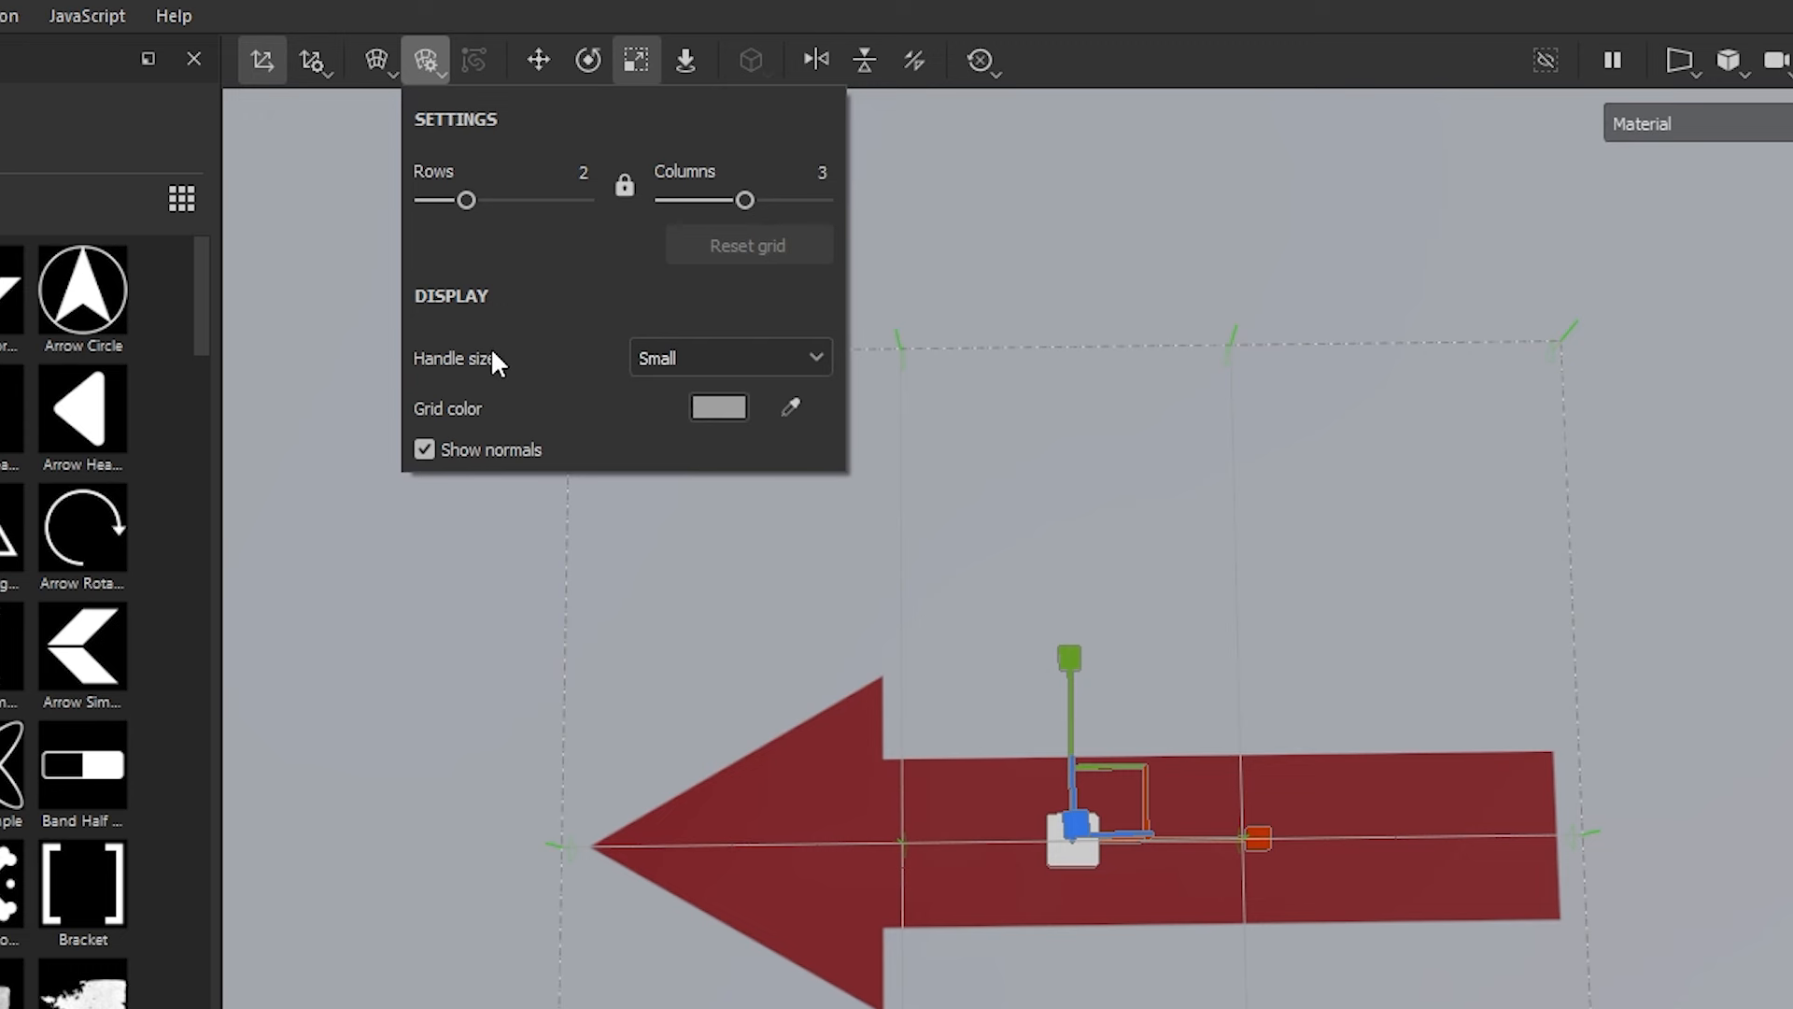
left_click(728, 356)
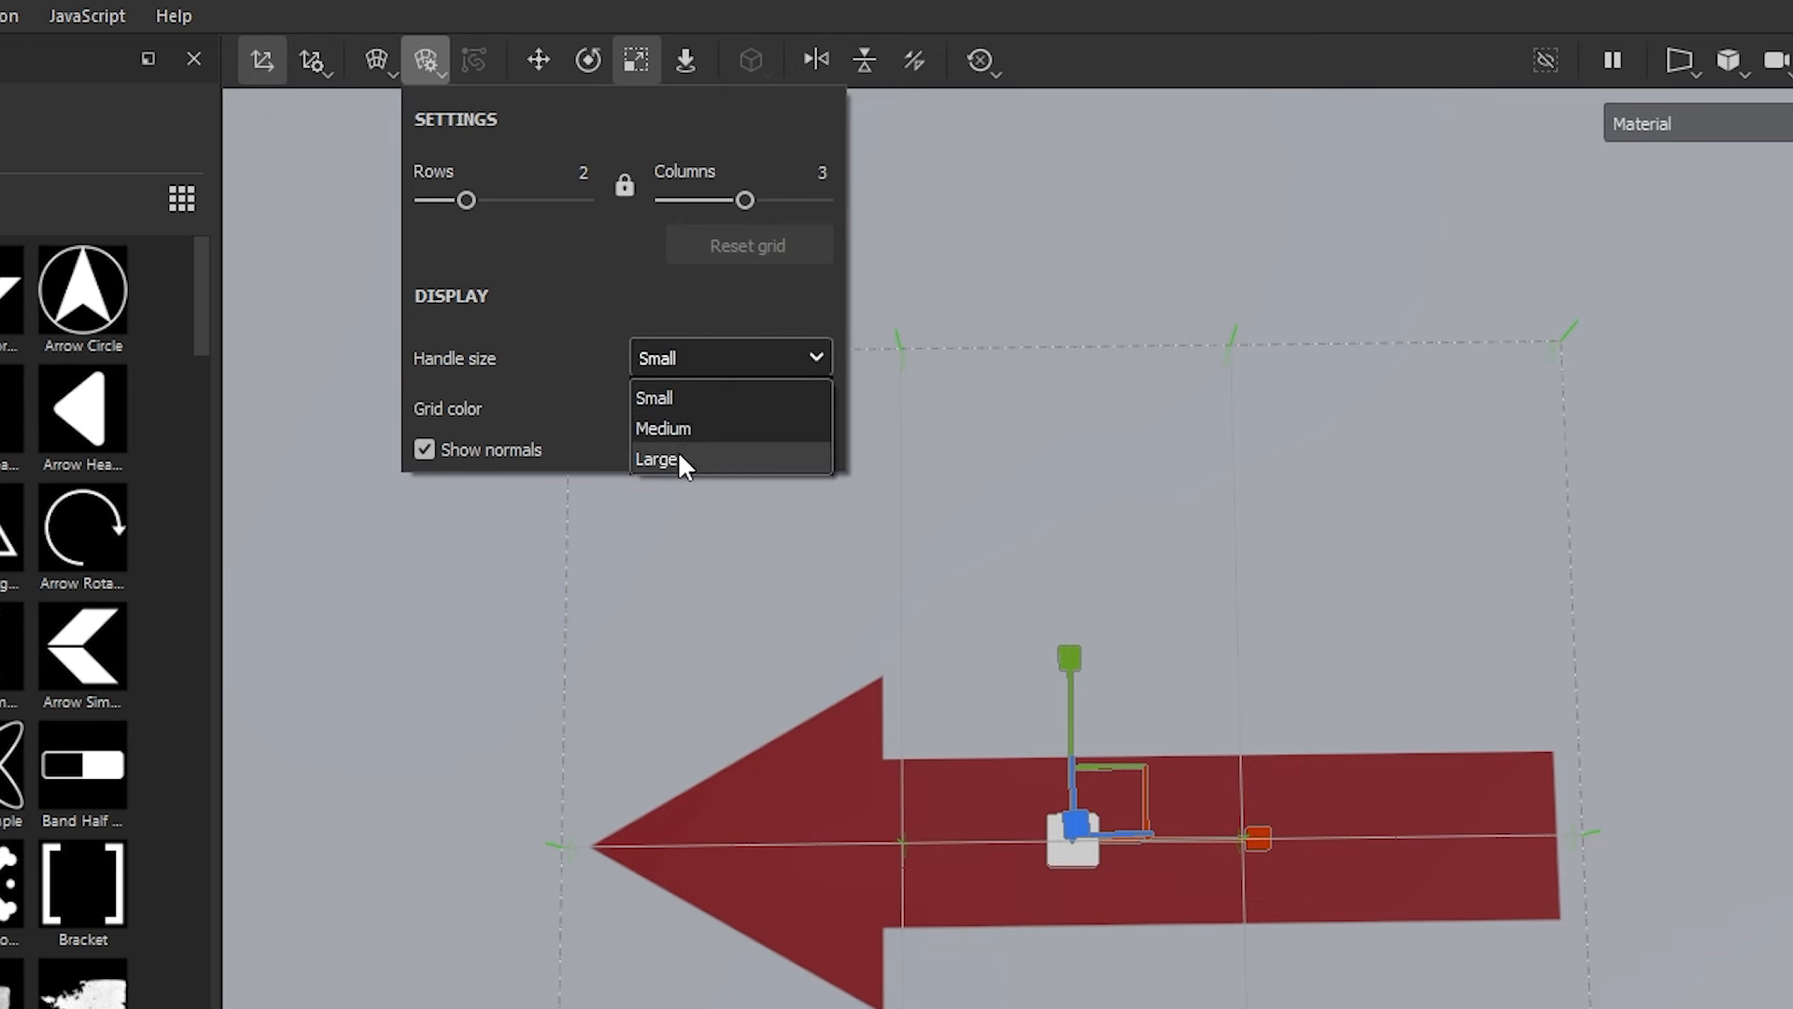
left_click(656, 458)
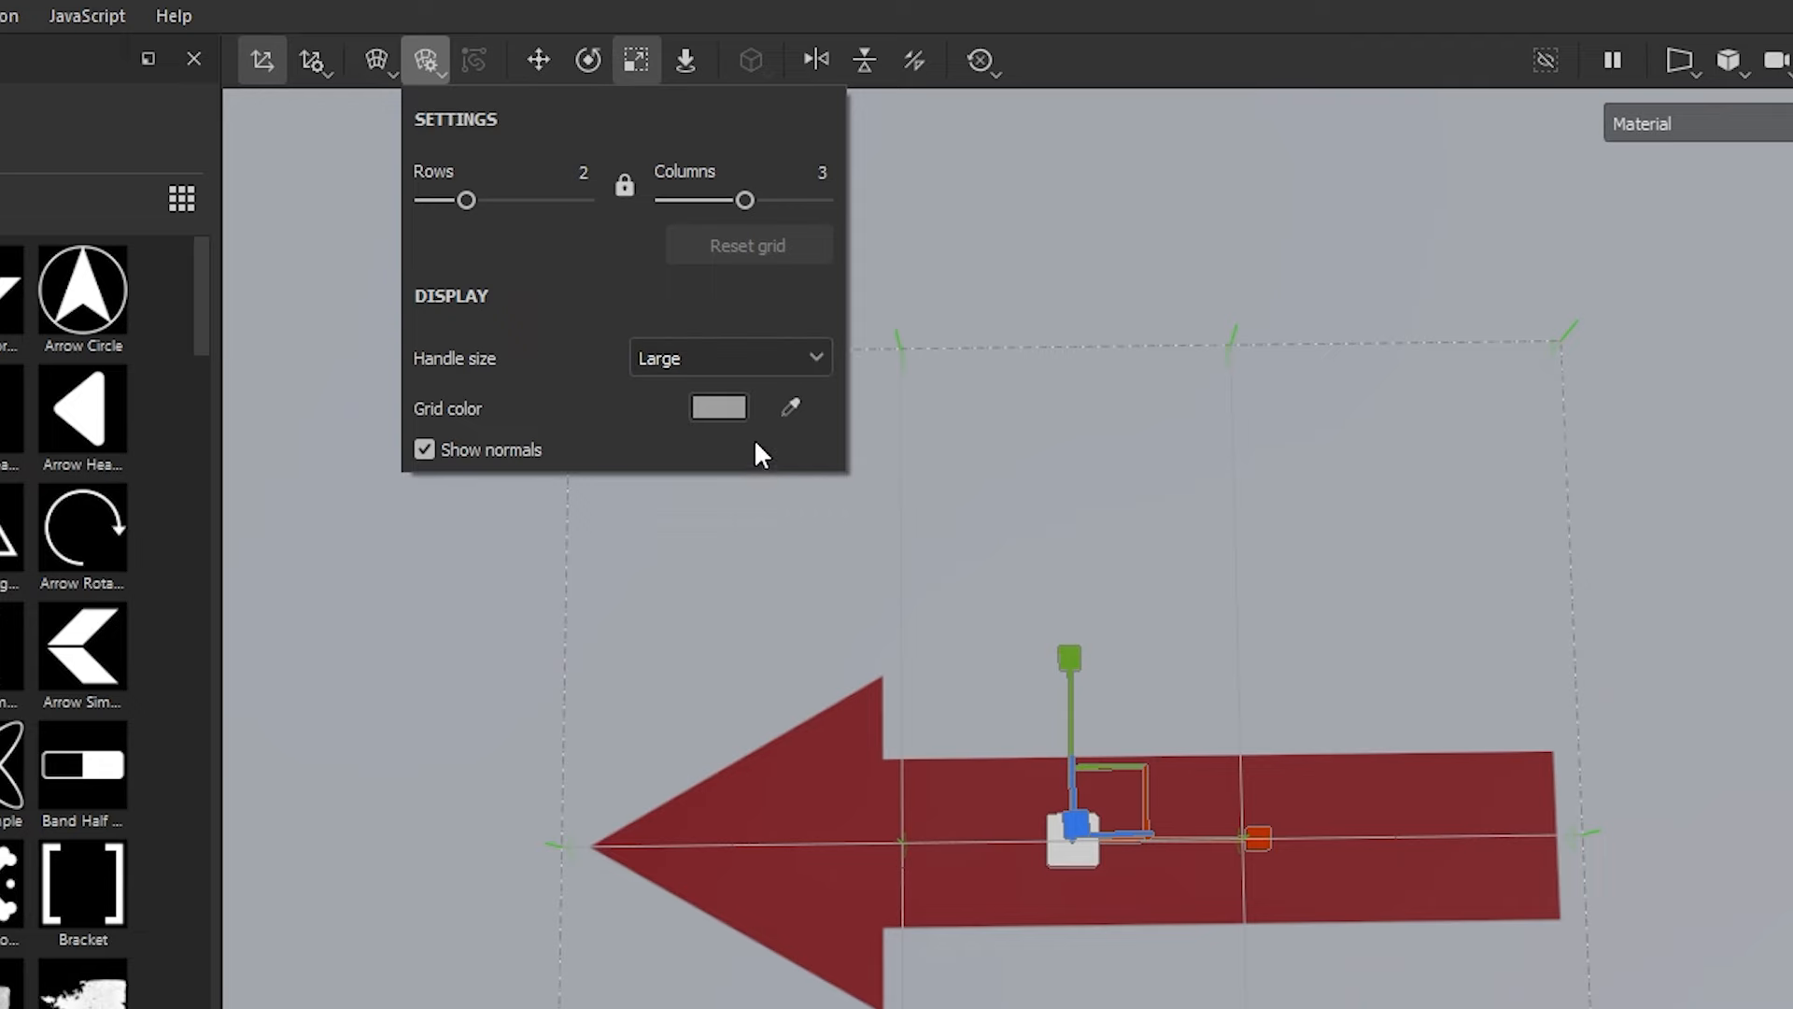
left_click(718, 407)
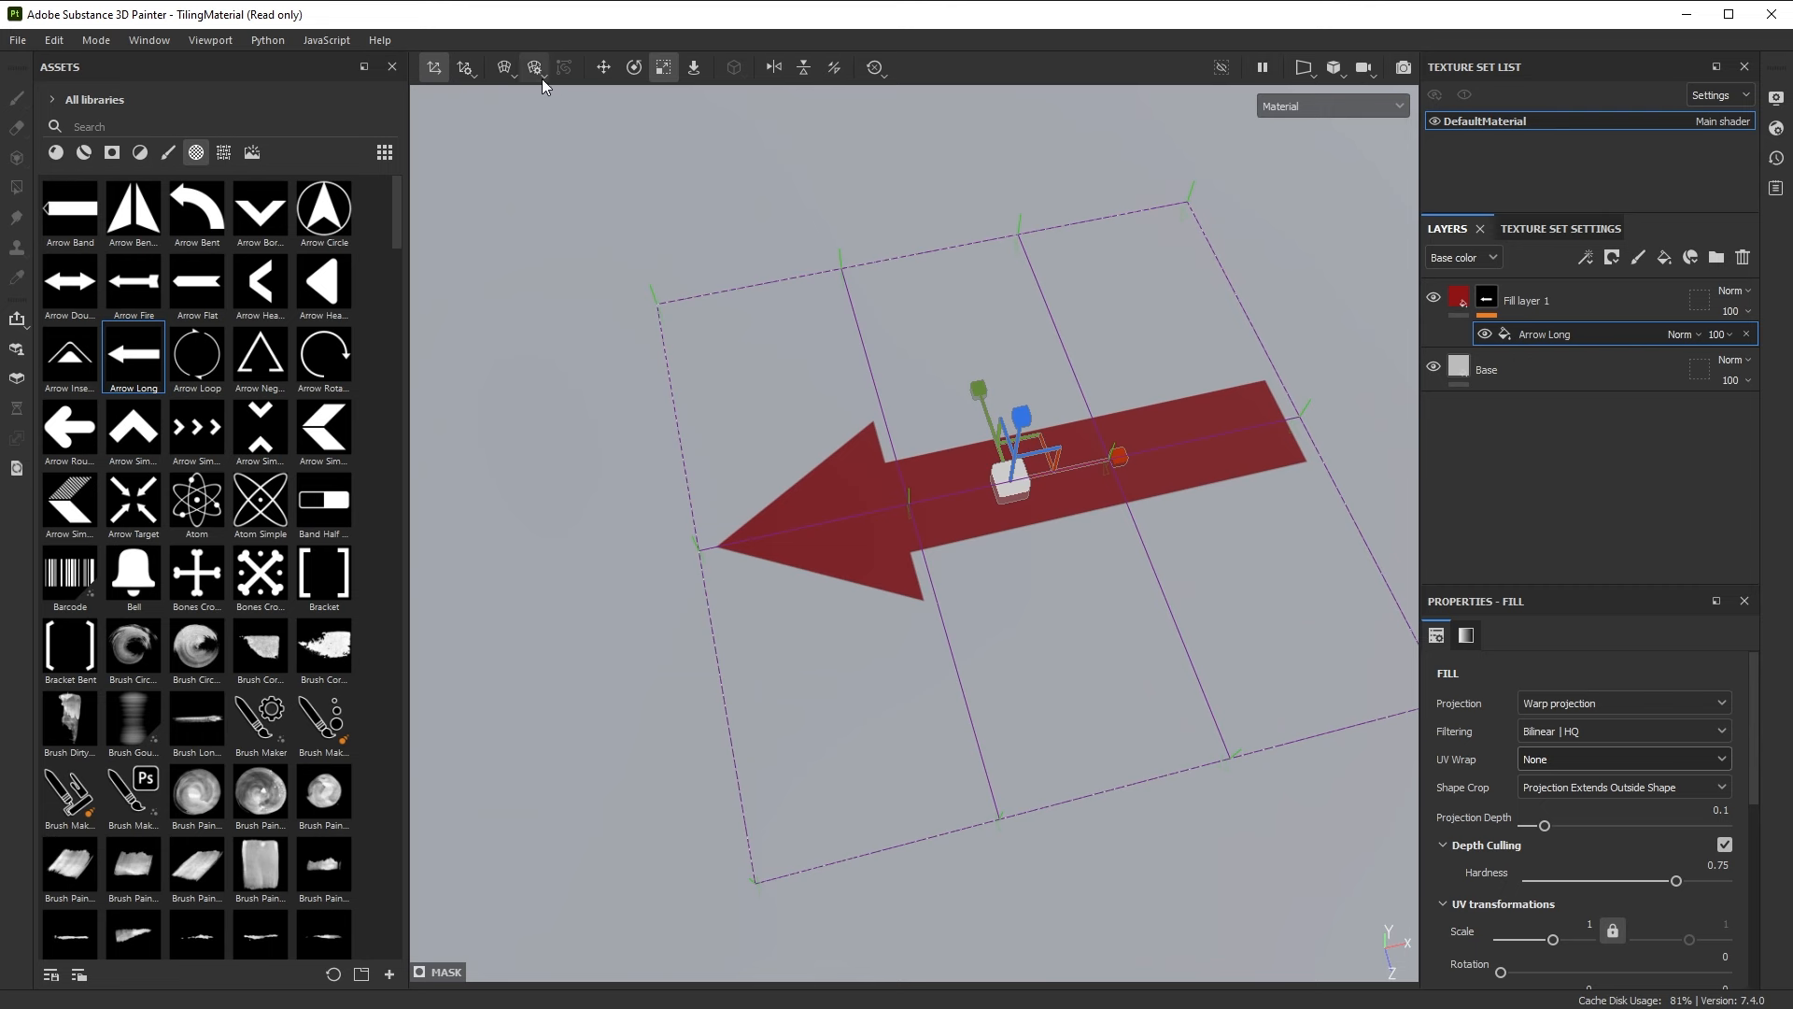
Split the arrow's warp grid horizontally into more cells for vertex editing
left_click(534, 67)
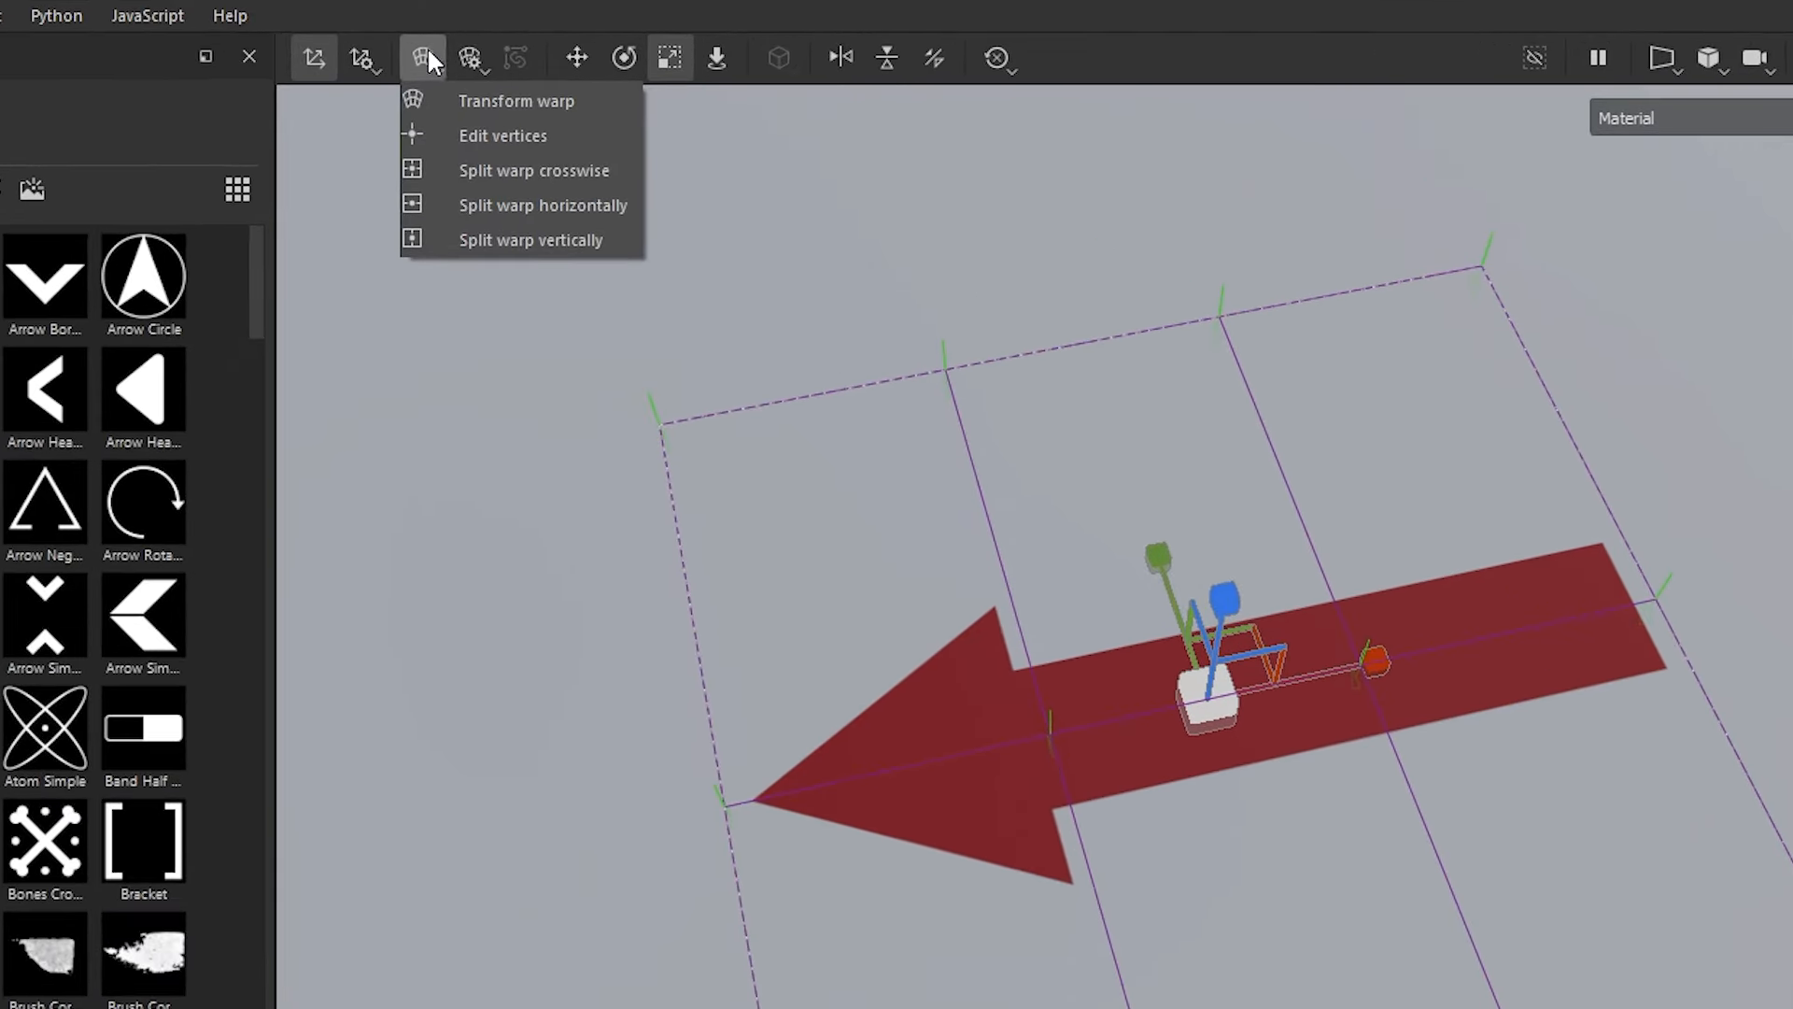
mouse_move(526, 101)
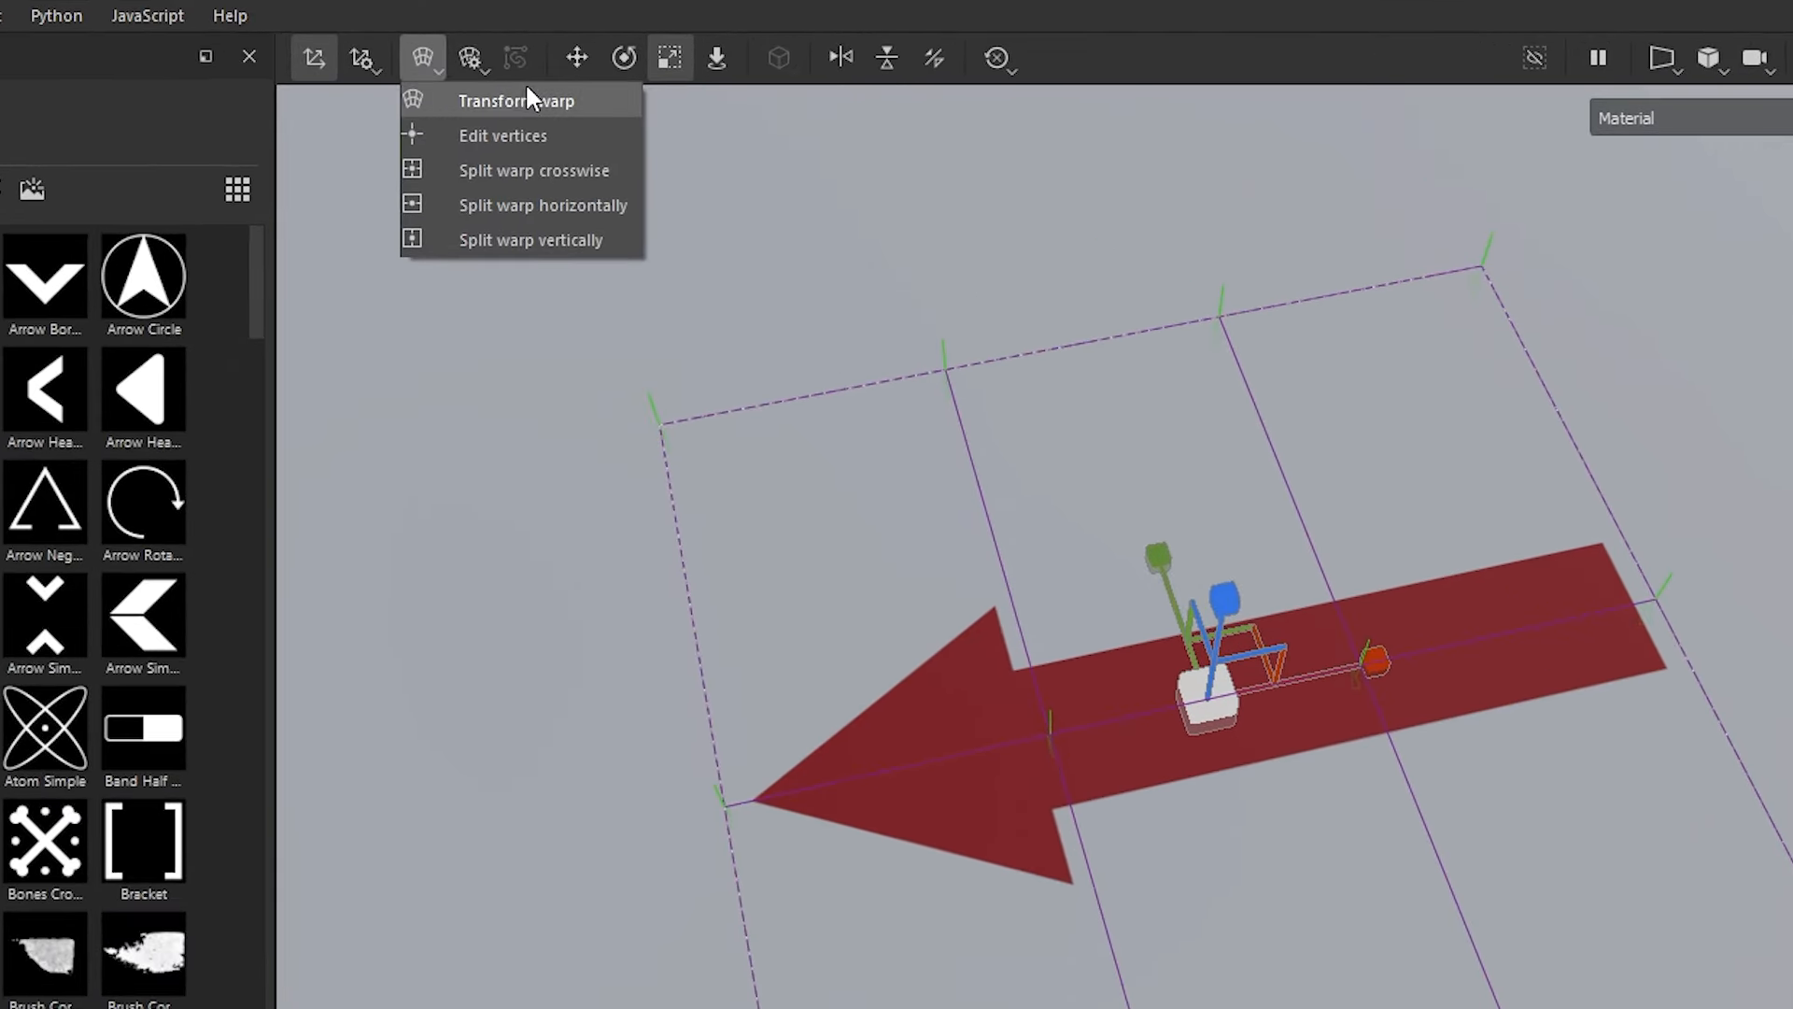
mouse_move(538, 169)
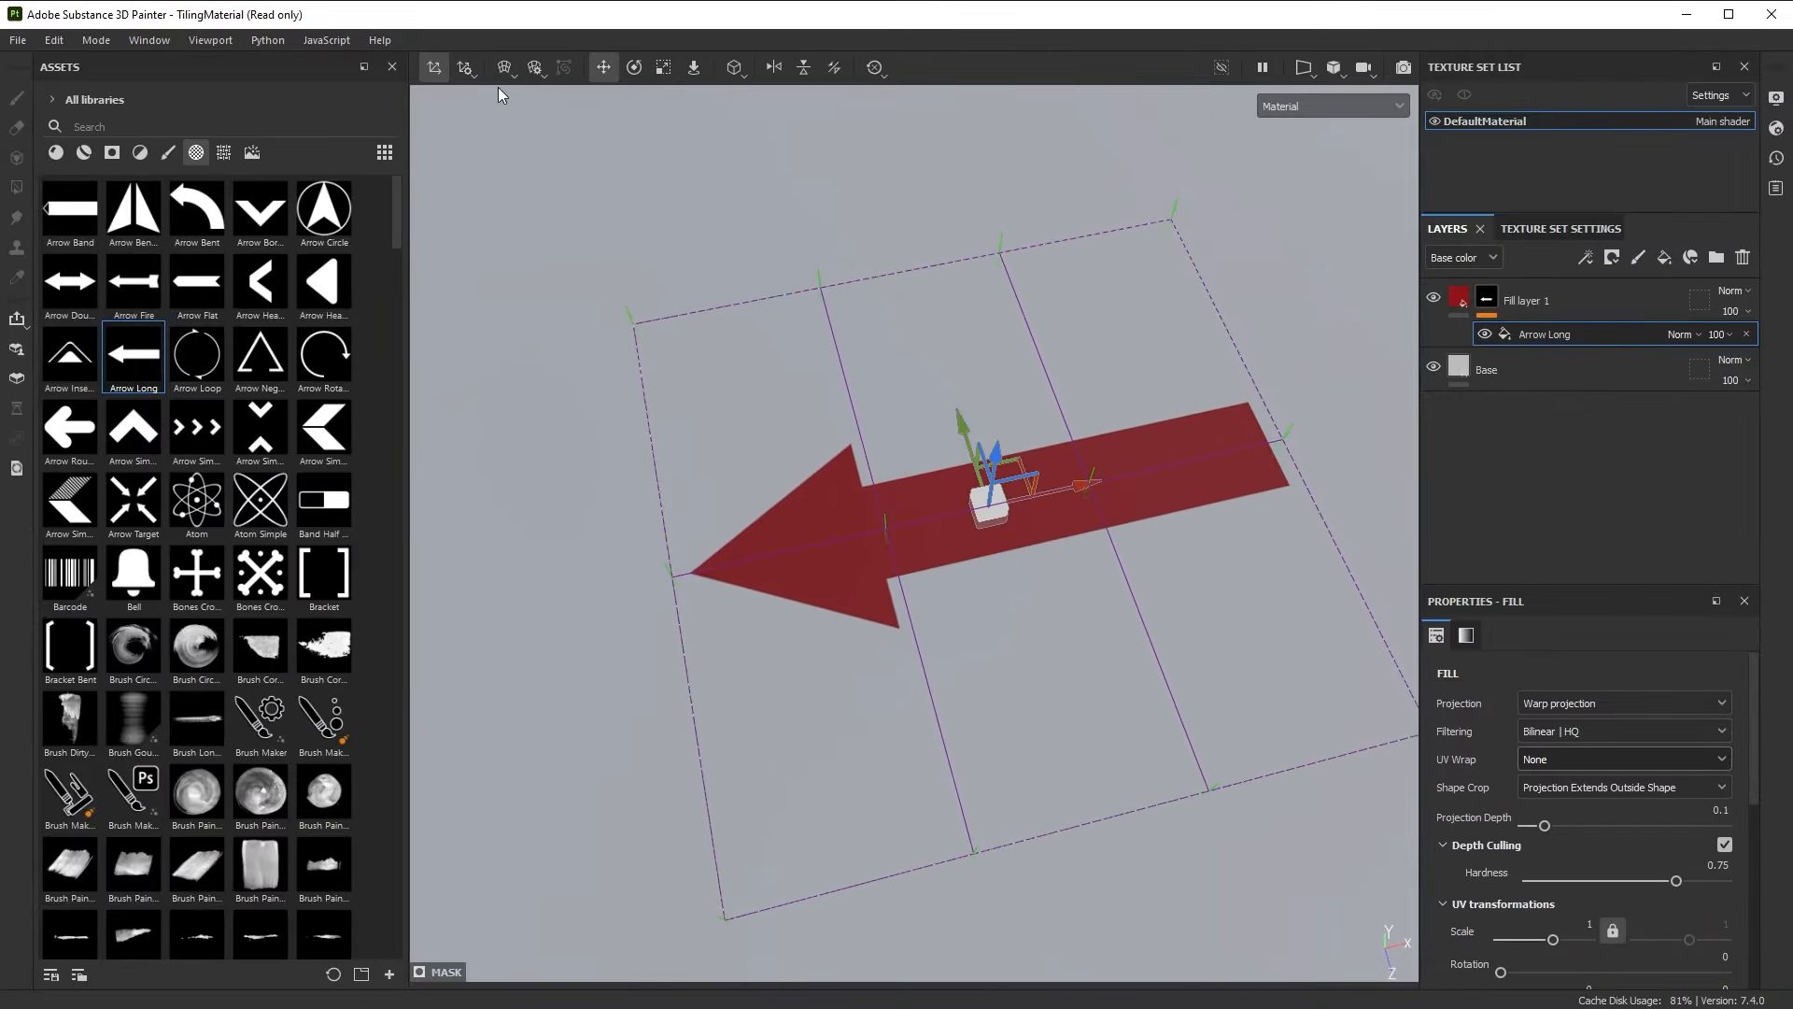
left_click(503, 67)
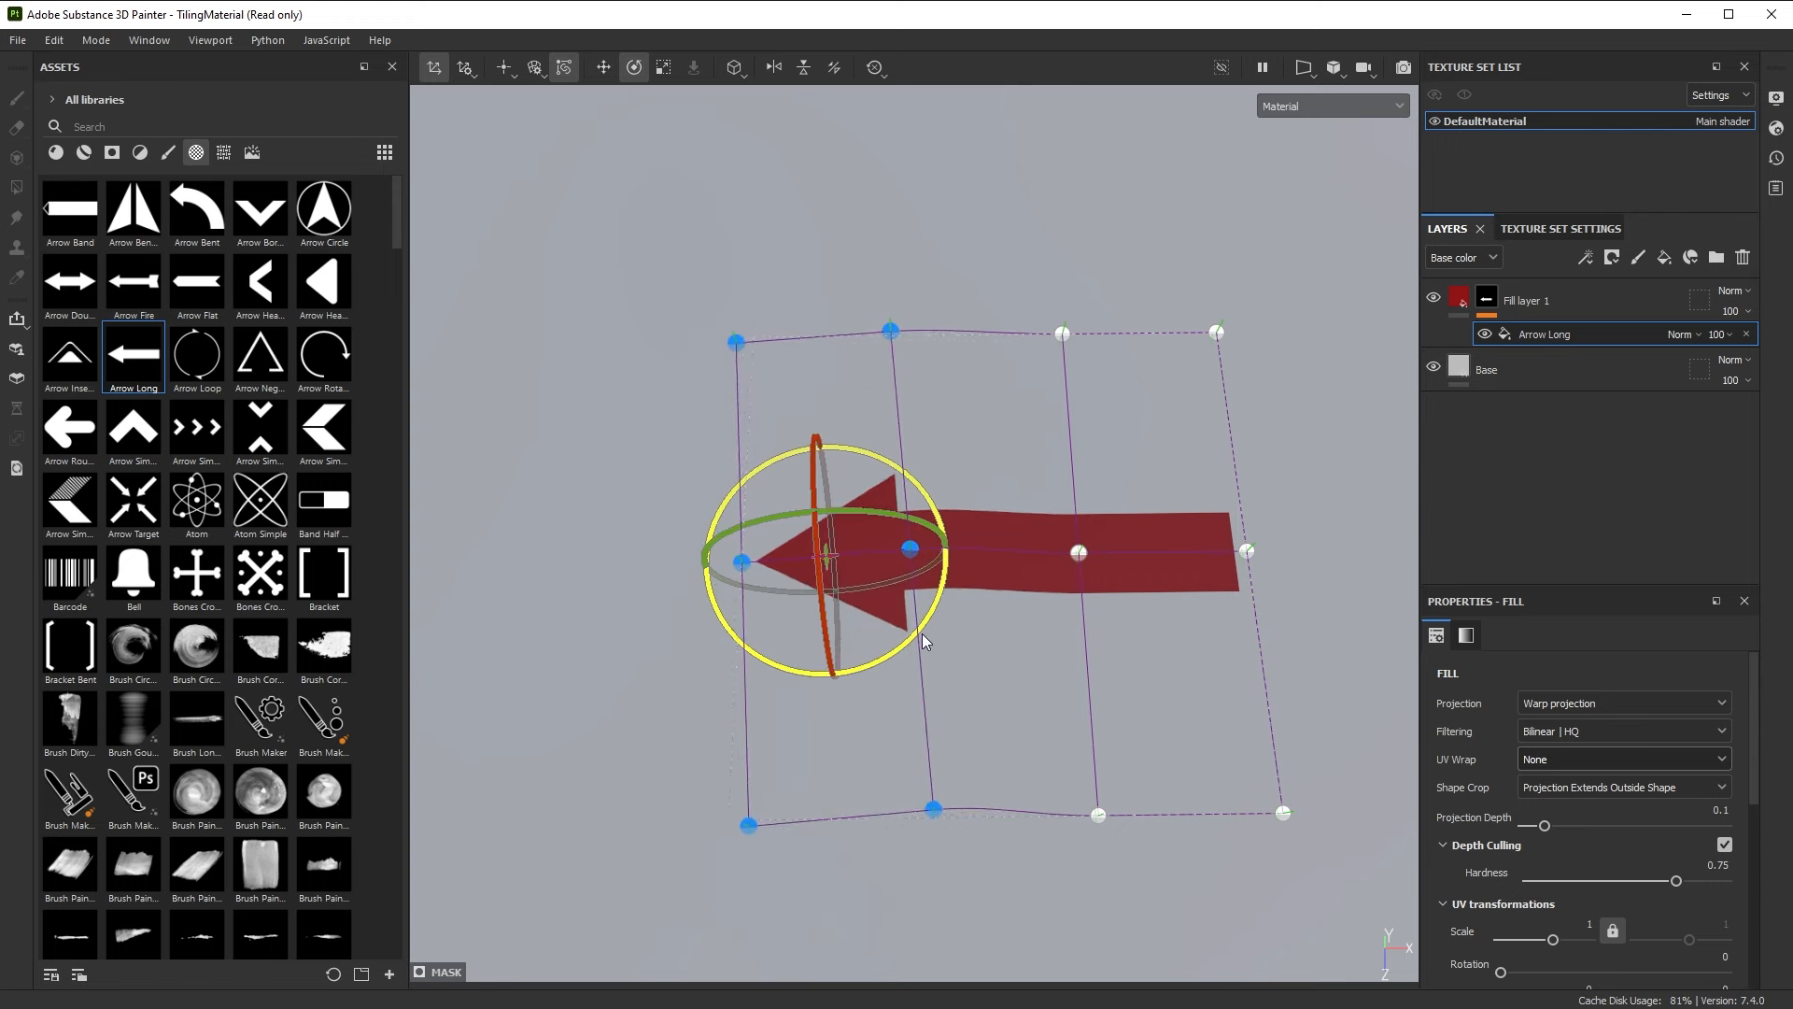
Select and move the warp grid's left and right vertex groups to skew its edges
left_click(603, 67)
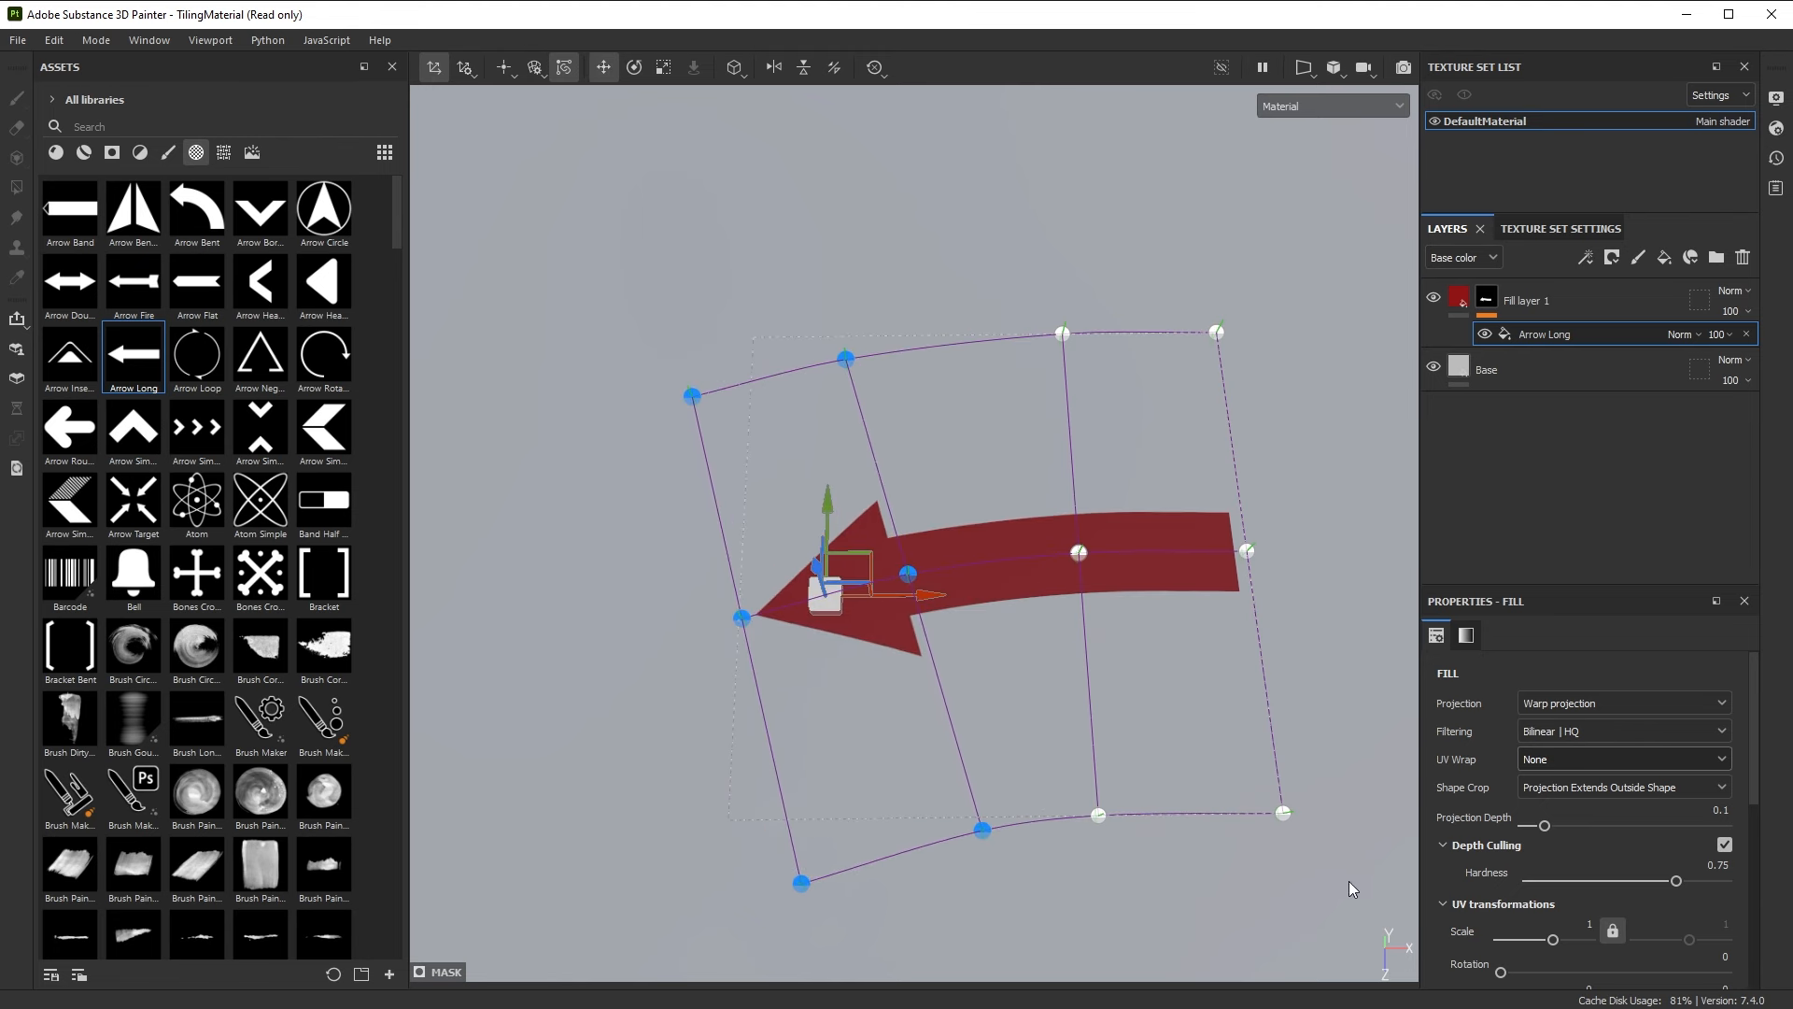
left_click_drag(823, 589, 1161, 549)
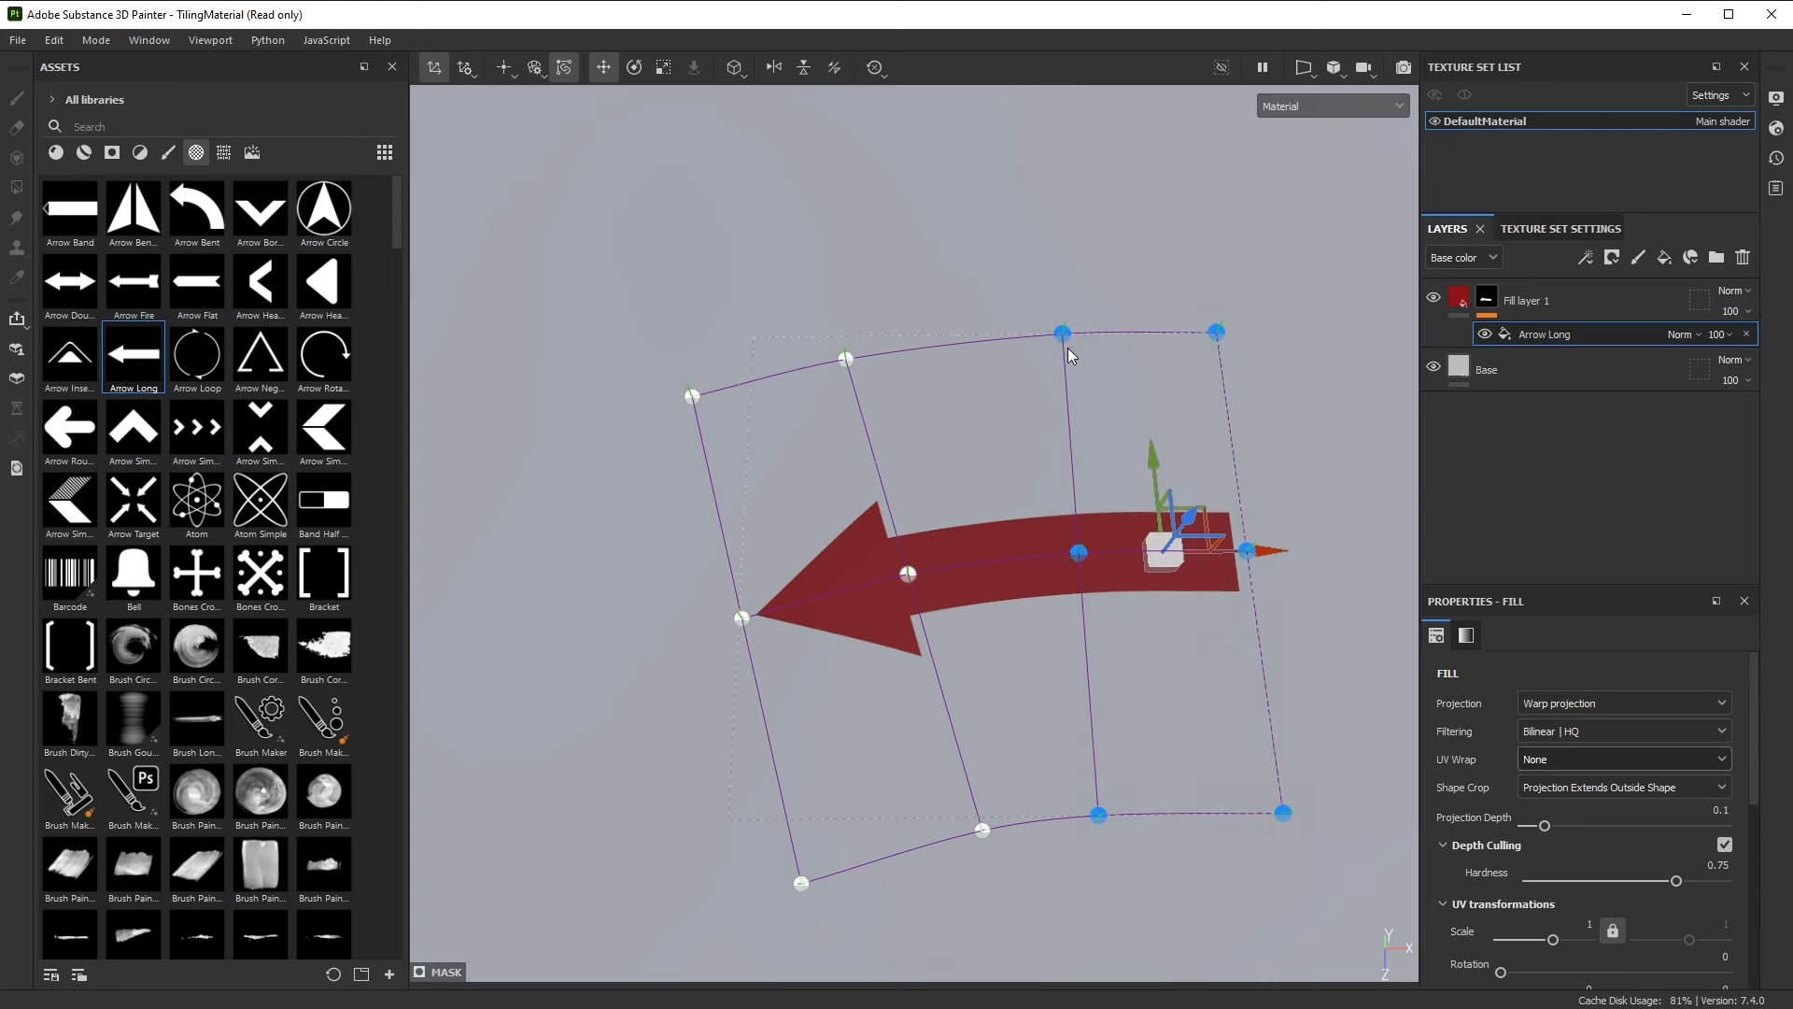
left_click(633, 66)
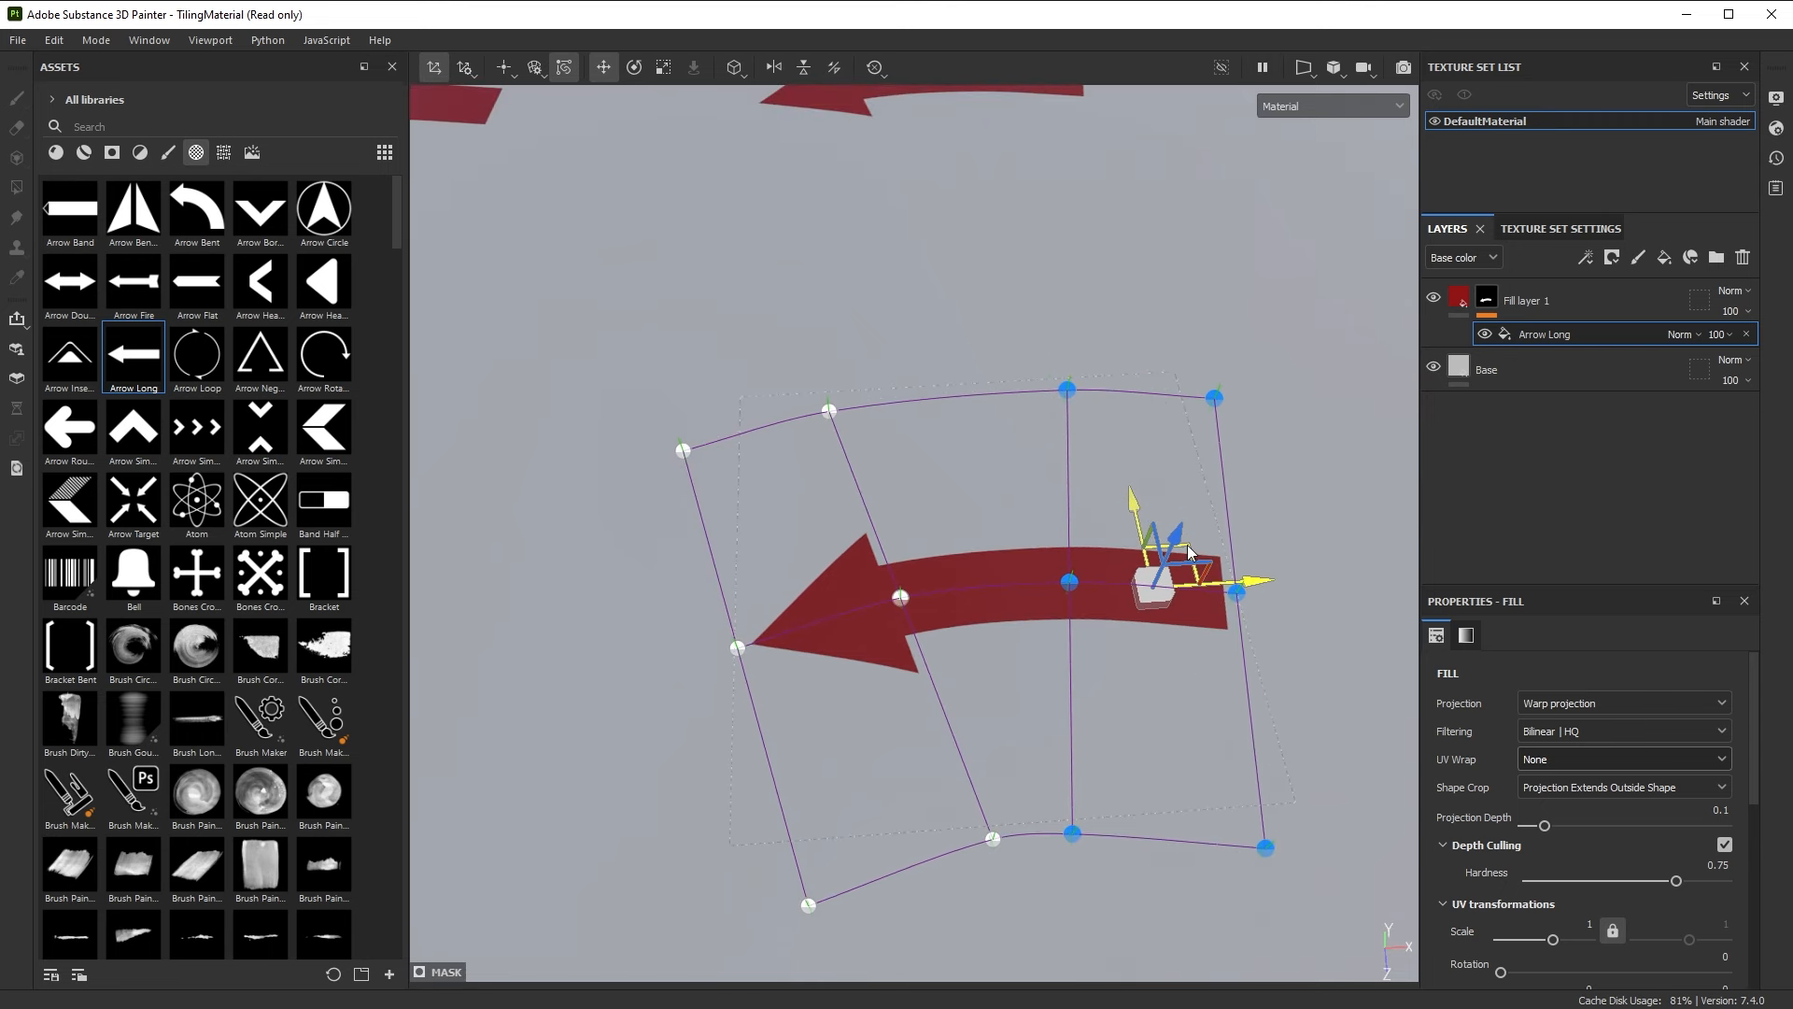
left_click_drag(1156, 572, 1241, 590)
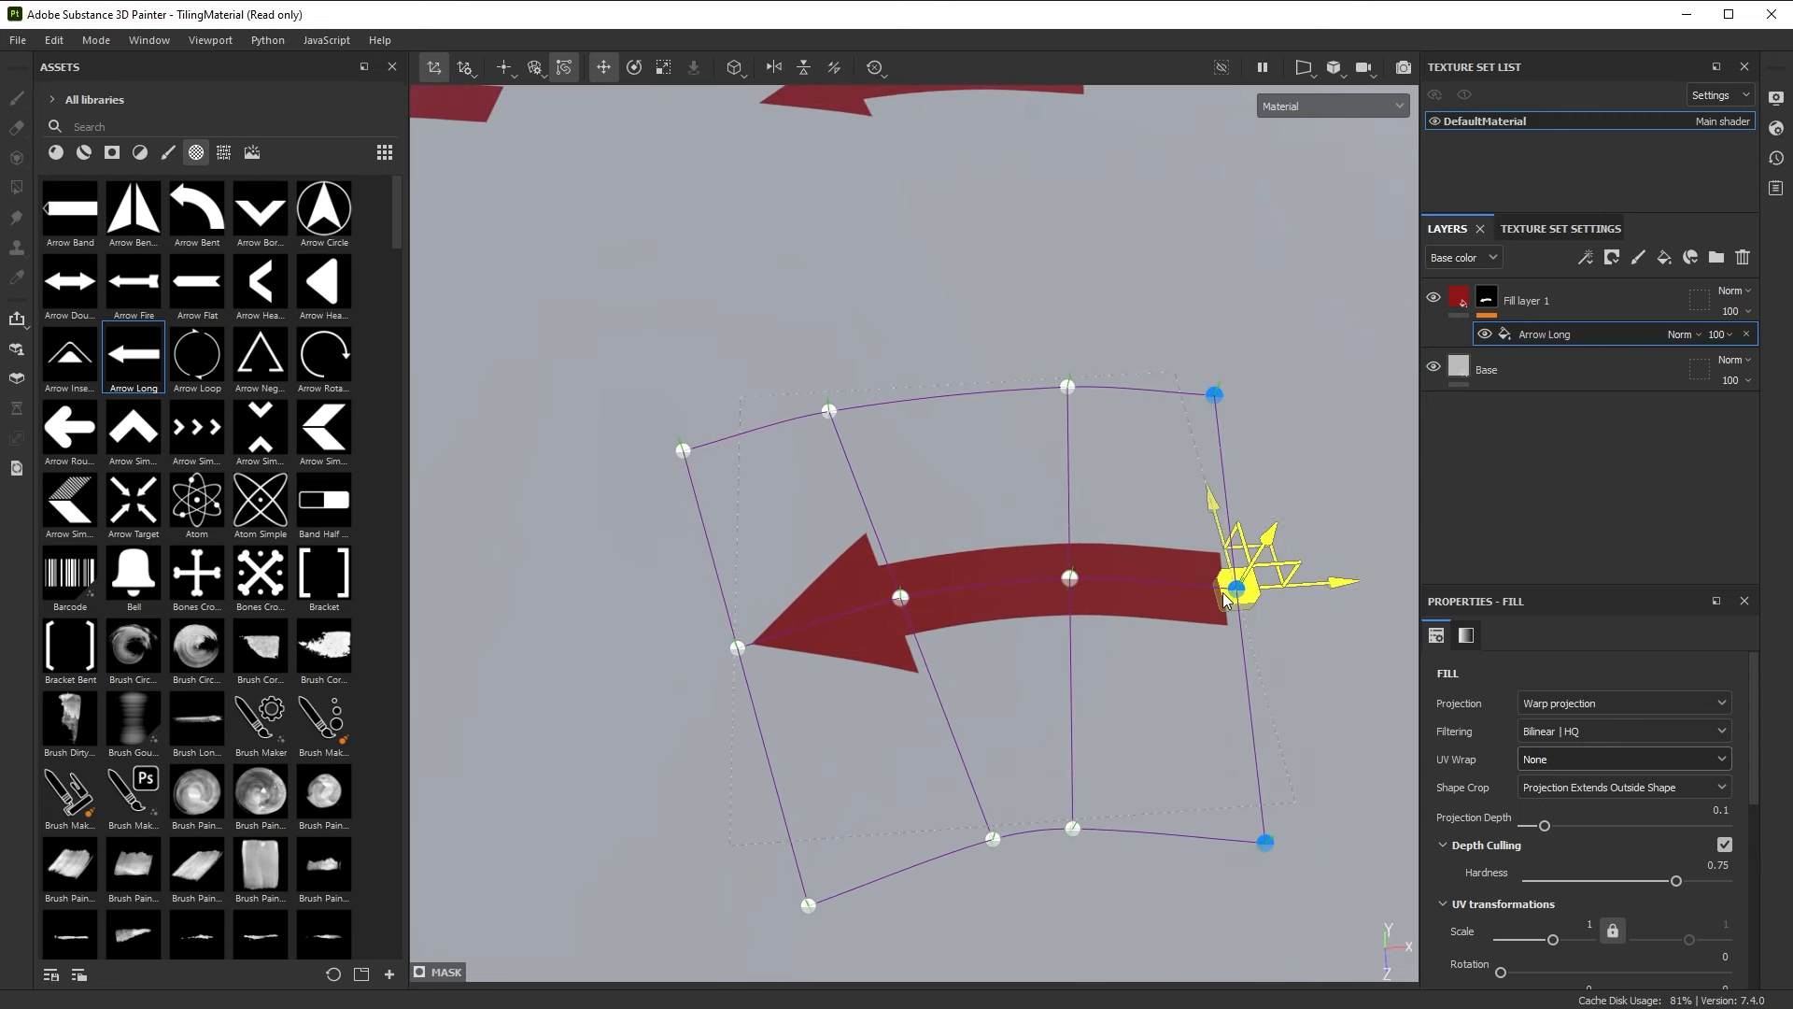
Drag individual vertices and tangents to bend the arrow into a rounded arc
left_click(635, 67)
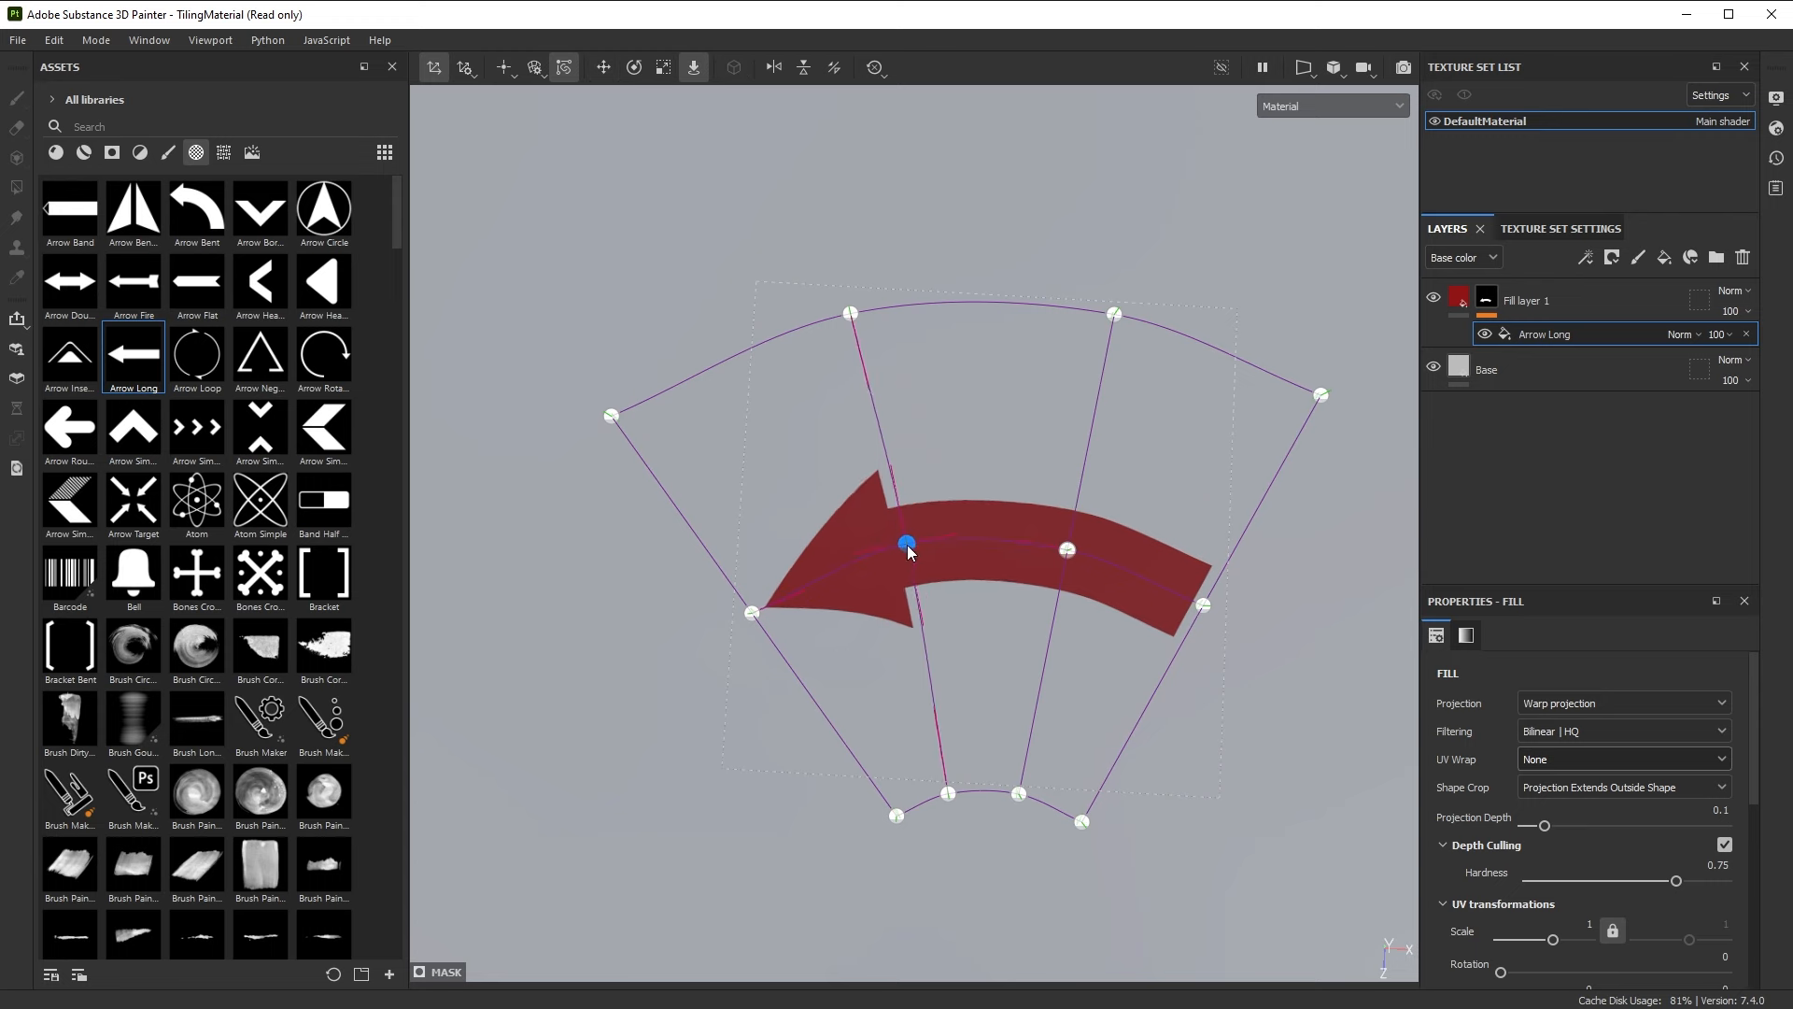
left_click_drag(907, 541, 918, 526)
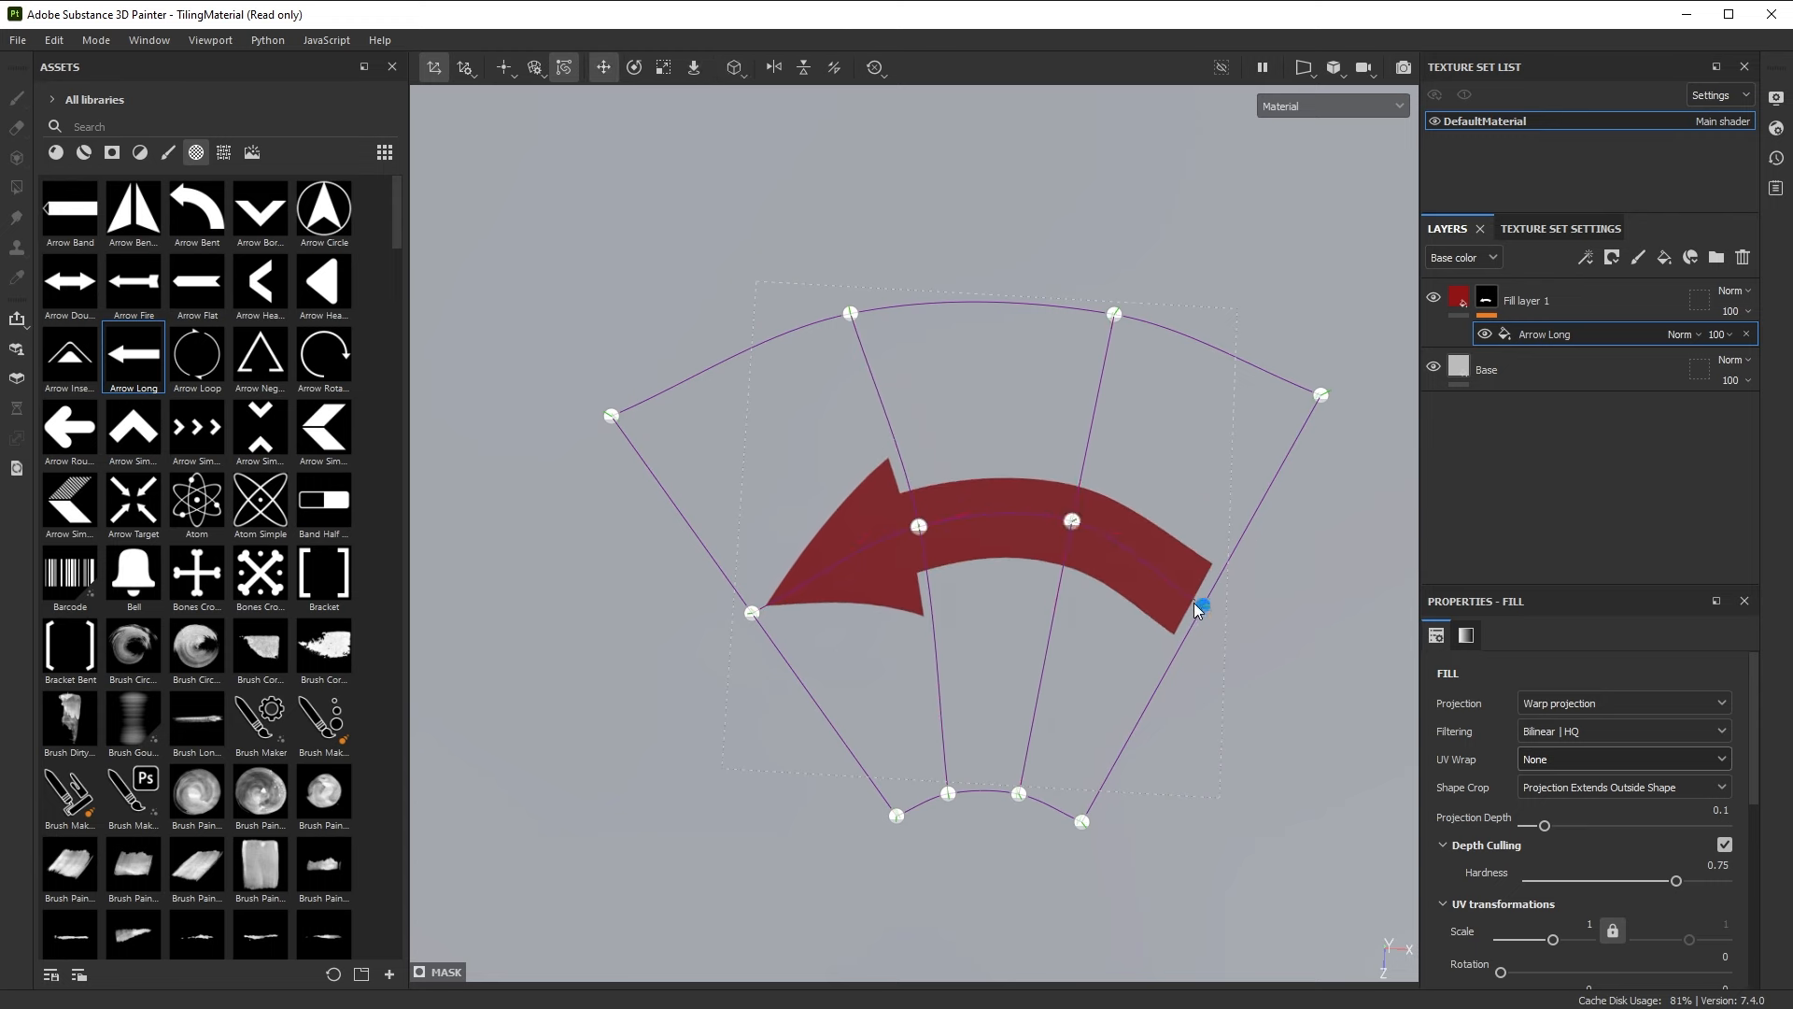
left_click_drag(1202, 605, 1321, 394)
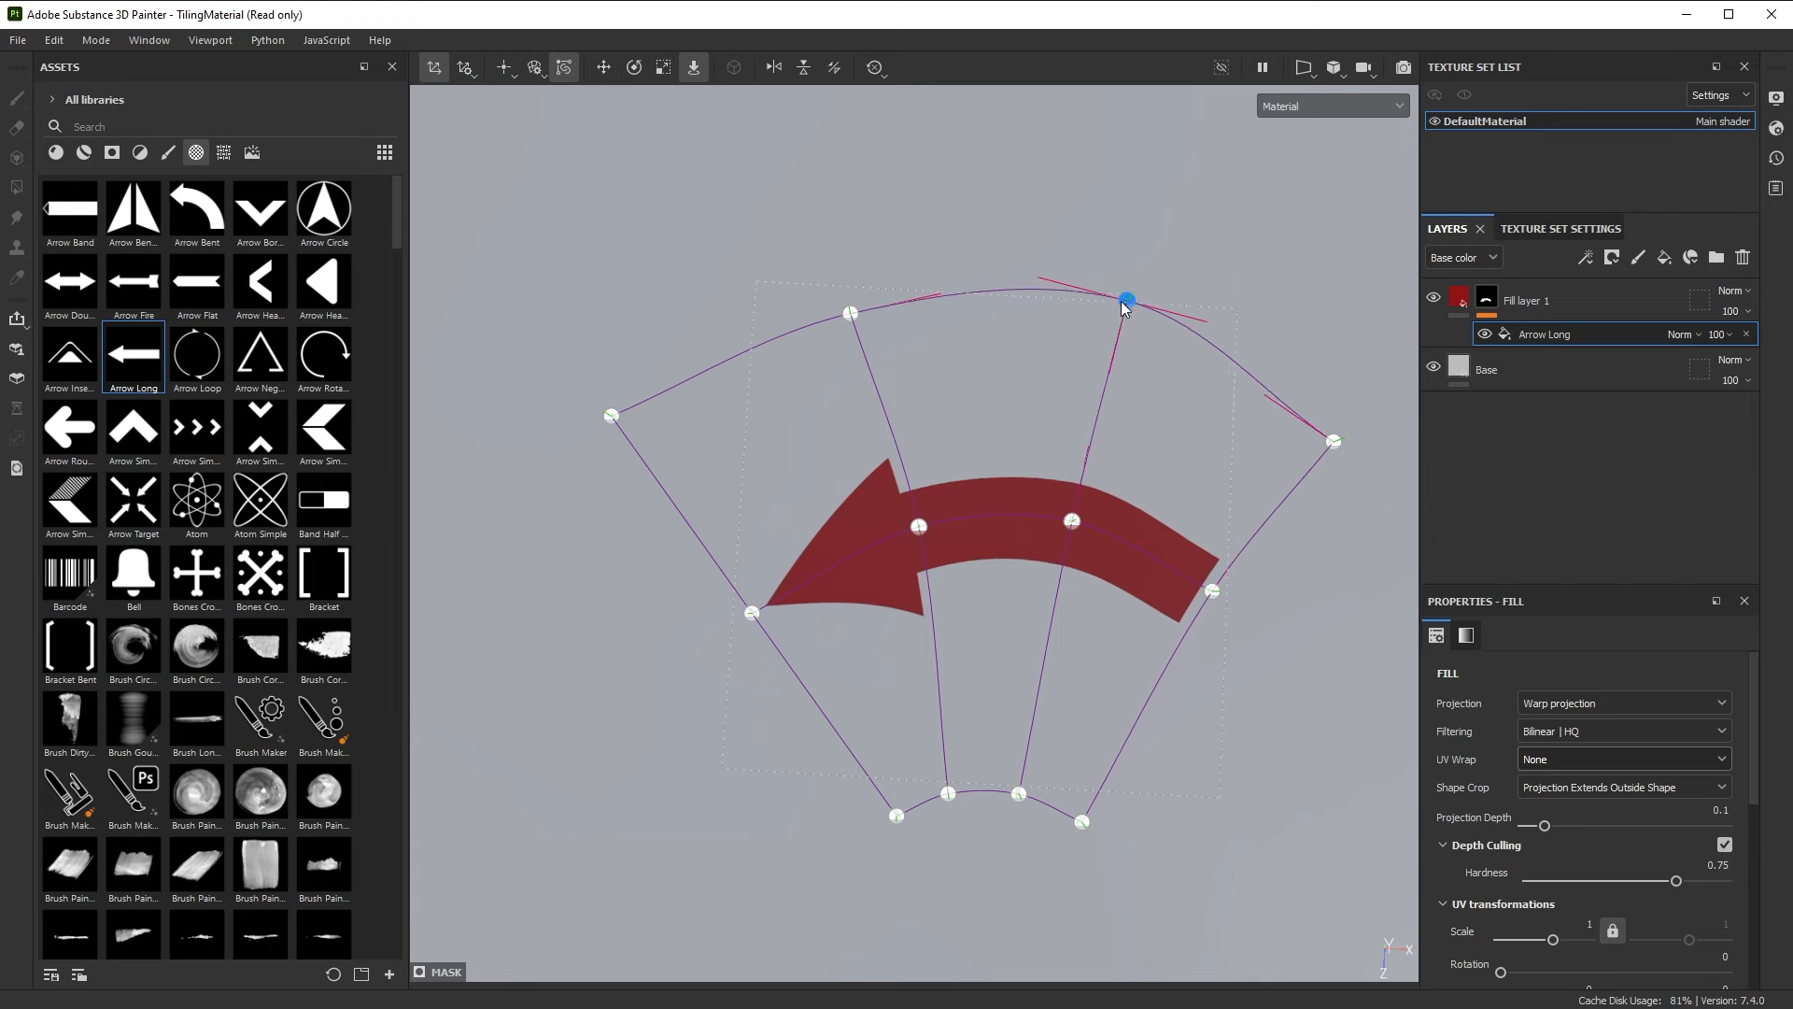
left_click_drag(1127, 301, 755, 611)
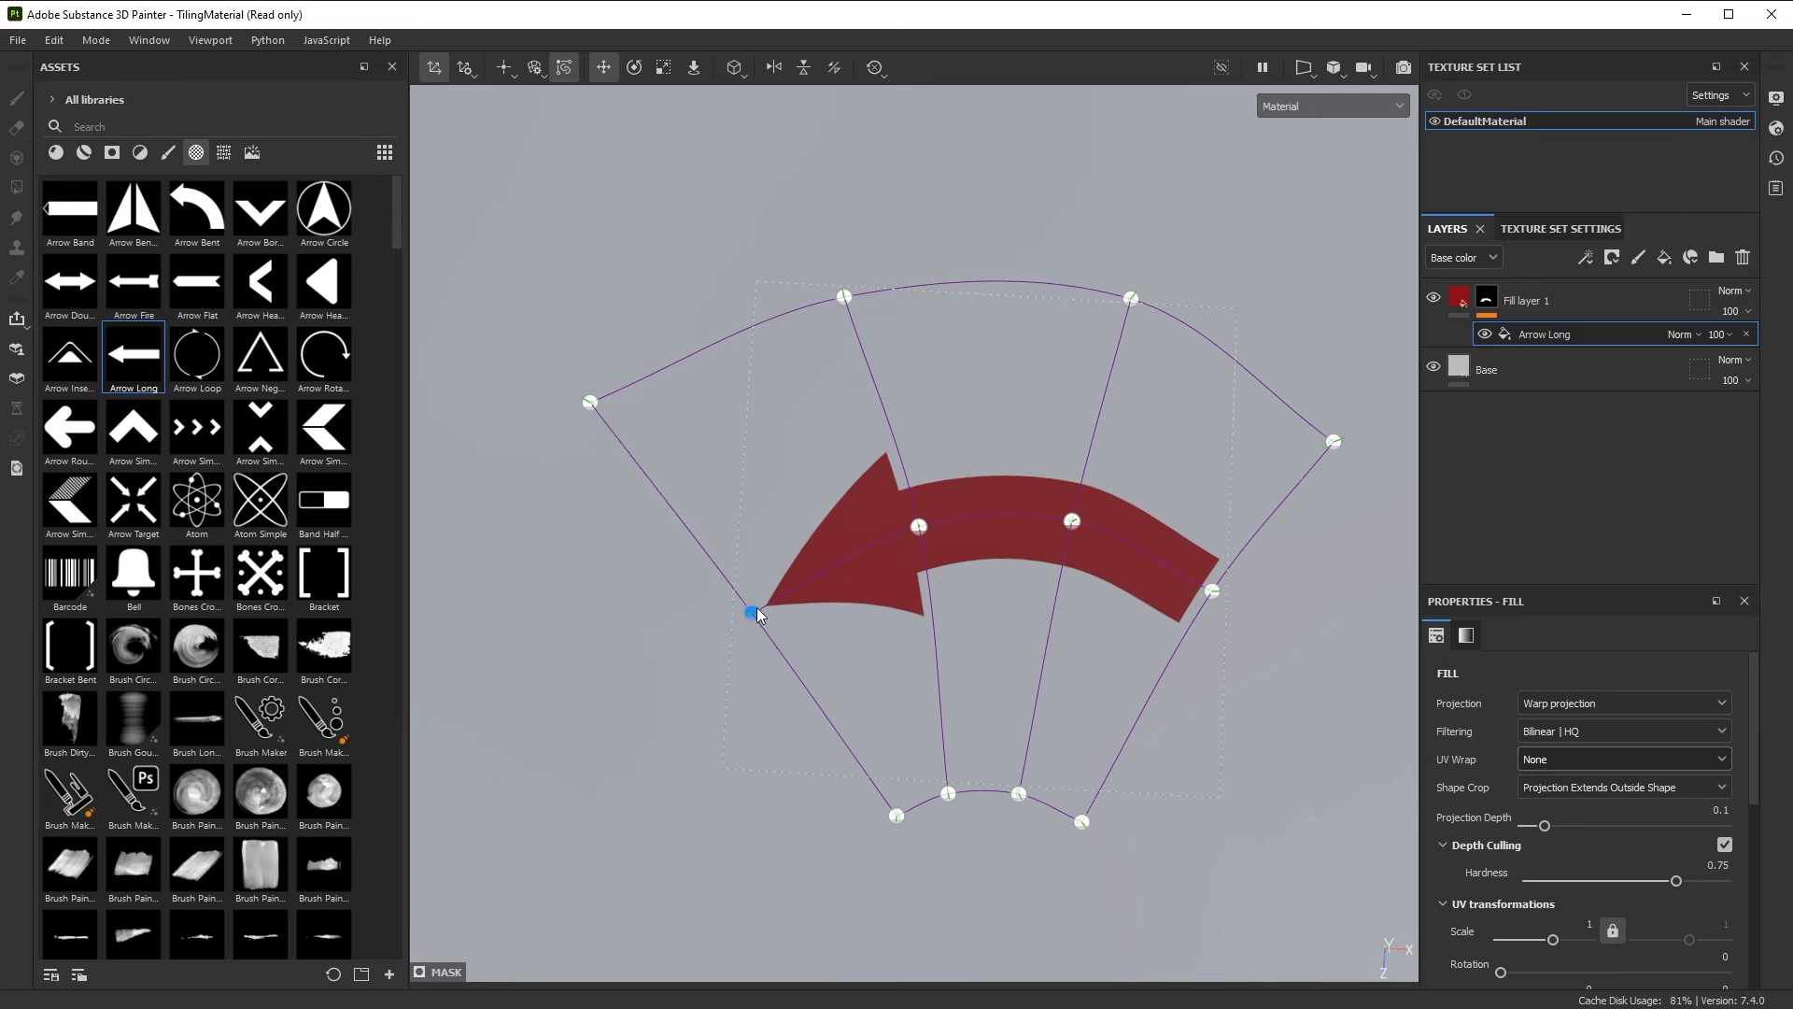
left_click_drag(754, 612, 1017, 793)
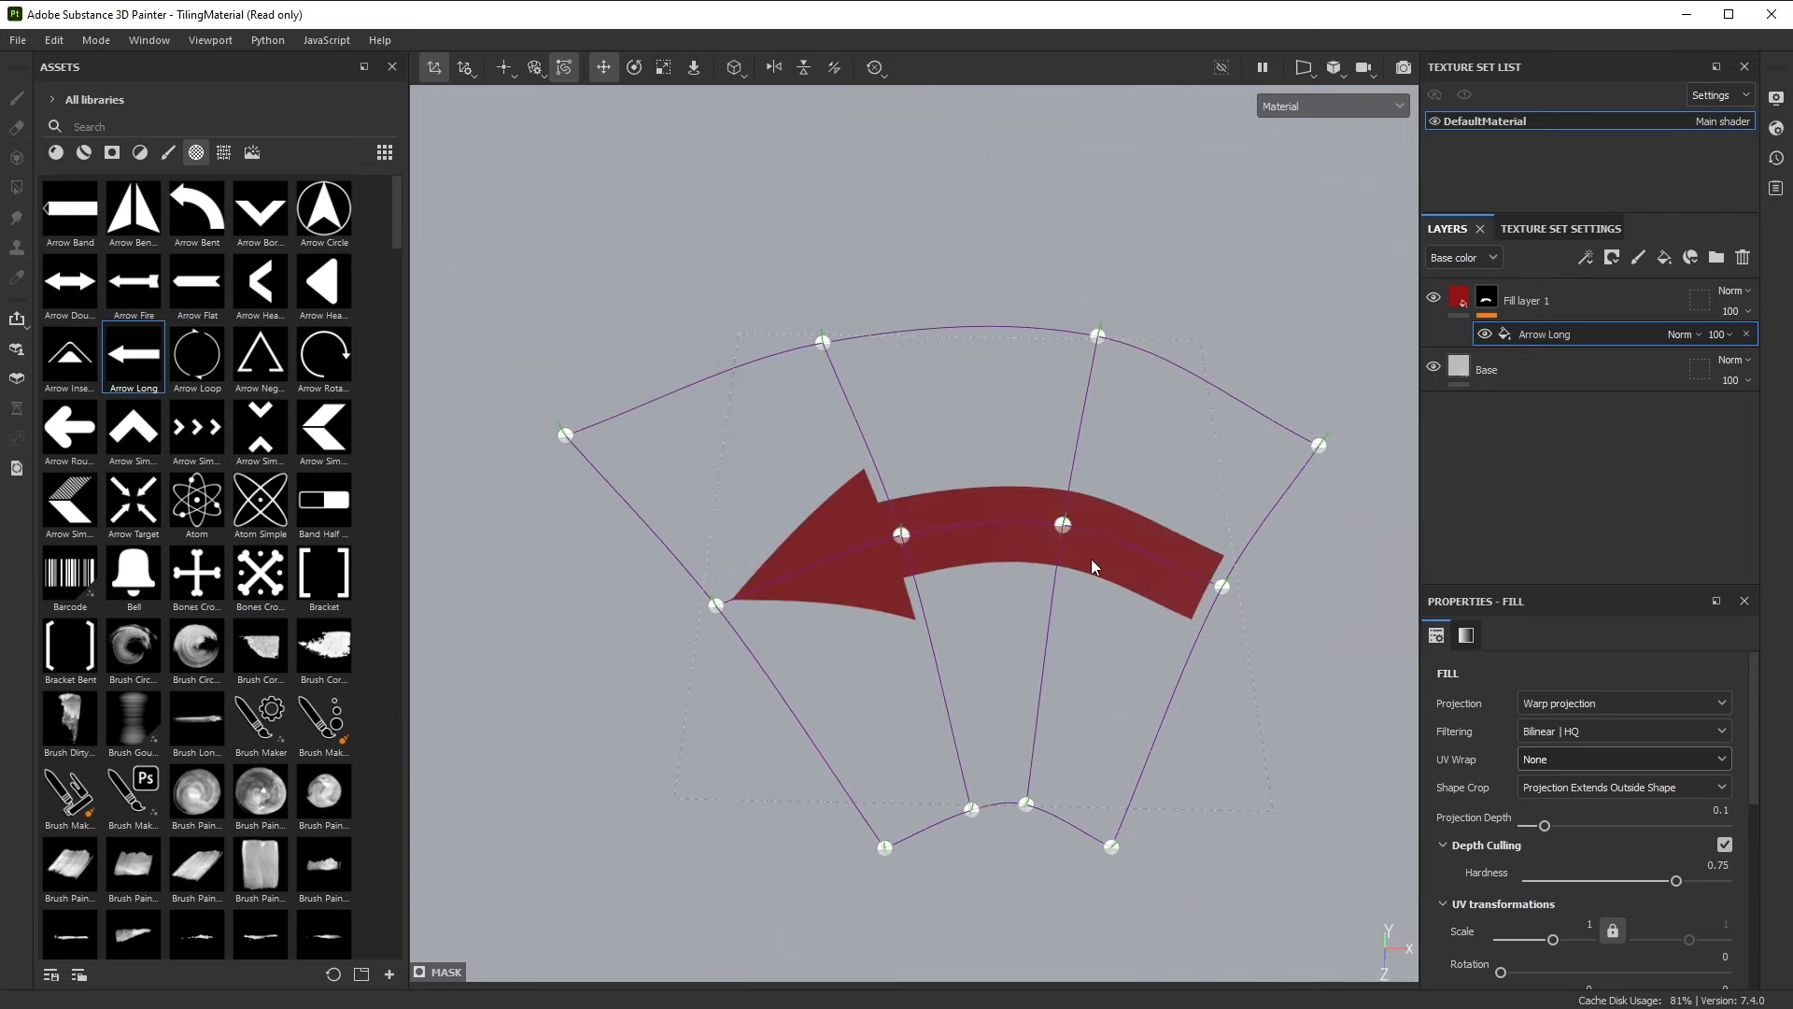
mouse_move(1105, 737)
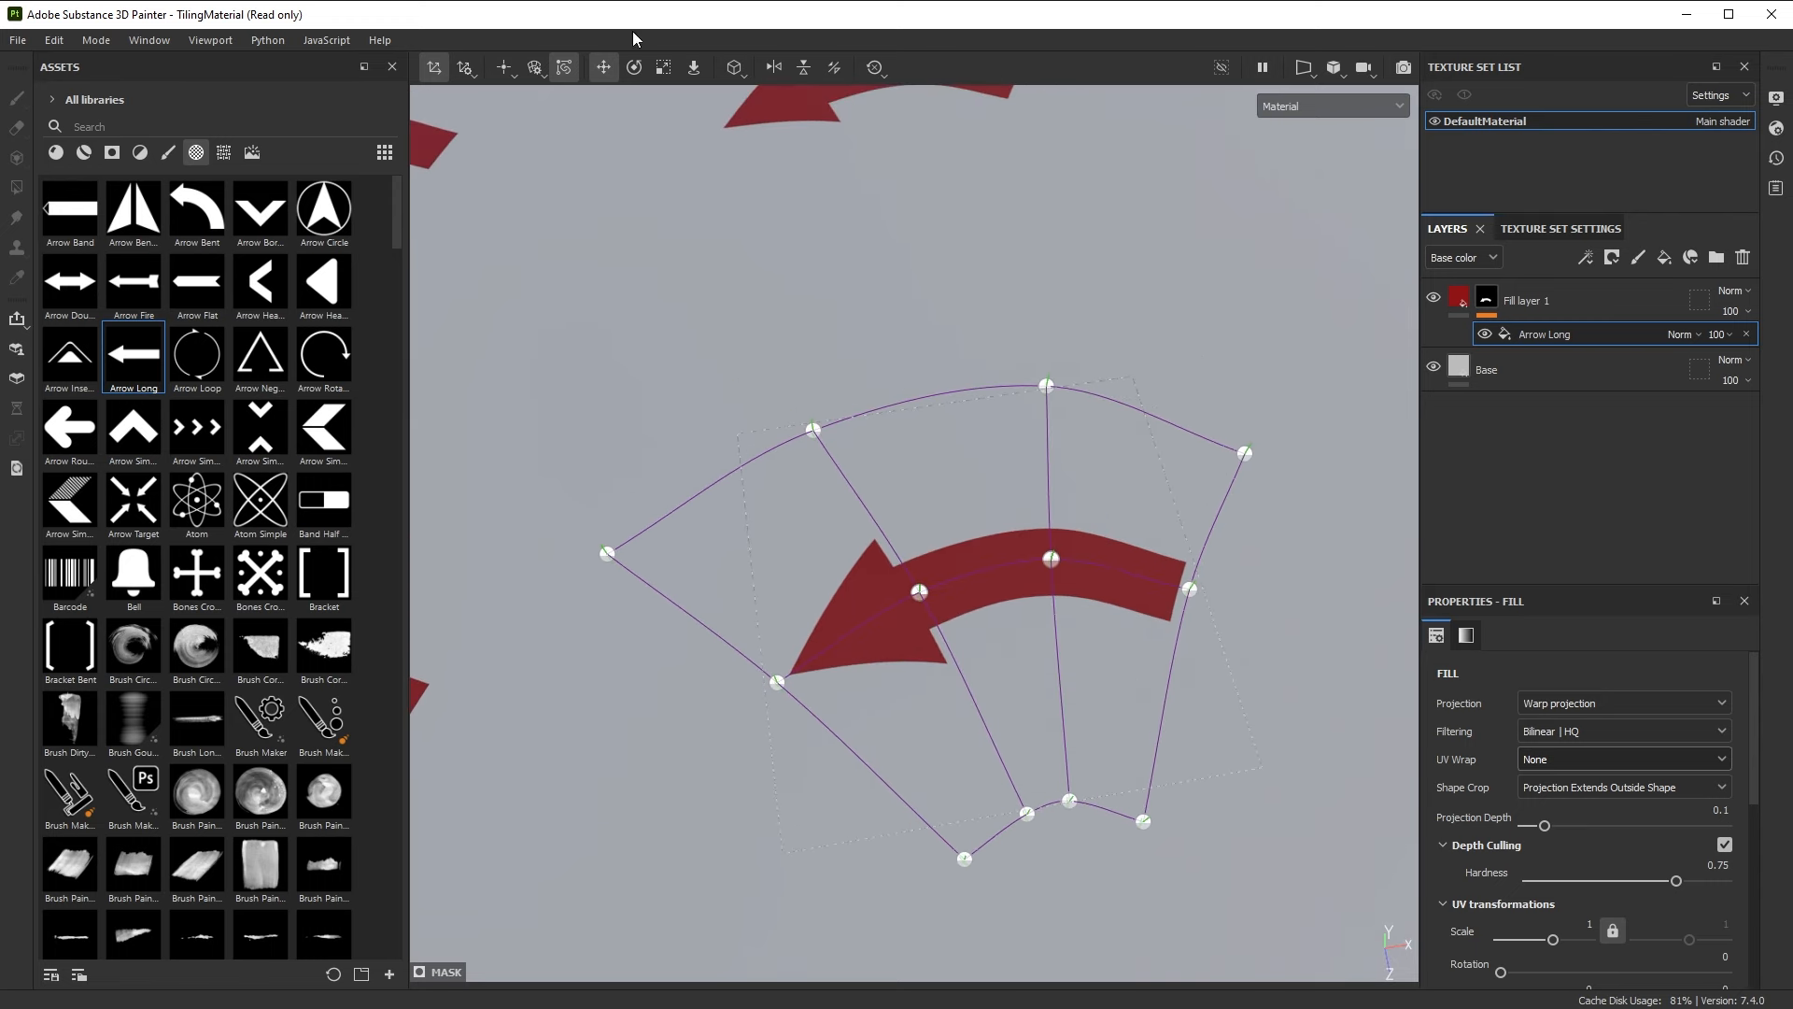
mouse_move(980, 527)
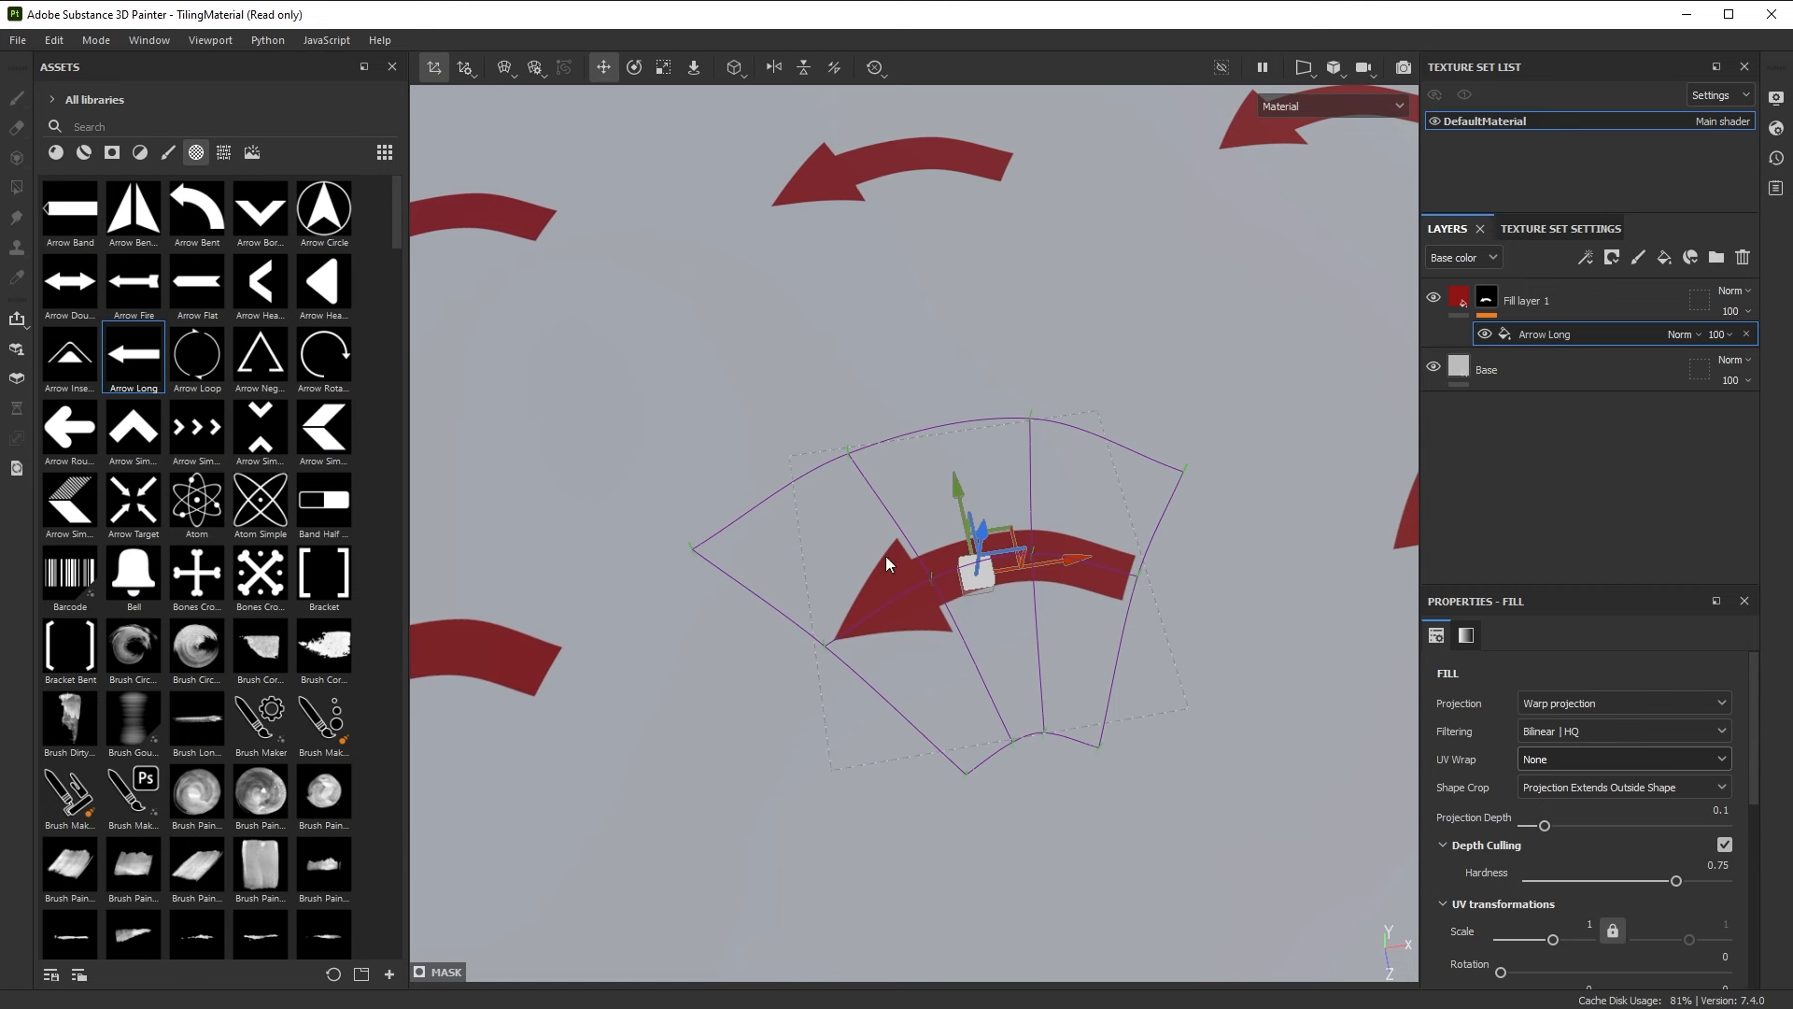
mouse_move(1049, 671)
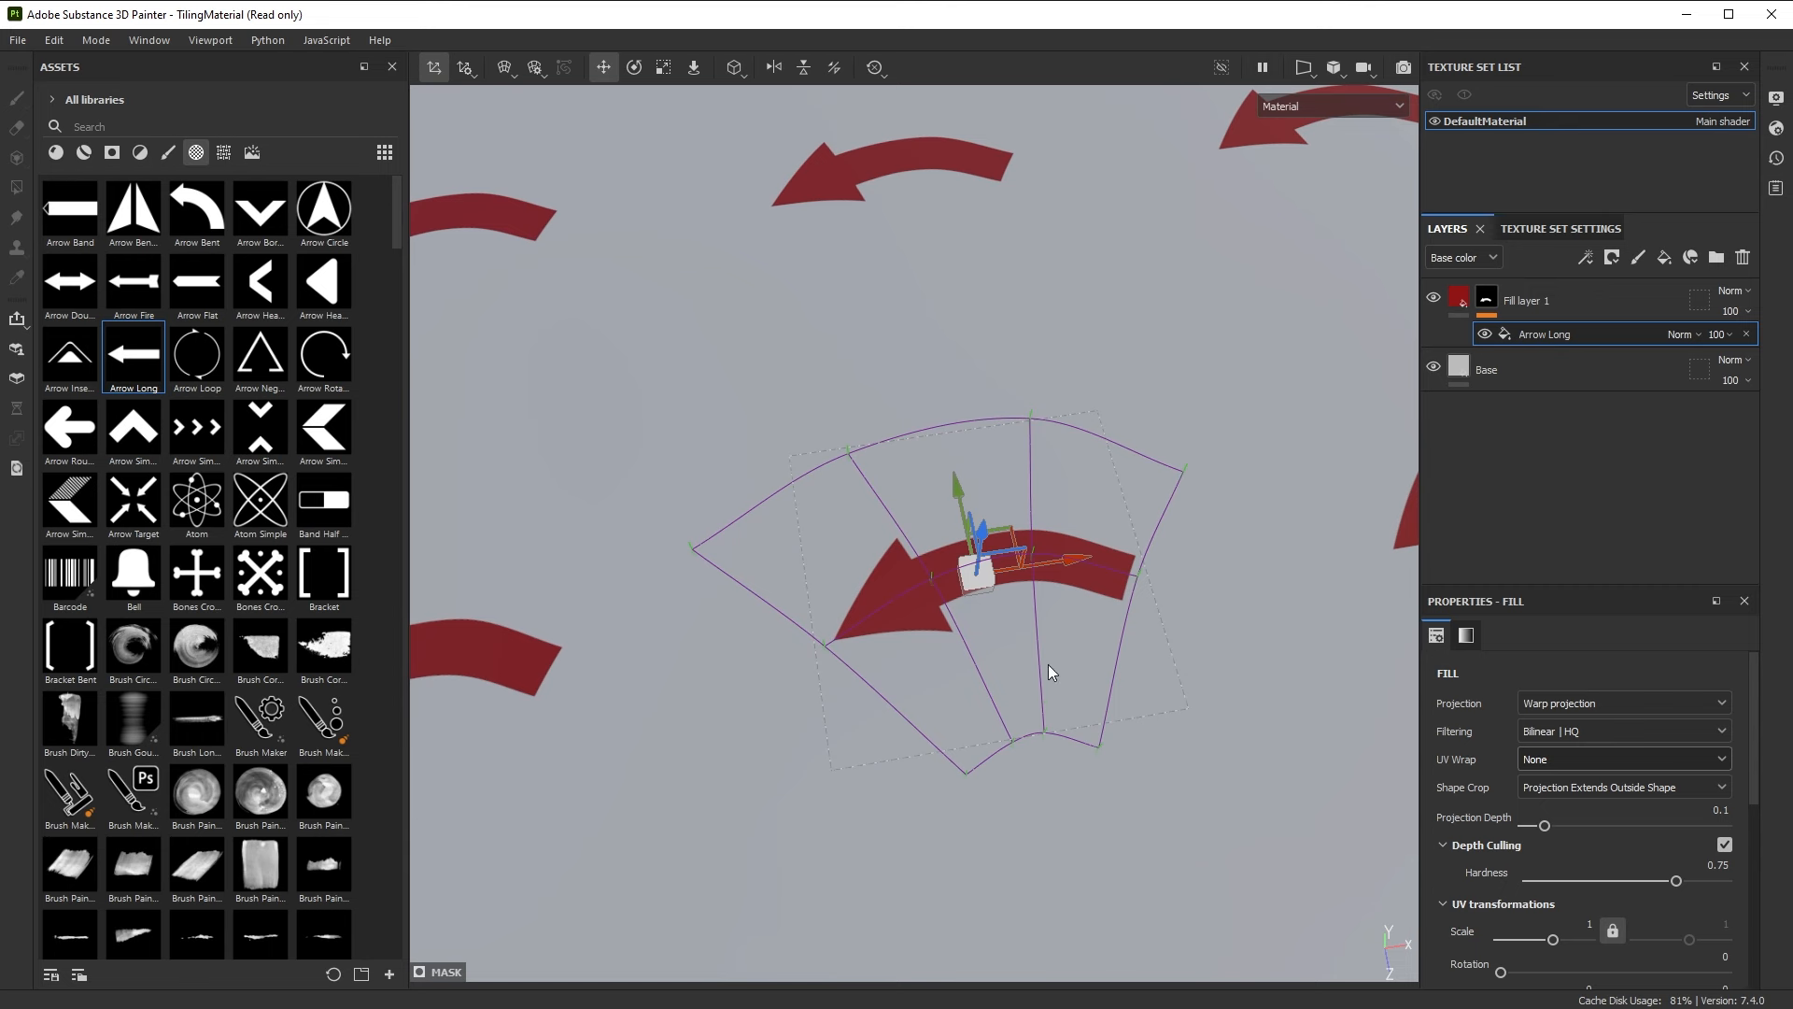
mouse_move(1203, 648)
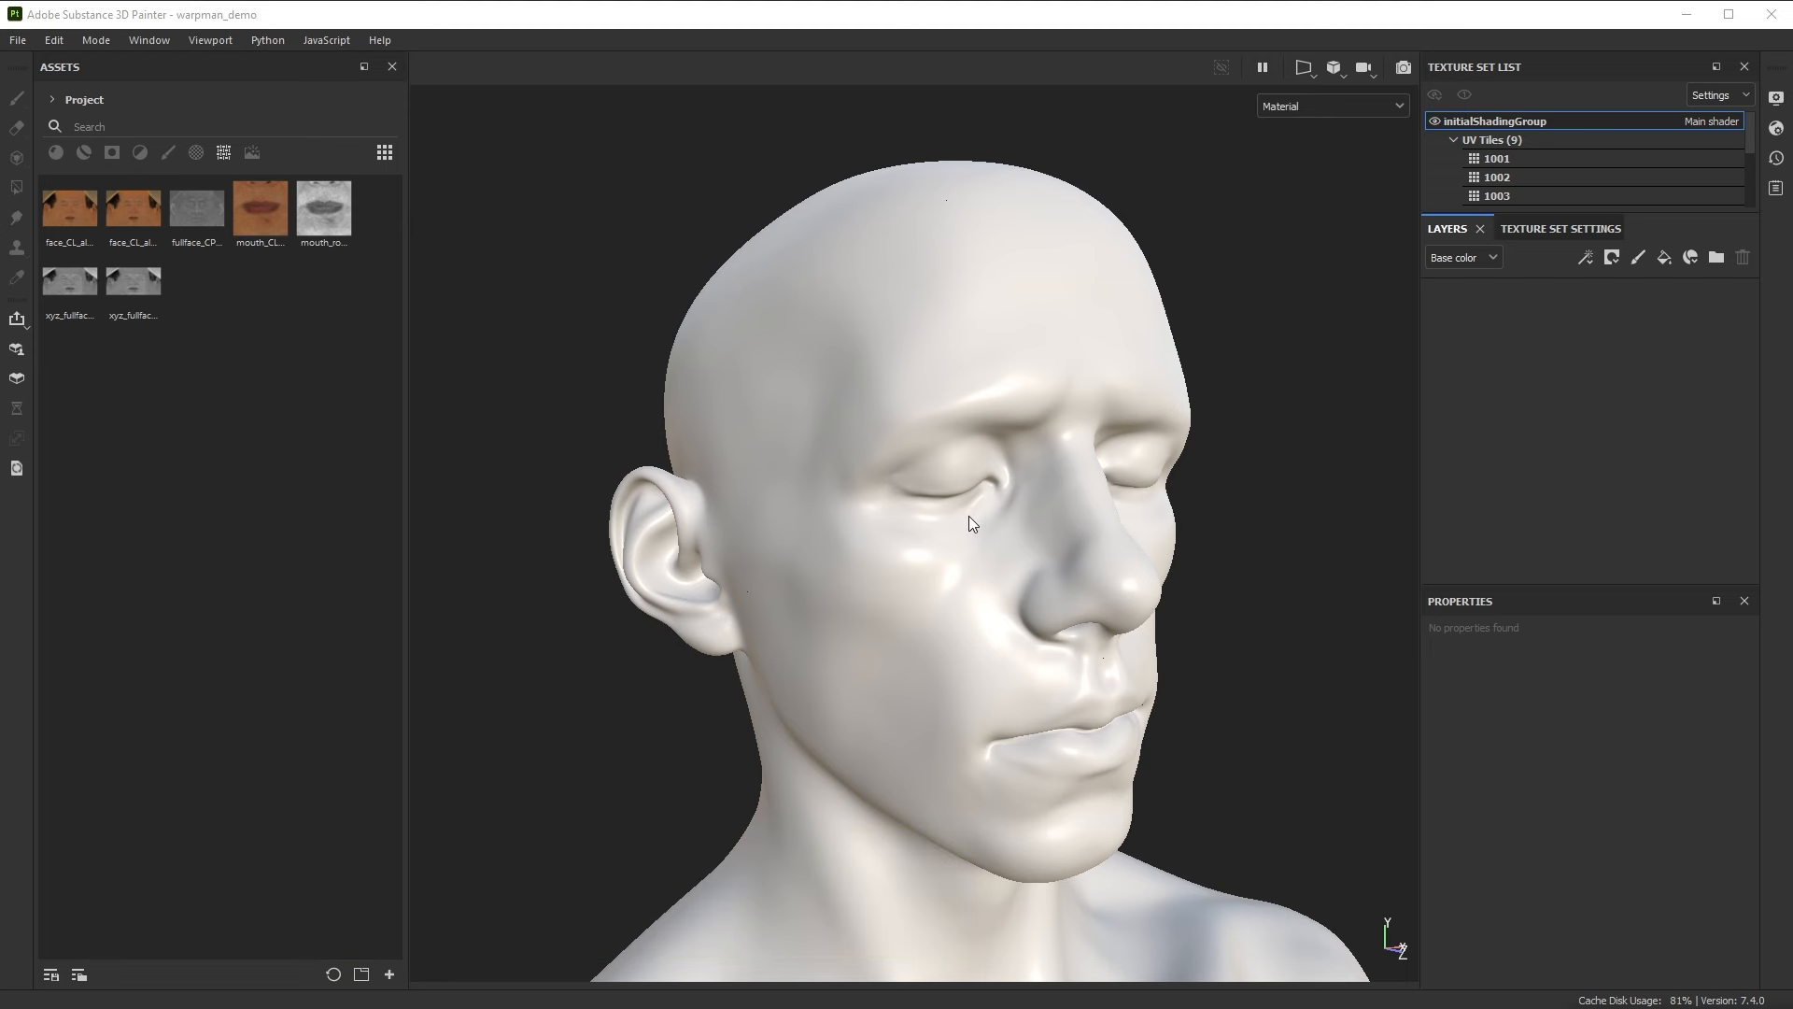
mouse_move(1045, 570)
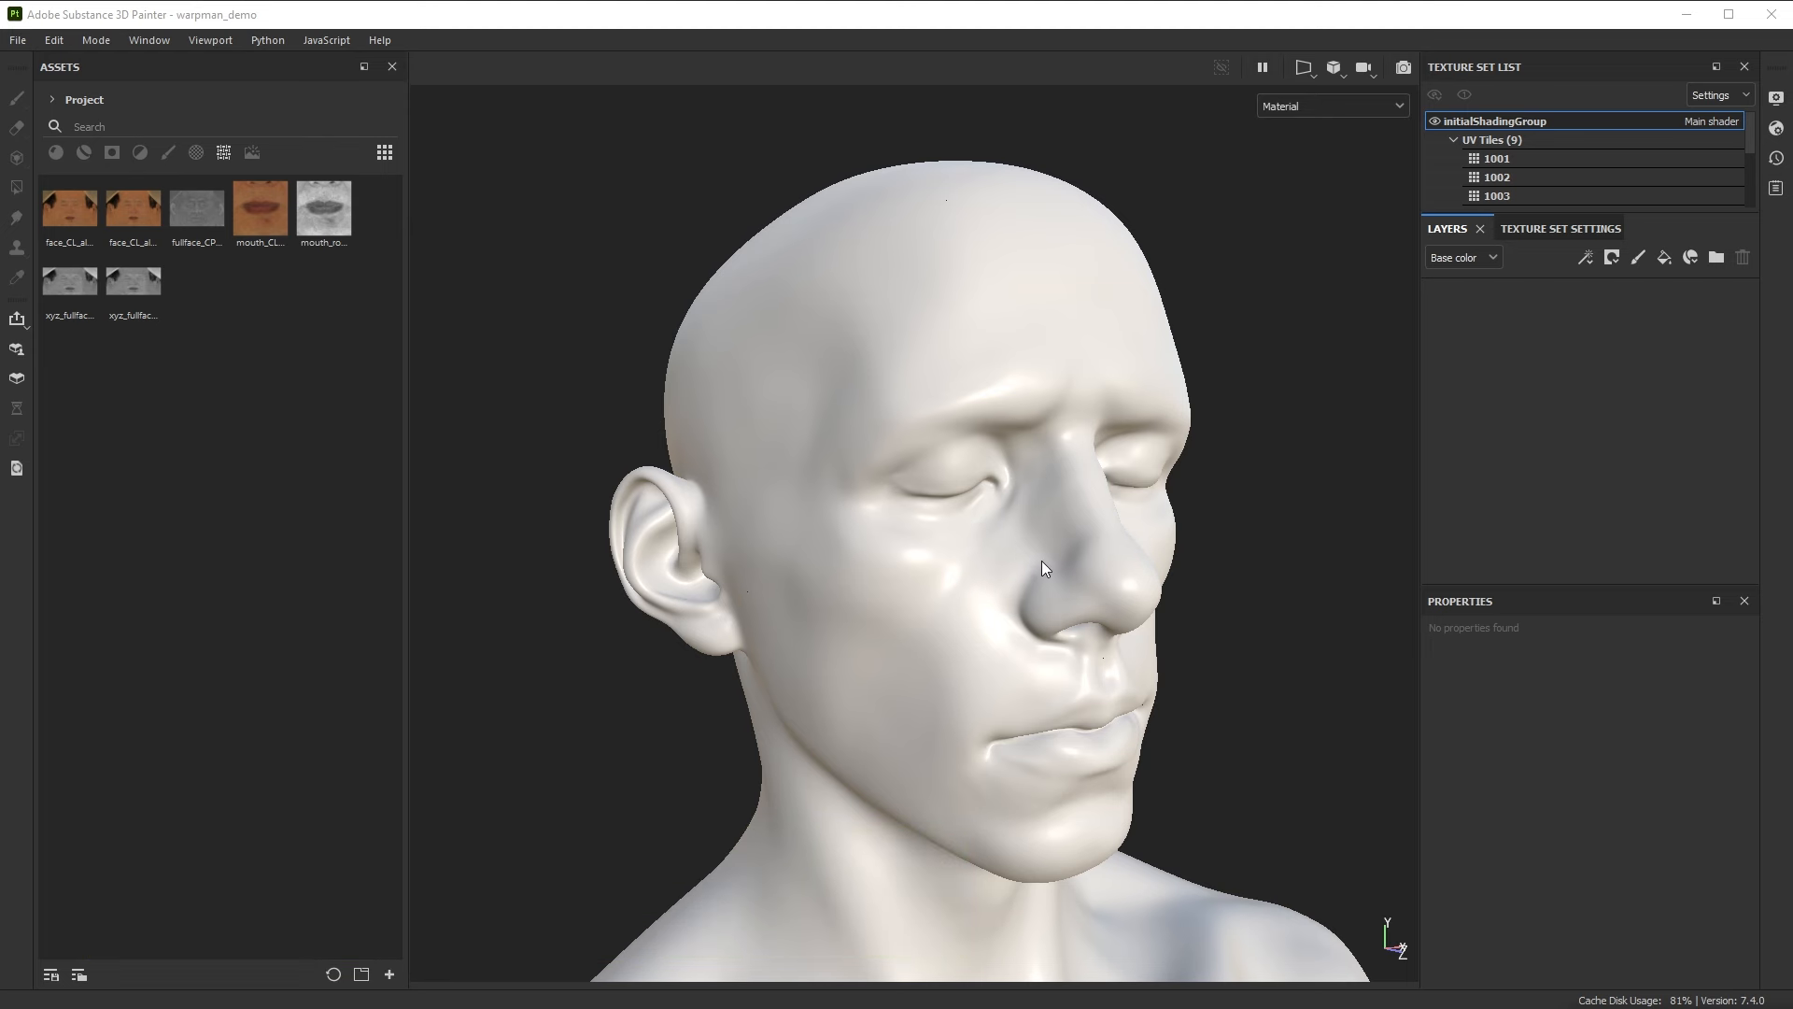
mouse_move(172, 325)
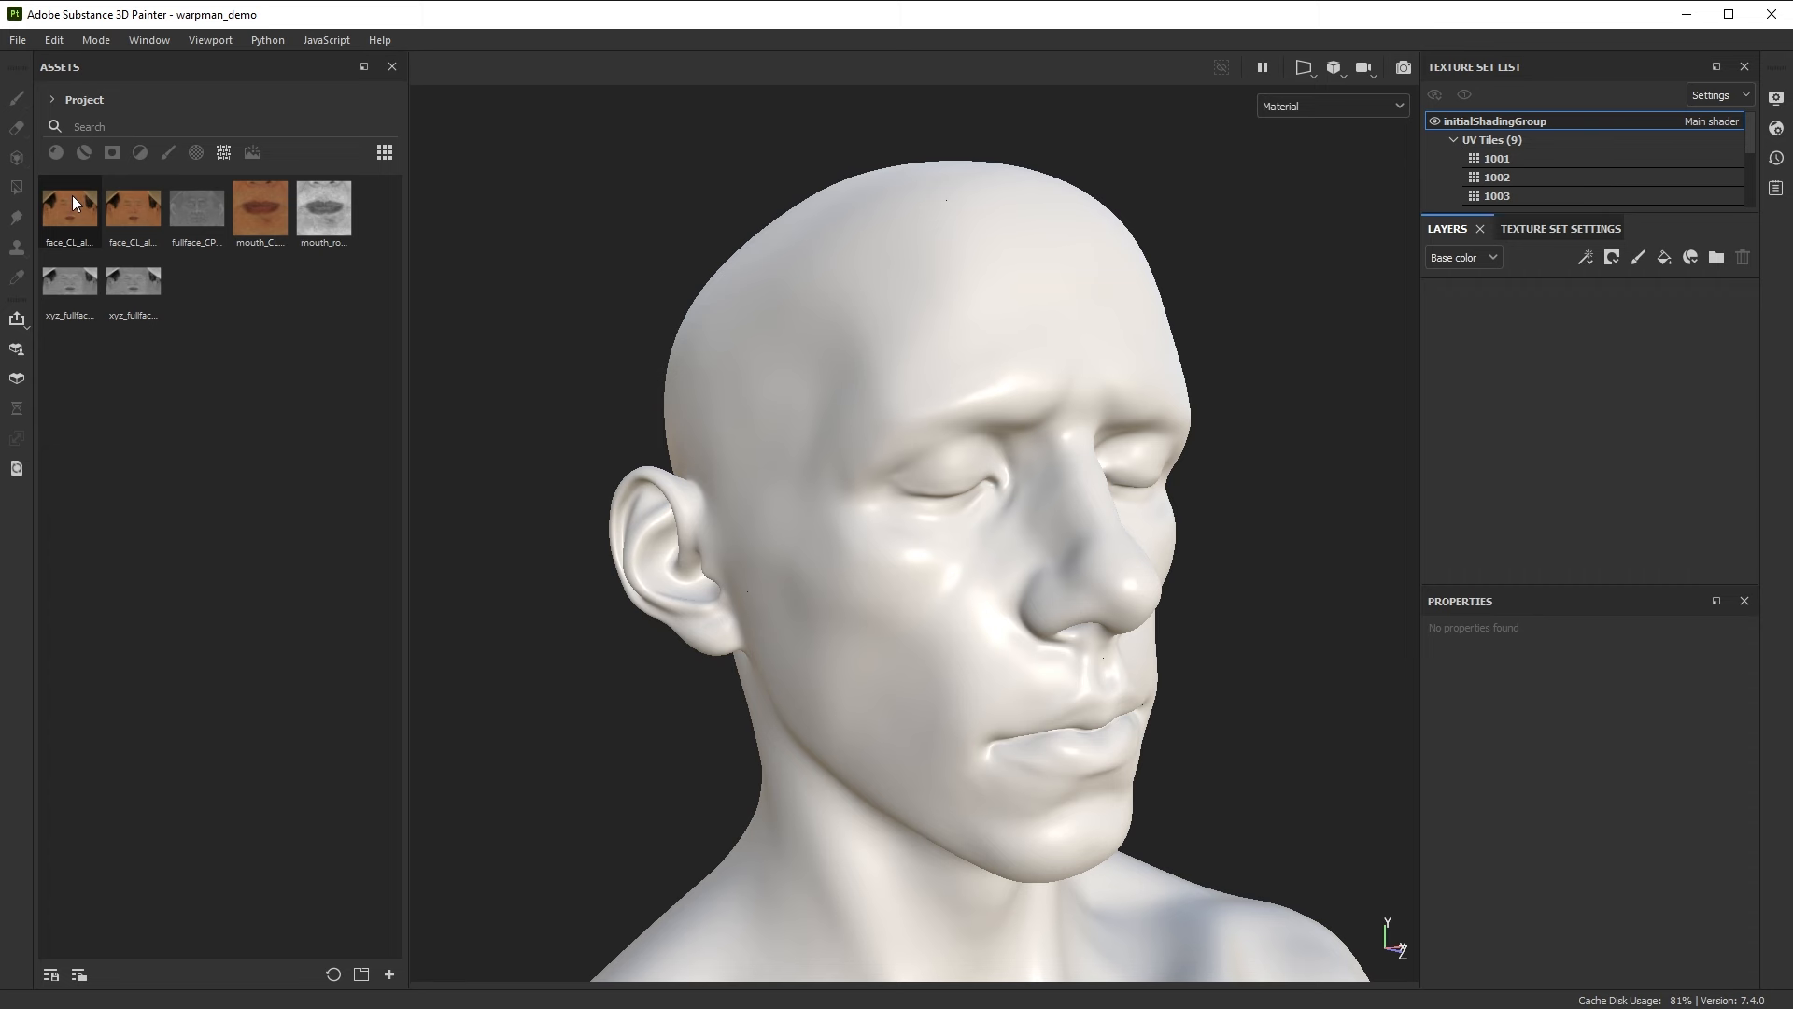
mouse_move(71, 209)
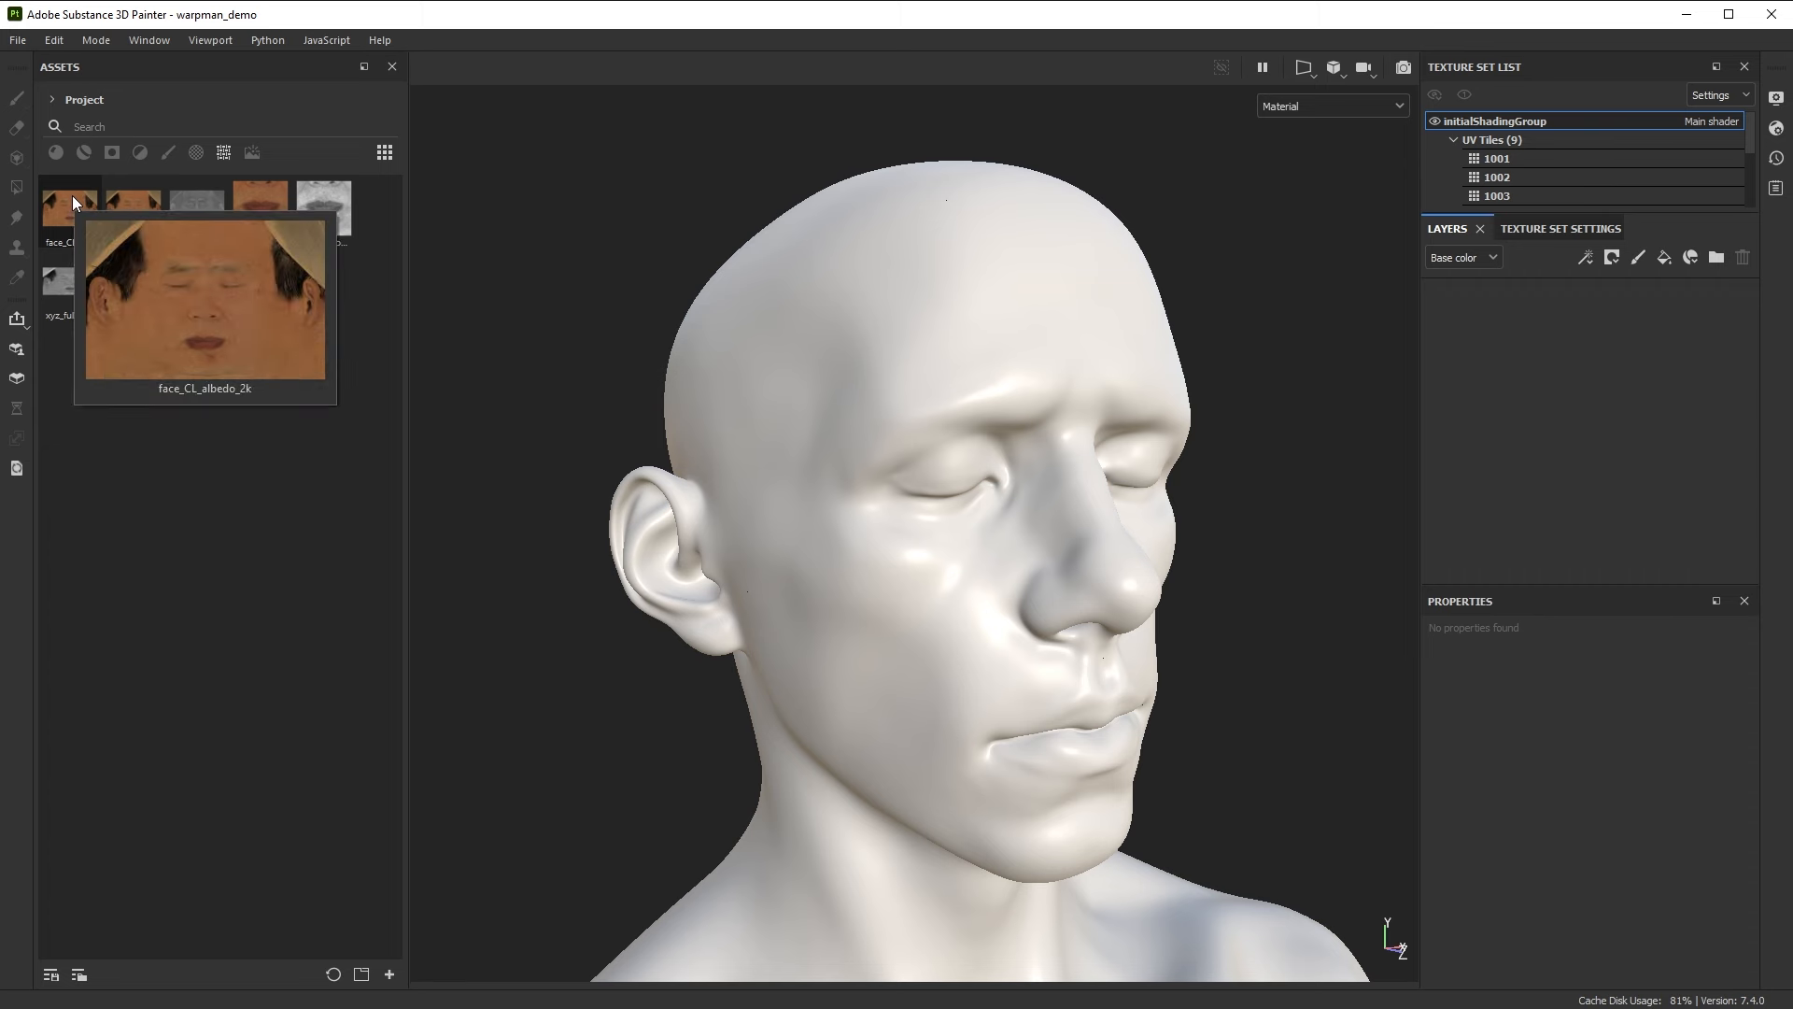
mouse_move(71, 284)
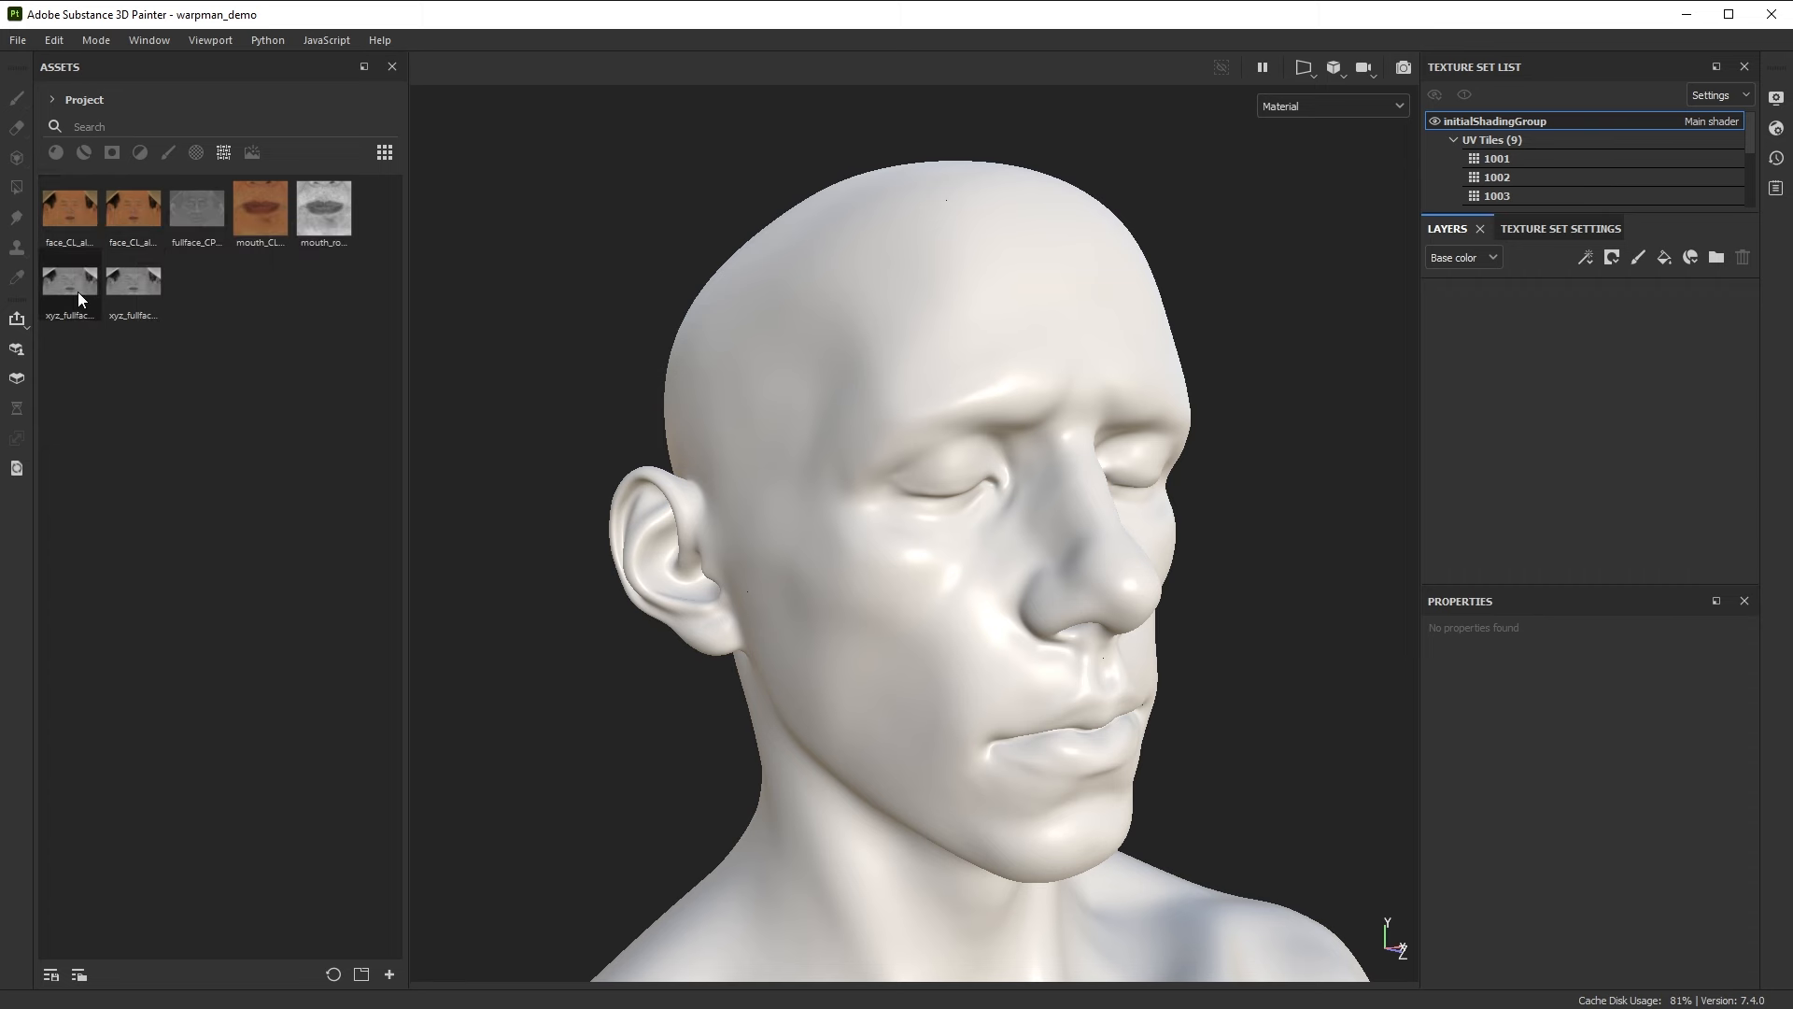
mouse_move(931, 419)
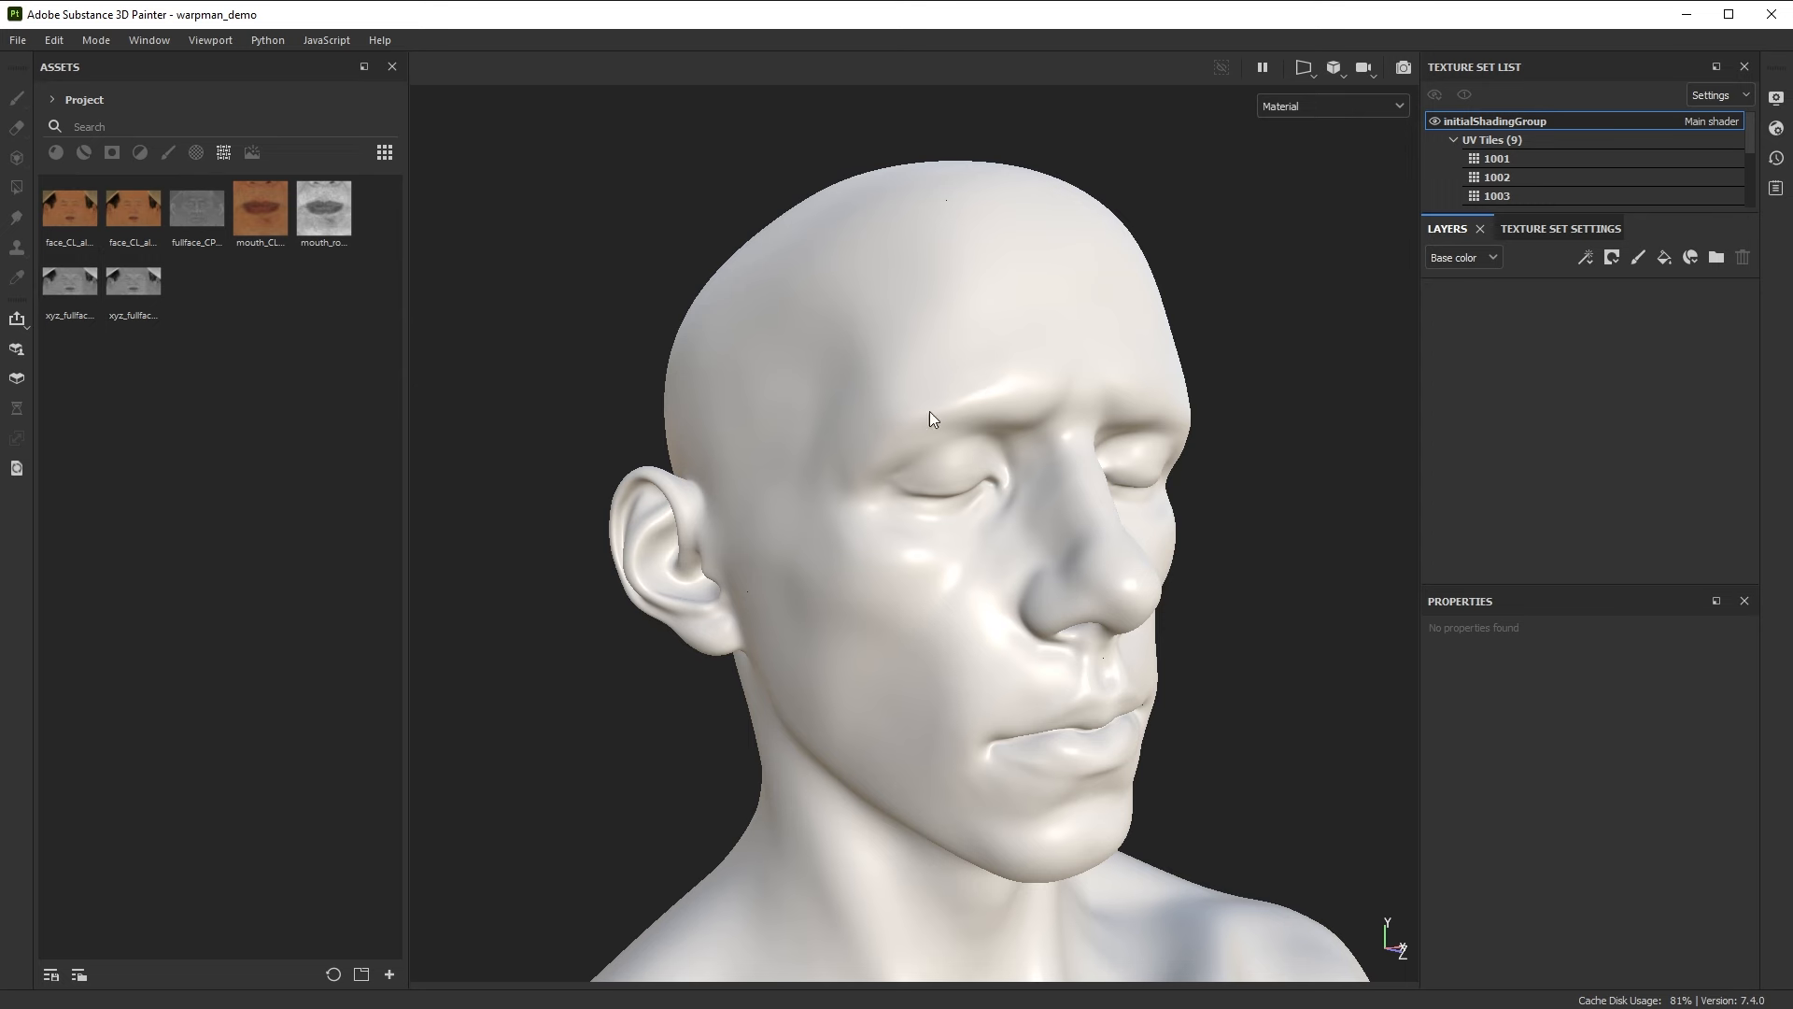
mouse_move(938, 463)
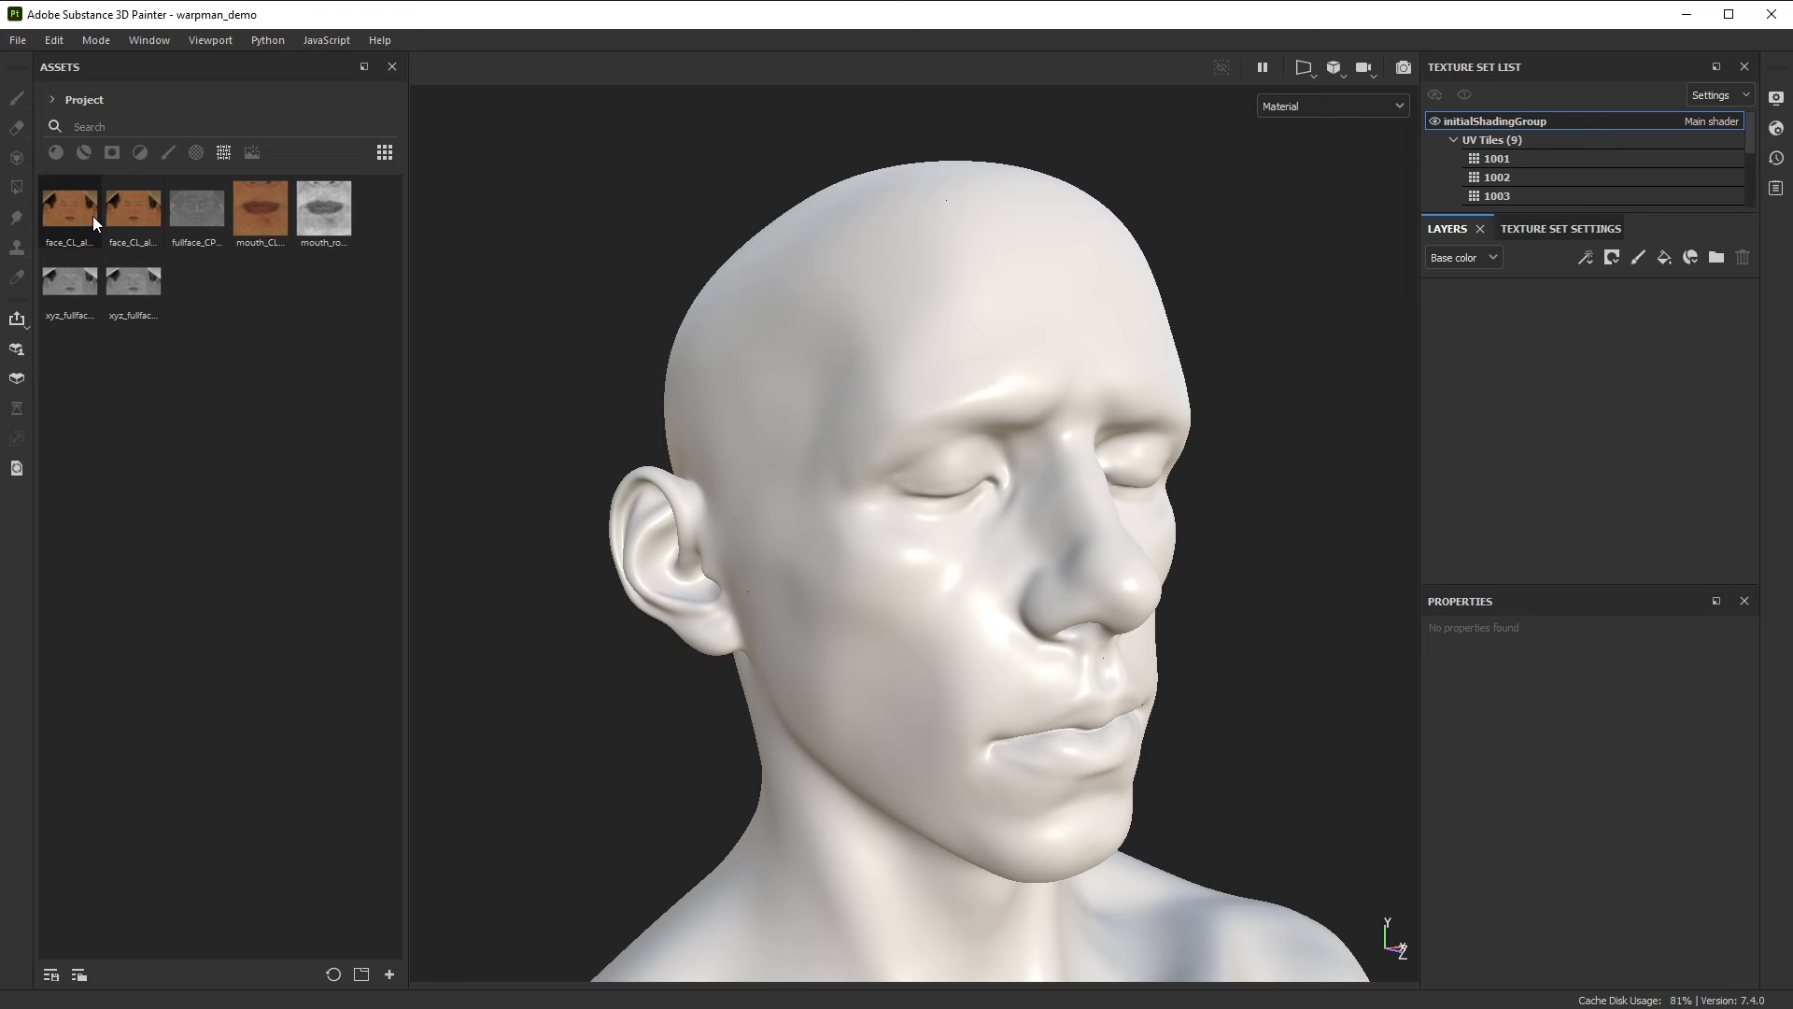
mouse_move(964, 449)
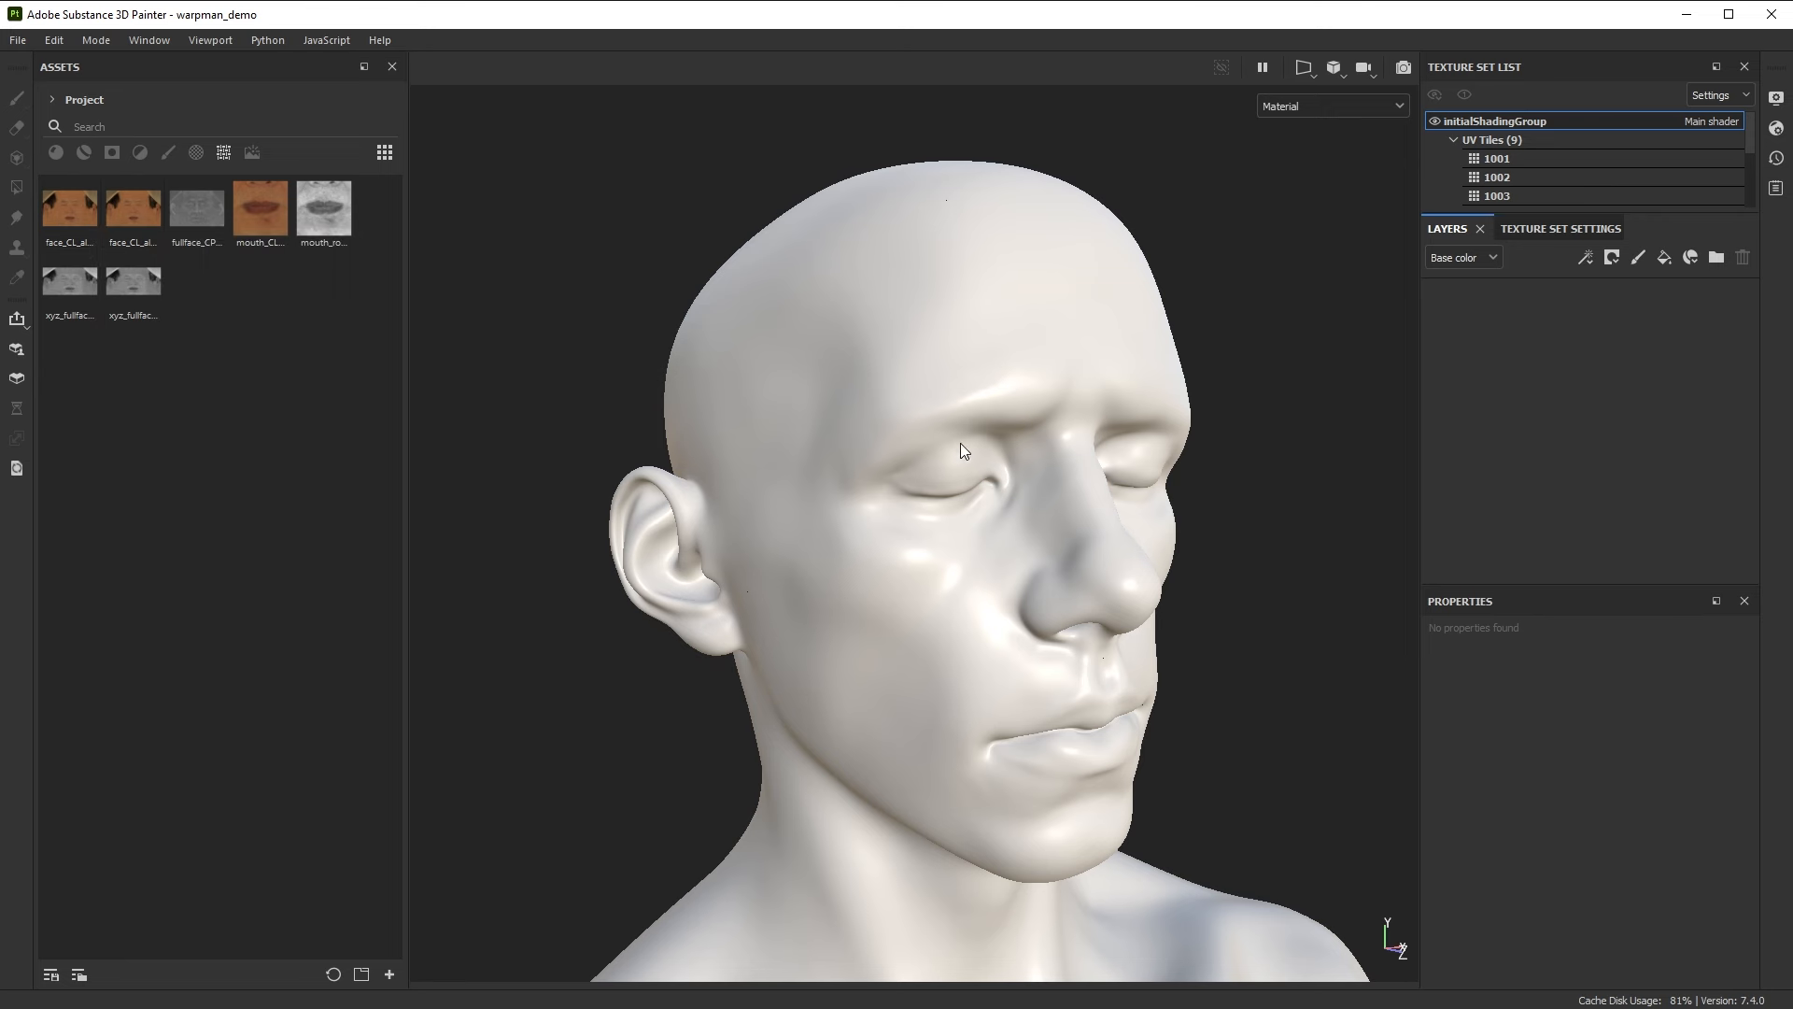
mouse_move(1055, 698)
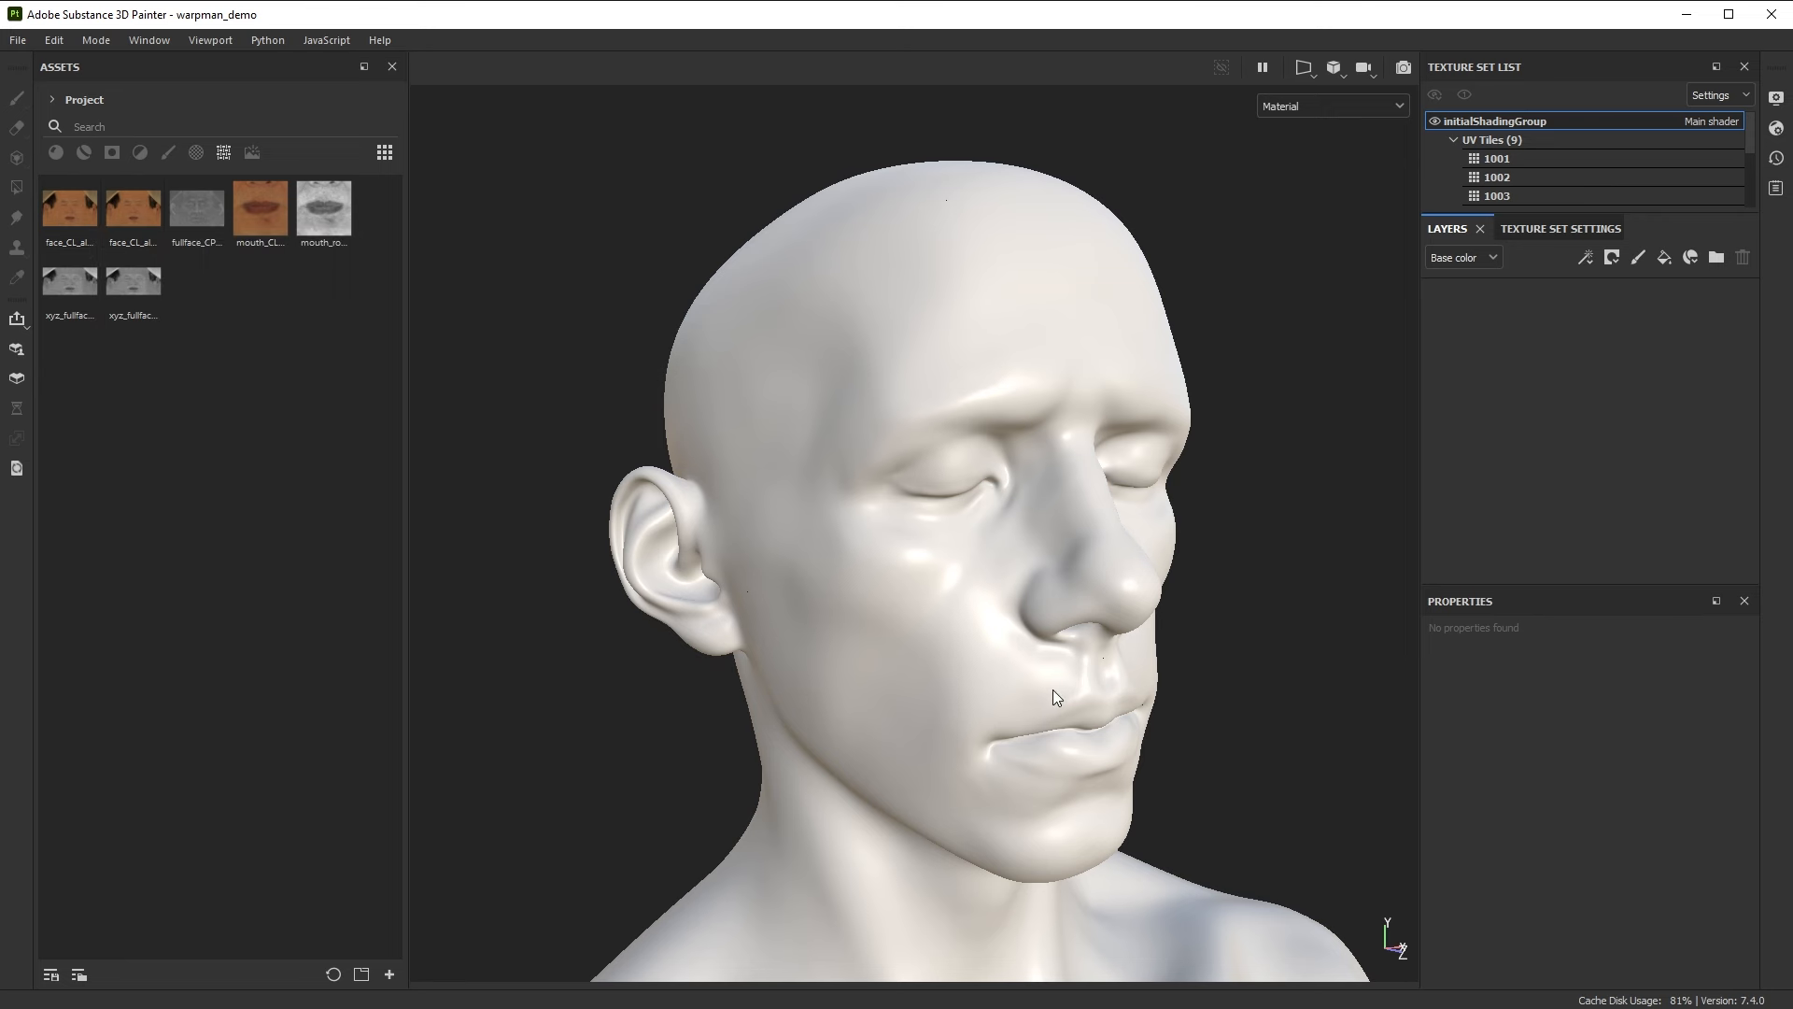
mouse_move(1040, 653)
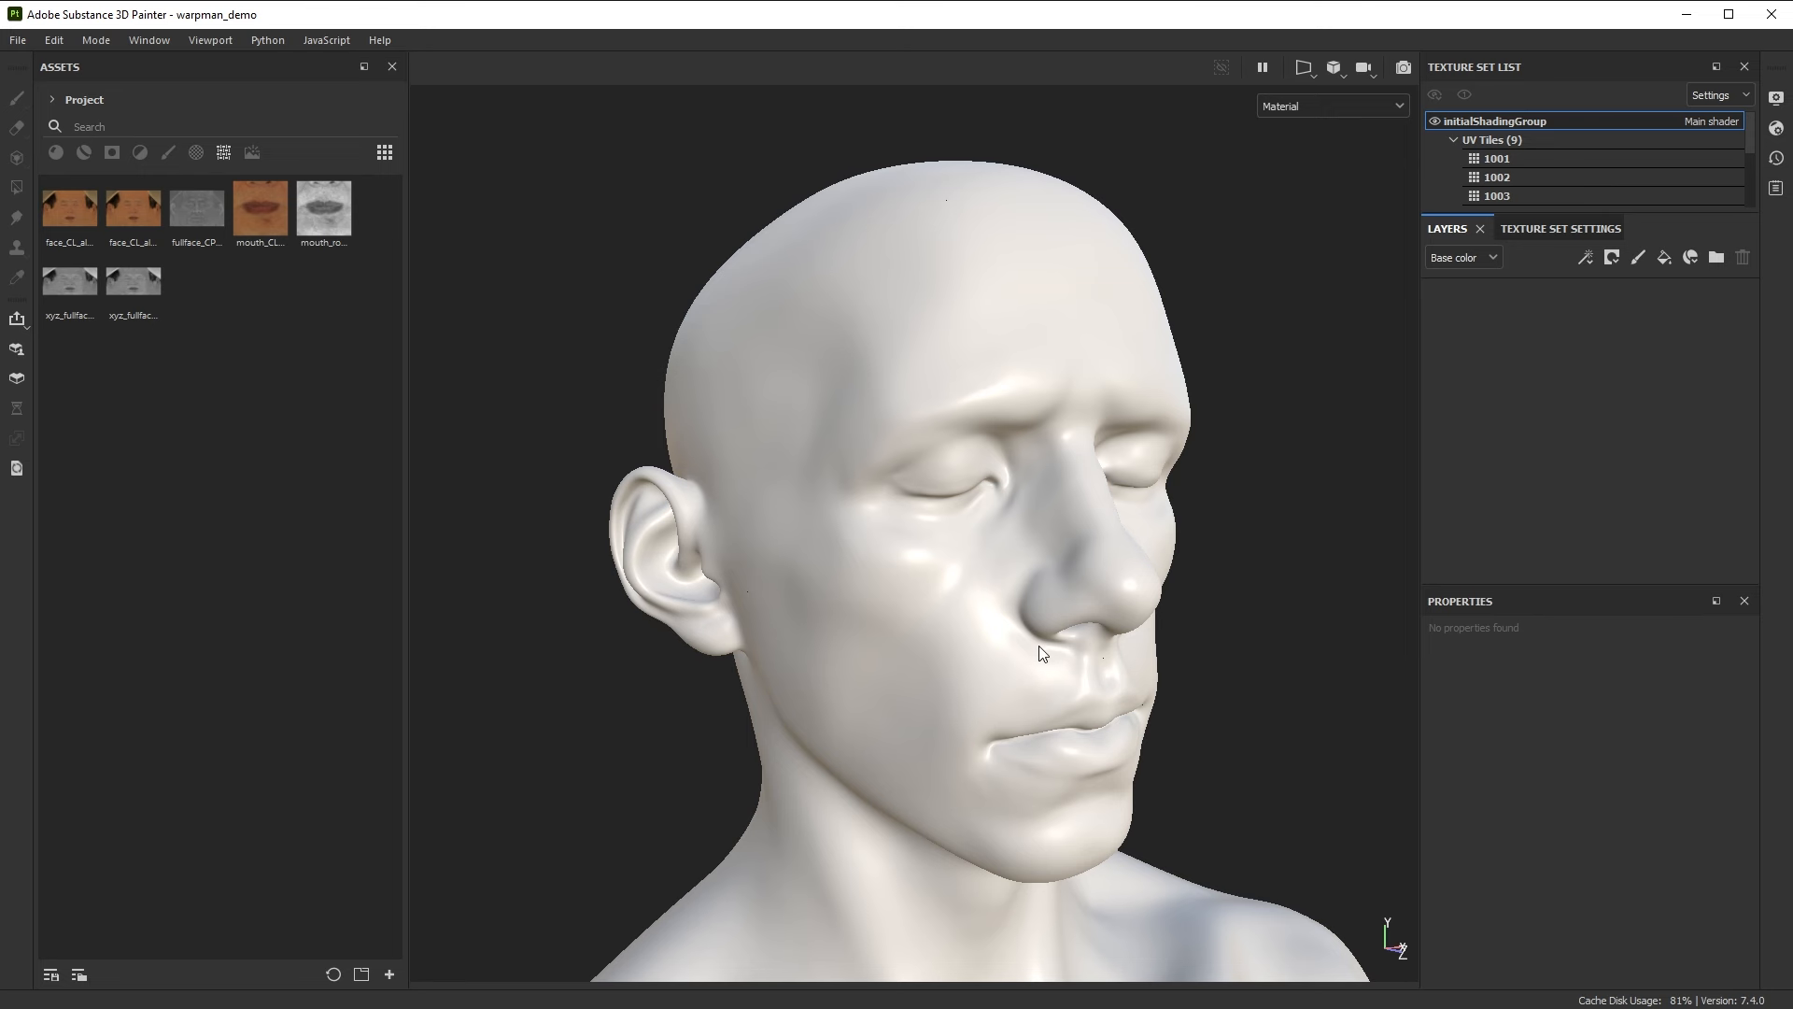
mouse_move(1468, 439)
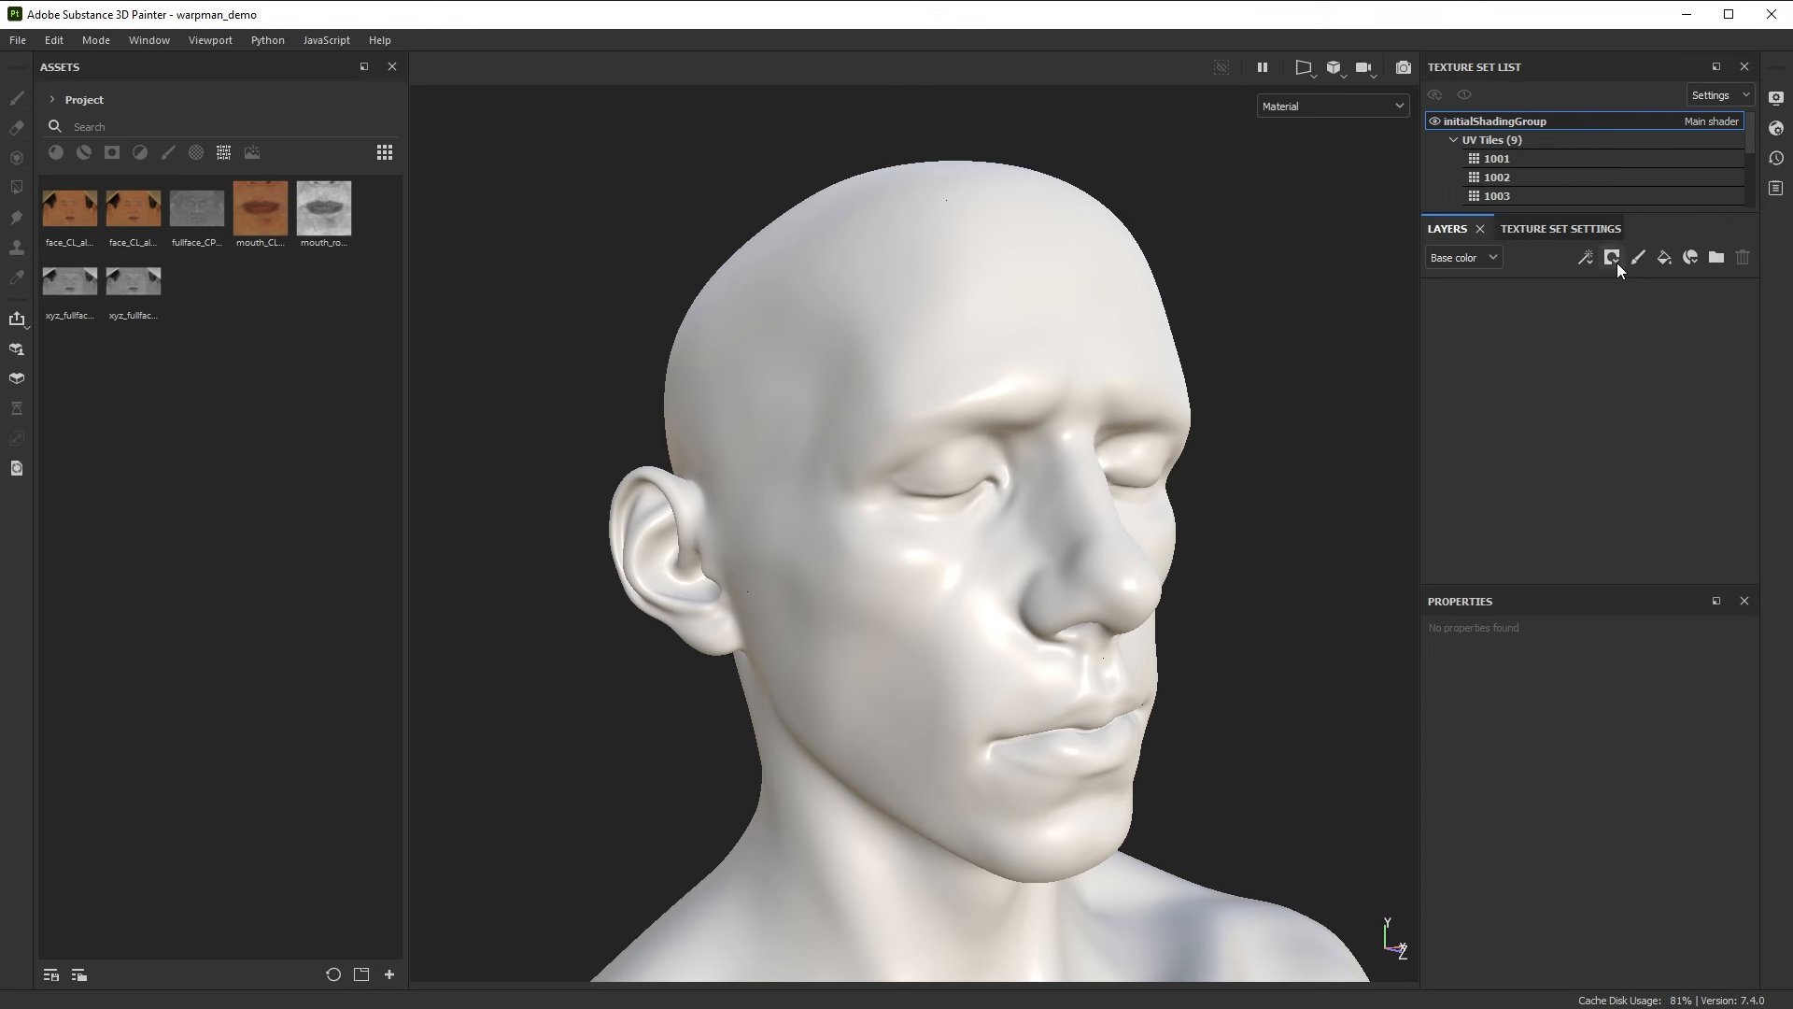
Add a fill layer with the scanned face texture, rename it 'face', and add Levels - Height
left_click(1611, 256)
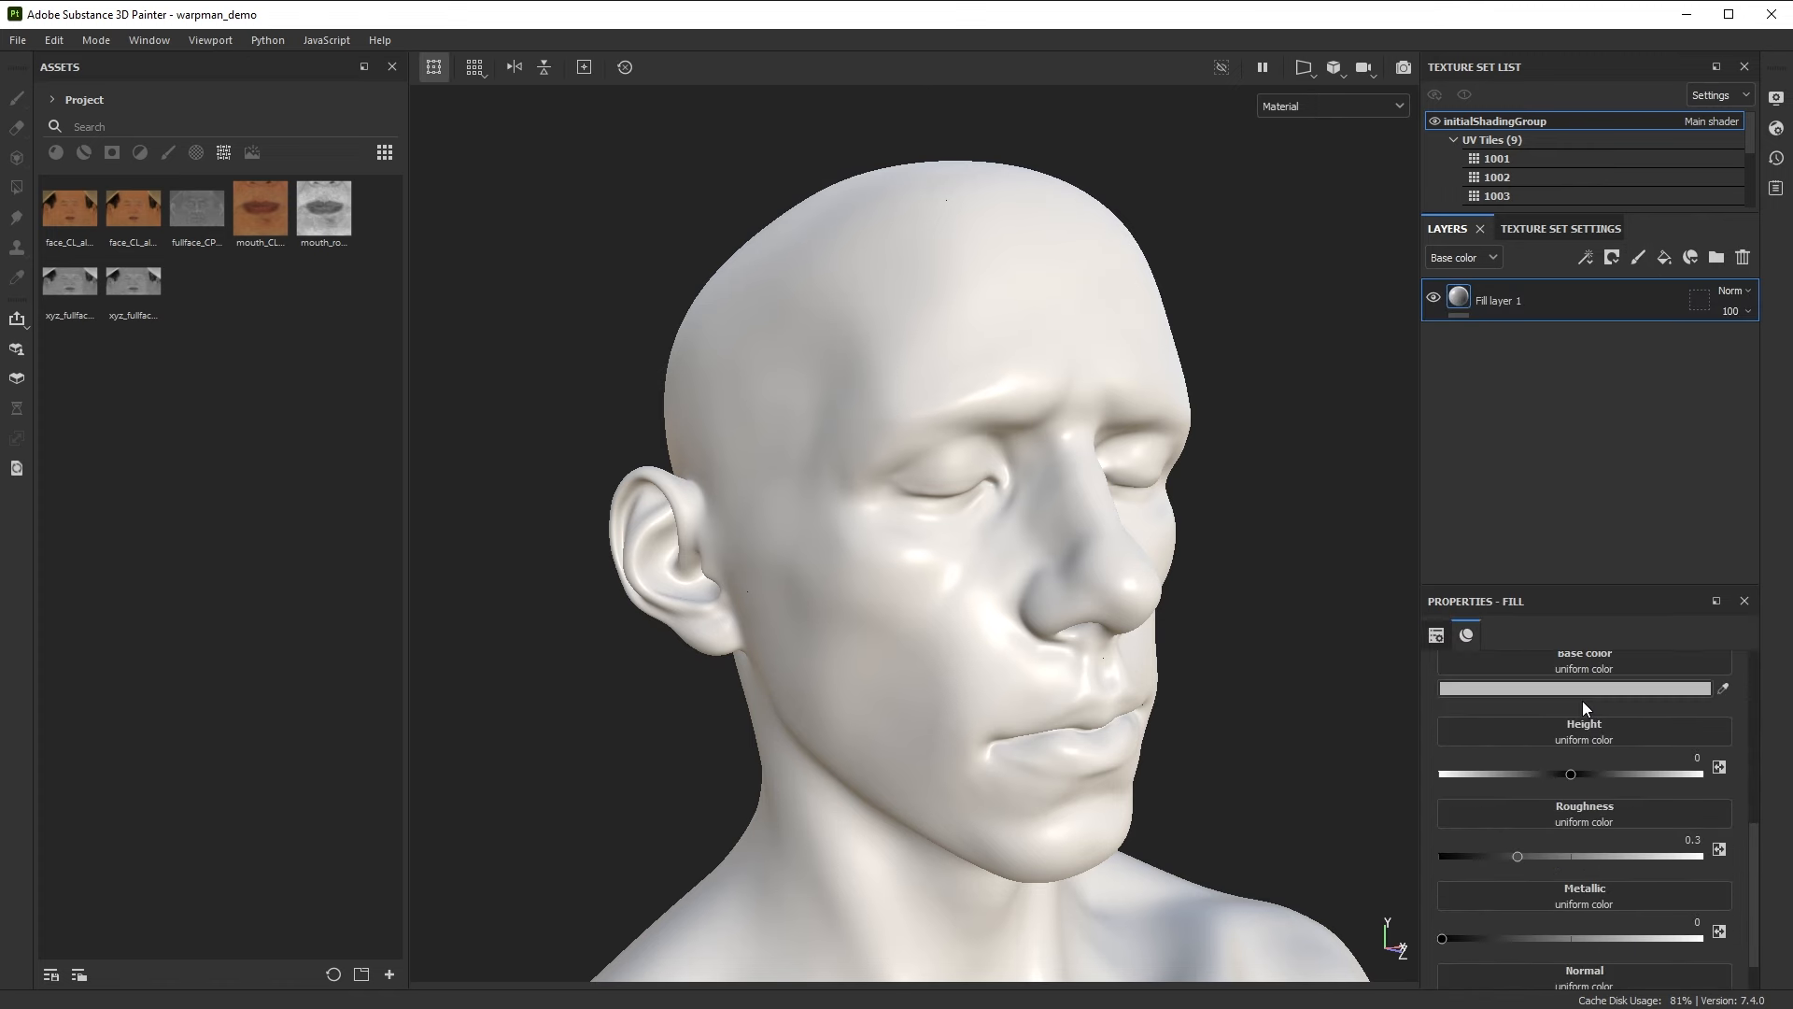
left_click_drag(68, 206, 978, 474)
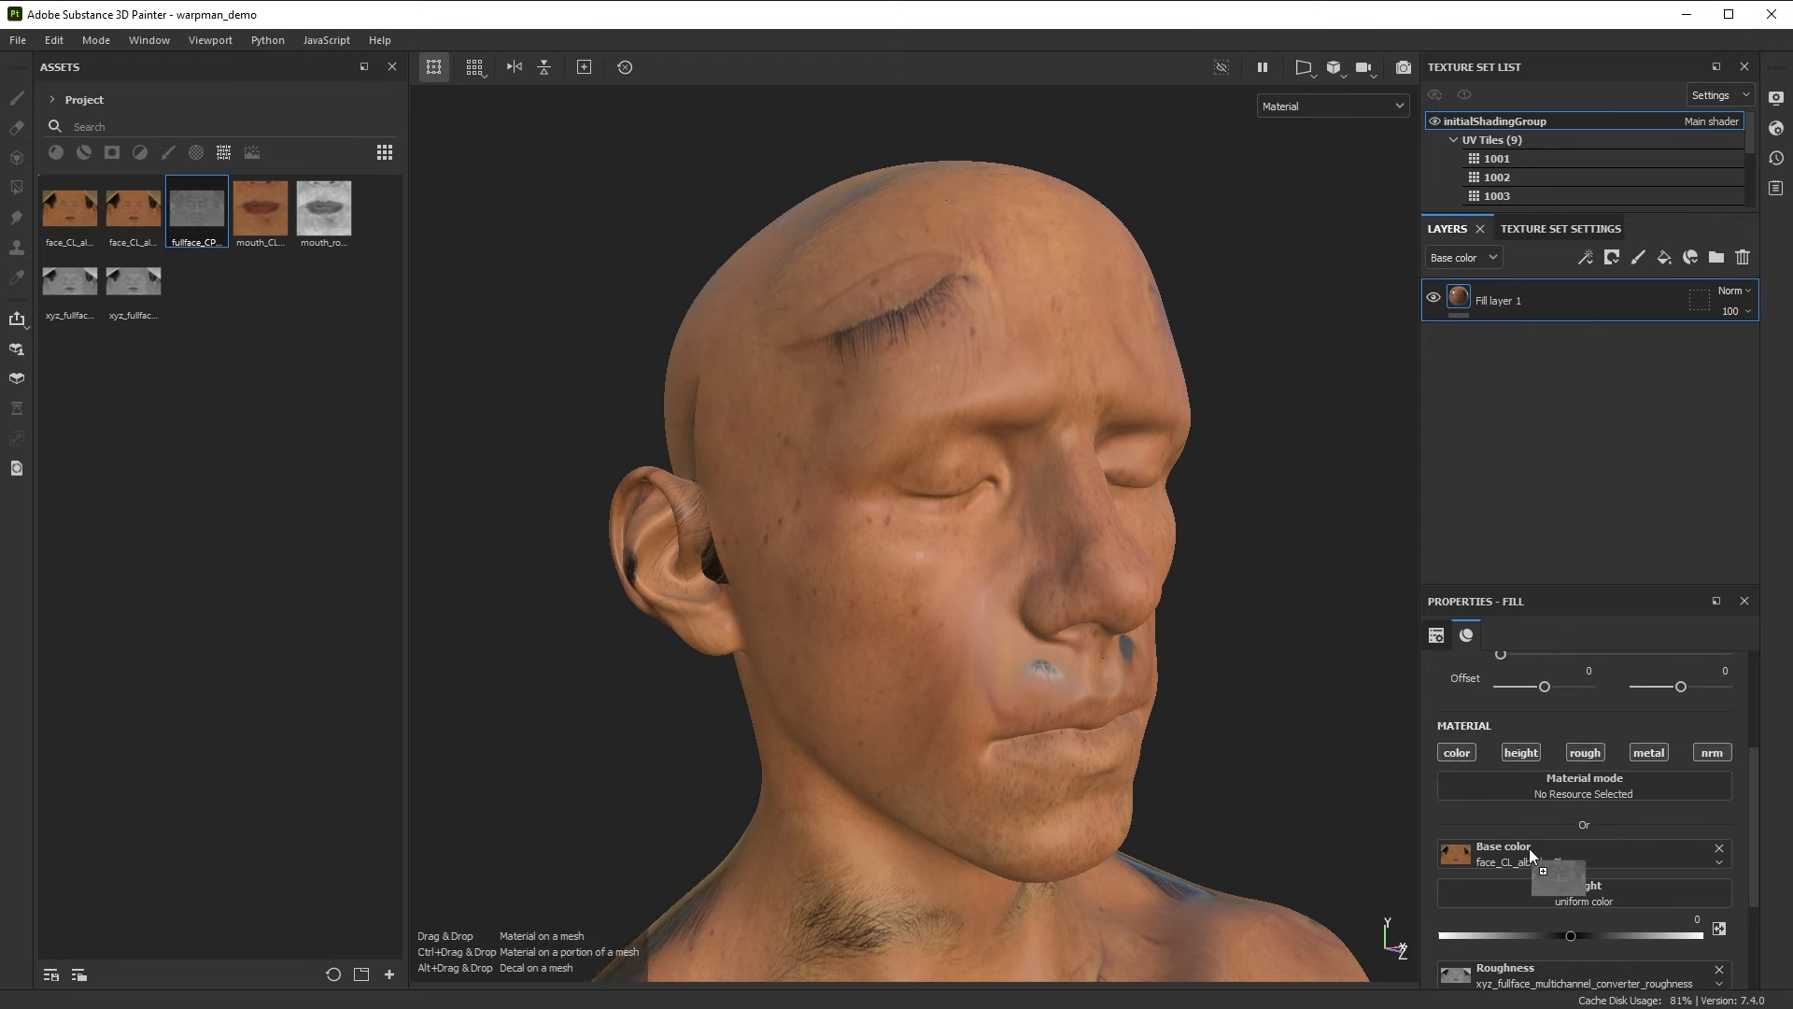
double_click(1499, 300)
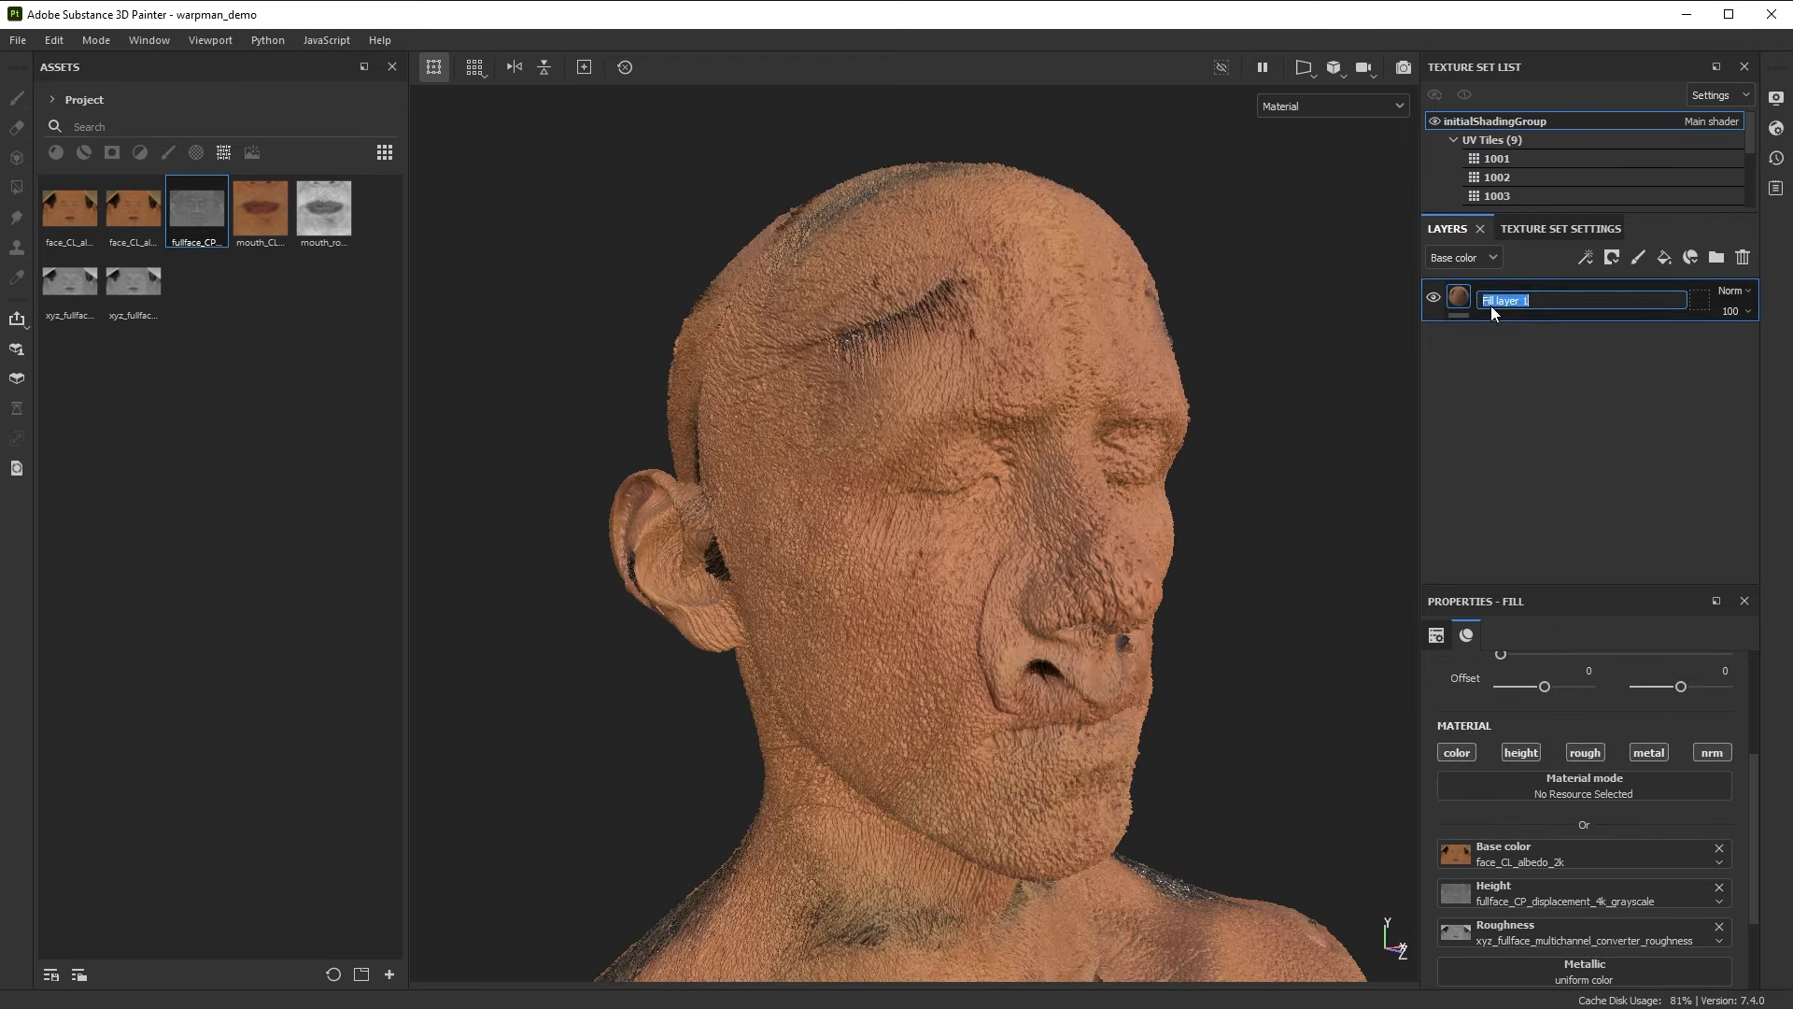
right_click(1543, 299)
type("face")
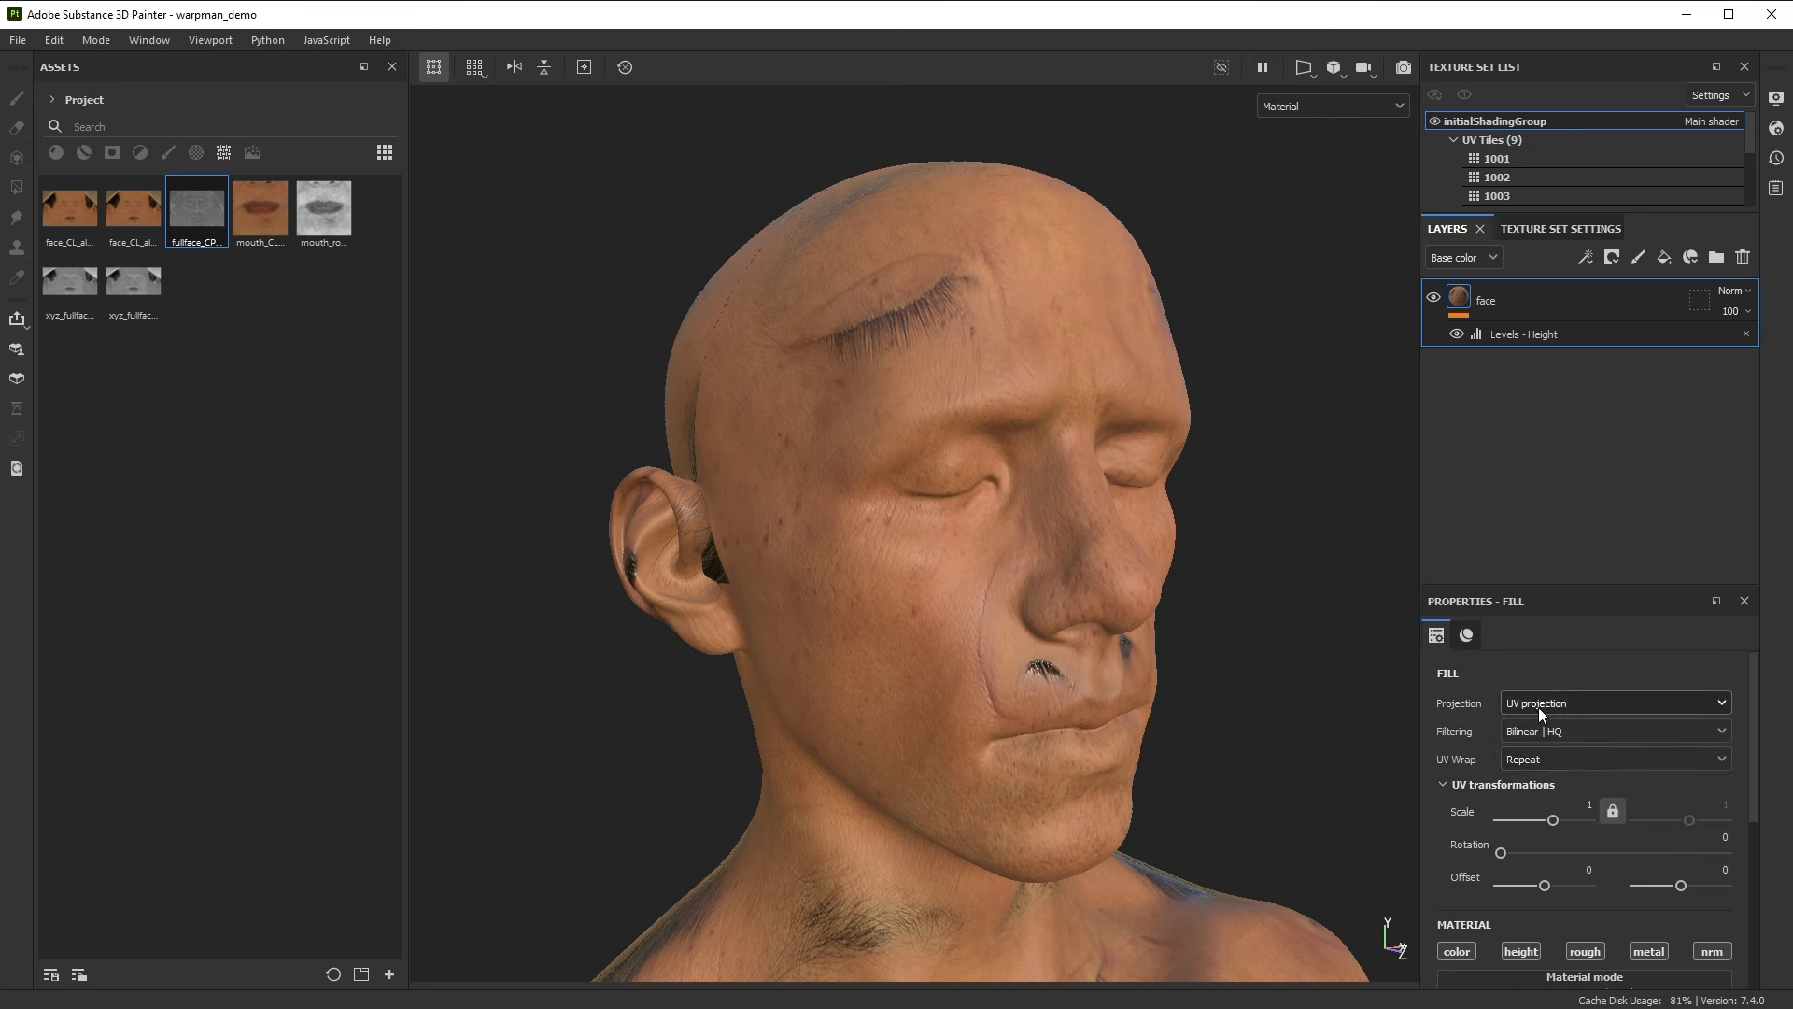
Set the face layer to Warp projection with UV Wrap None and scale it over the face
left_click(1613, 703)
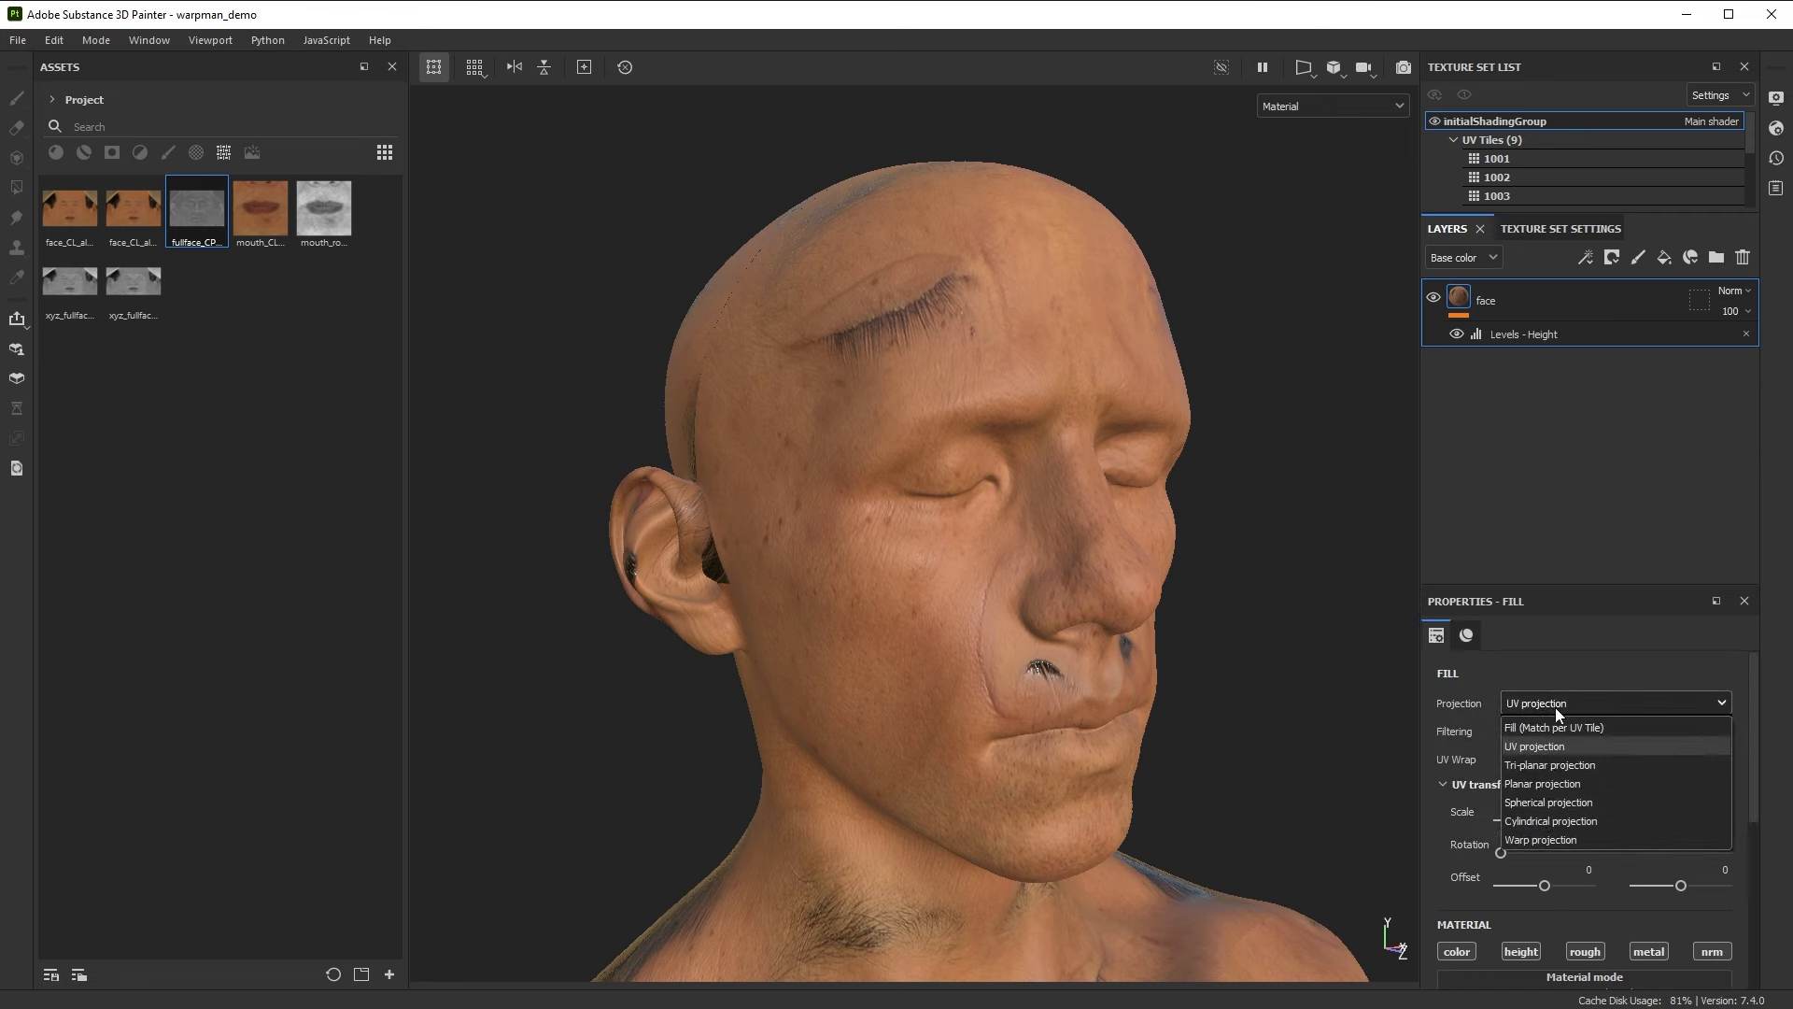
left_click(1540, 839)
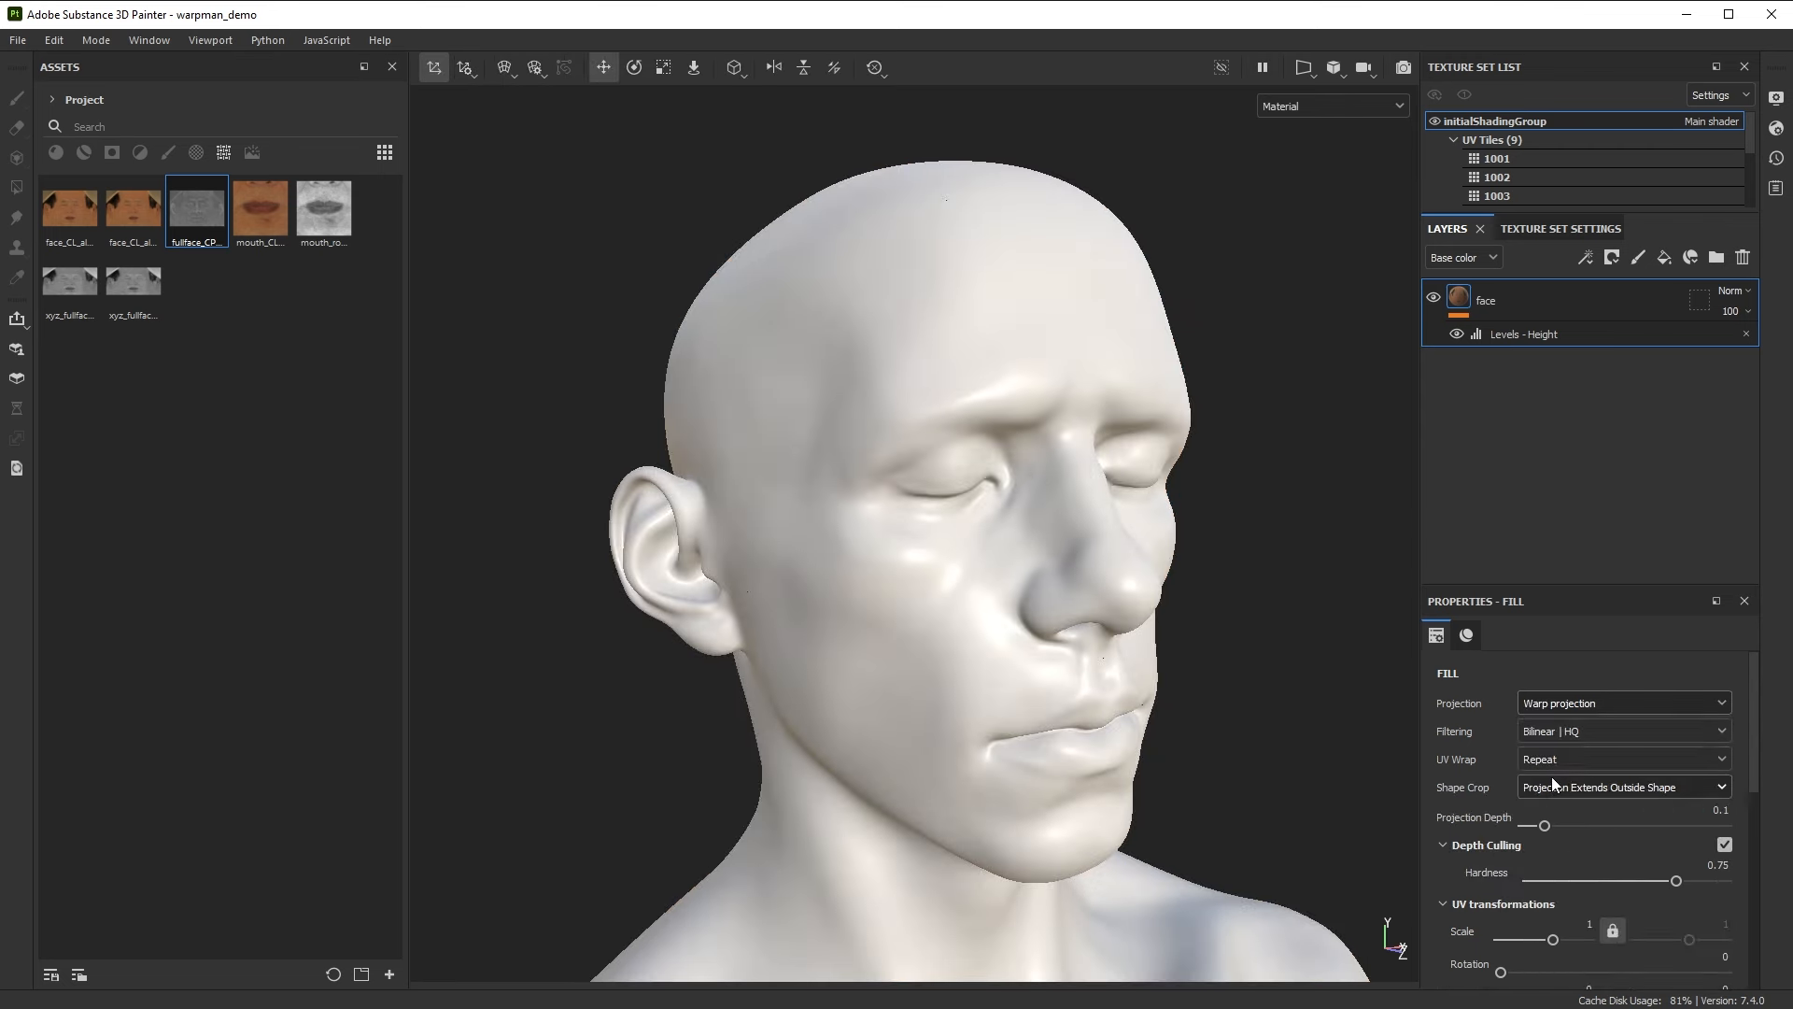
left_click(1620, 759)
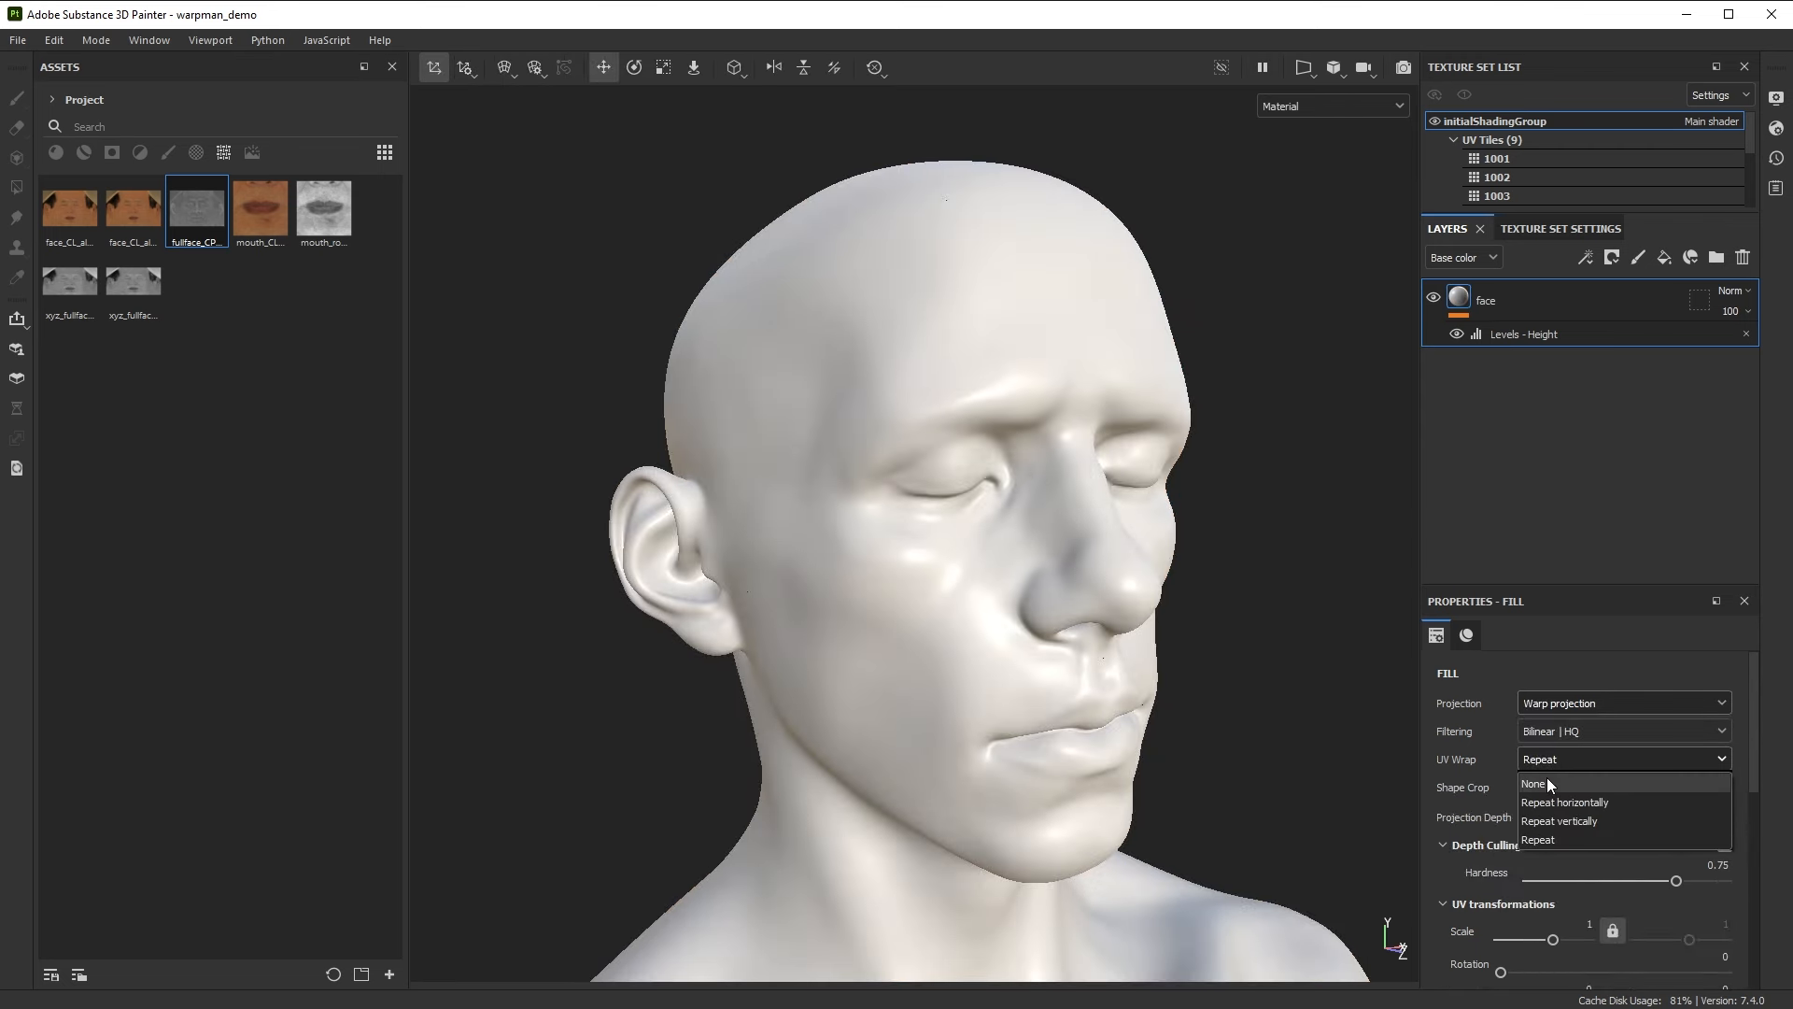
left_click(1533, 784)
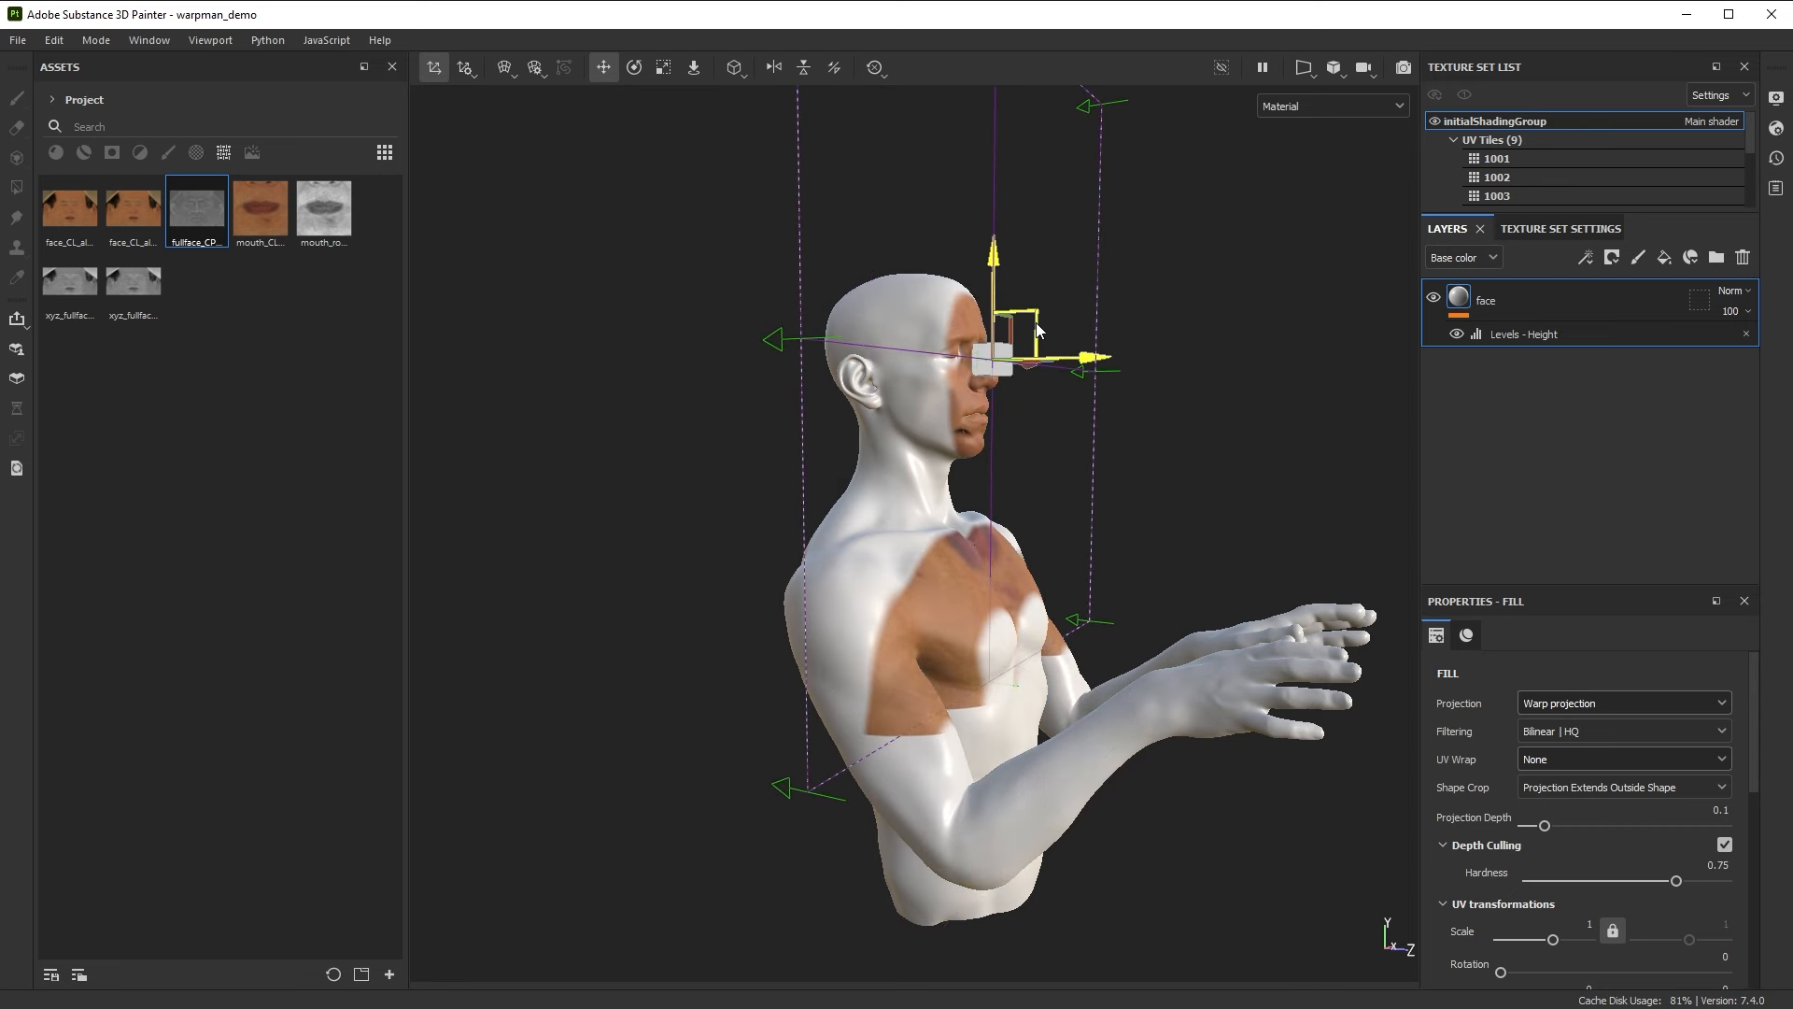
left_click_drag(1035, 332, 1094, 460)
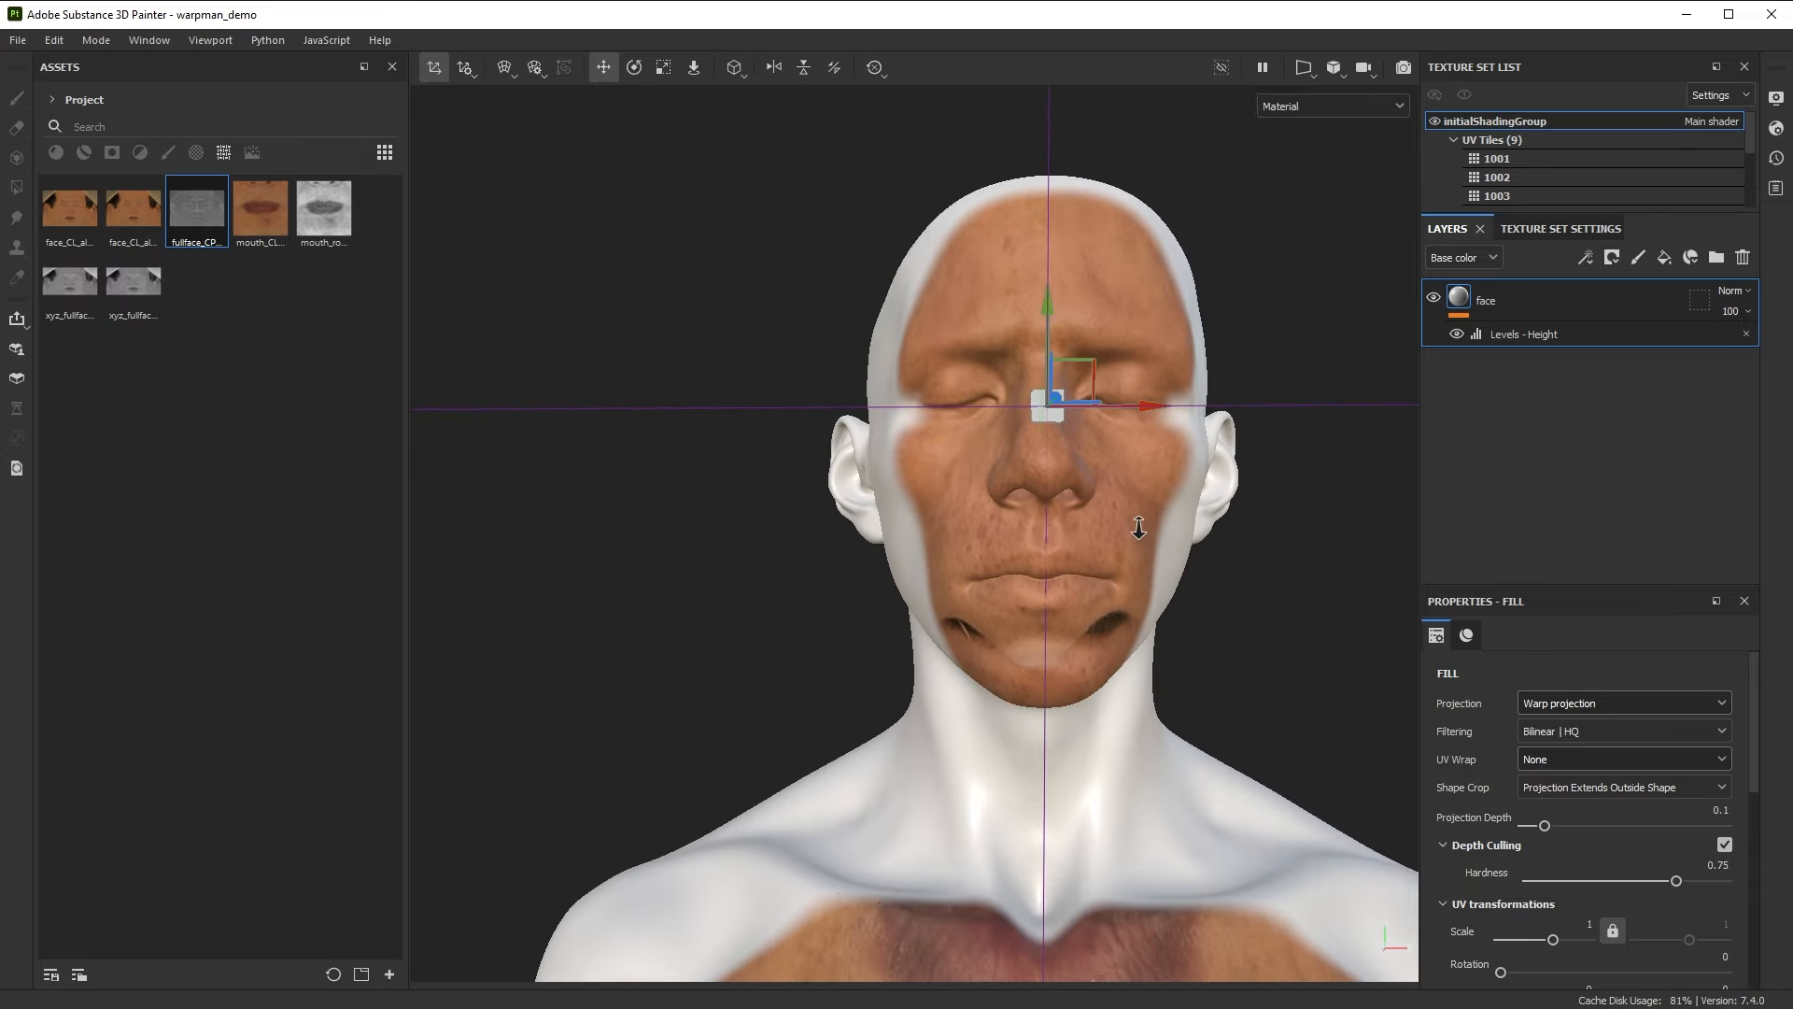
left_click_drag(1138, 529, 1099, 469)
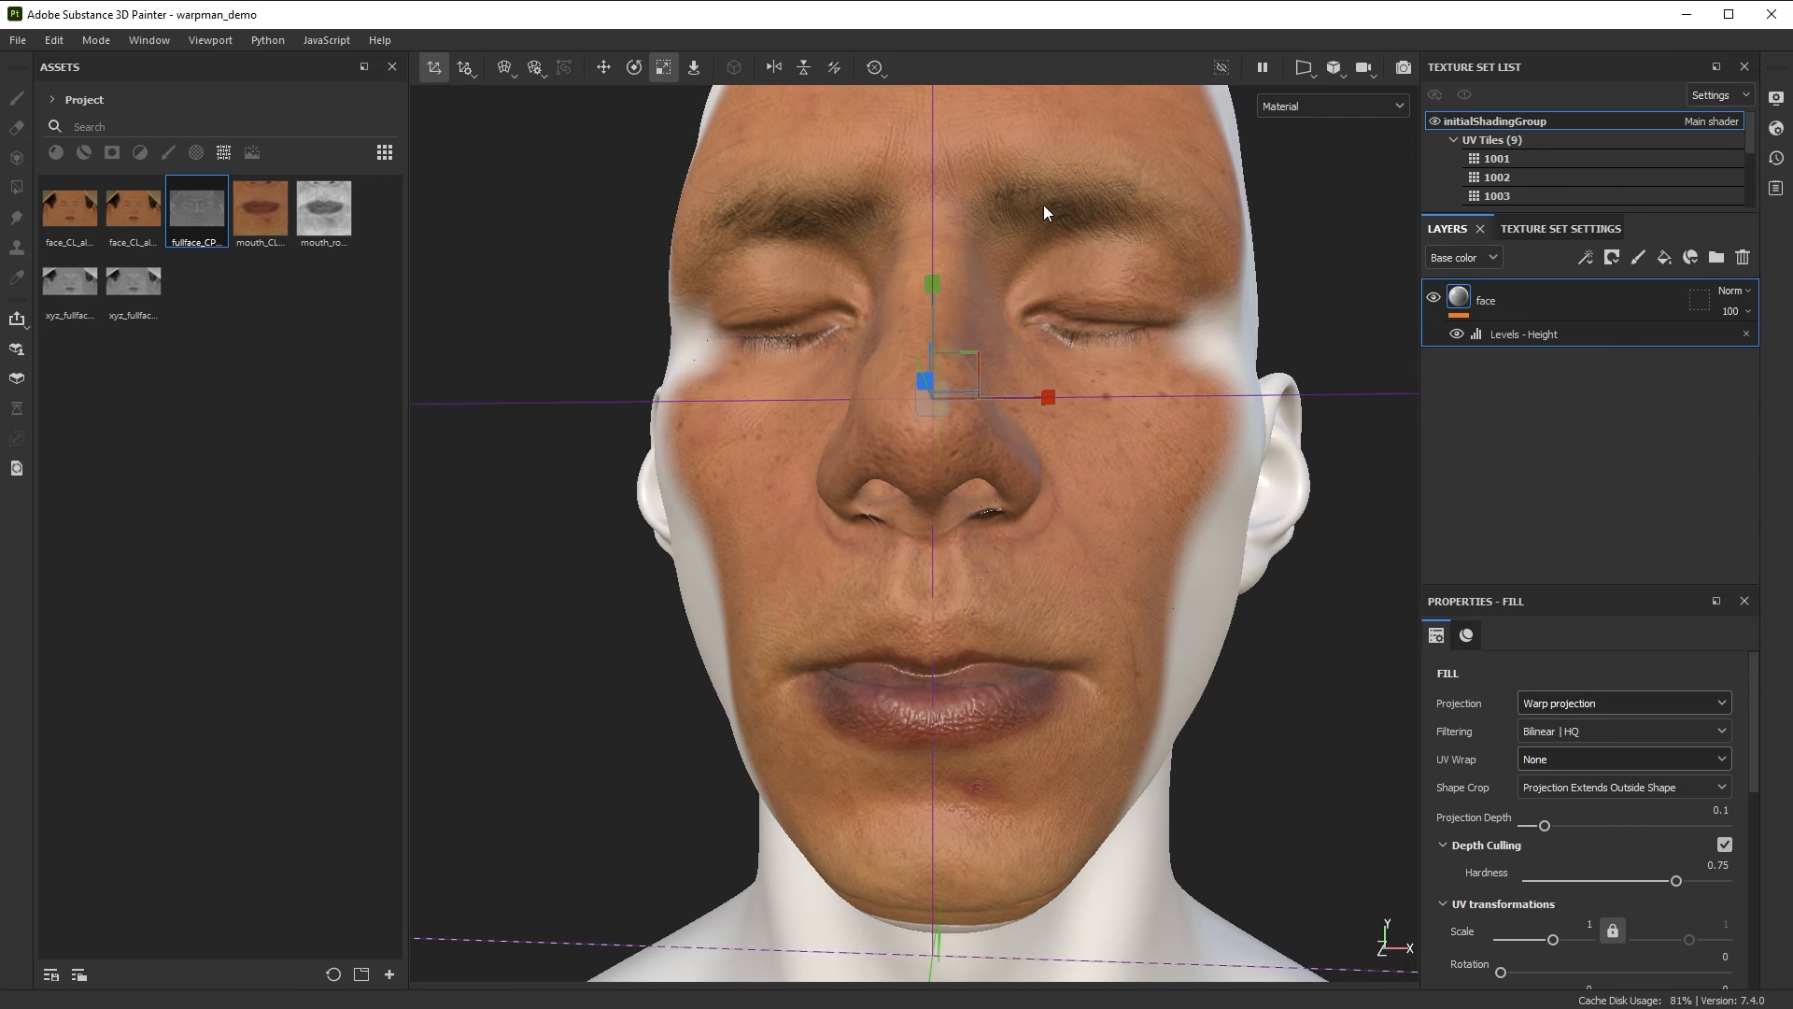
mouse_move(1010, 530)
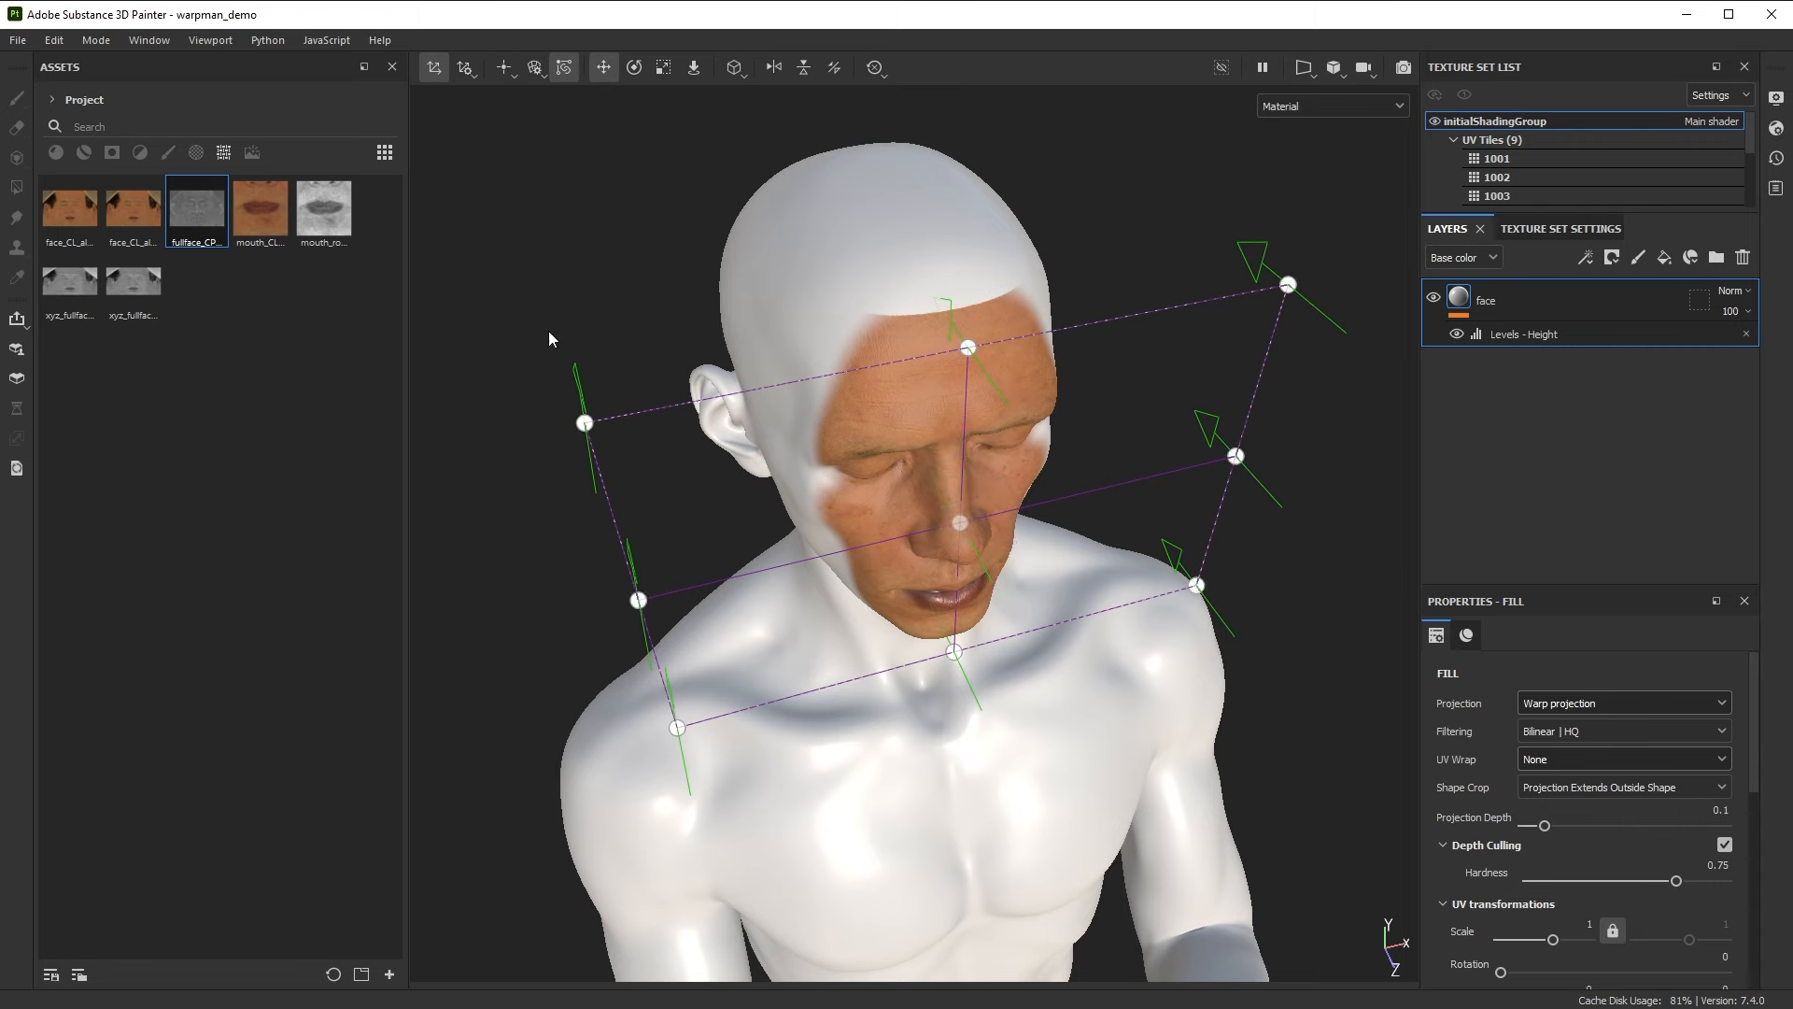
Reposition the warp cage around the head and set Projection Depth to 0.17
left_click_drag(586, 421, 560, 446)
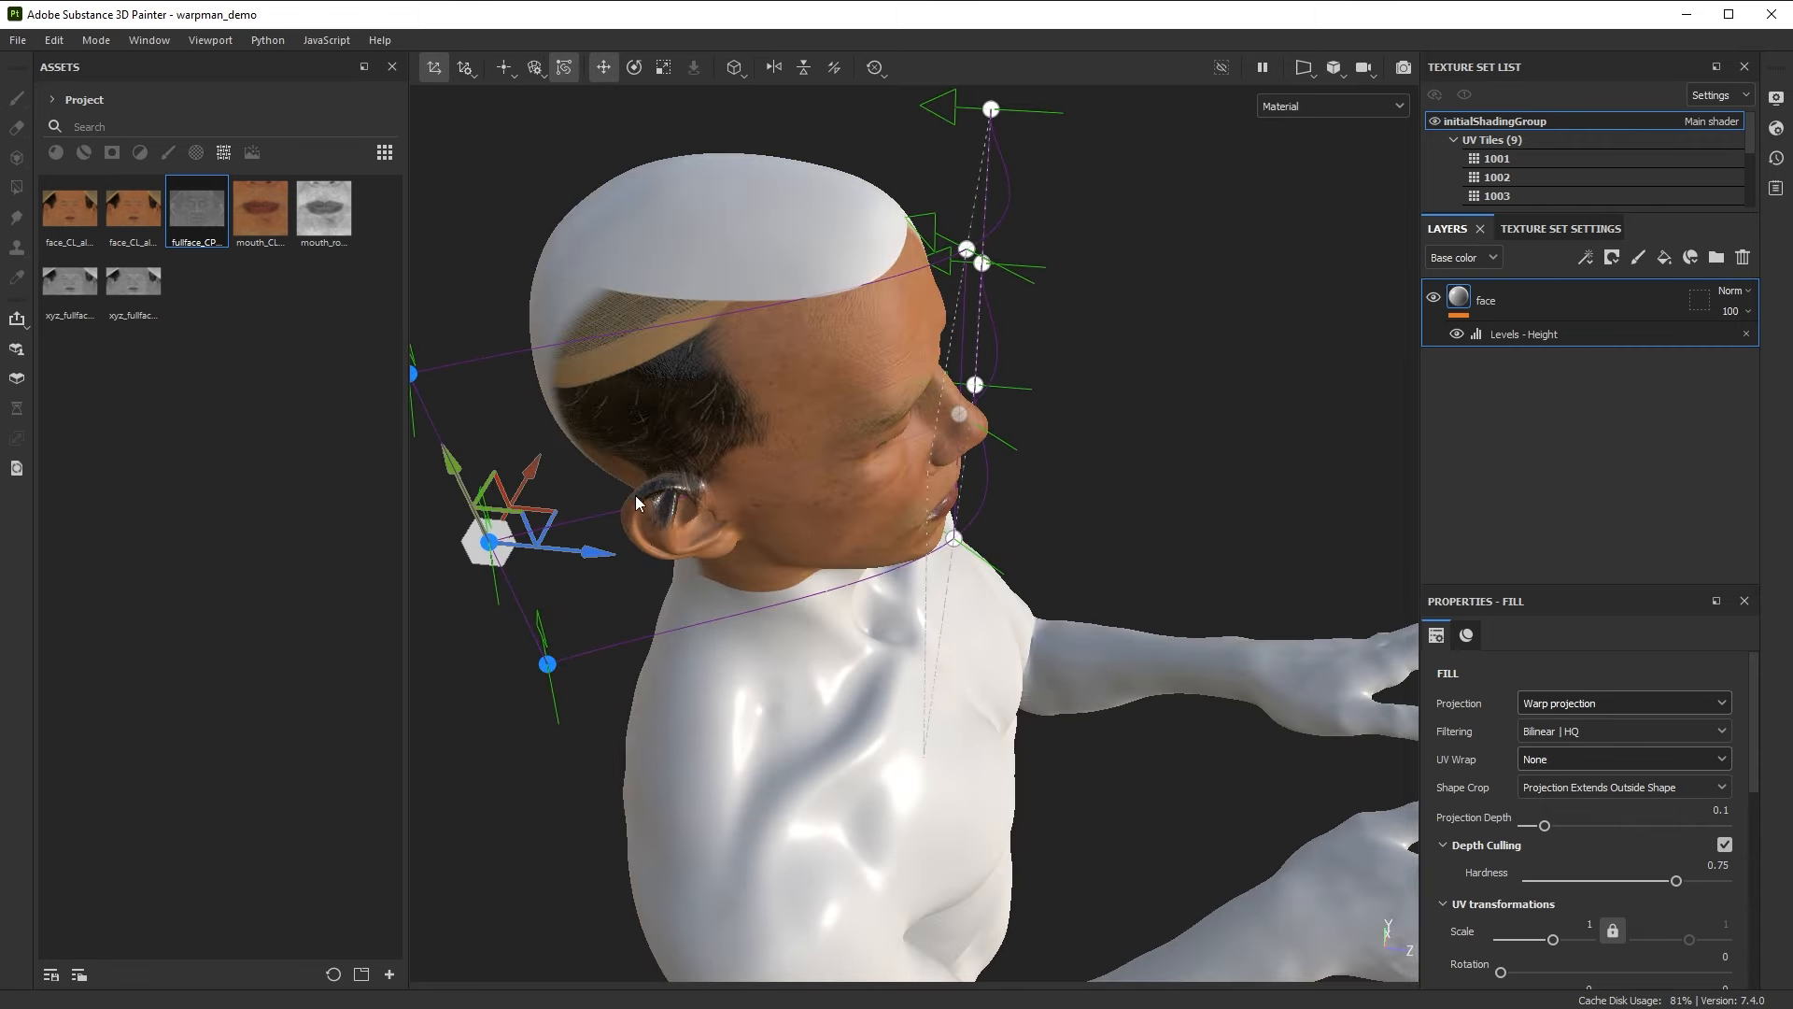
left_click_drag(488, 541, 635, 525)
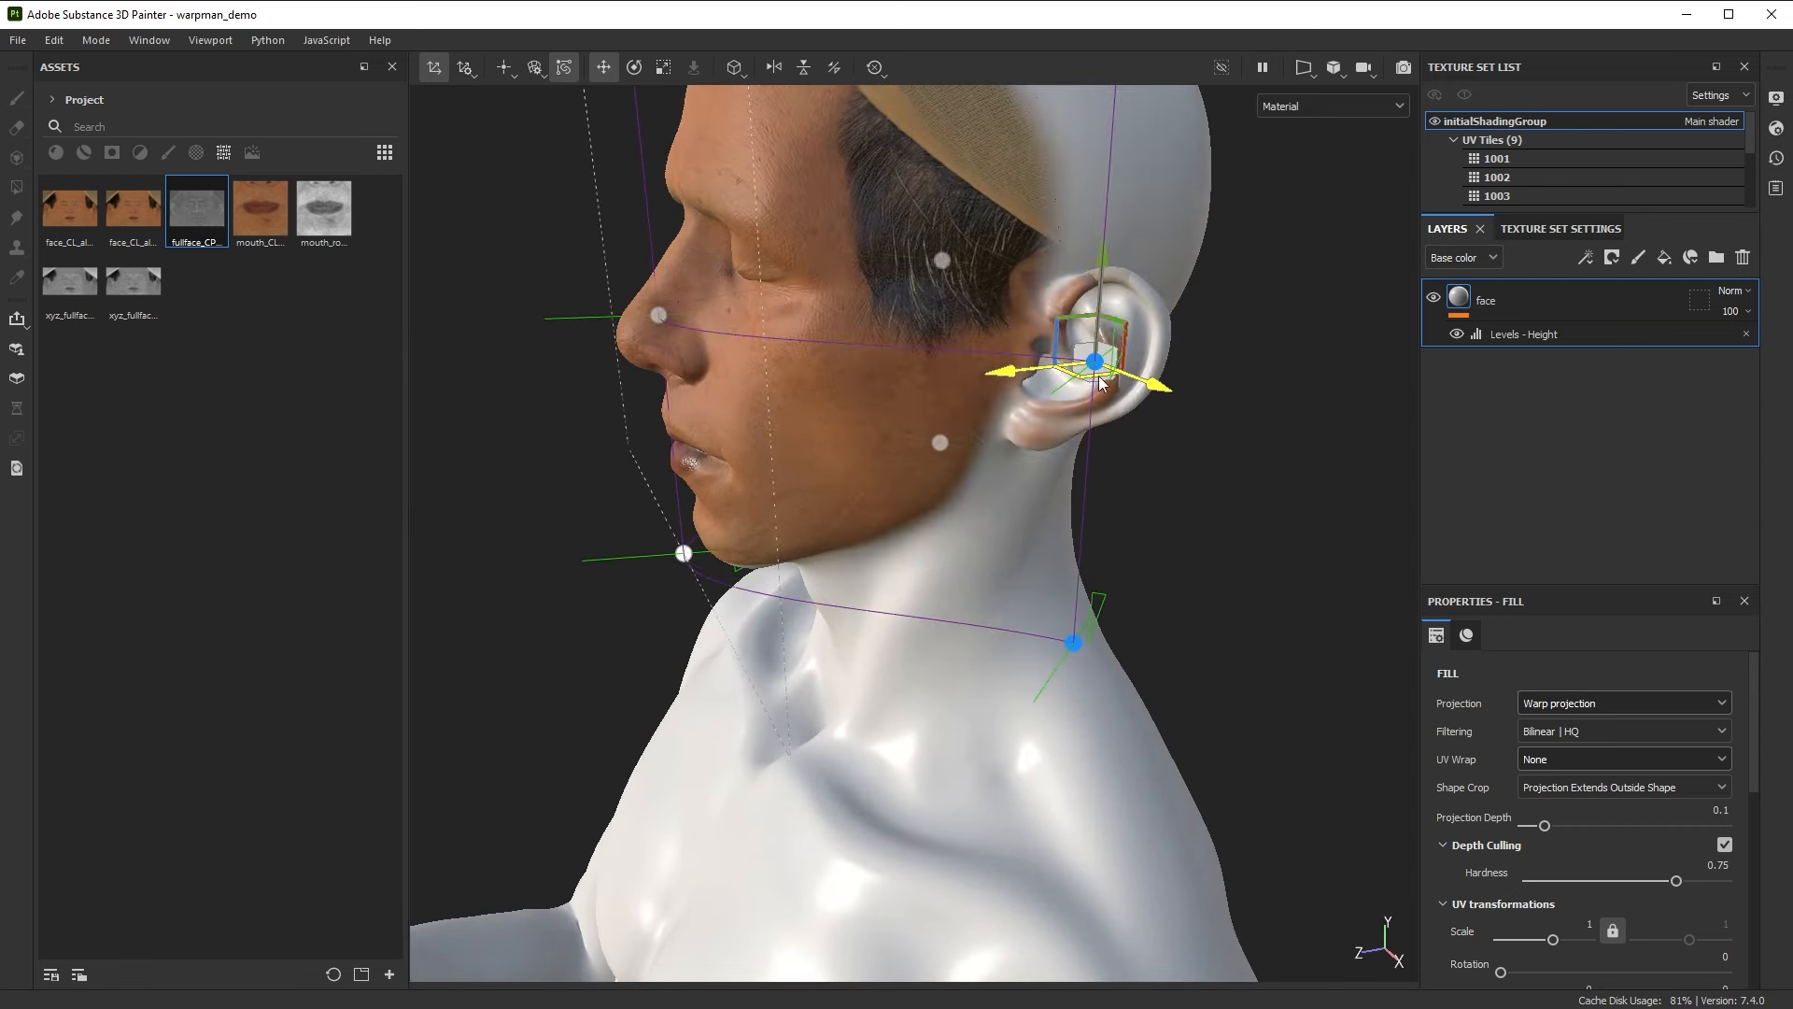
left_click_drag(1098, 382, 1130, 549)
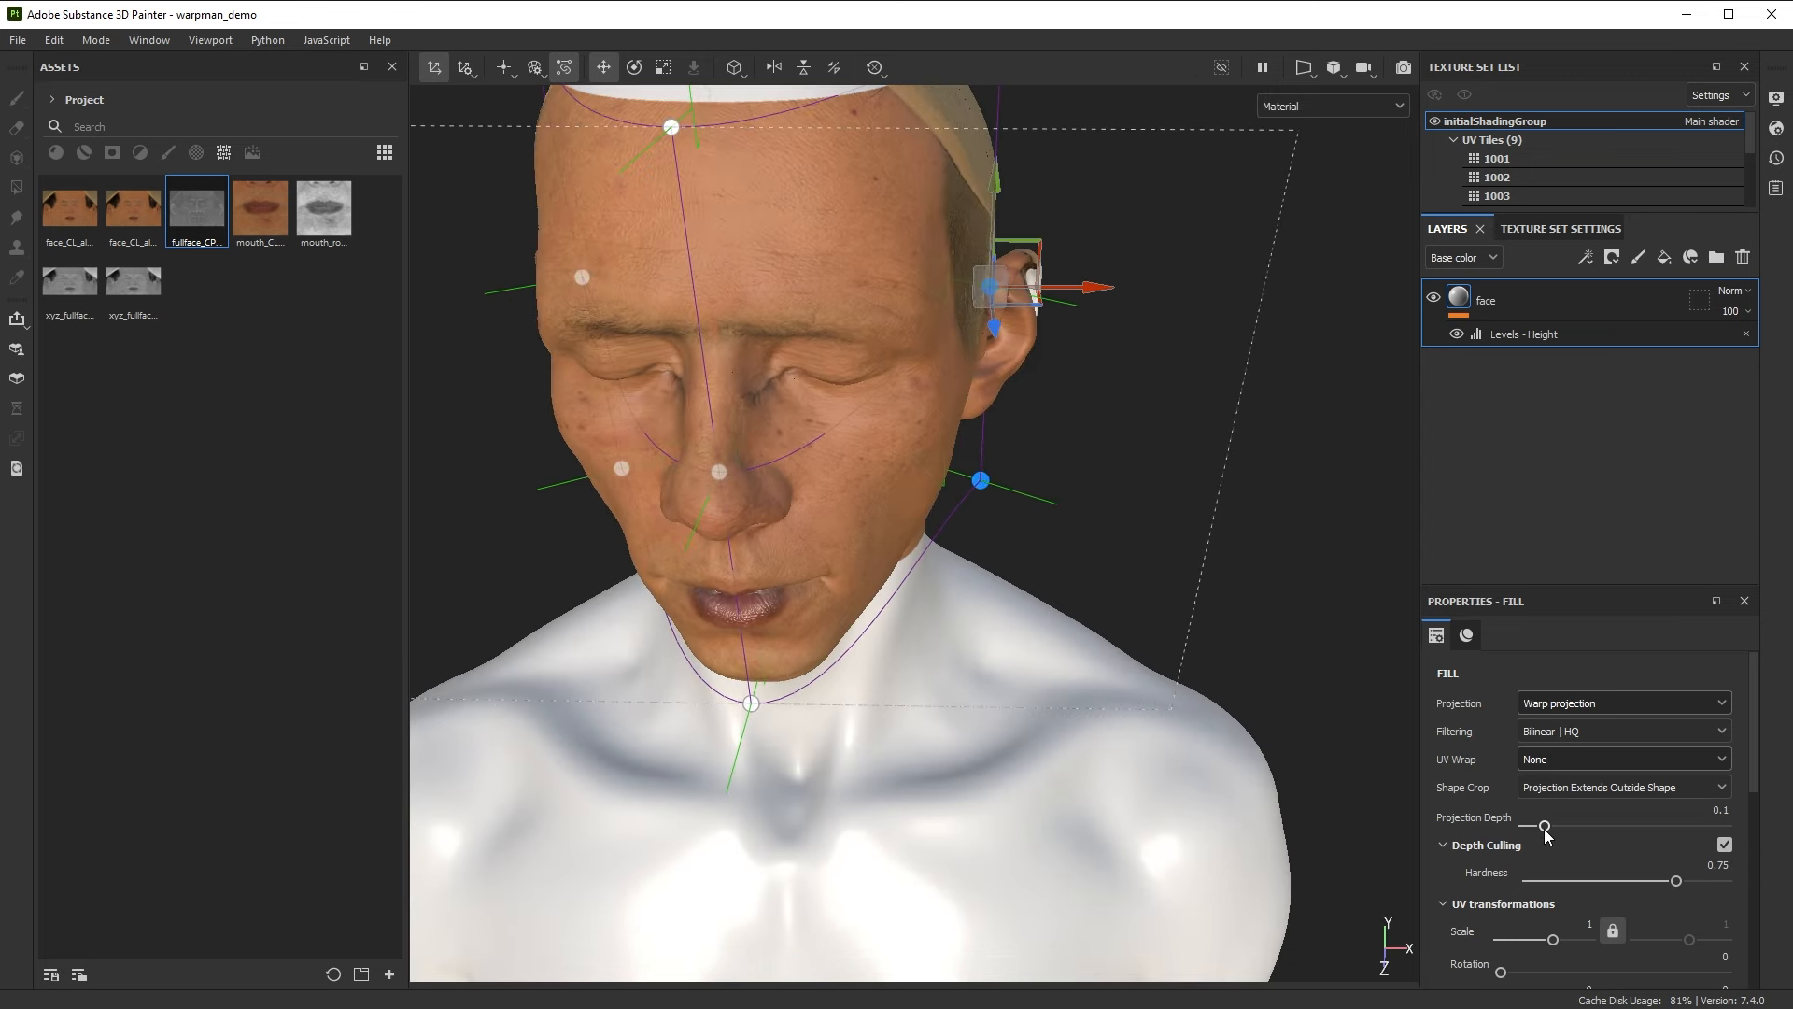
left_click_drag(1547, 825, 1539, 825)
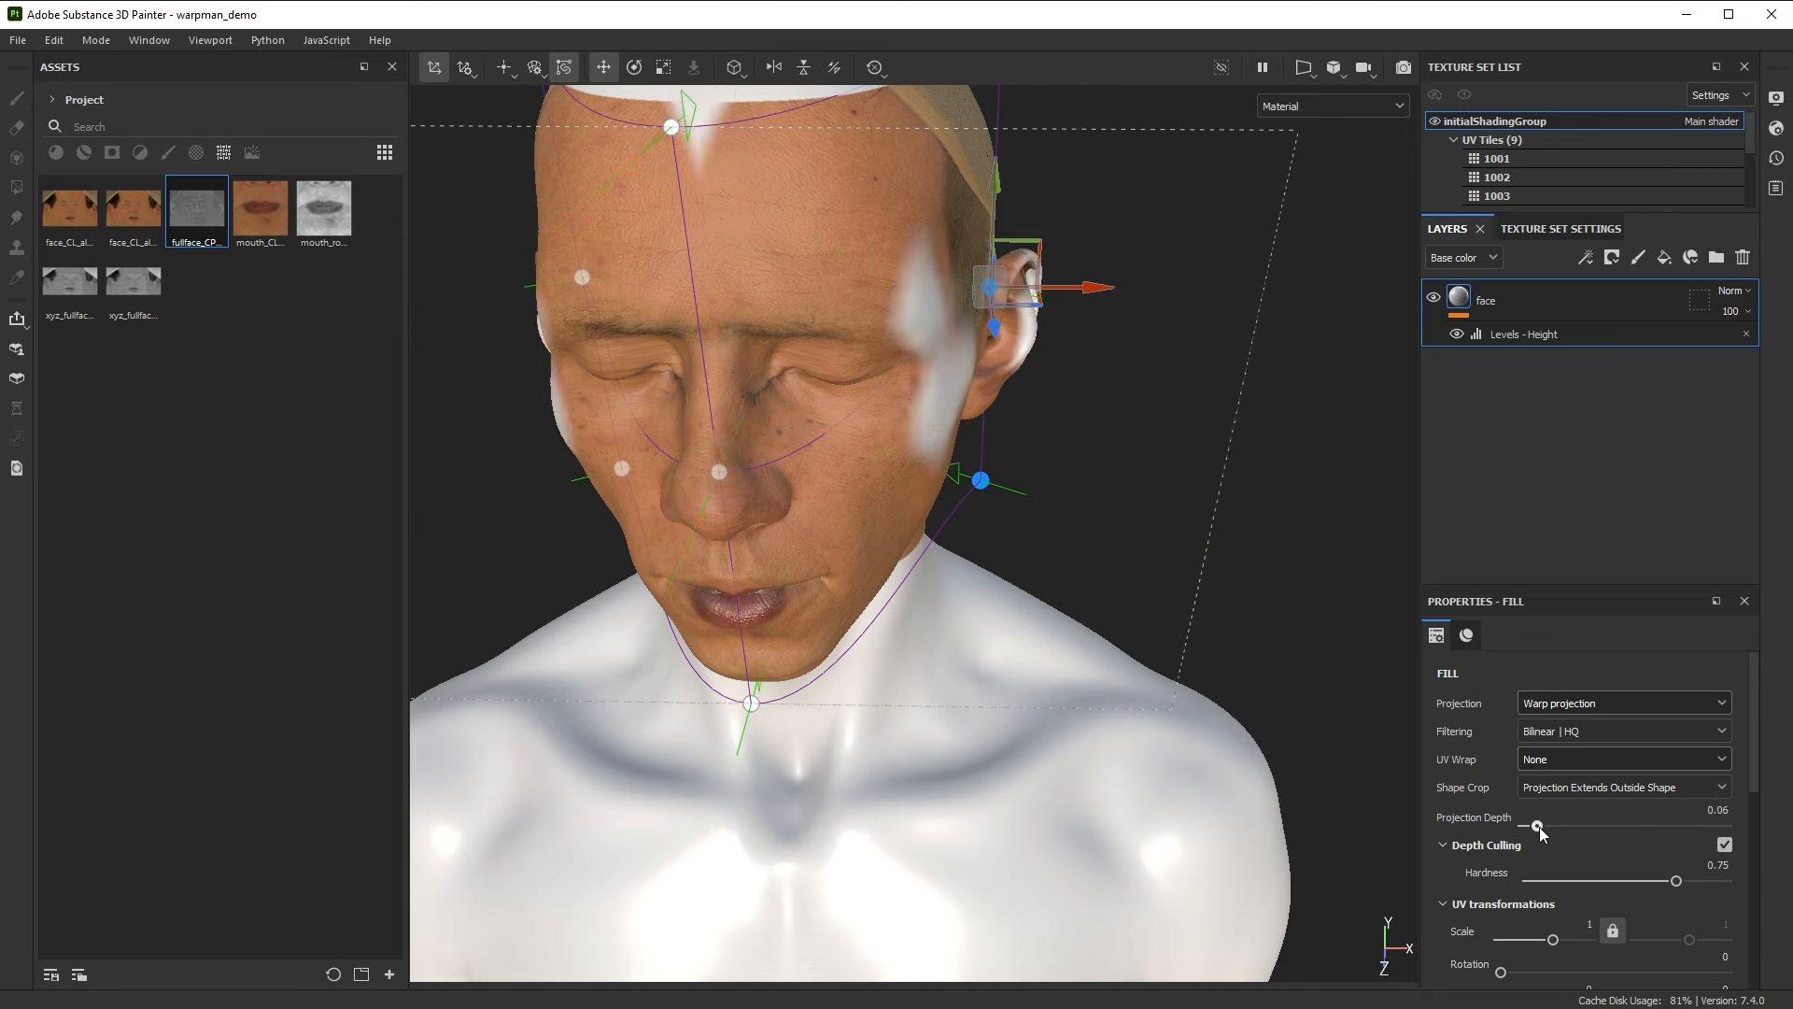
left_click_drag(1537, 827, 1563, 827)
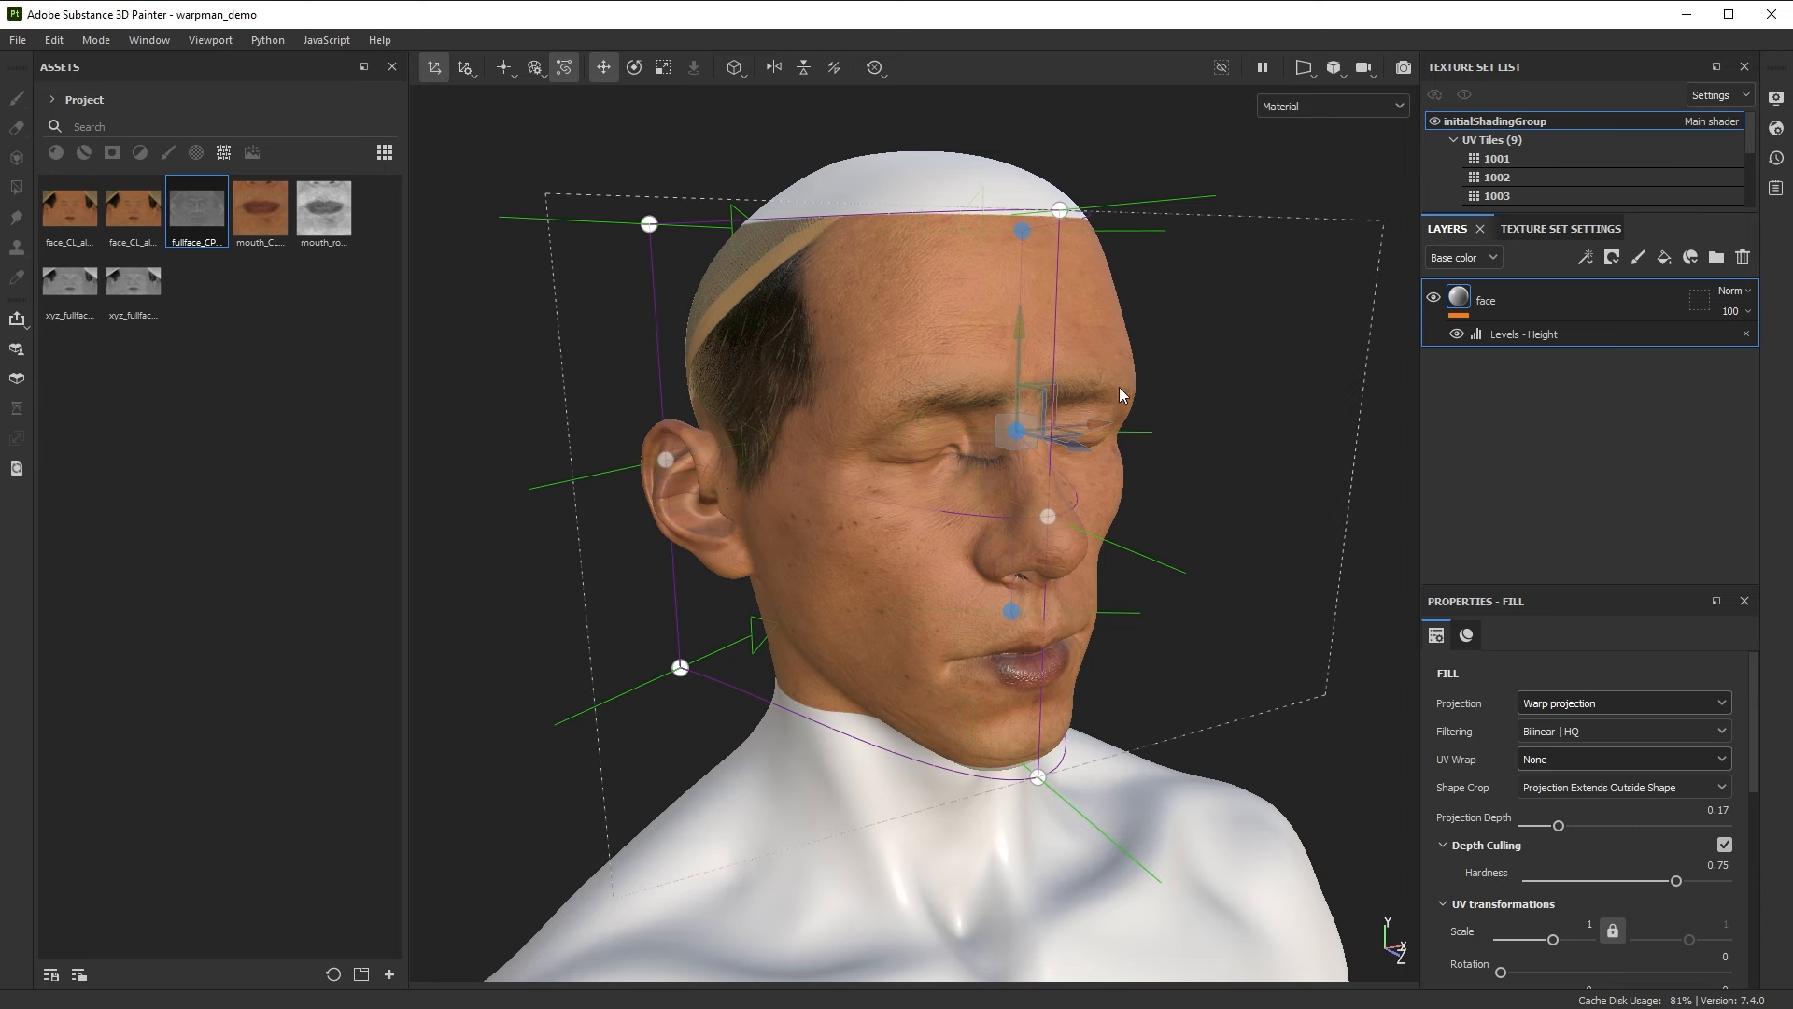
mouse_move(964, 299)
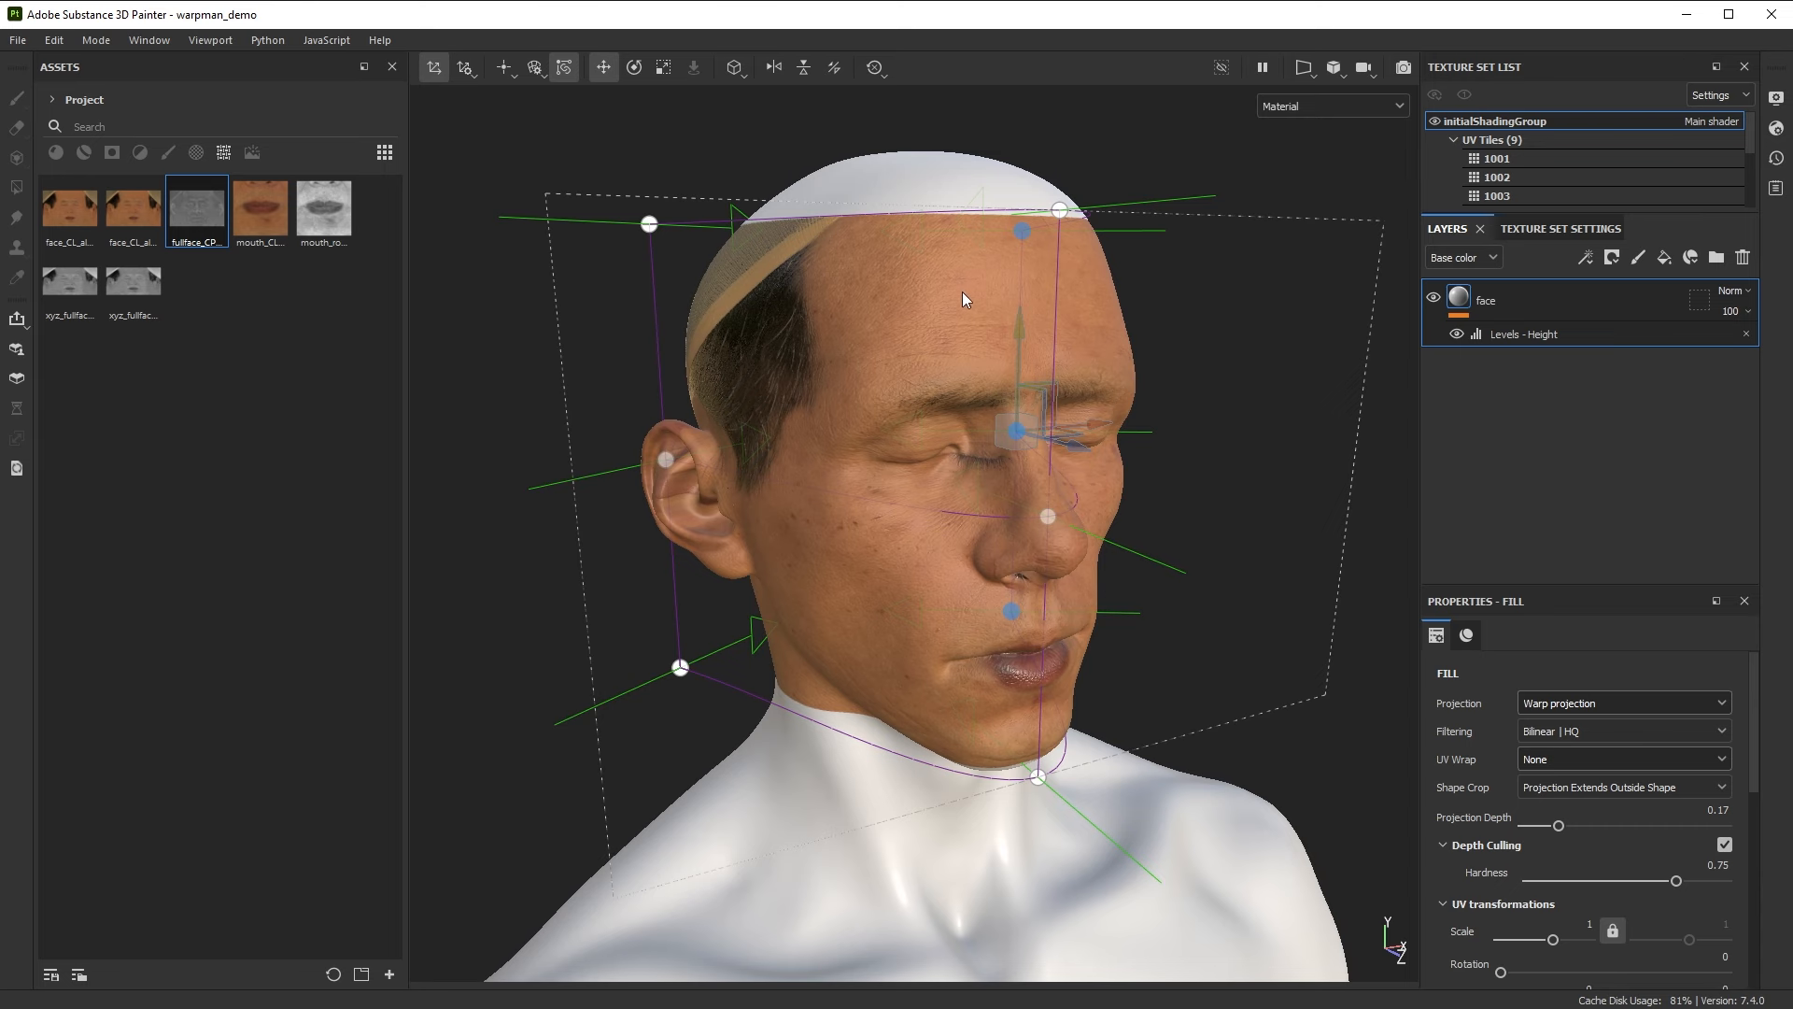
mouse_move(891, 667)
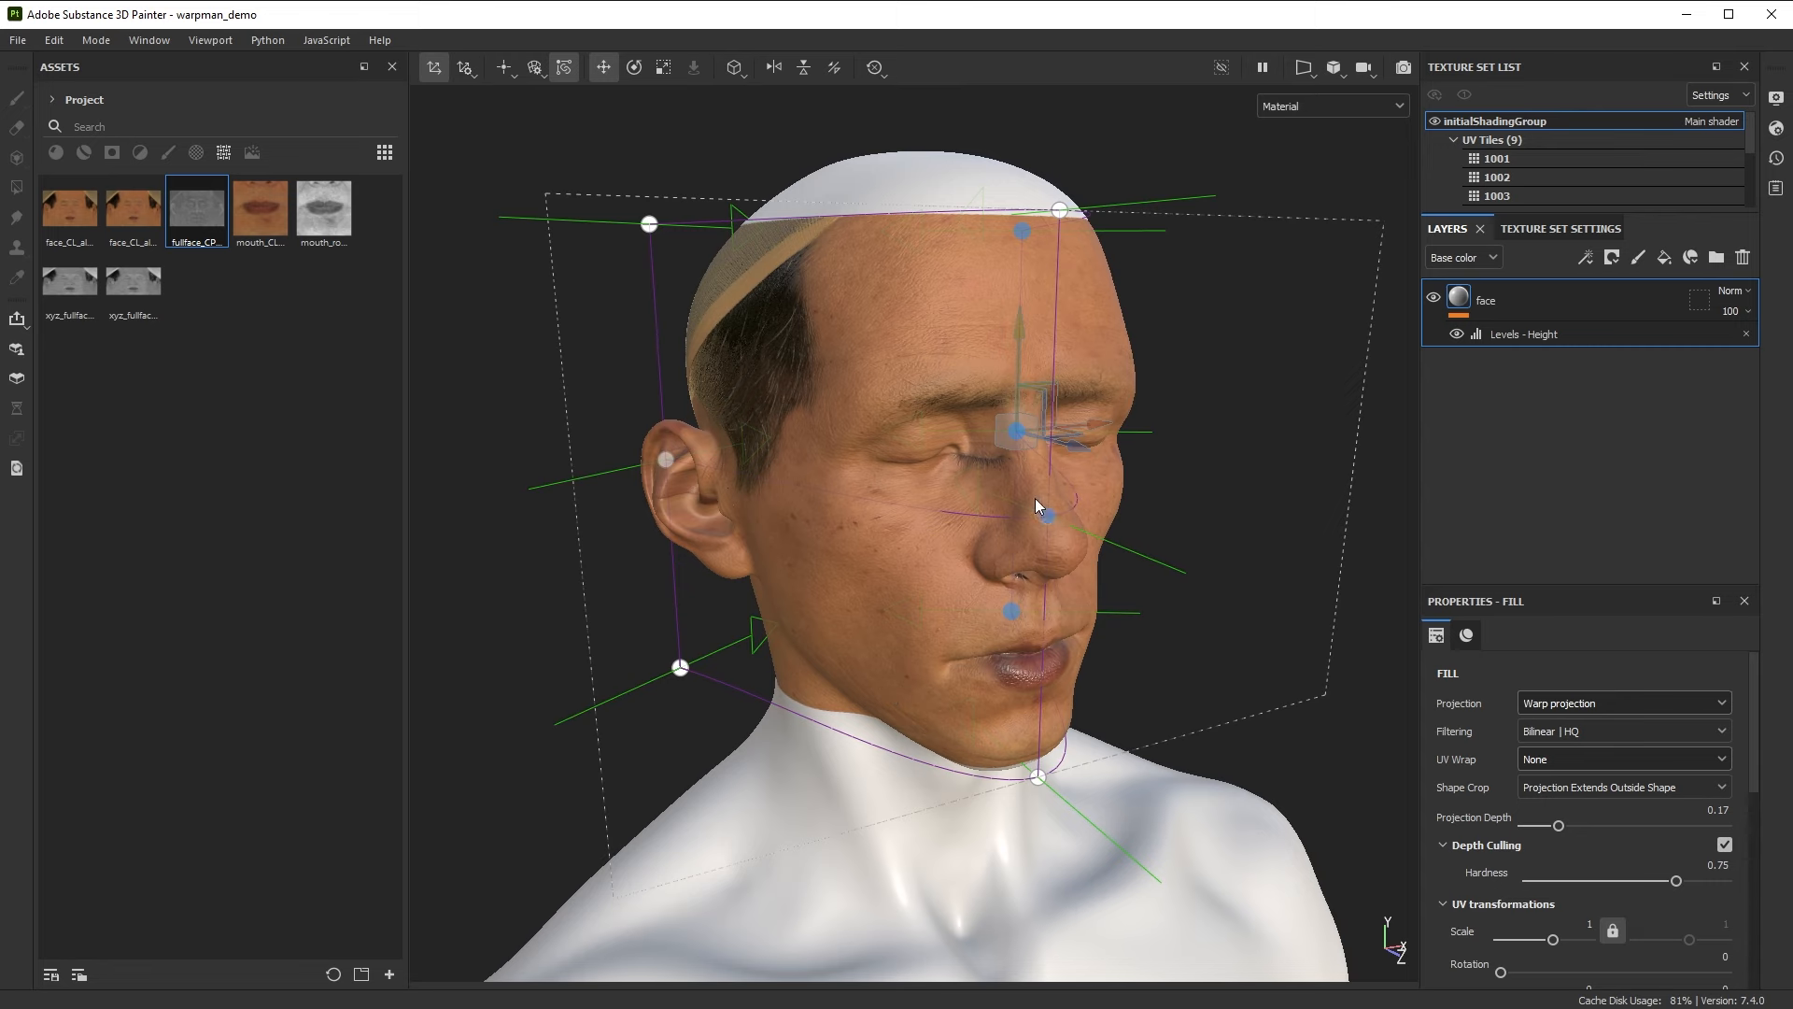
Pull the warp cage onto the jawline and behind both ears, then select the nose-bridge point
left_click_drag(1035, 503, 1127, 486)
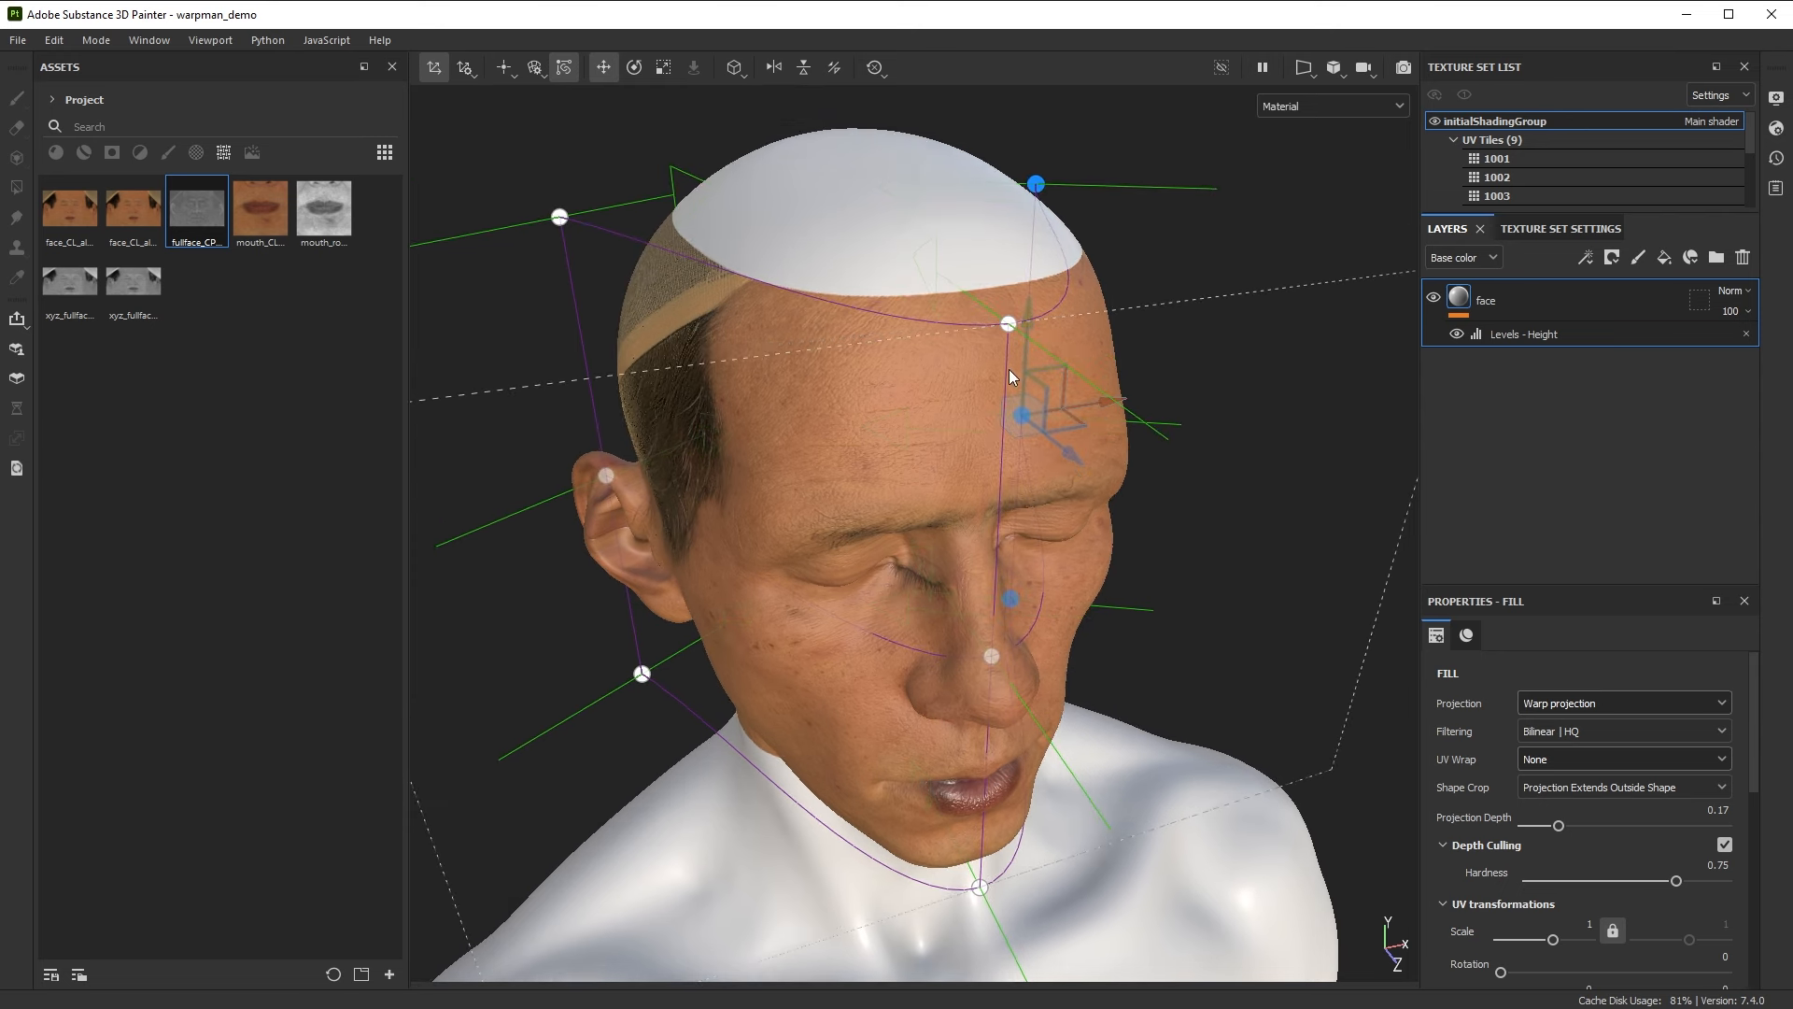
mouse_move(1010, 325)
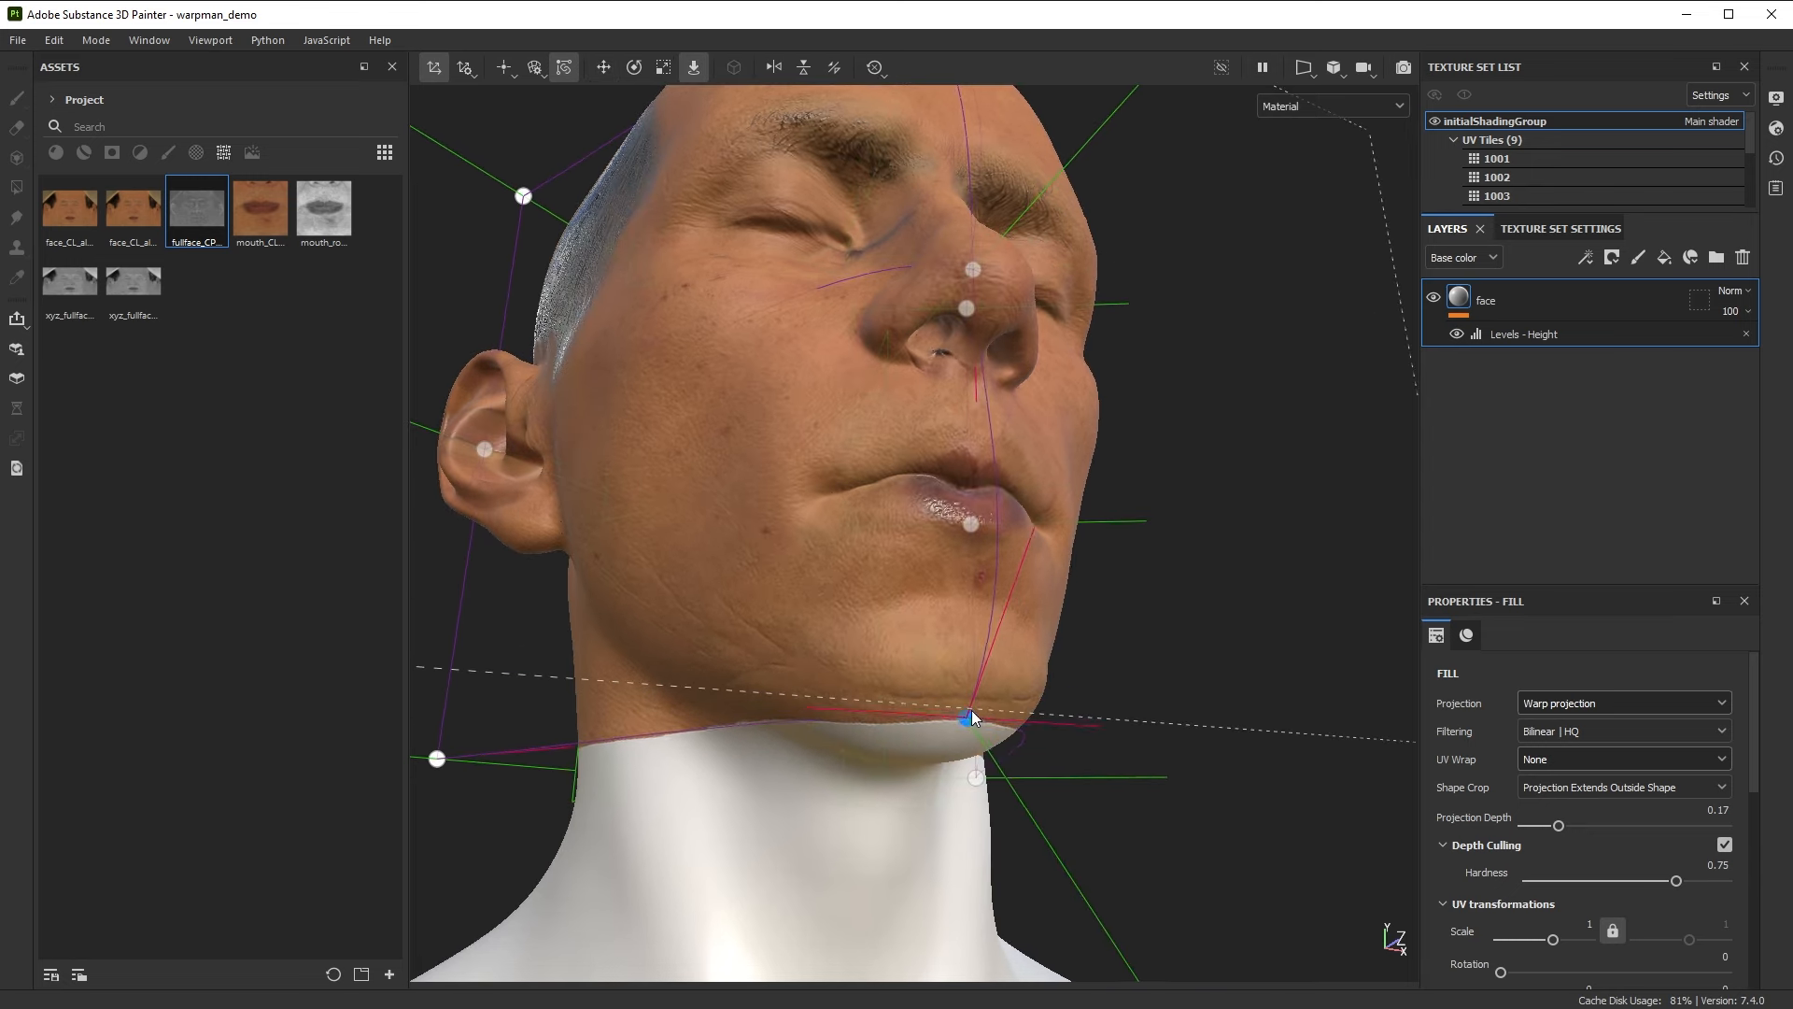
left_click_drag(972, 718, 806, 689)
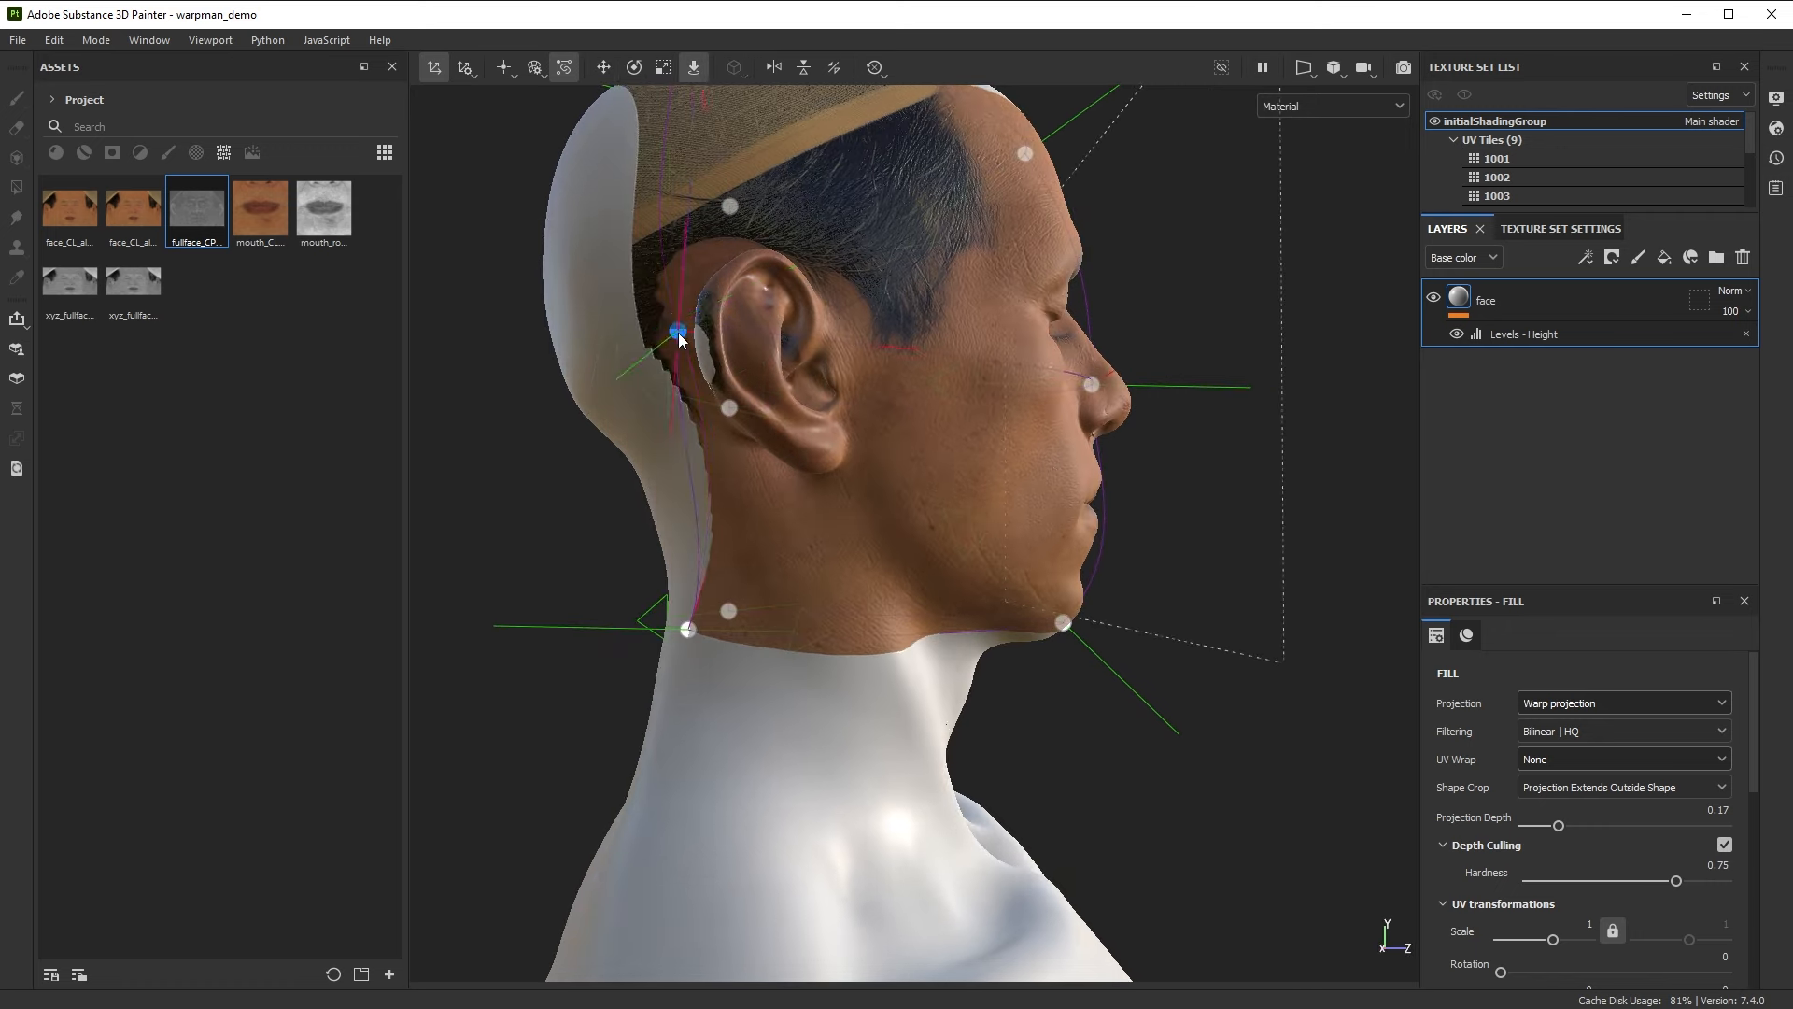
left_click_drag(681, 337, 876, 426)
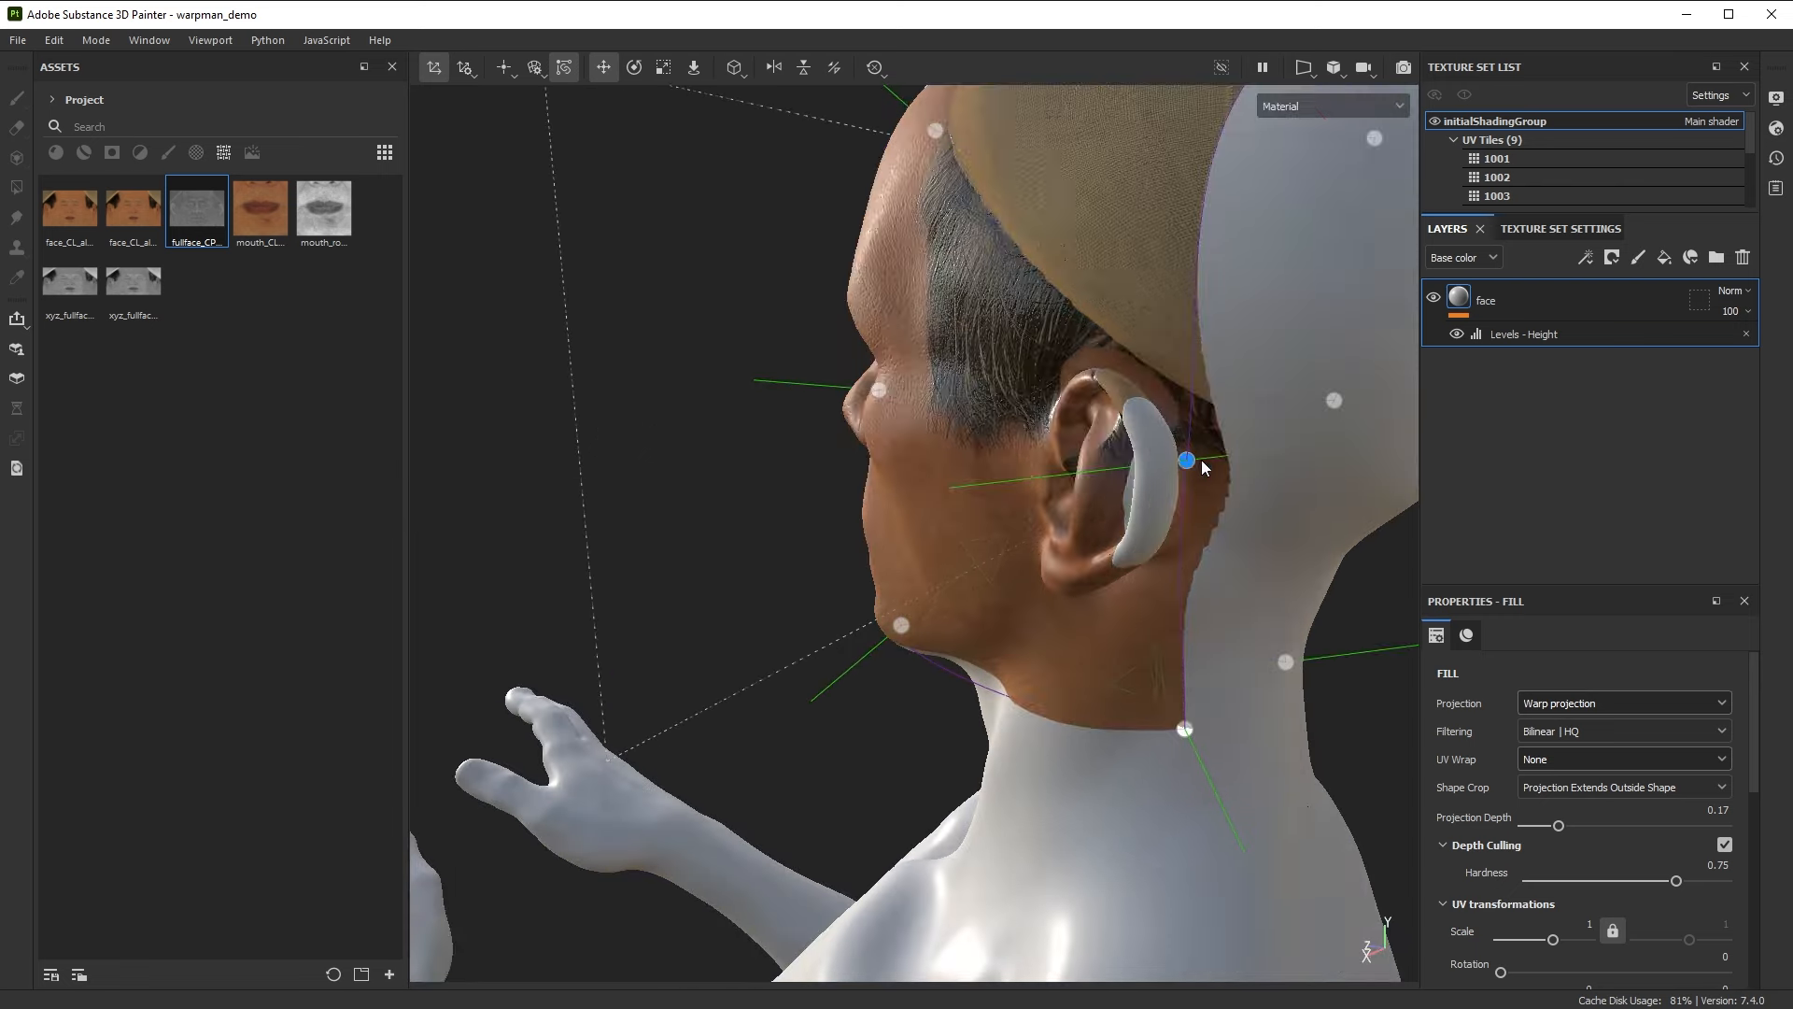
left_click_drag(1201, 467, 915, 524)
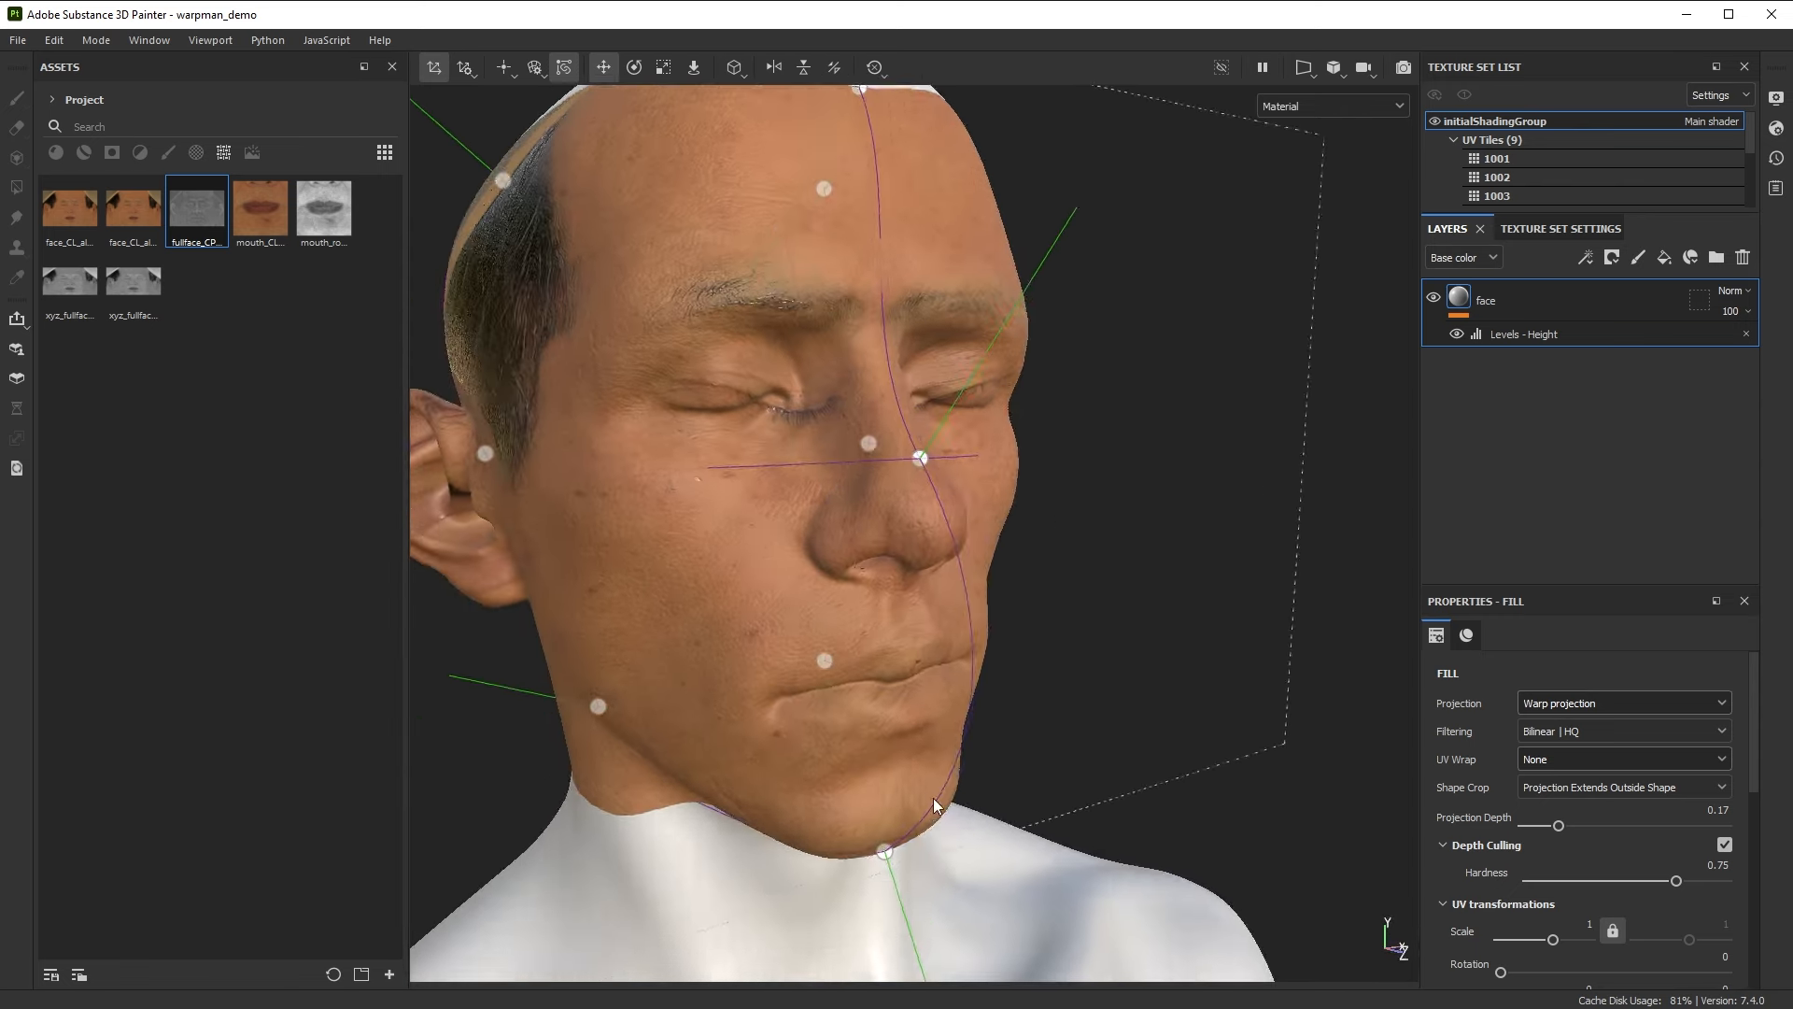
left_click_drag(936, 805, 1086, 722)
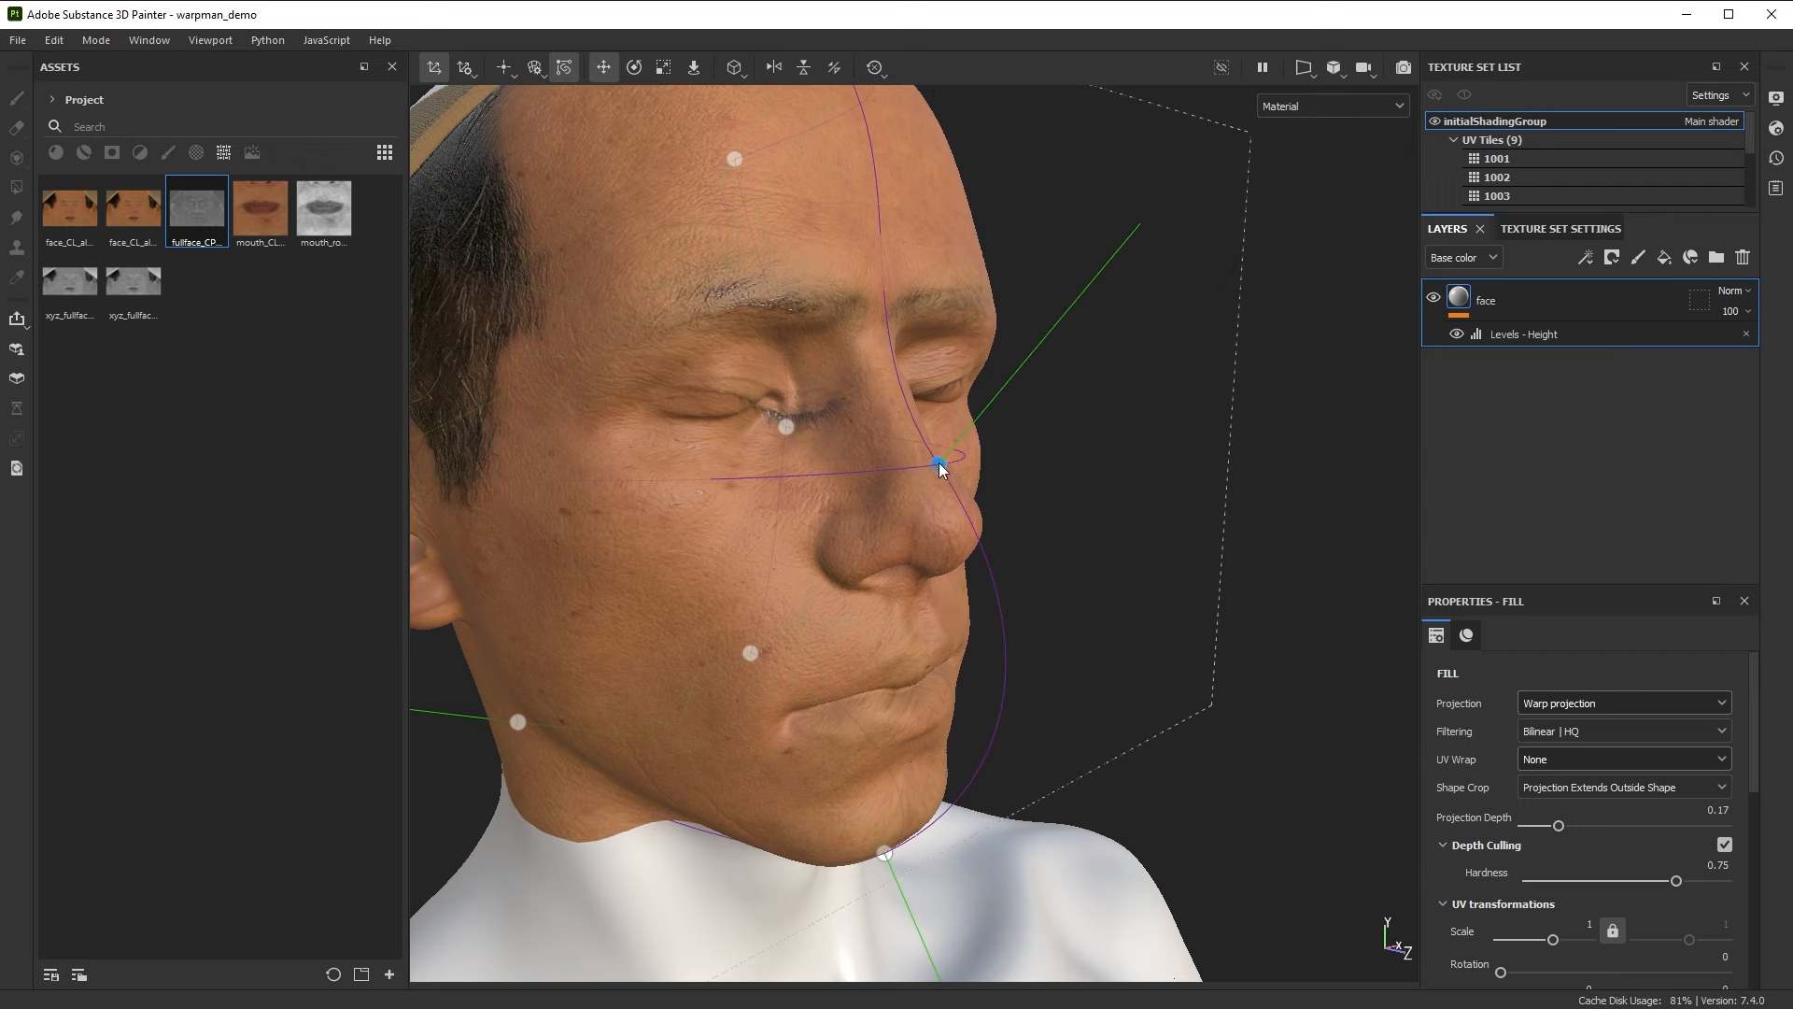
left_click(633, 67)
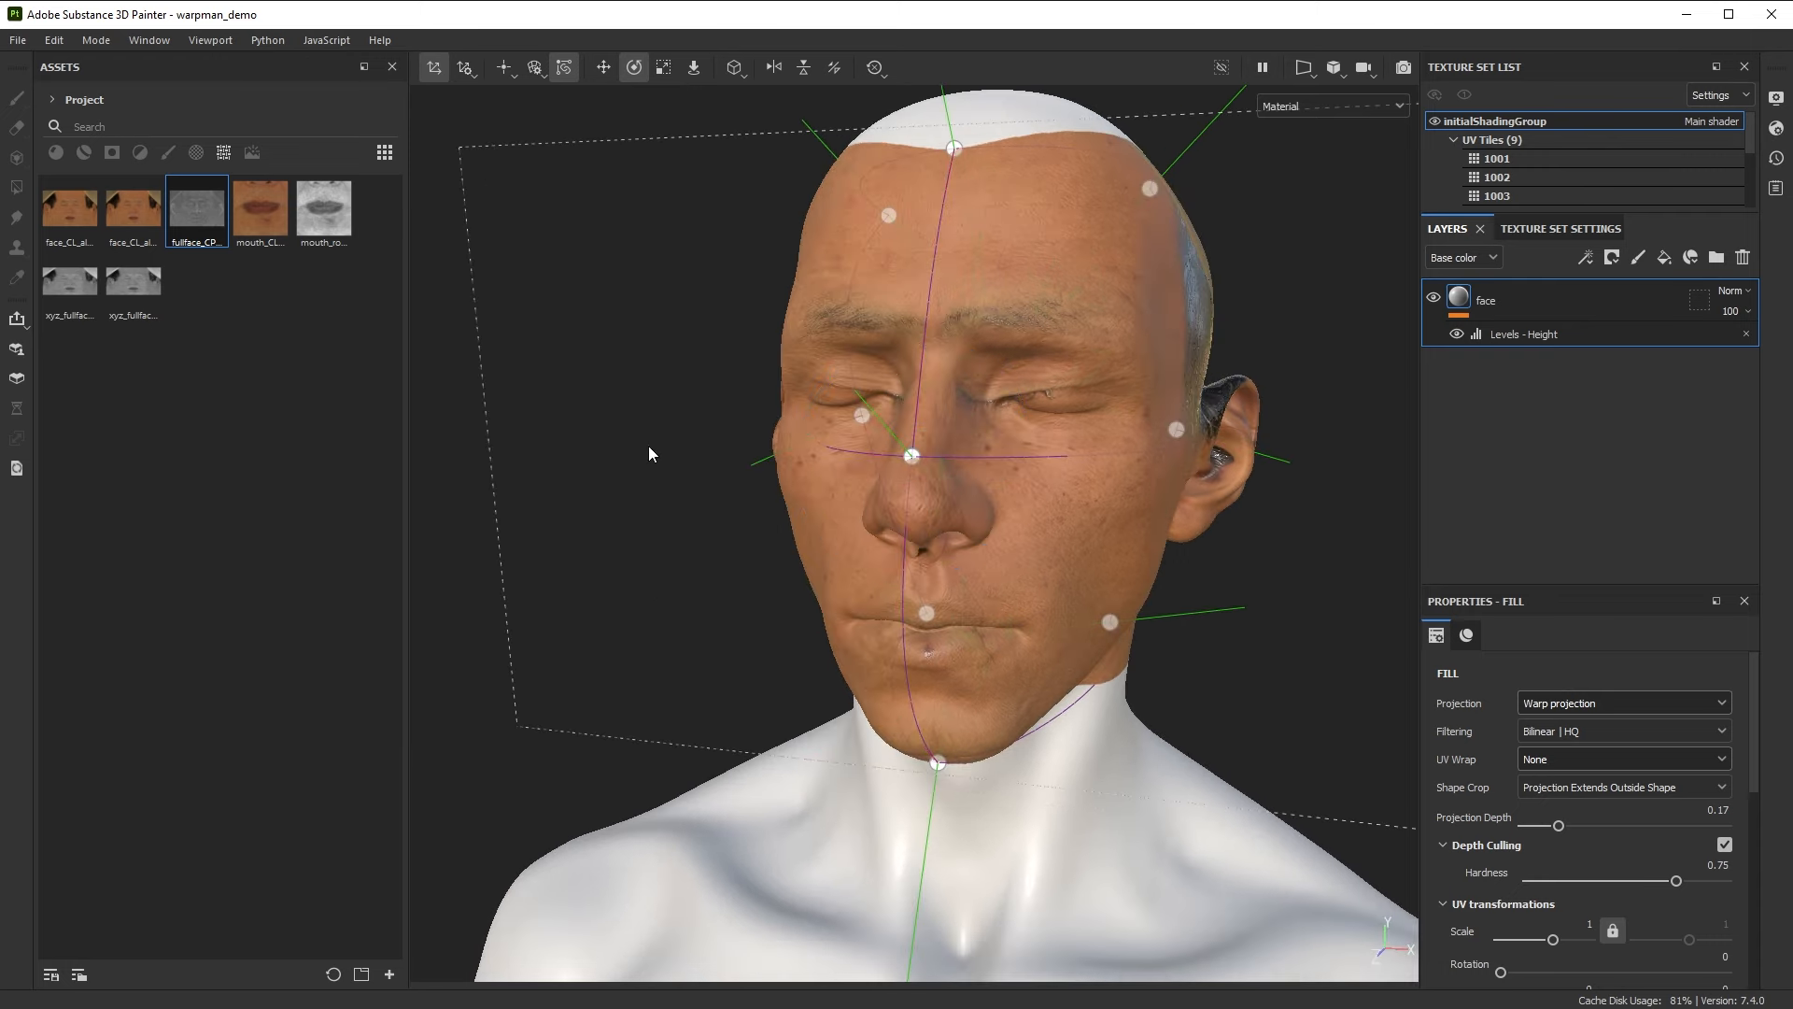
Deselect the cage, then drag warp points onto the hairline, jaw edge, cheek and forehead
left_click(503, 67)
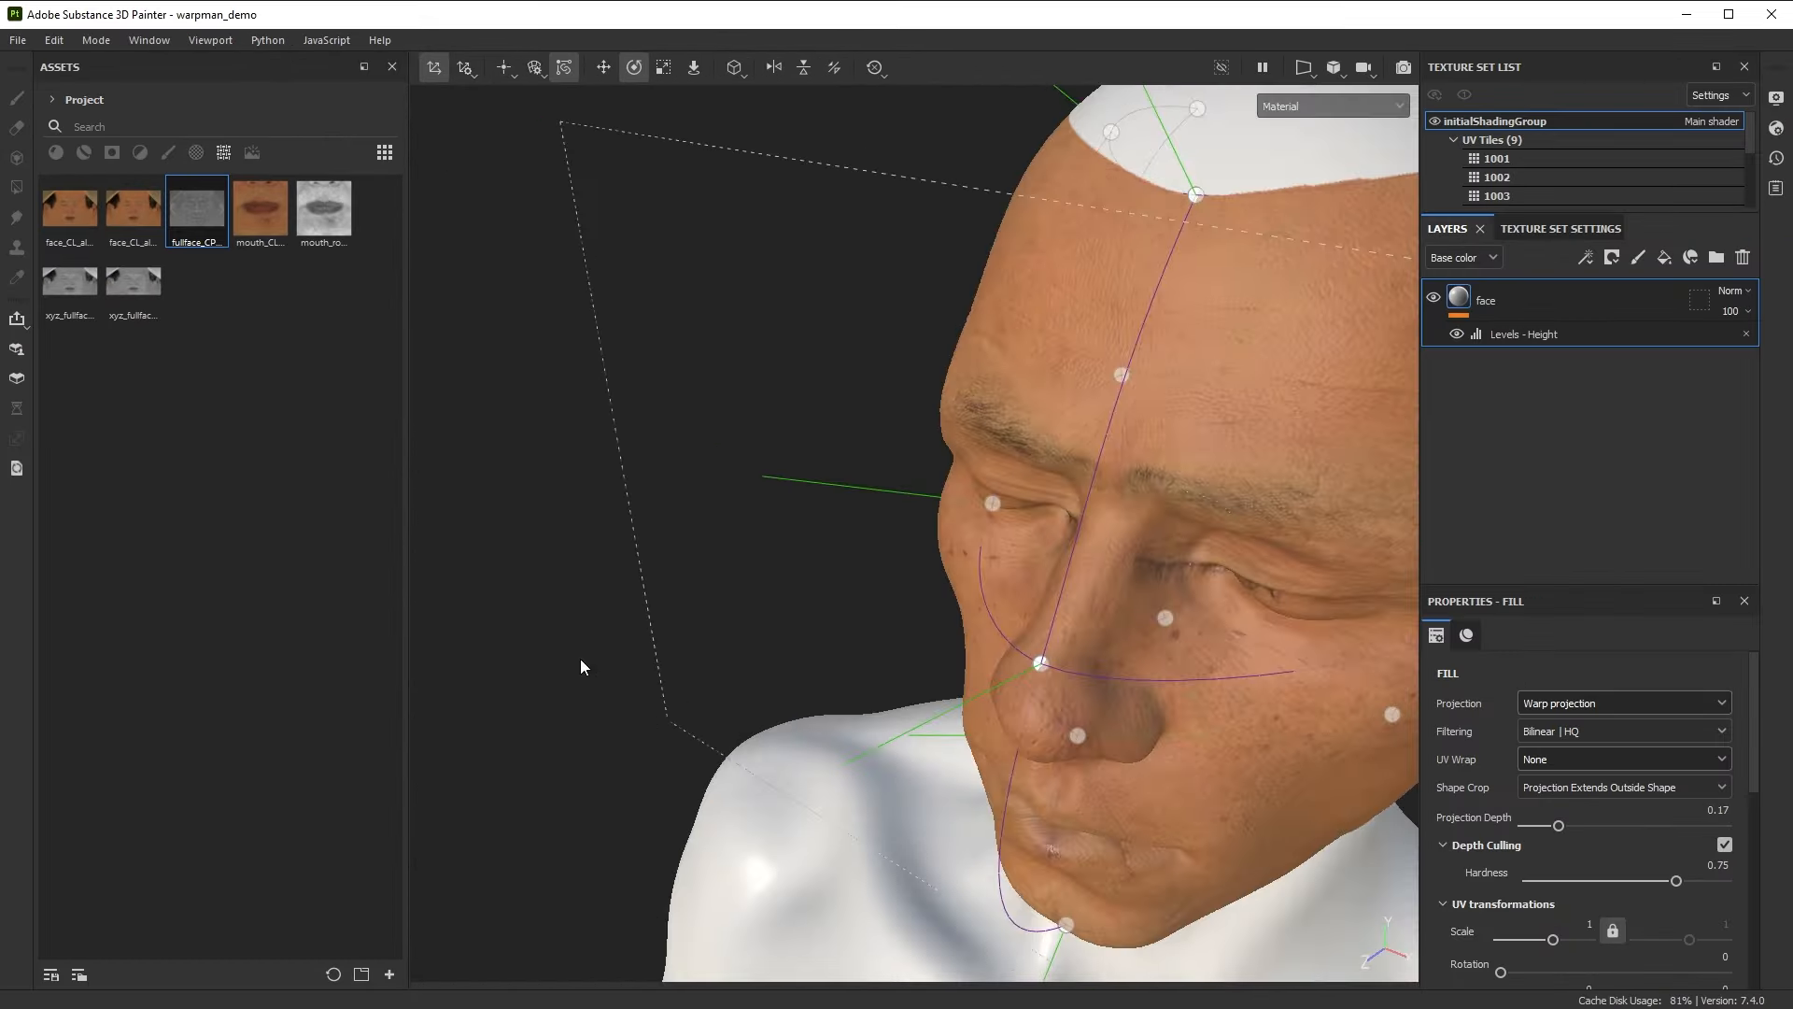
left_click(503, 67)
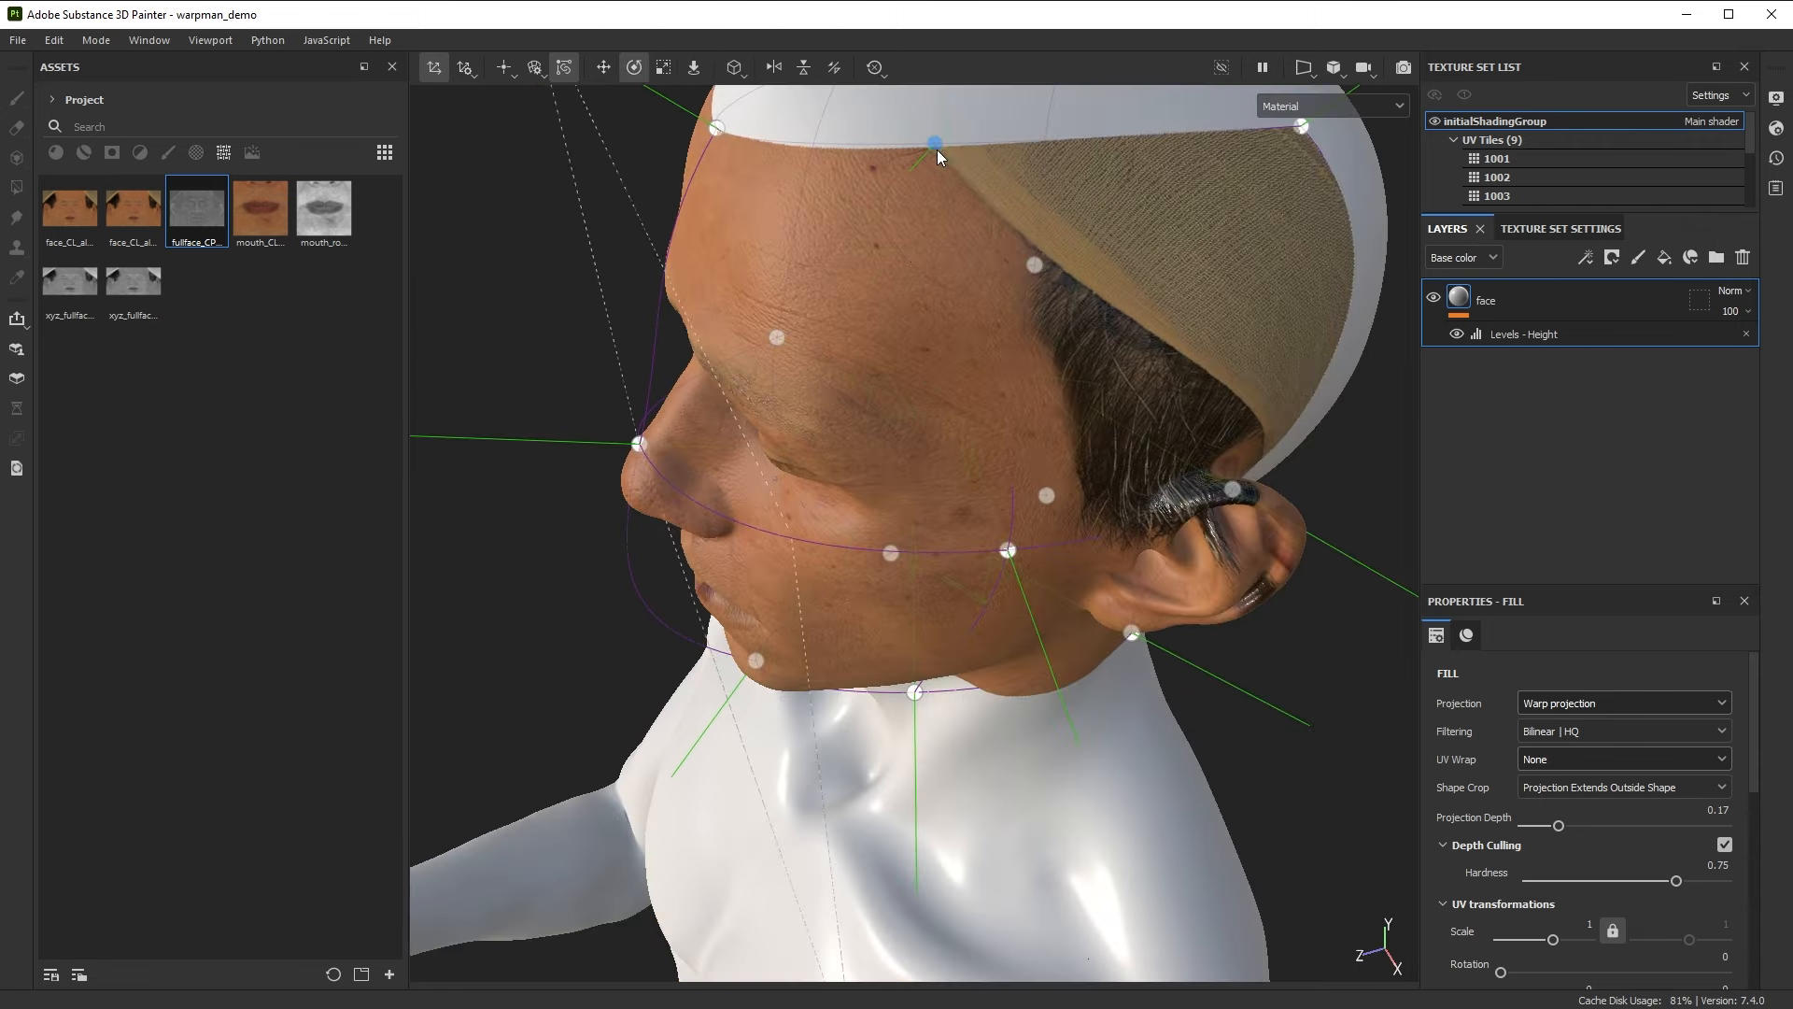
left_click_drag(938, 157, 1061, 194)
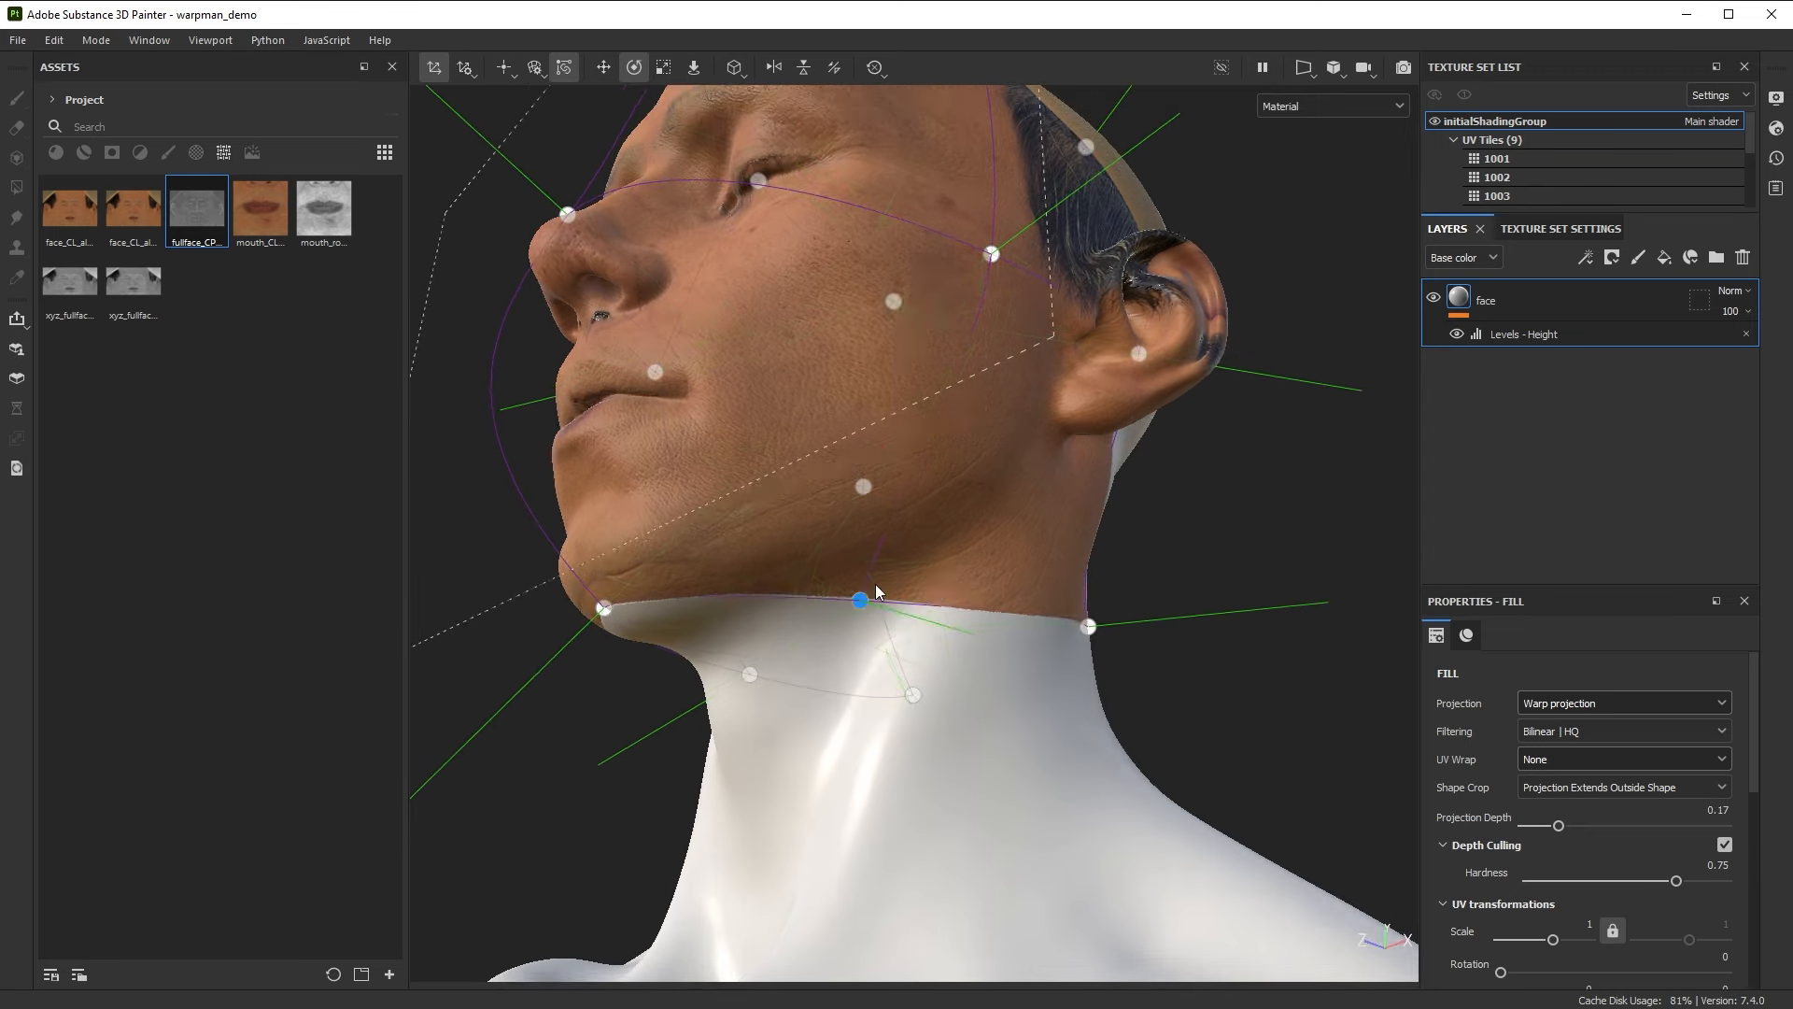
left_click_drag(875, 590, 936, 678)
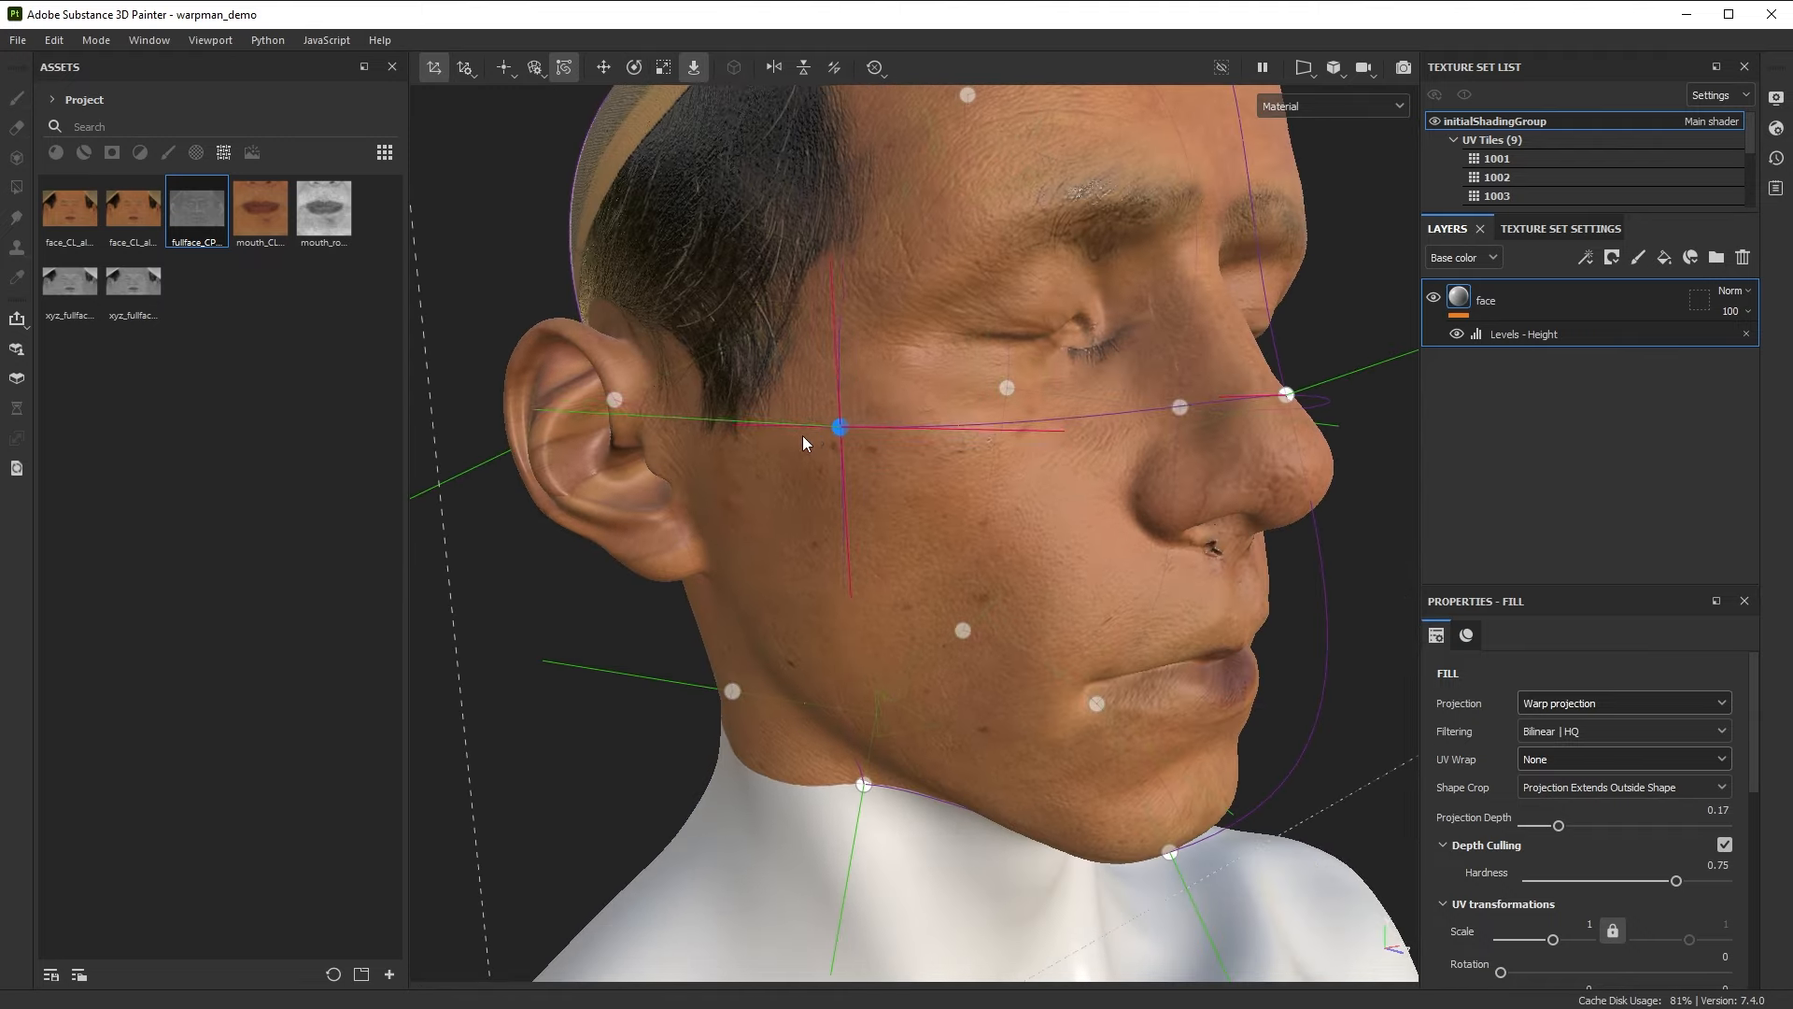
left_click_drag(839, 429, 741, 443)
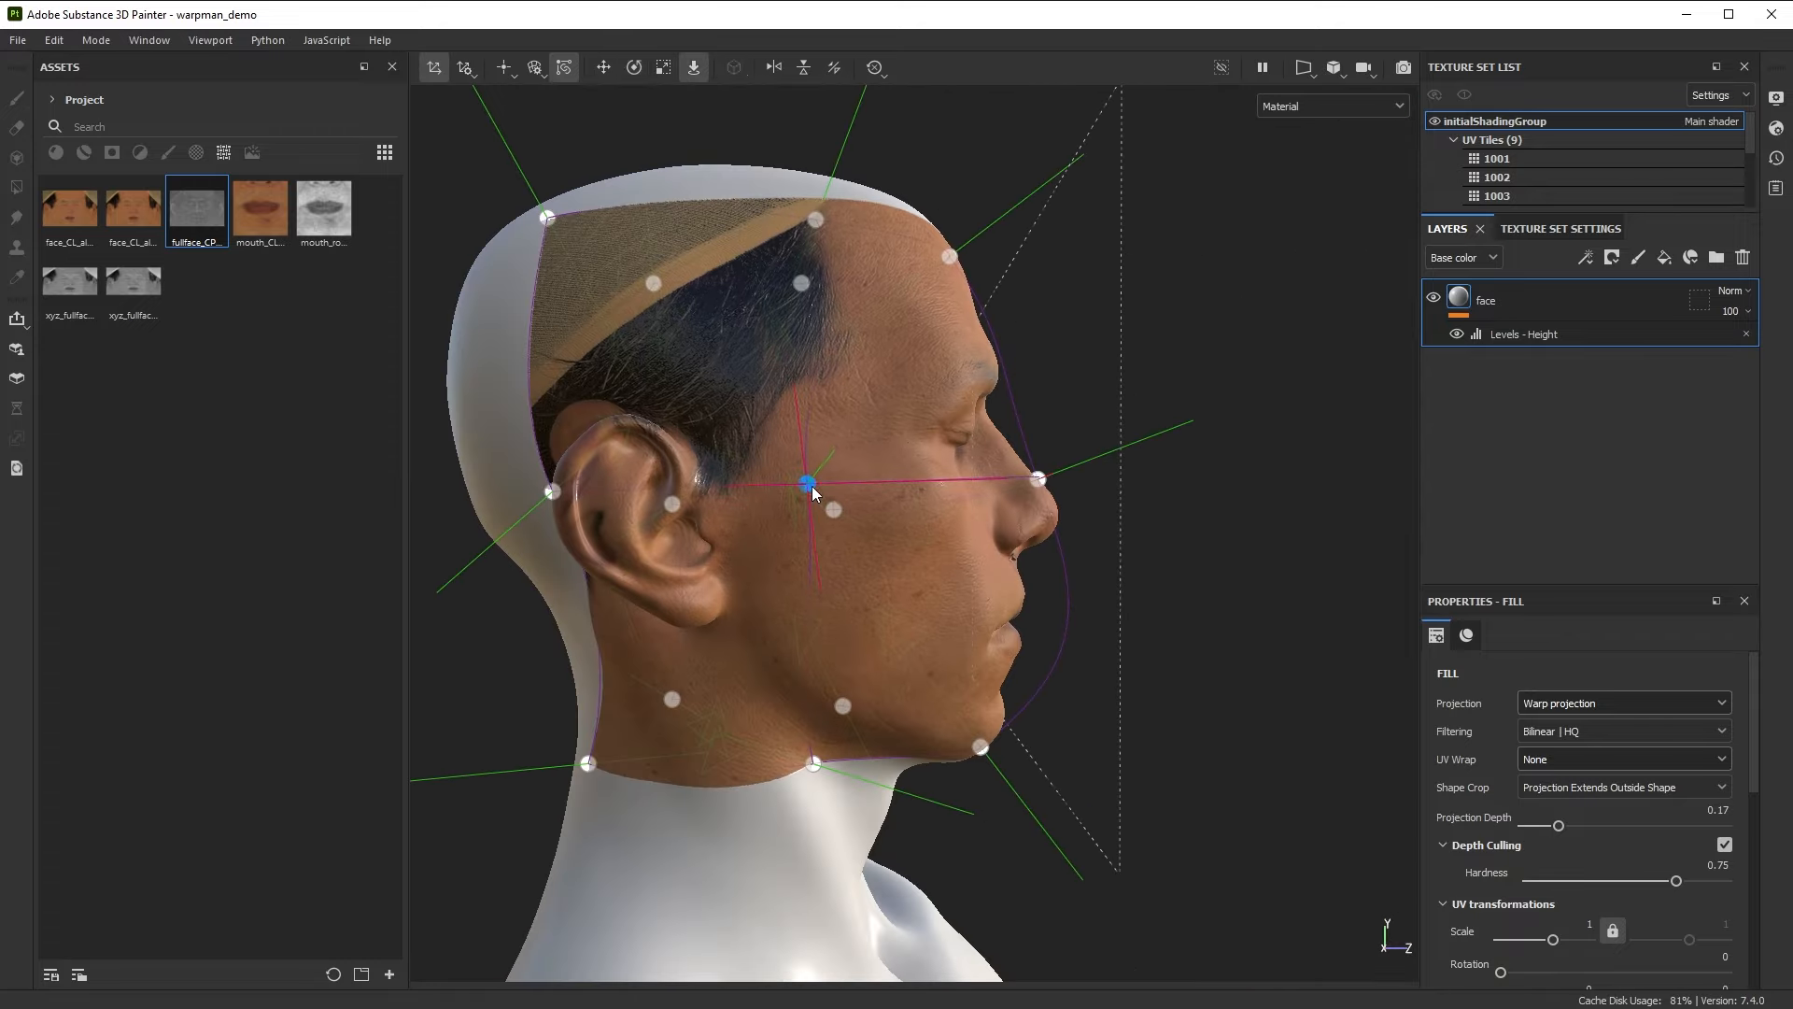
left_click_drag(812, 480, 835, 229)
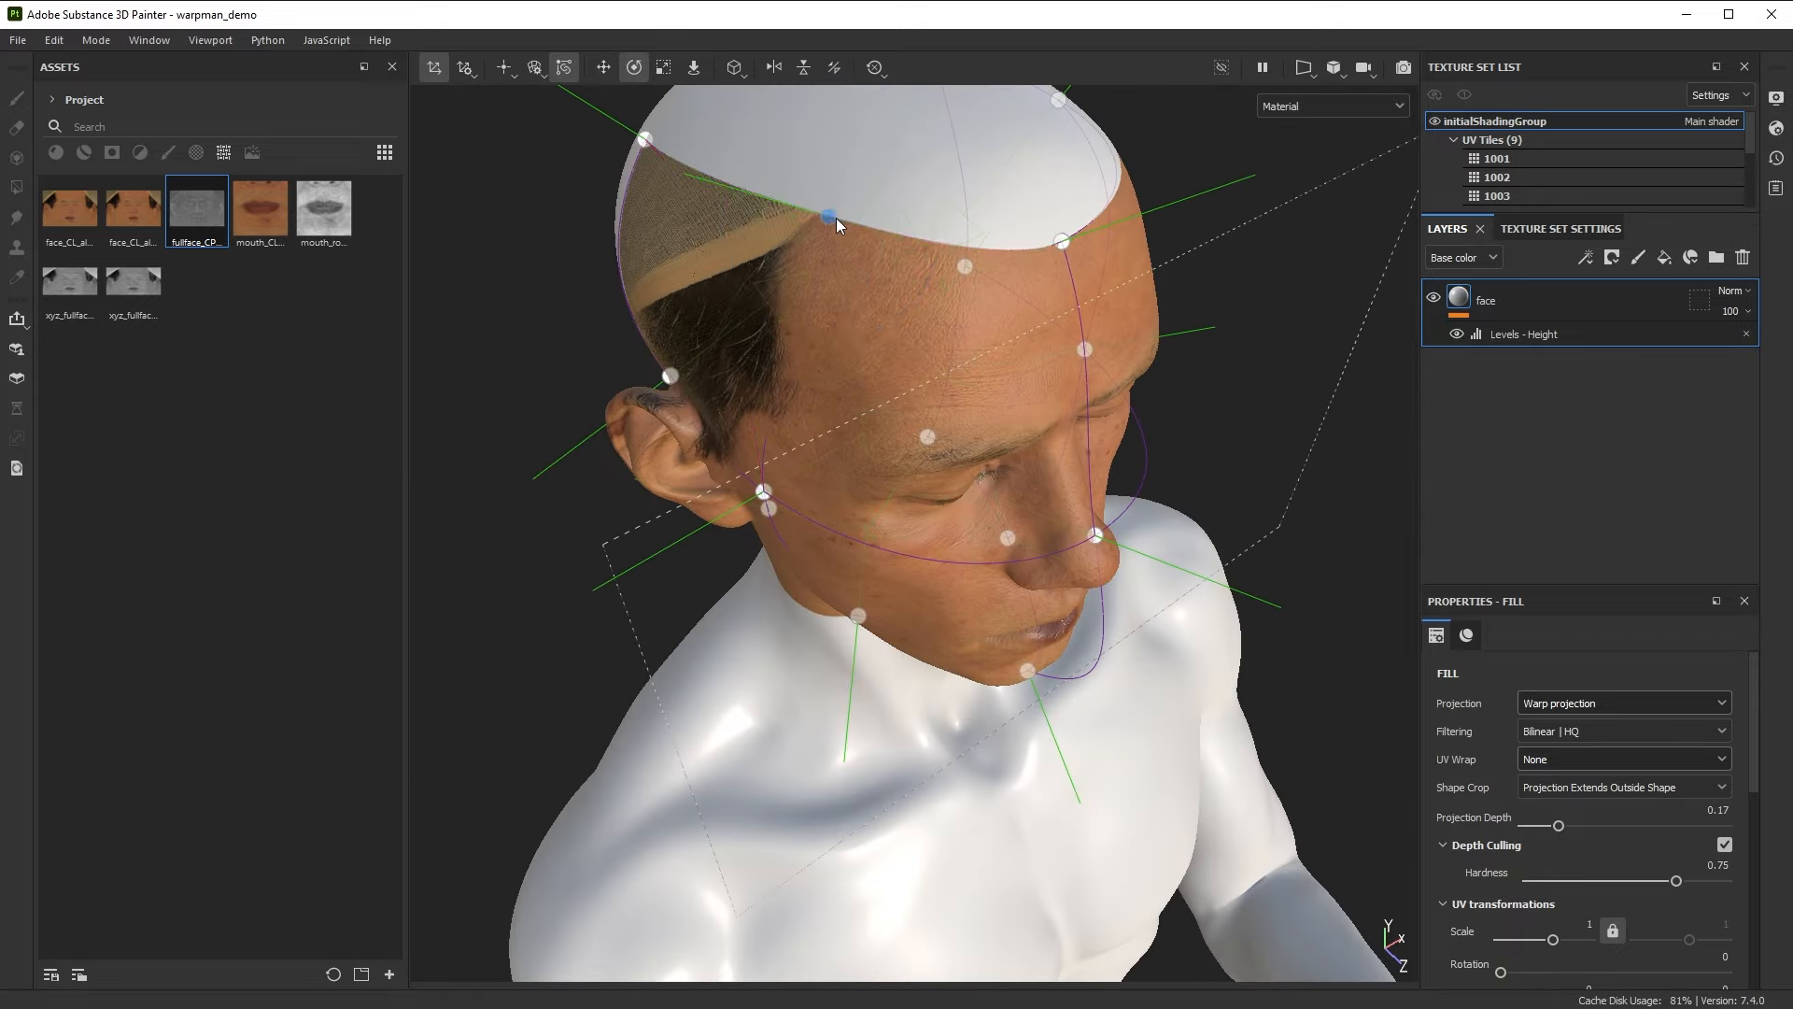
left_click_drag(835, 224, 1050, 421)
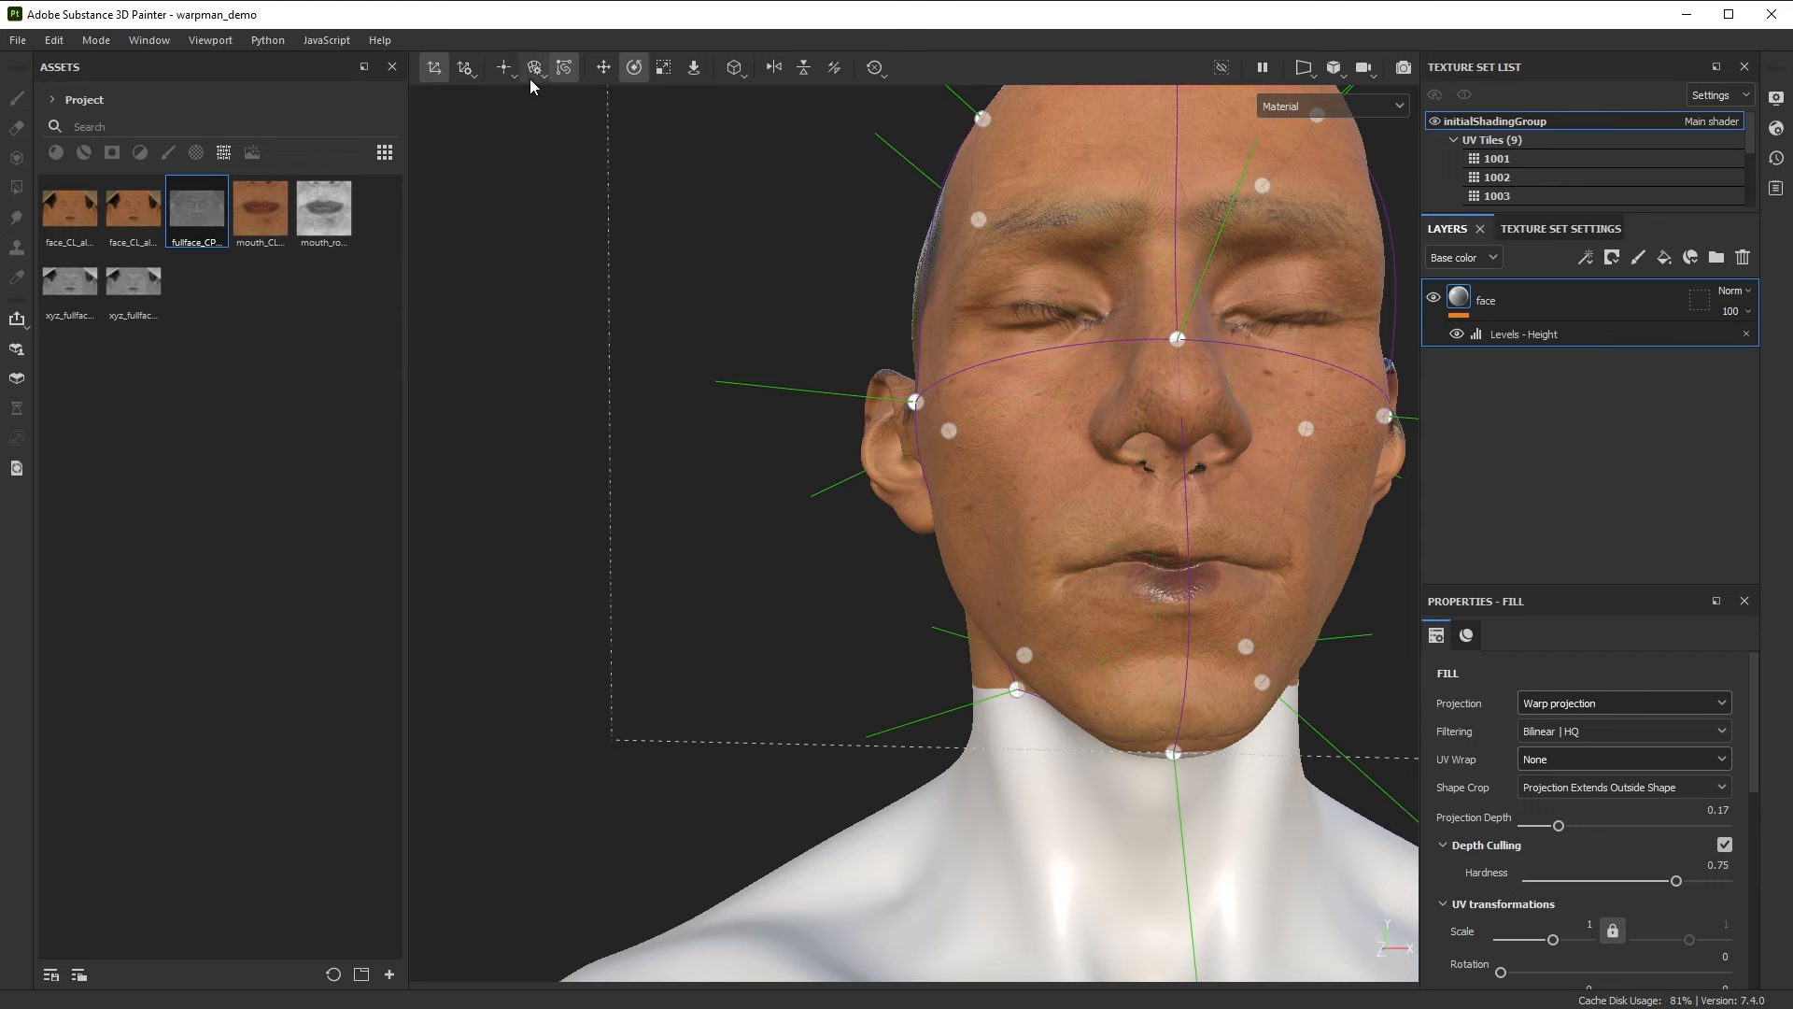
Drag the side and centre lip warp points onto the sculpted mouth
left_click(503, 68)
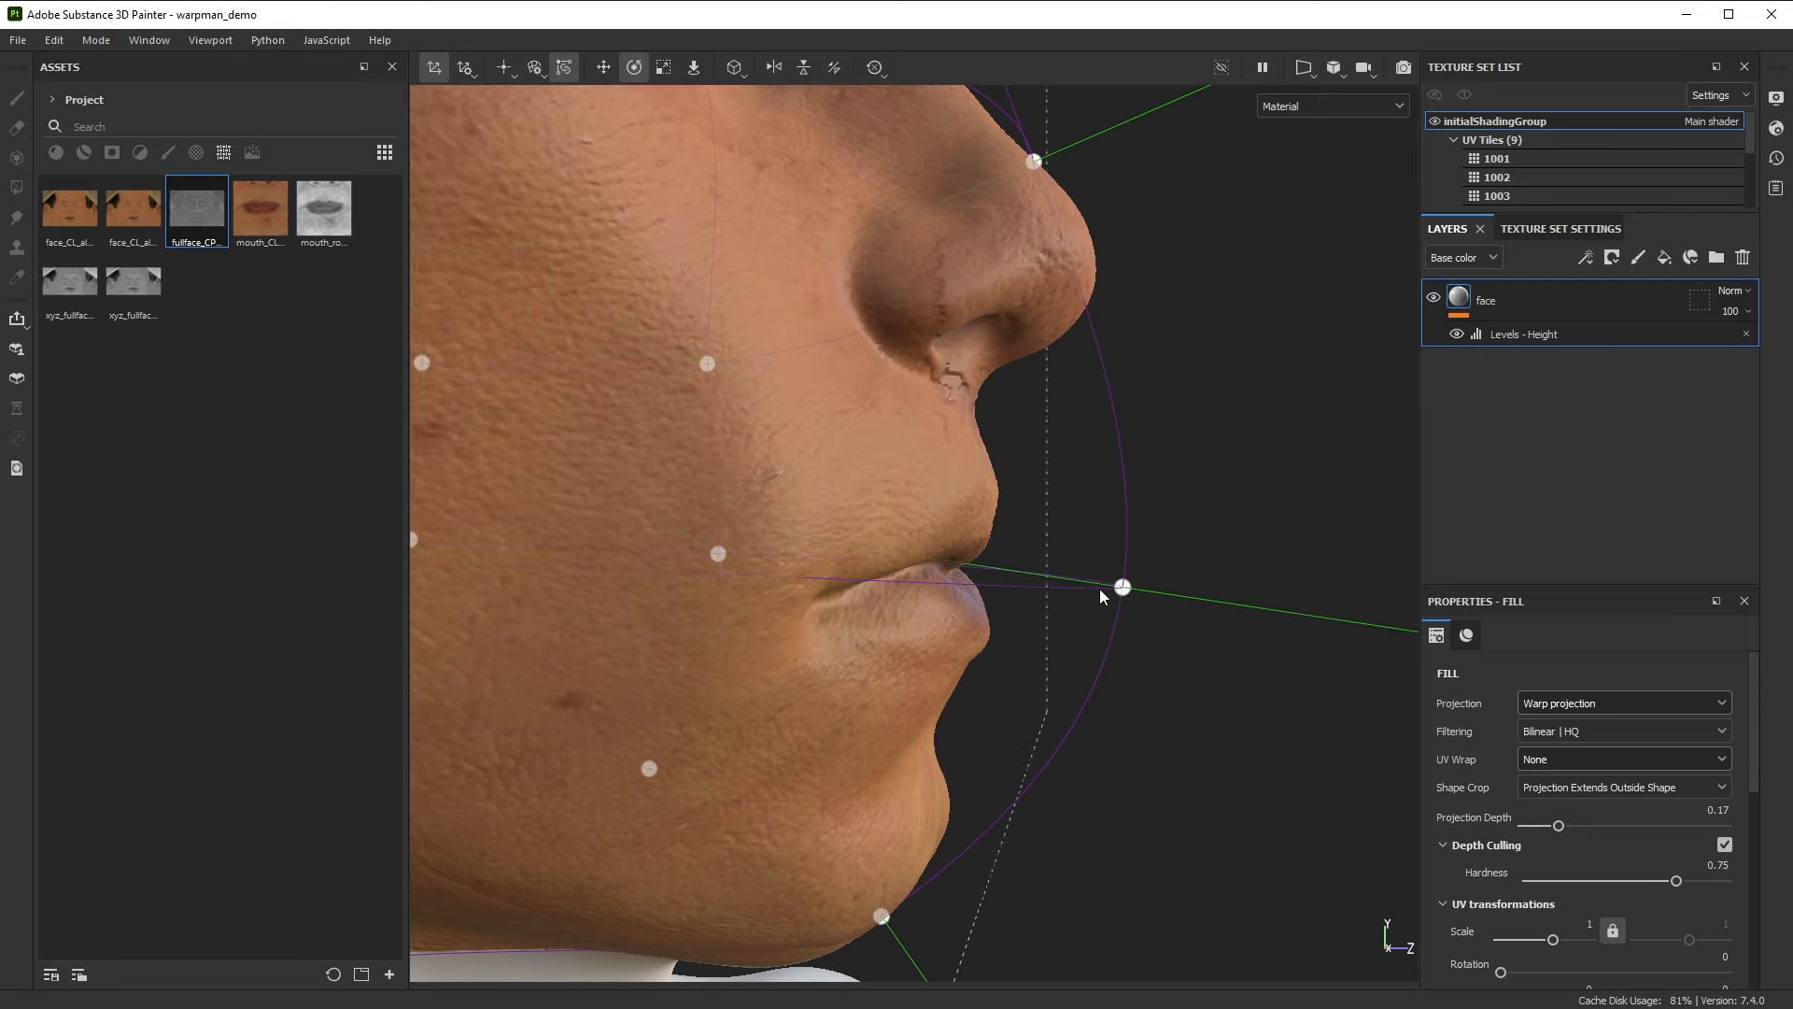
left_click_drag(1098, 590, 903, 595)
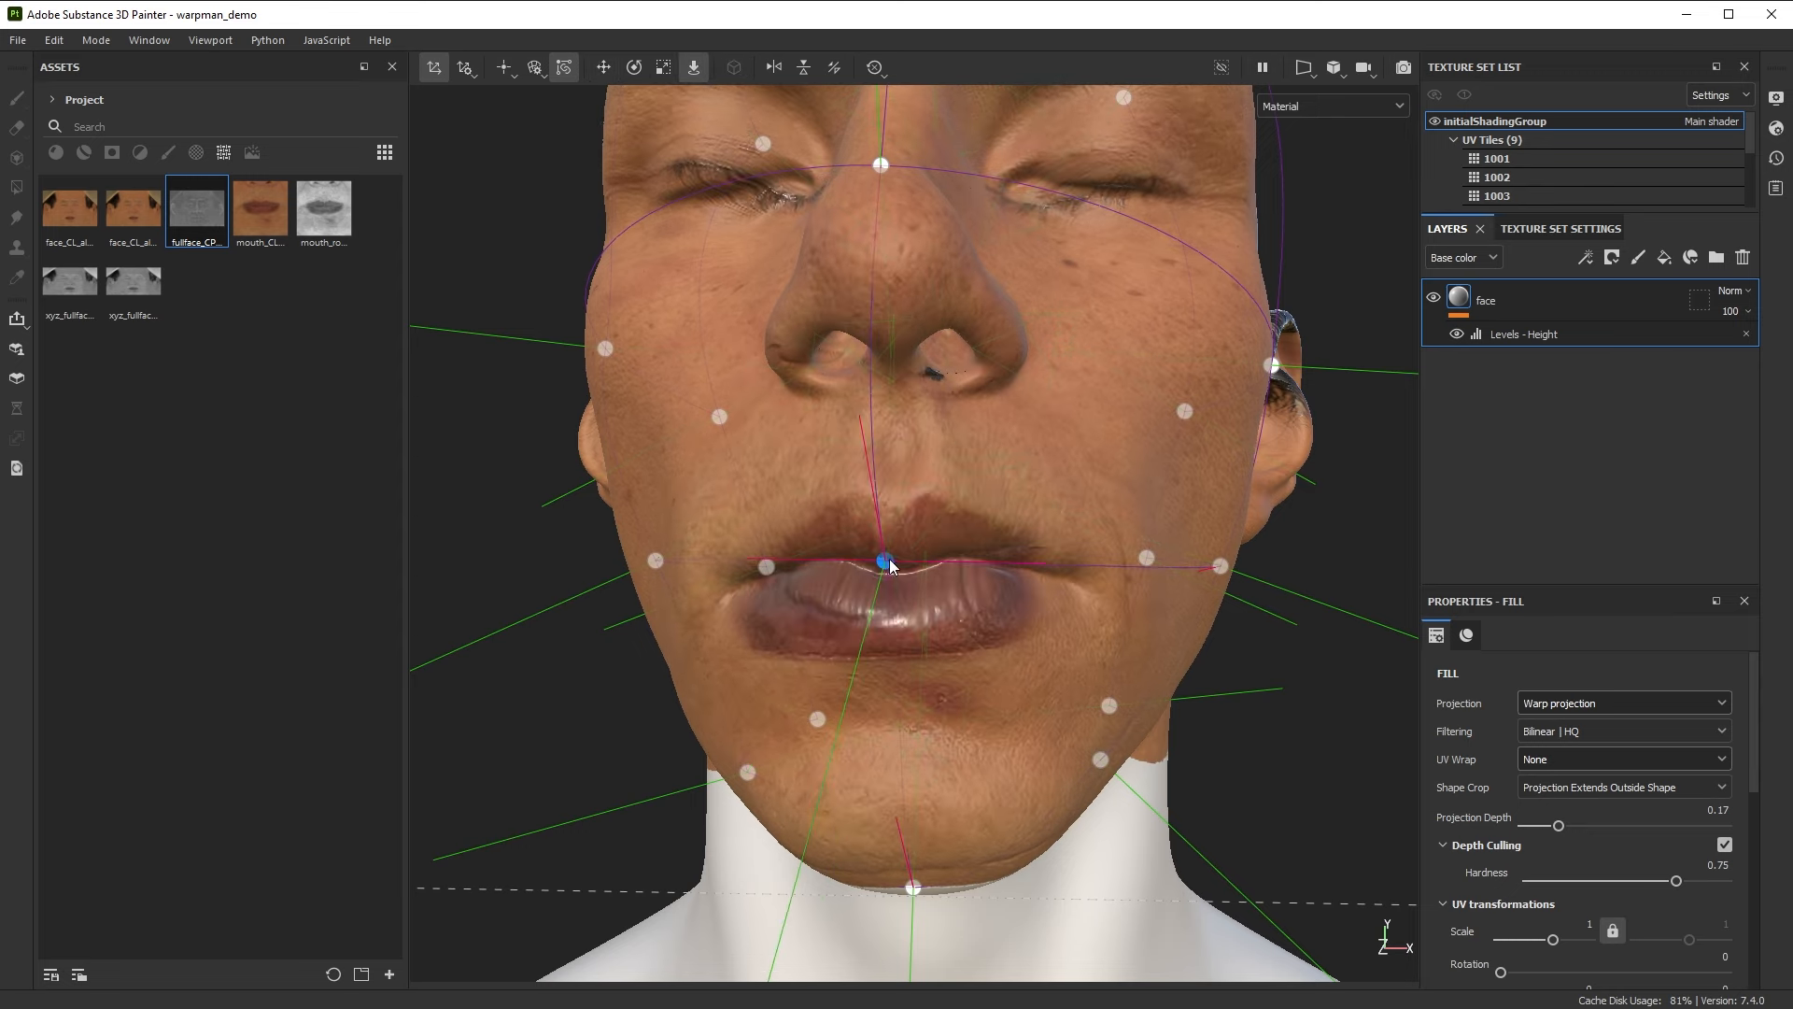
left_click_drag(886, 562, 886, 552)
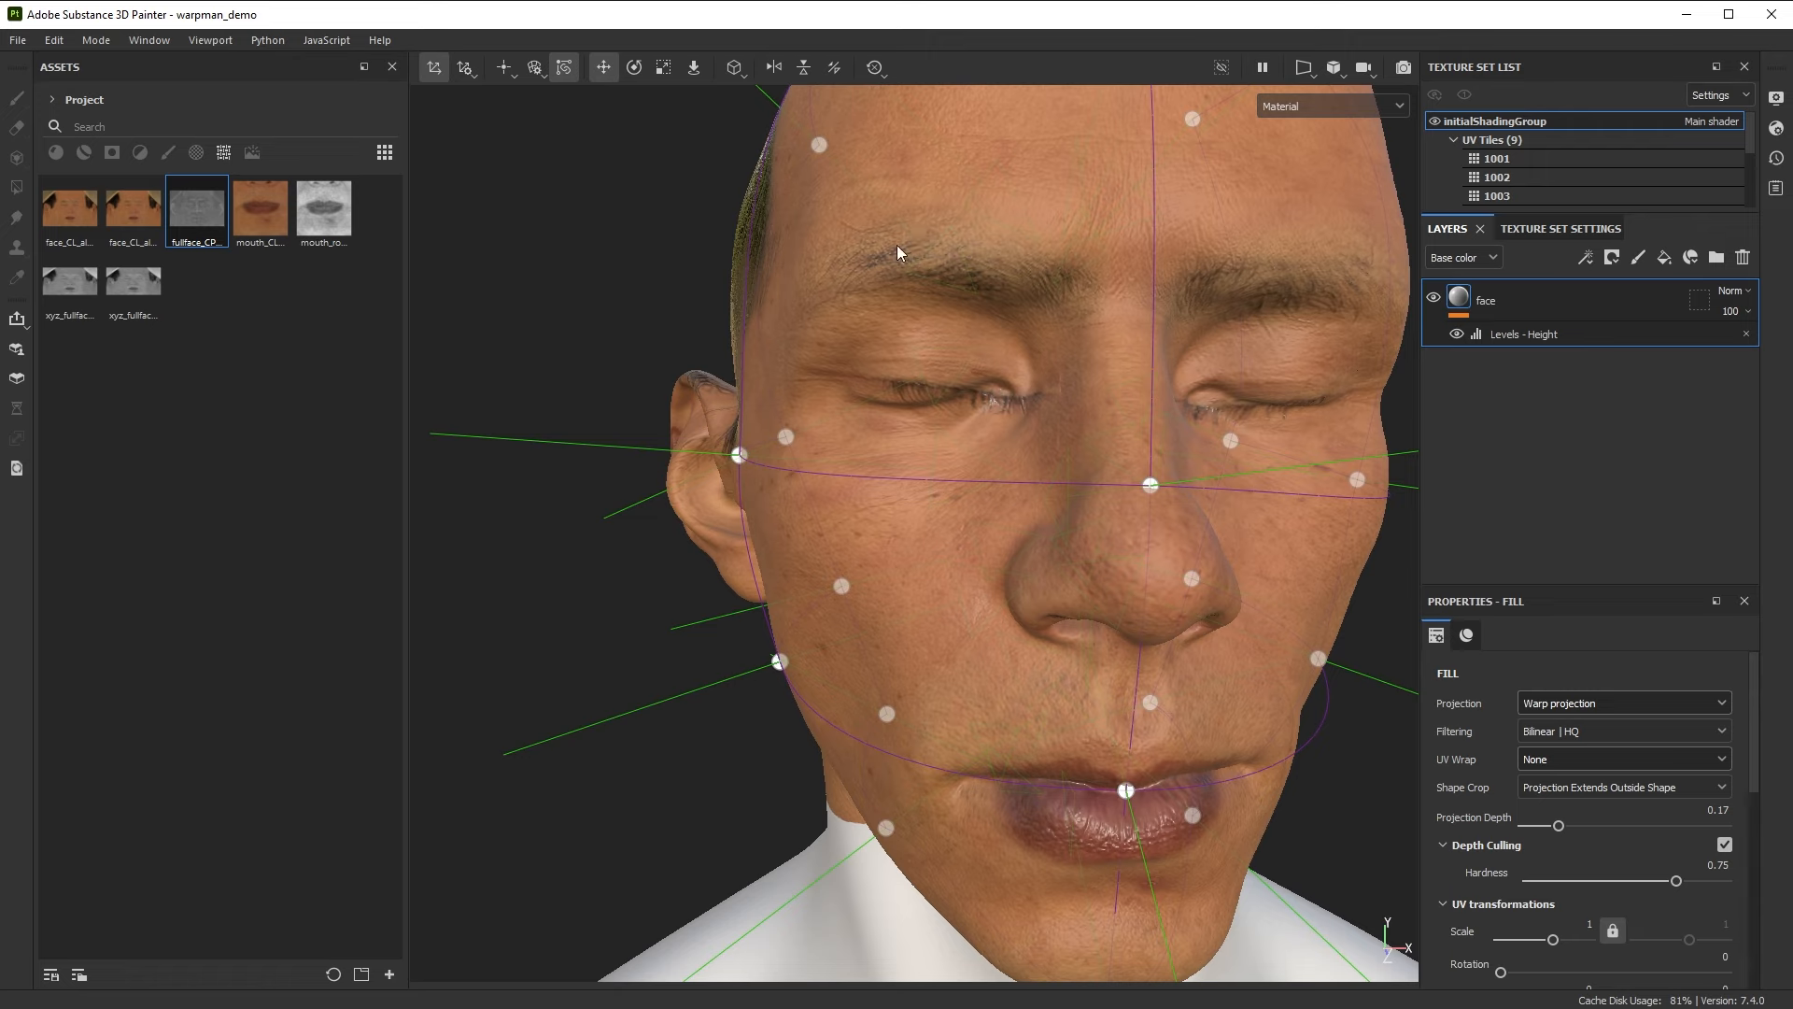
Reposition the cheek and under-chin warp points to fit the sculpt
left_click(501, 67)
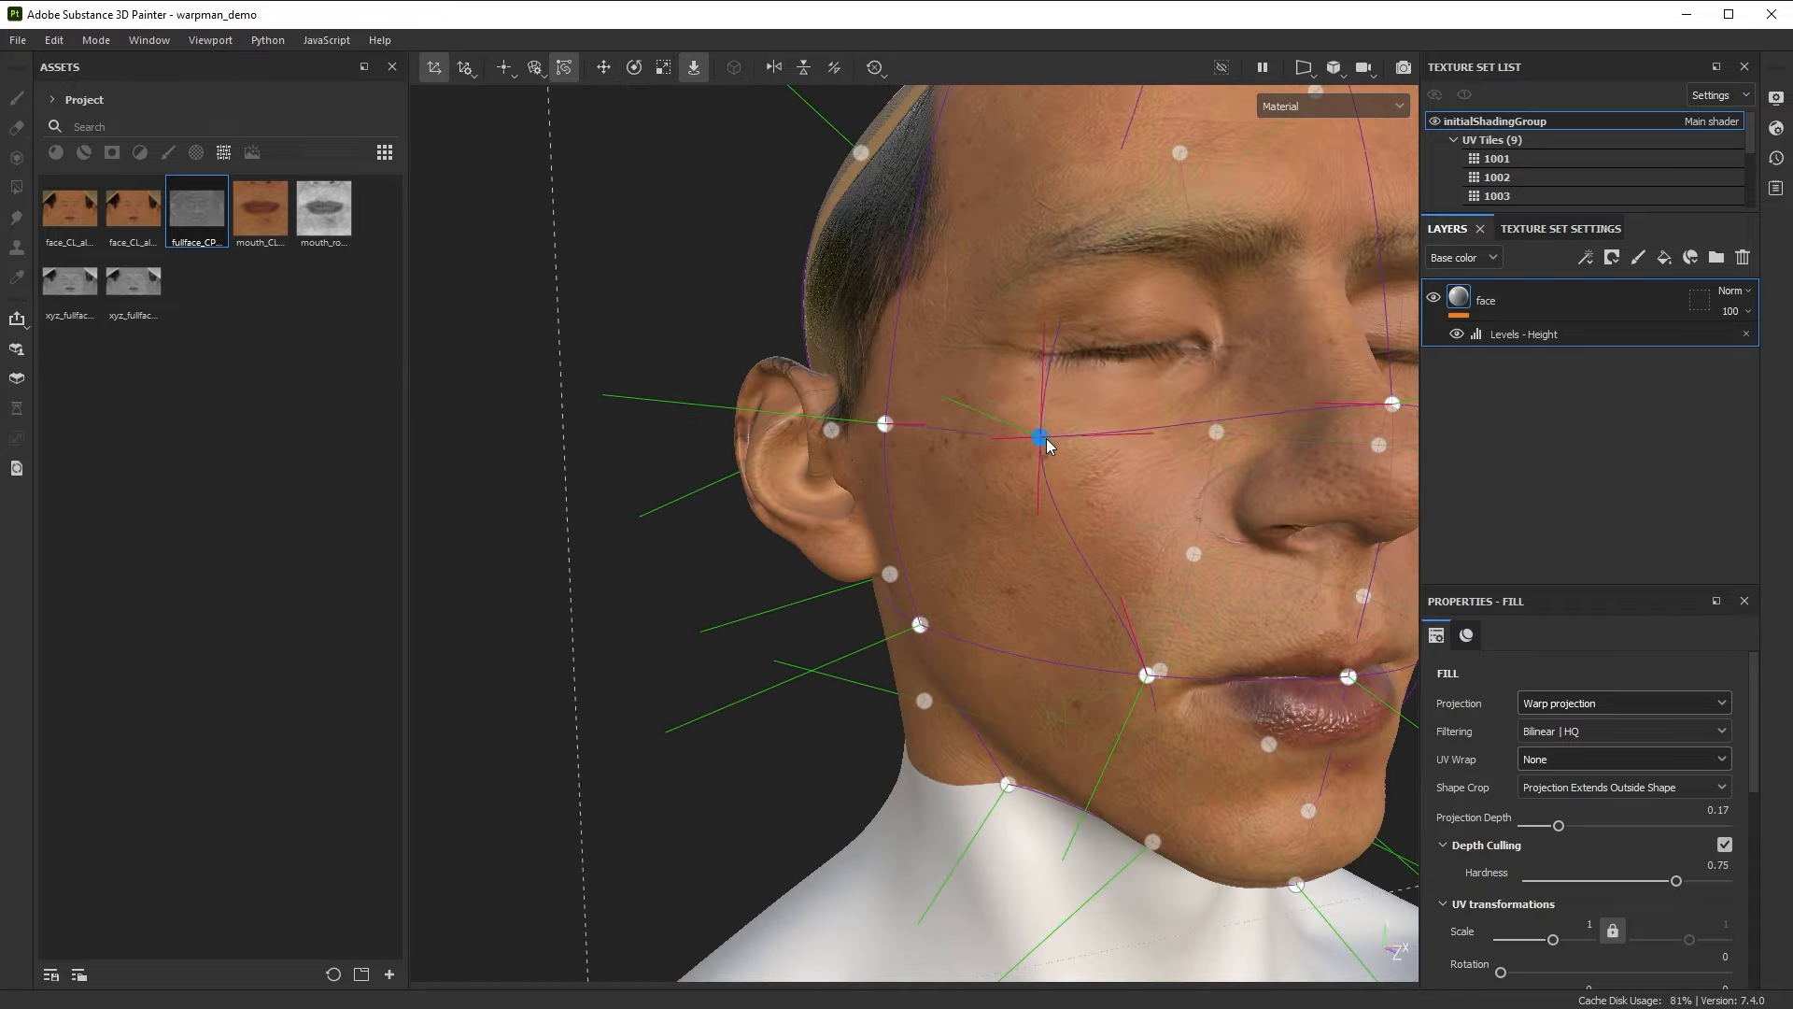
left_click_drag(1035, 434, 872, 694)
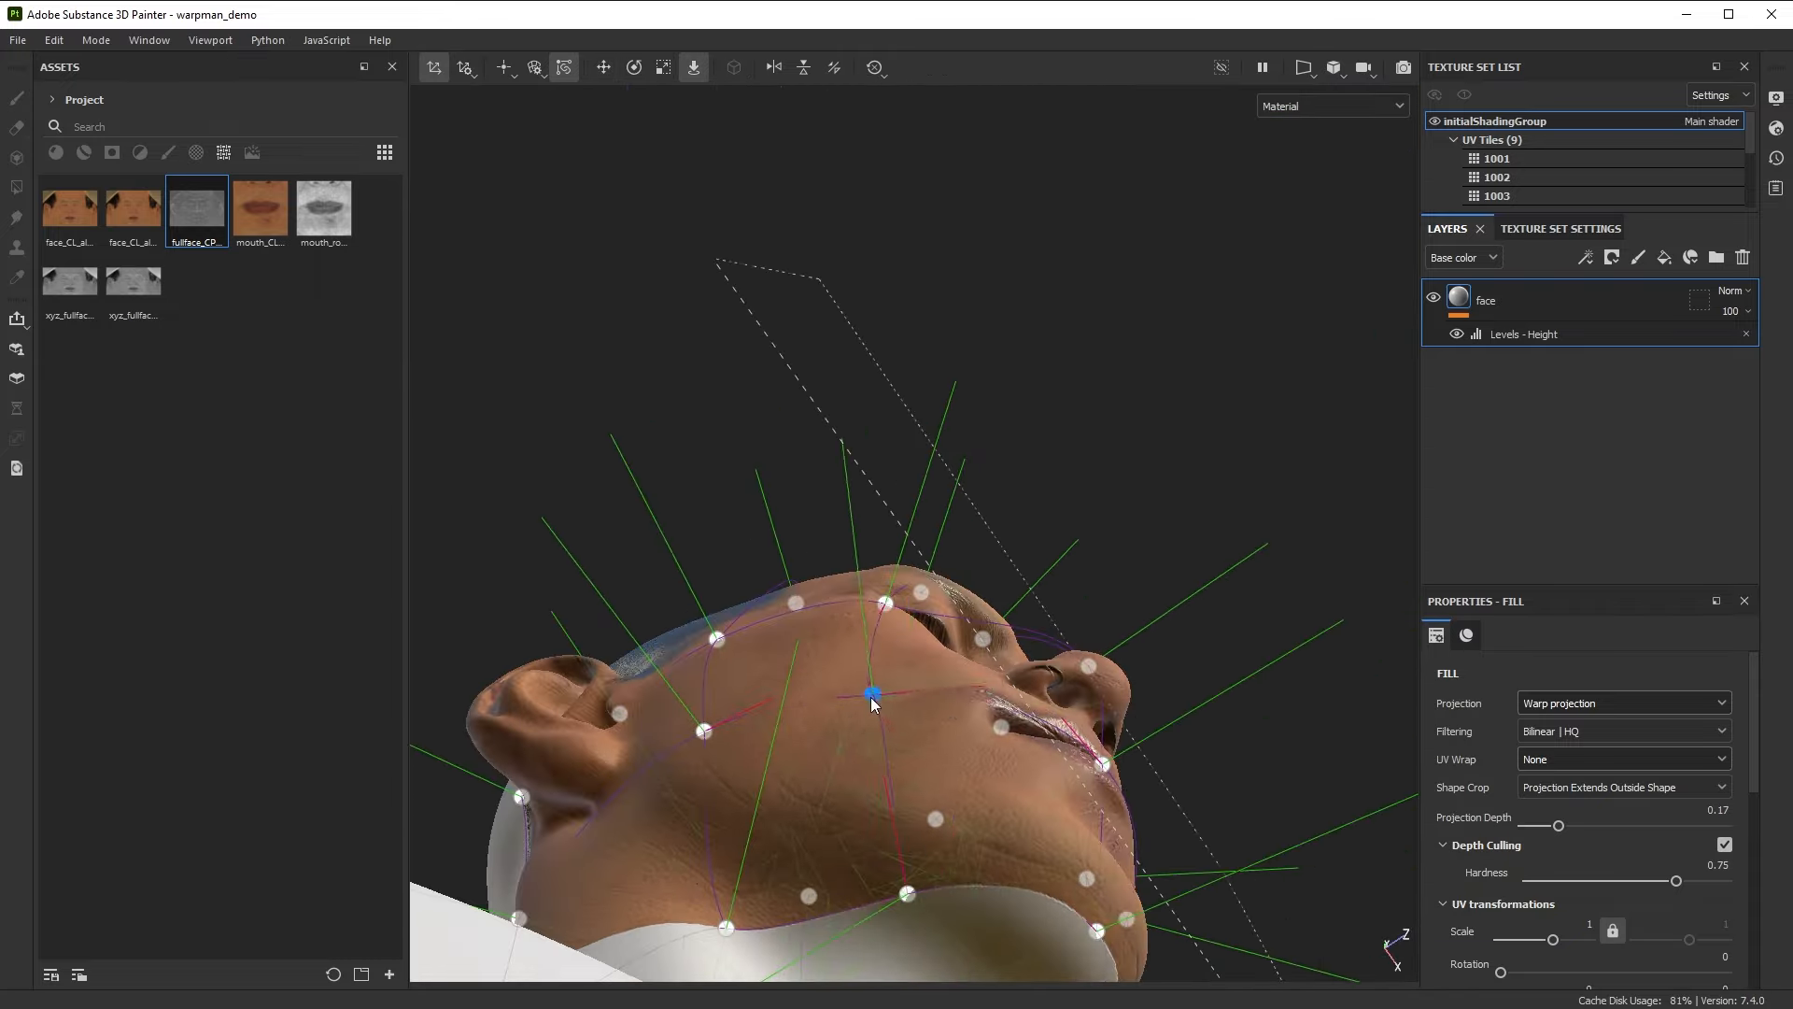
left_click_drag(872, 694, 1033, 448)
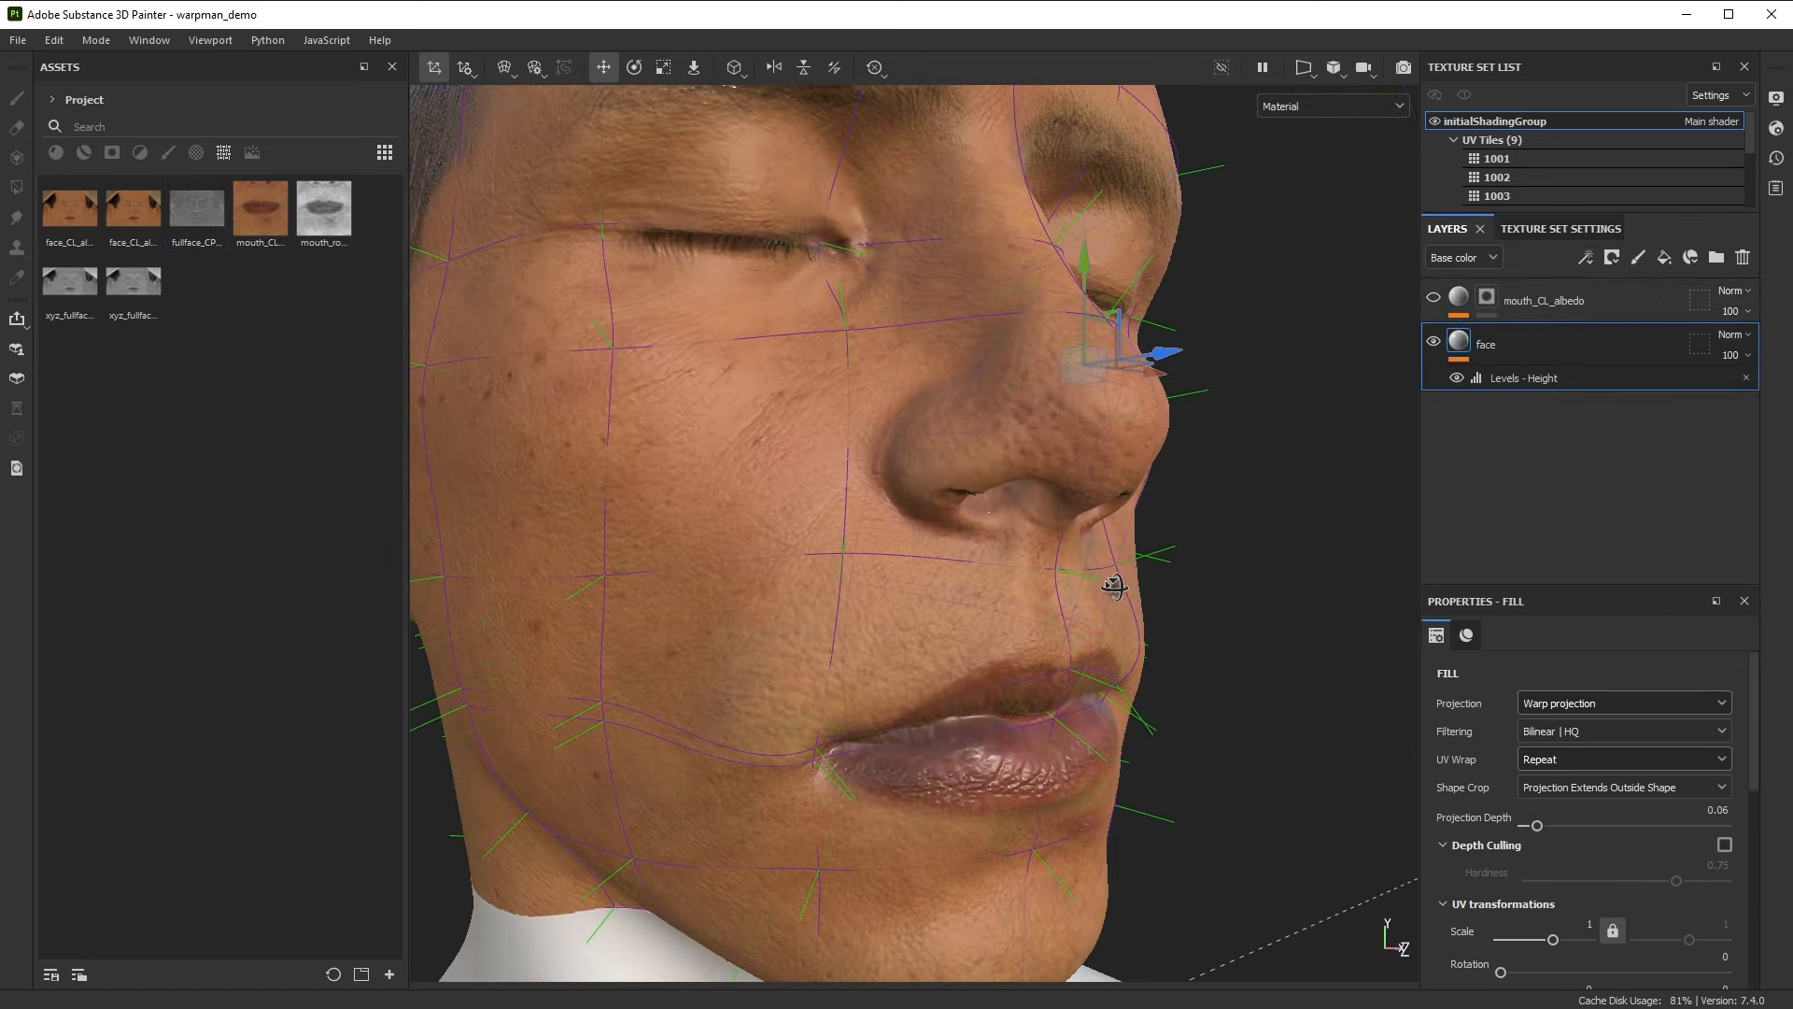
Zoom in on the lips, reframe the face, and select the mouth_CL_albedo layer
left_click_drag(1110, 583, 912, 541)
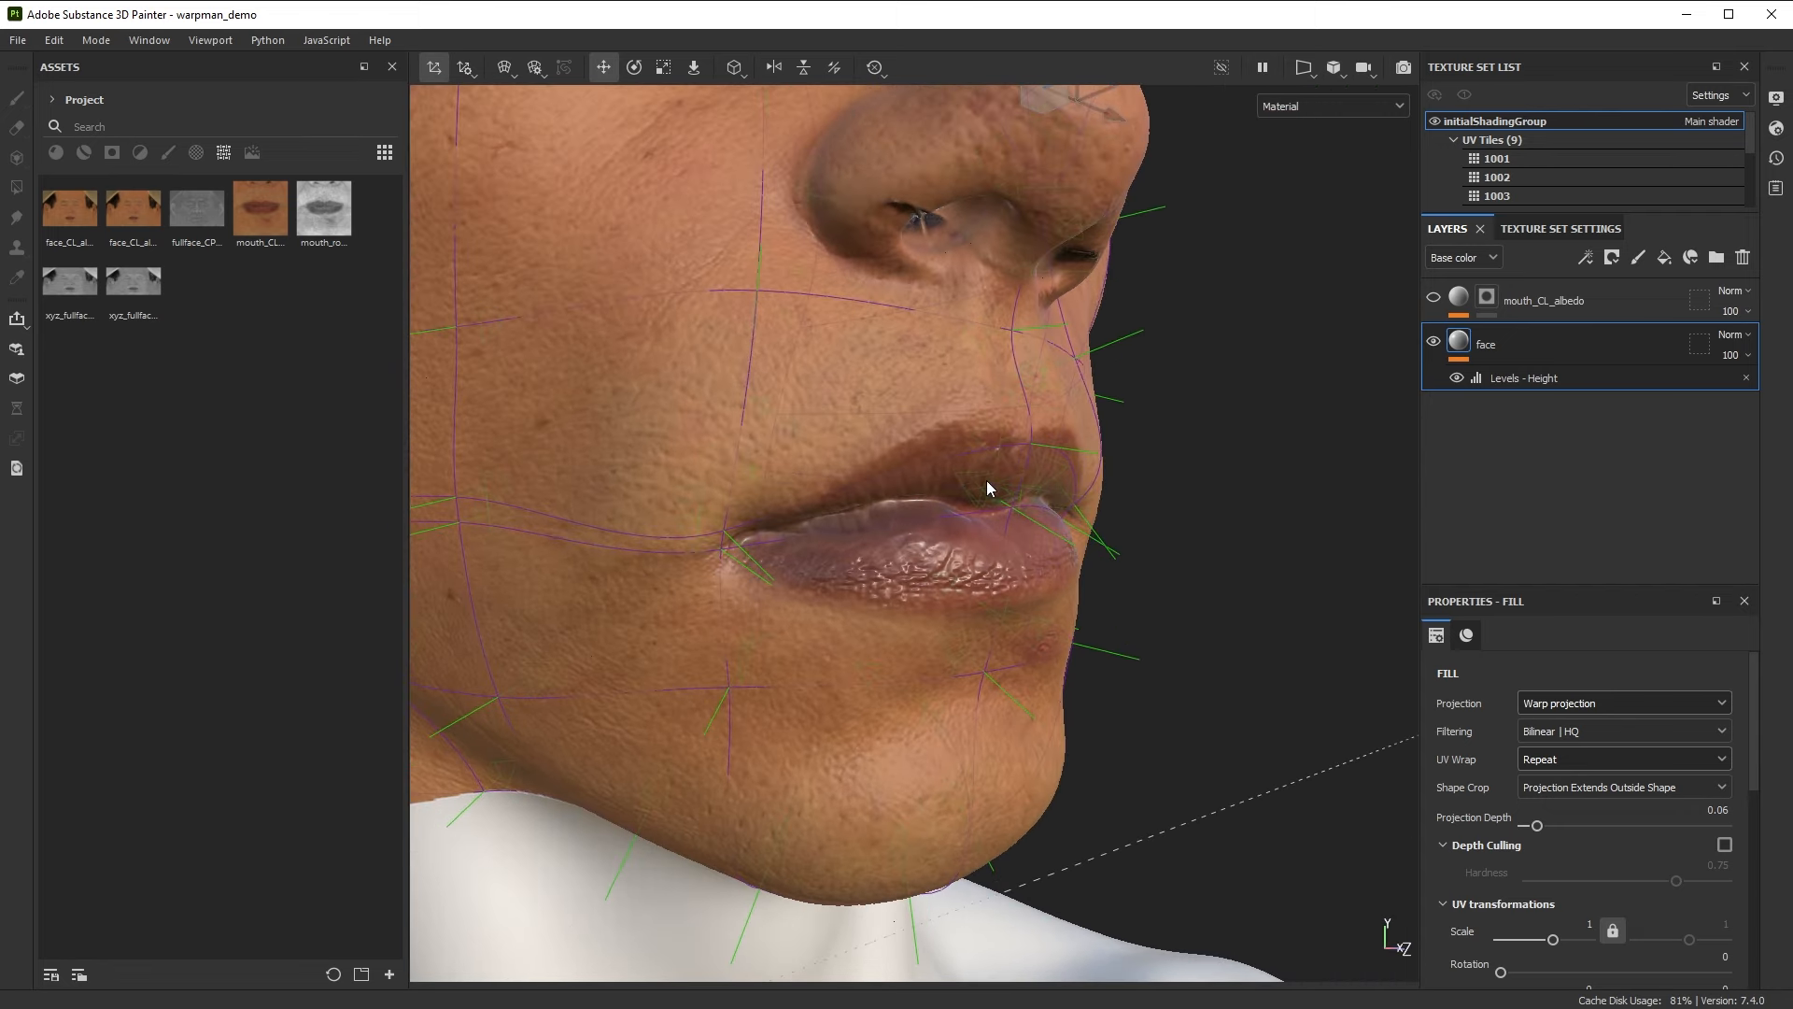
left_click_drag(987, 489, 993, 529)
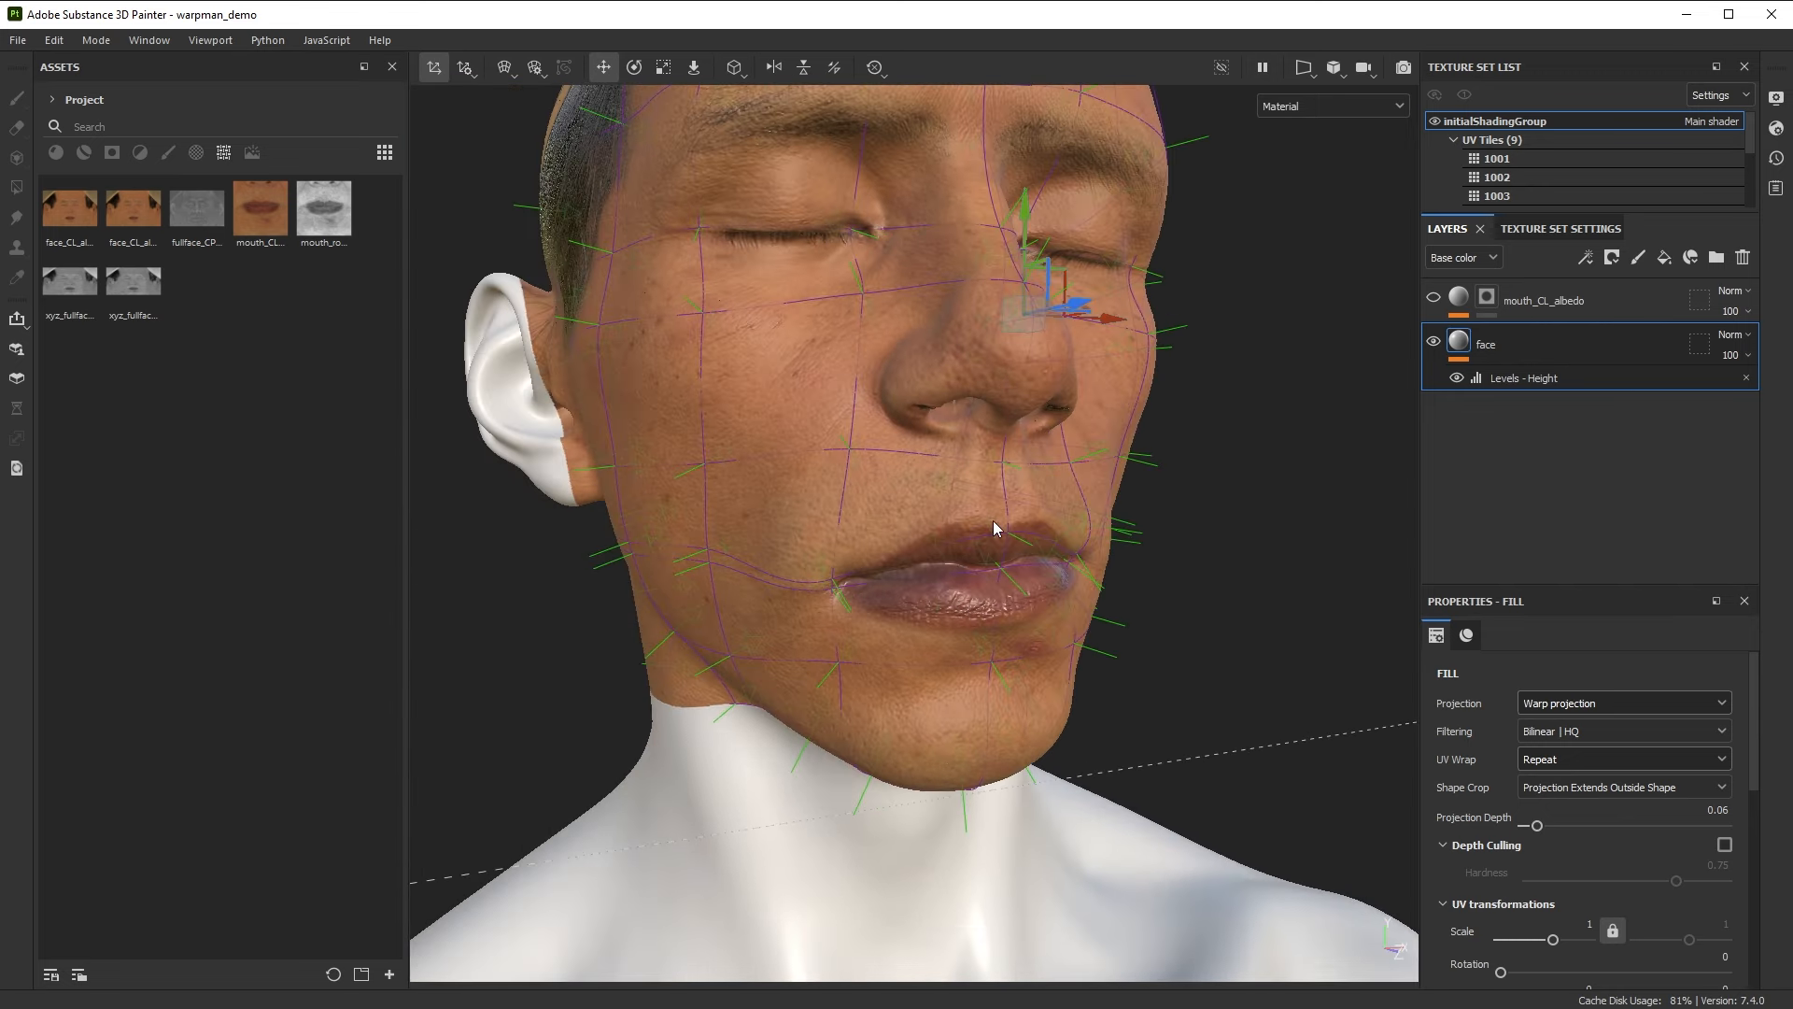
left_click_drag(993, 529, 1049, 645)
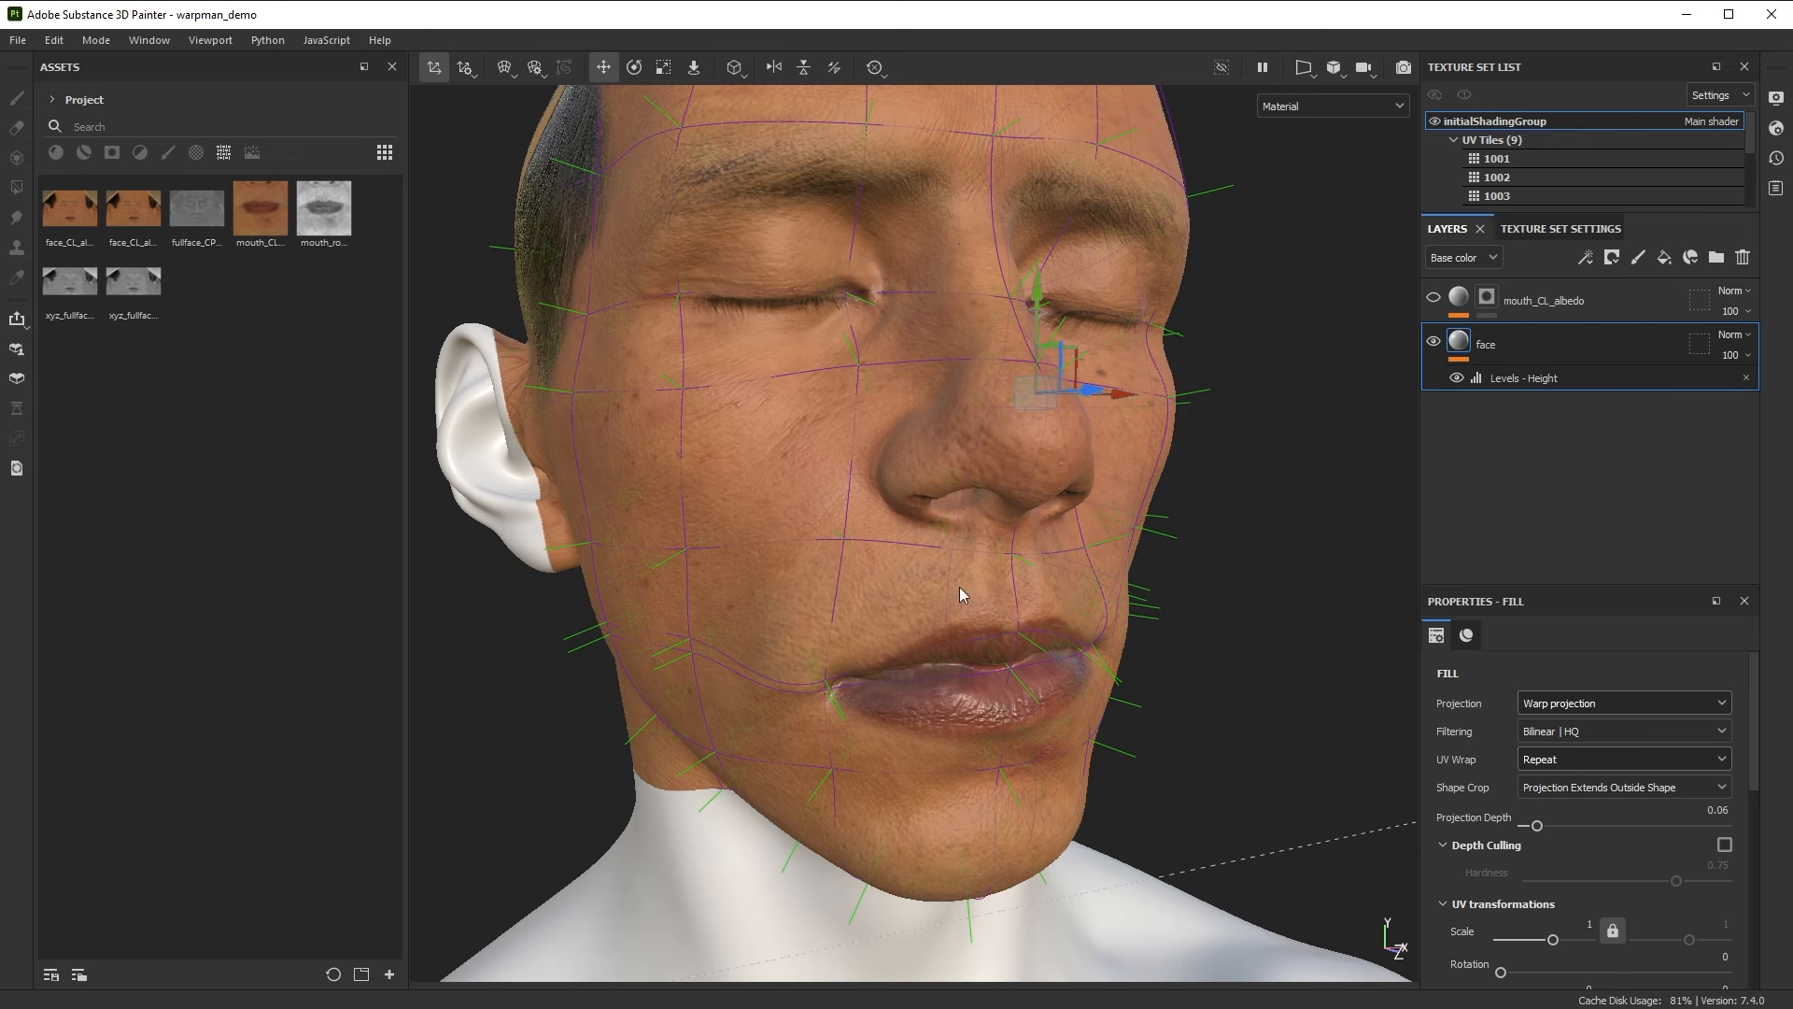
mouse_move(1069, 707)
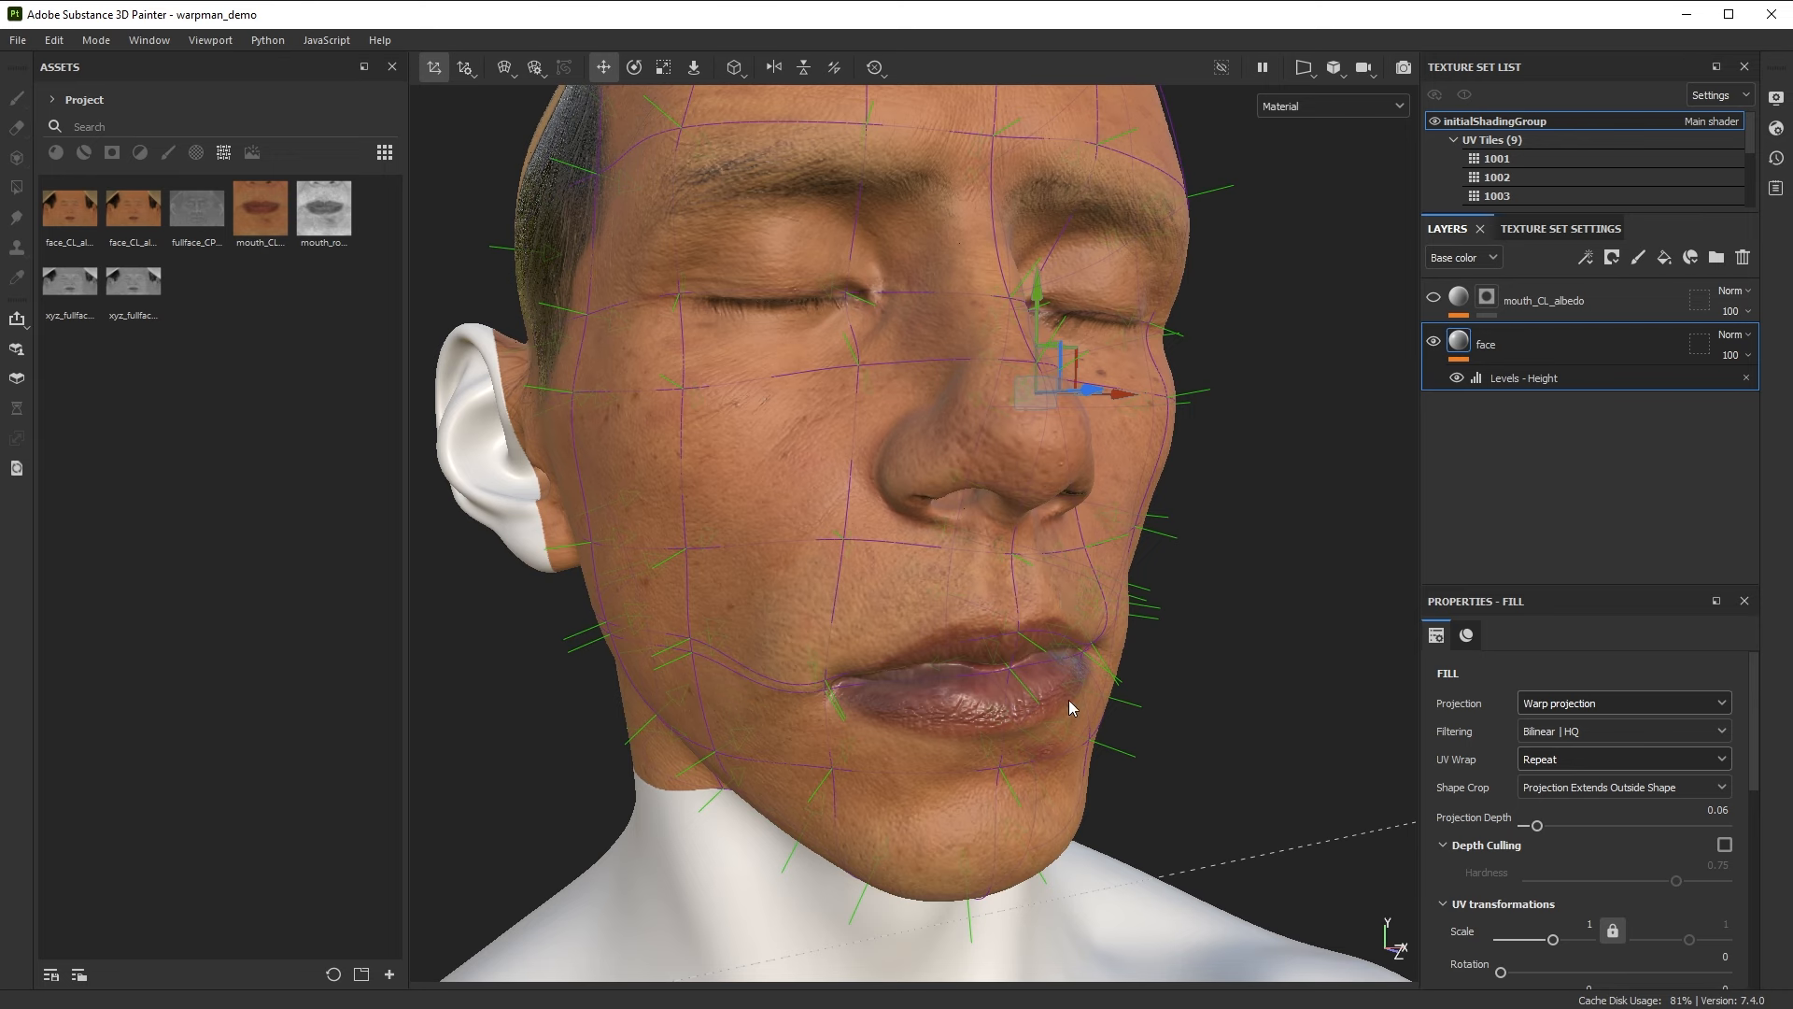
mouse_move(1059, 642)
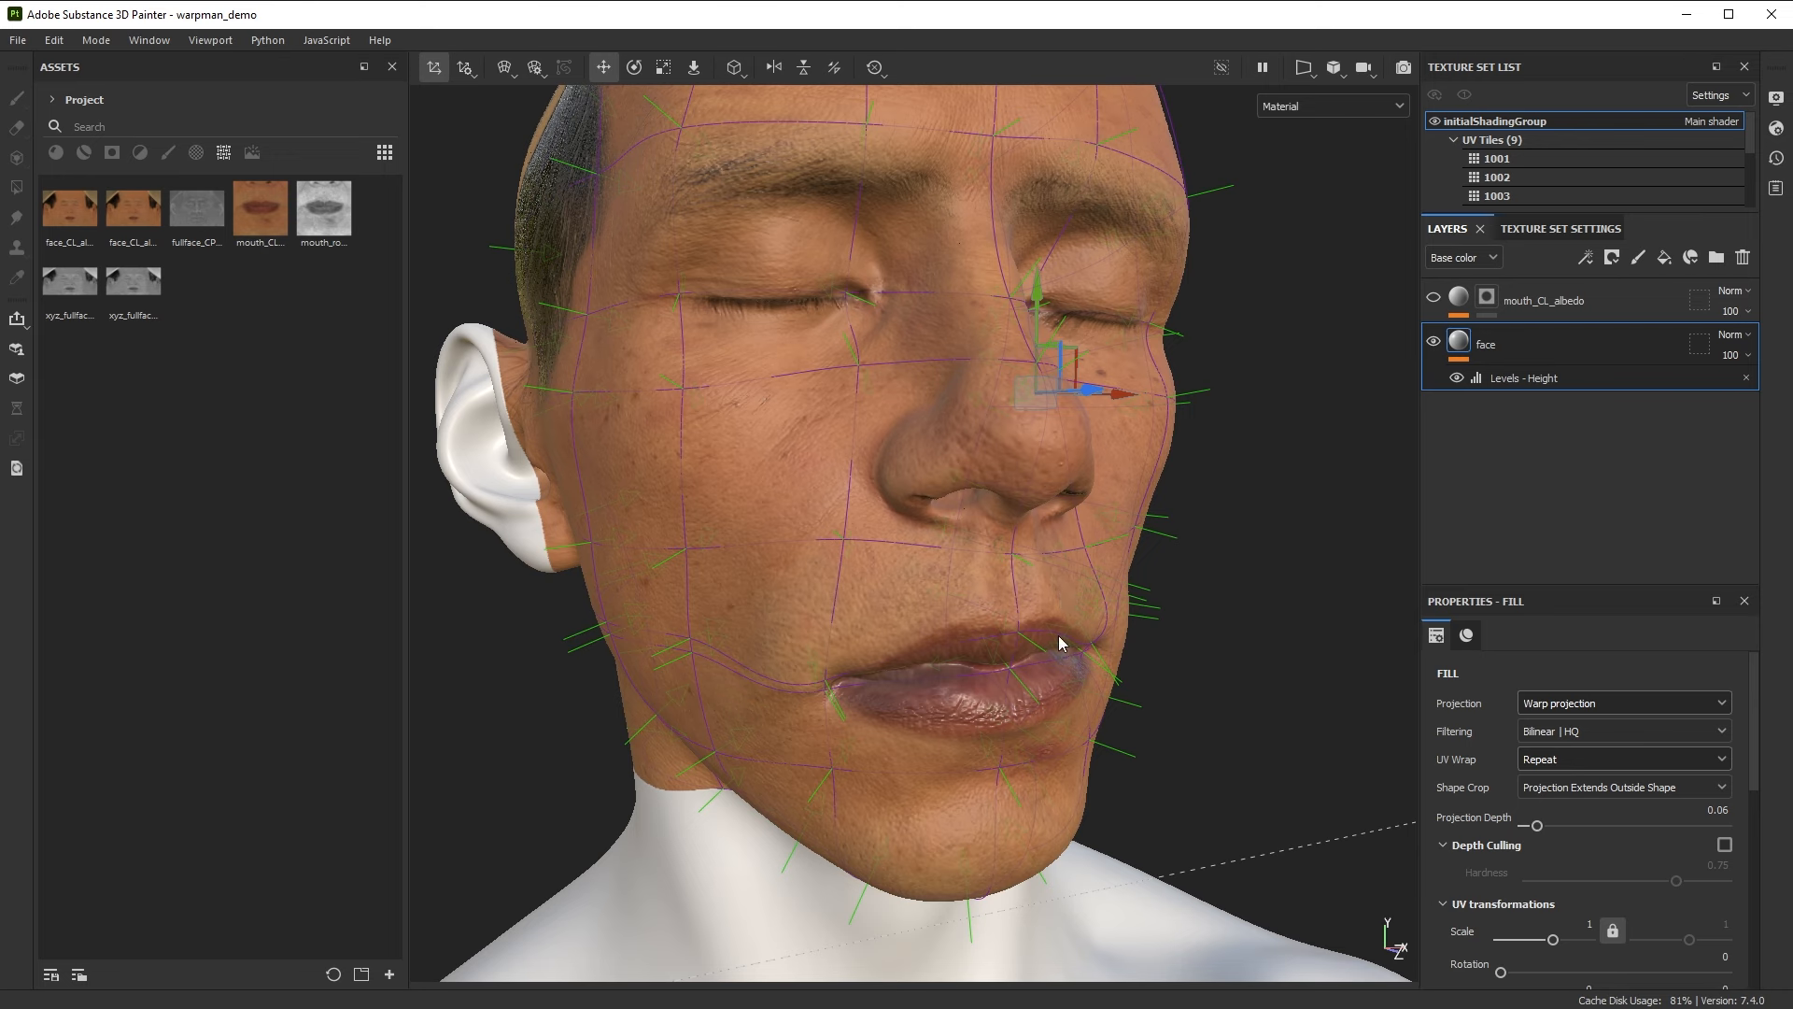
left_click(1433, 299)
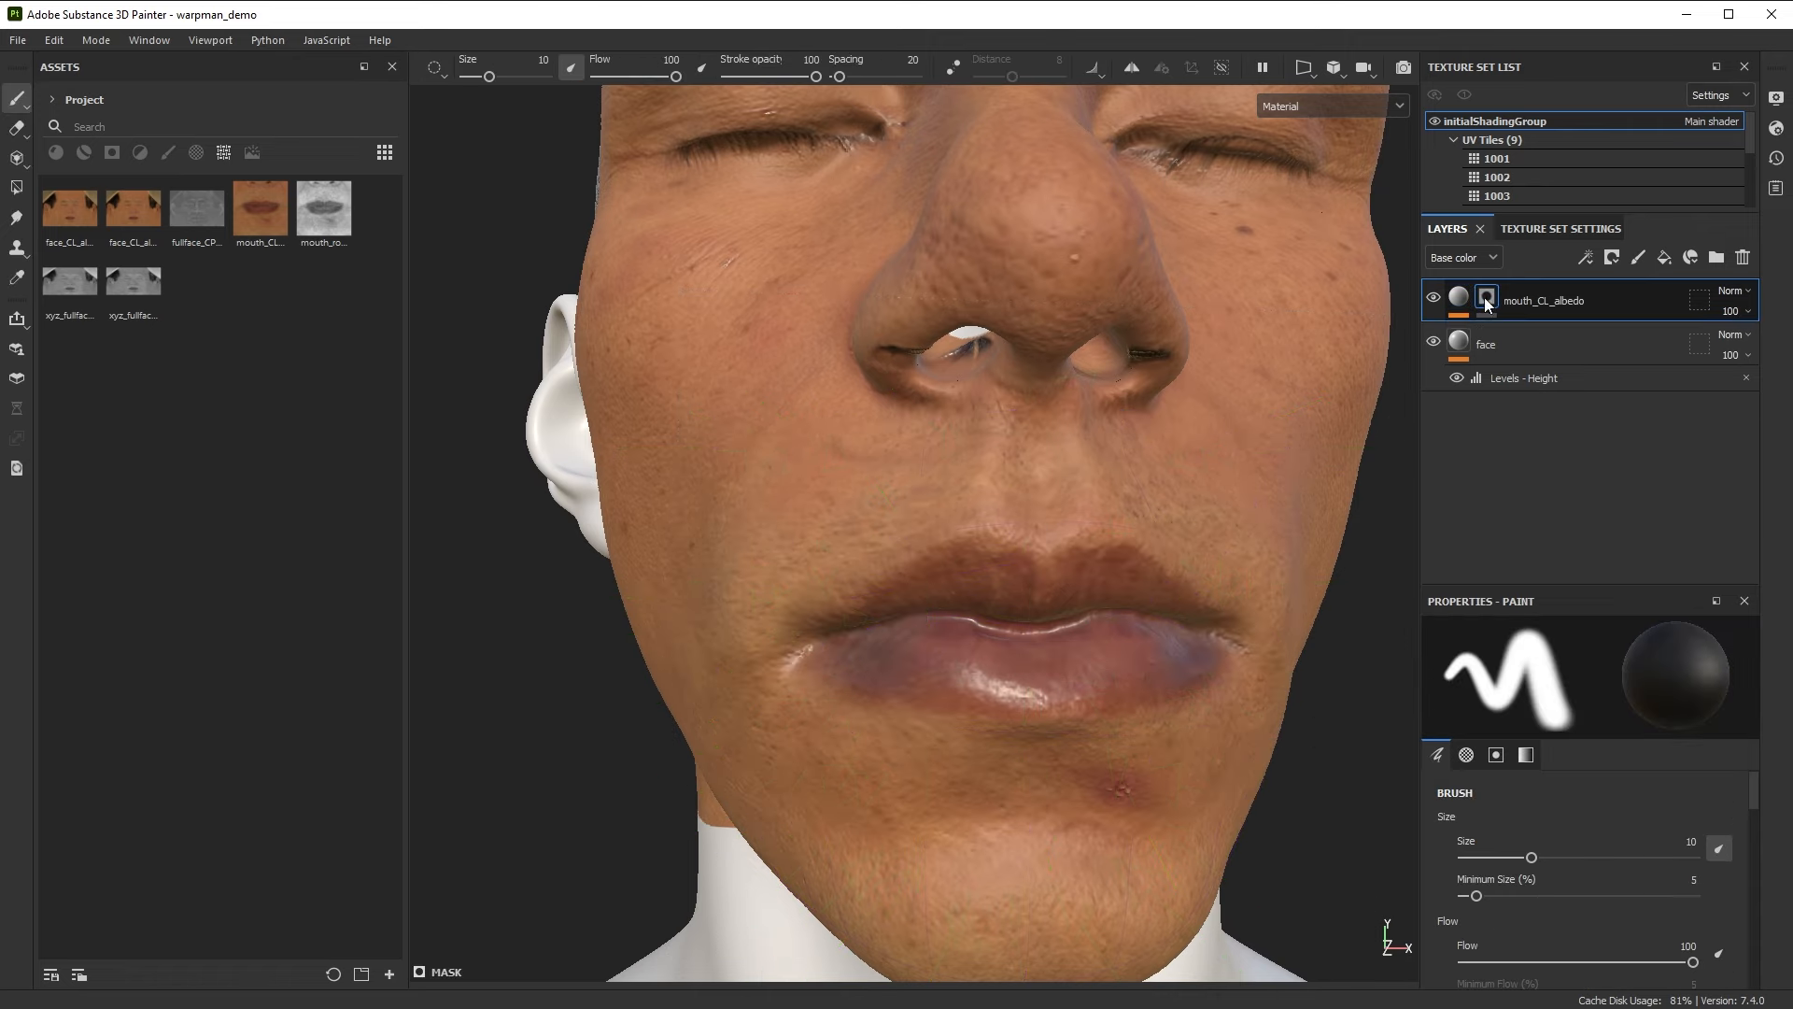
Target the mouth_CL_albedo layer's mask and orbit the head to check mouth alignment
left_click(1487, 299)
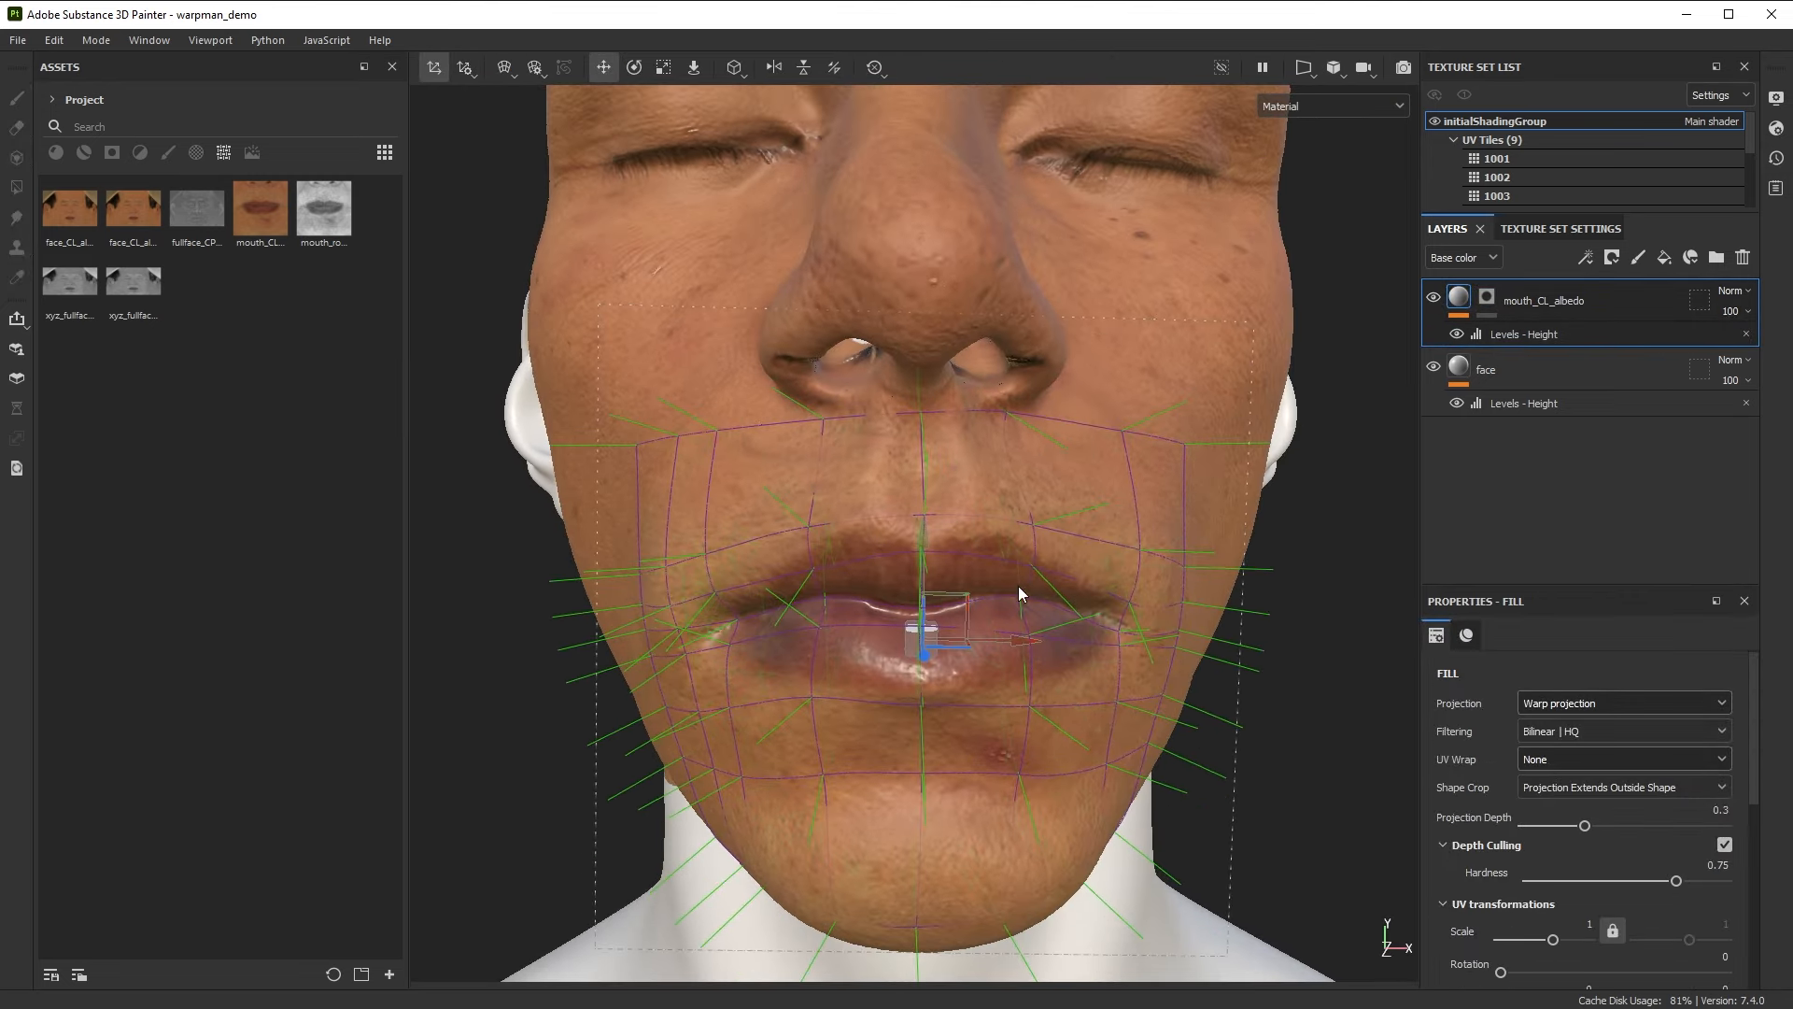
left_click_drag(1018, 594, 990, 632)
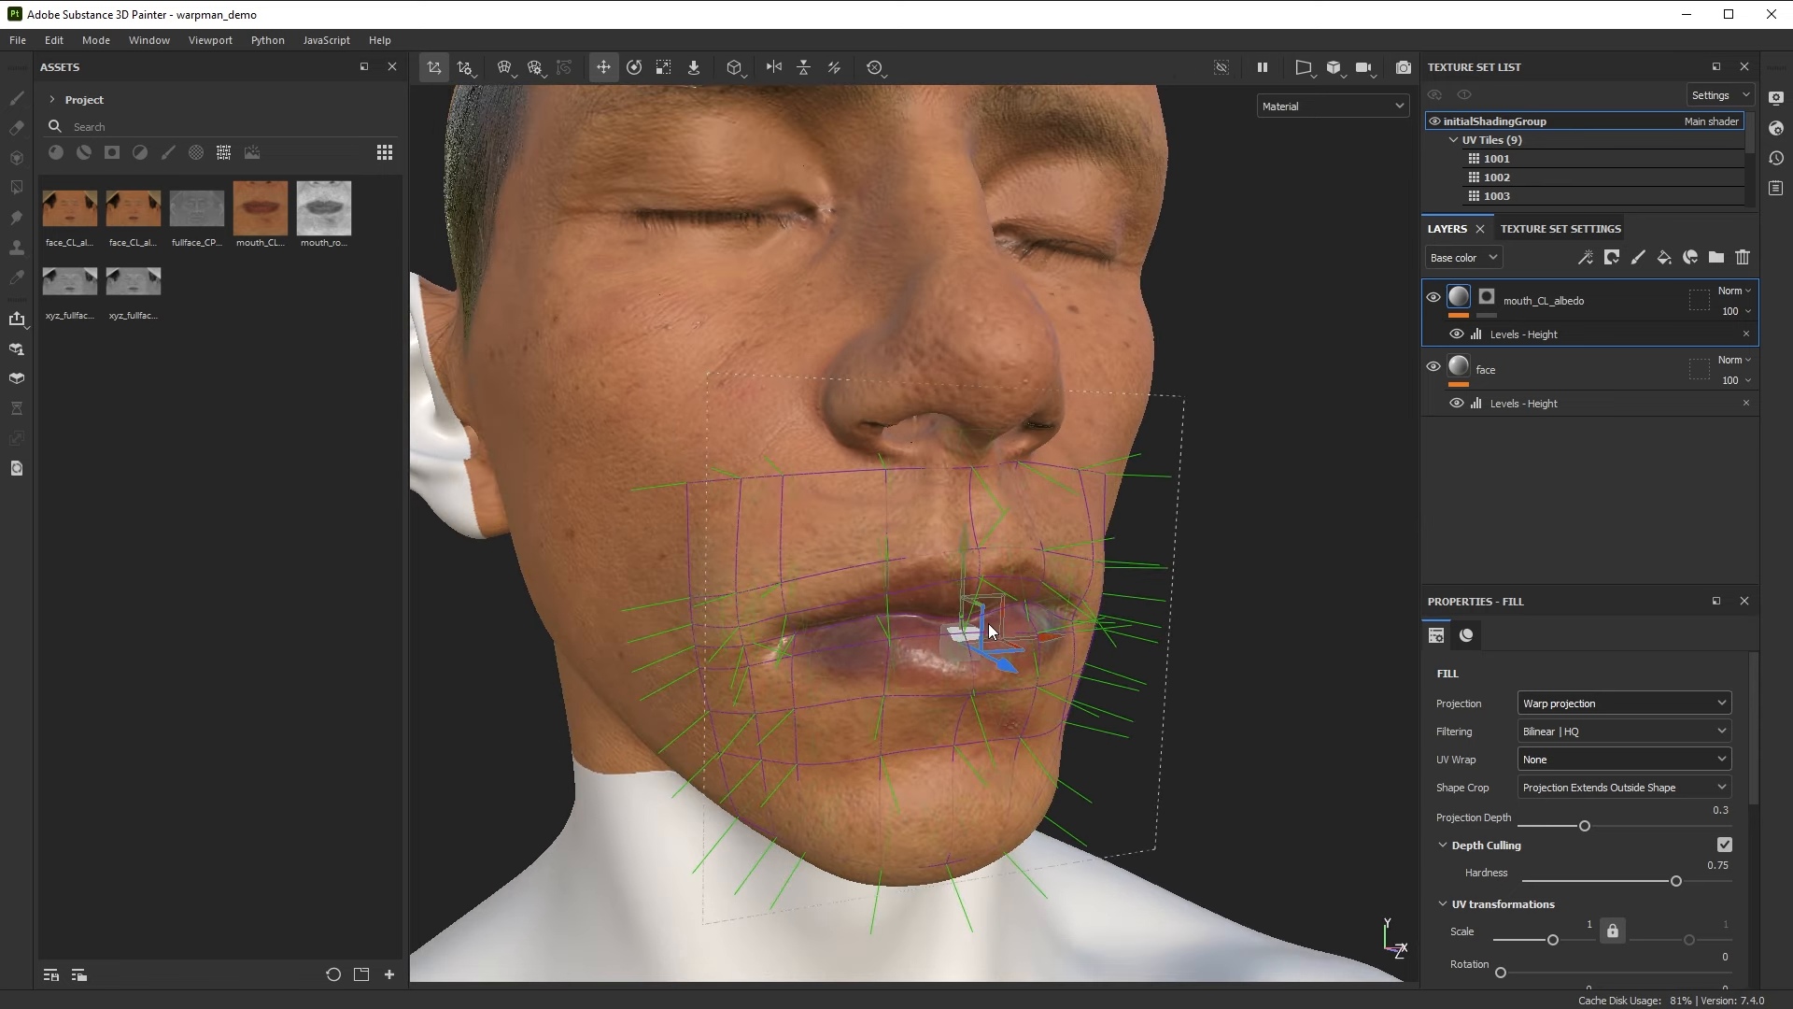
mouse_move(862, 295)
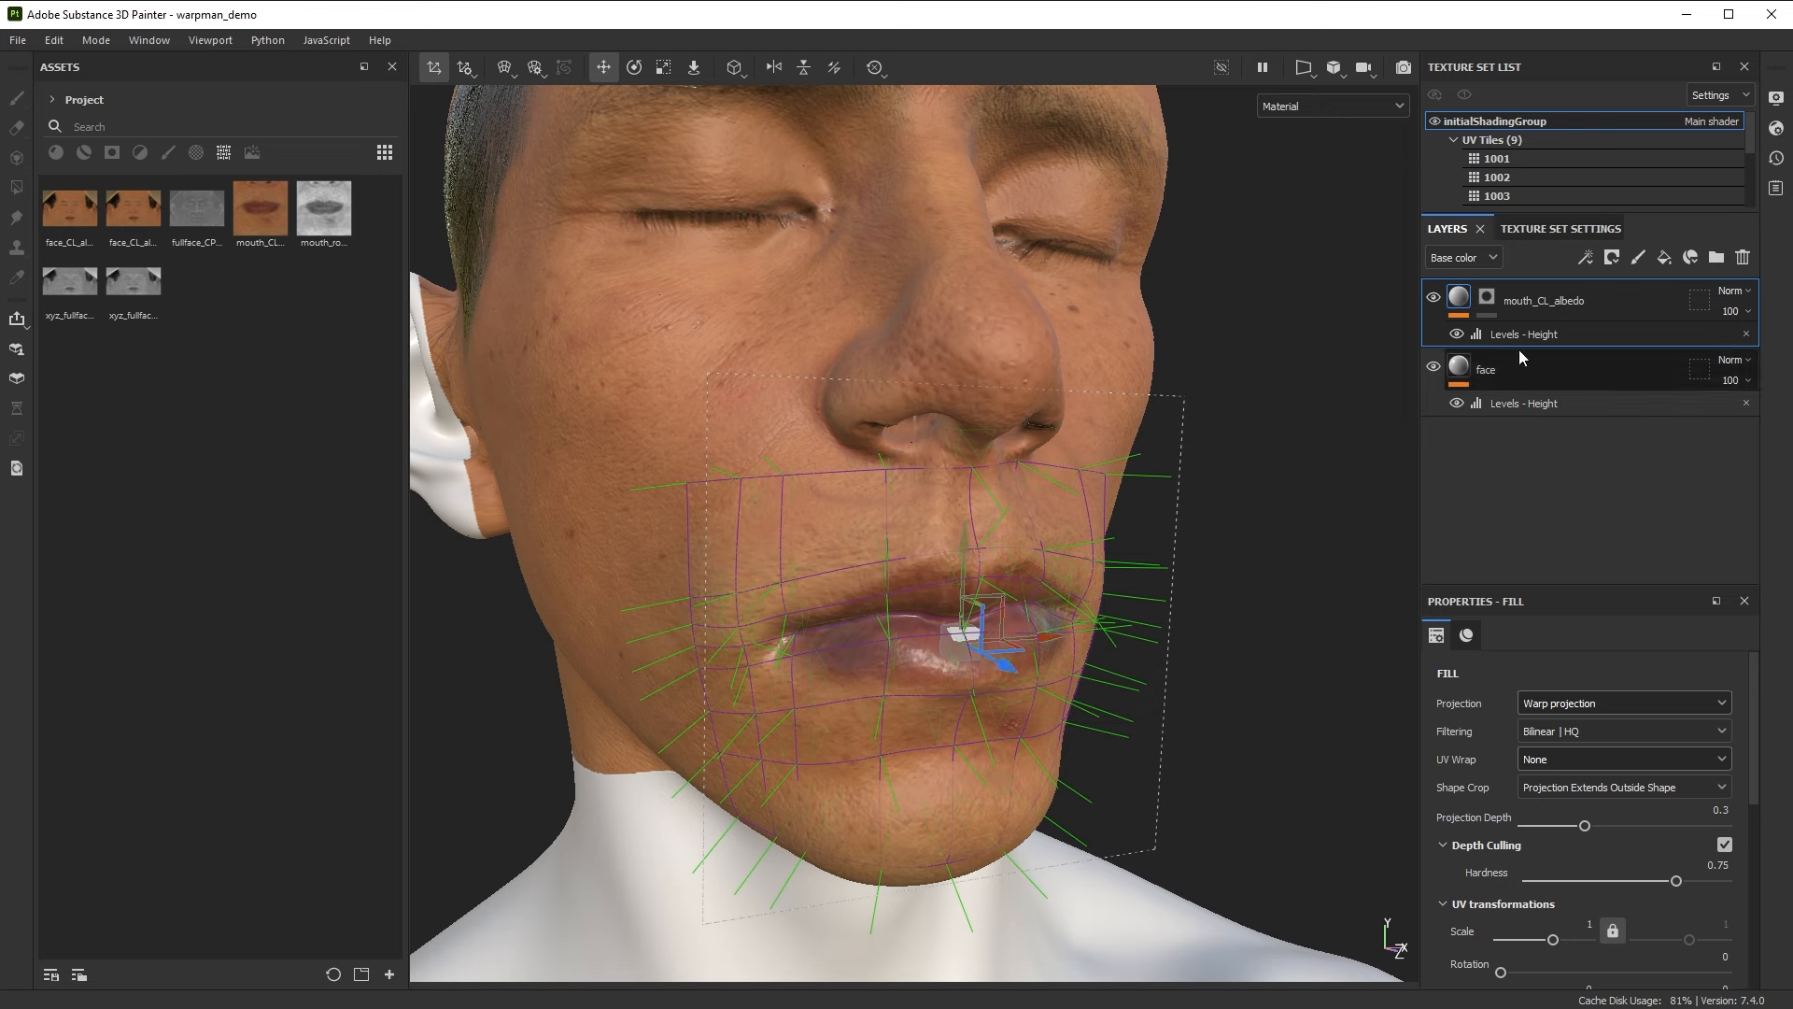
mouse_move(1359, 320)
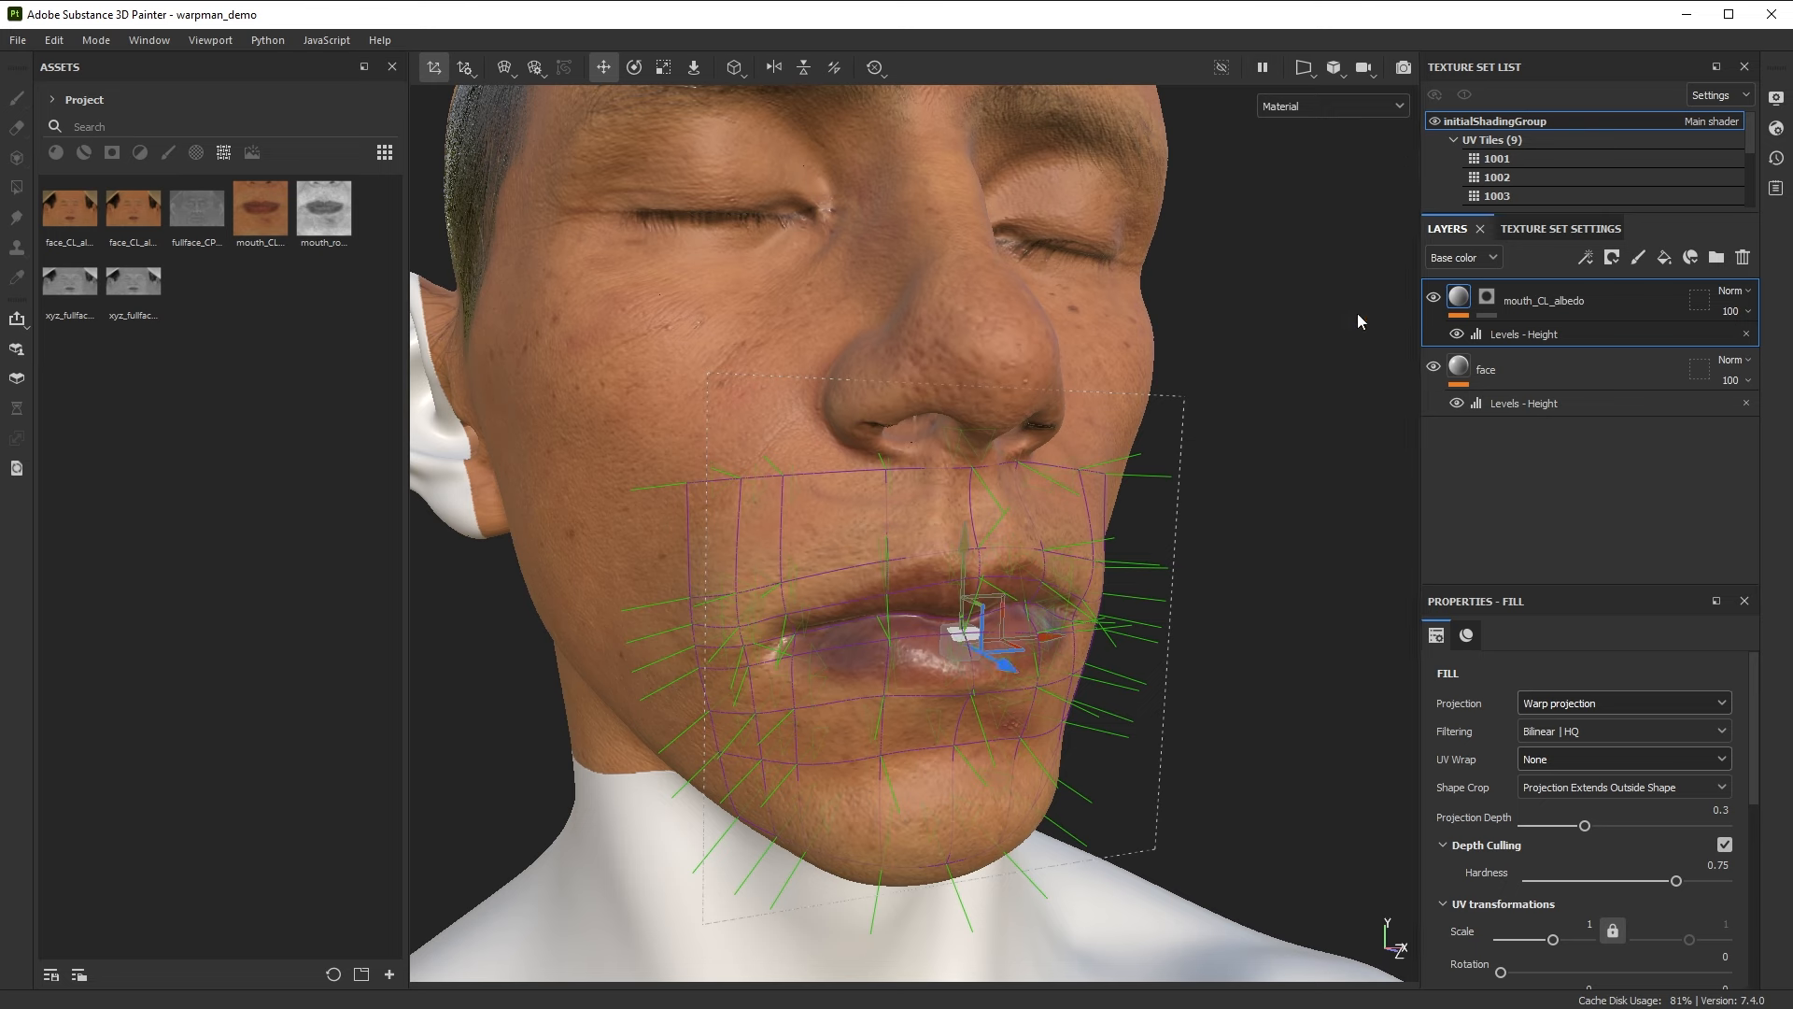
mouse_move(261, 208)
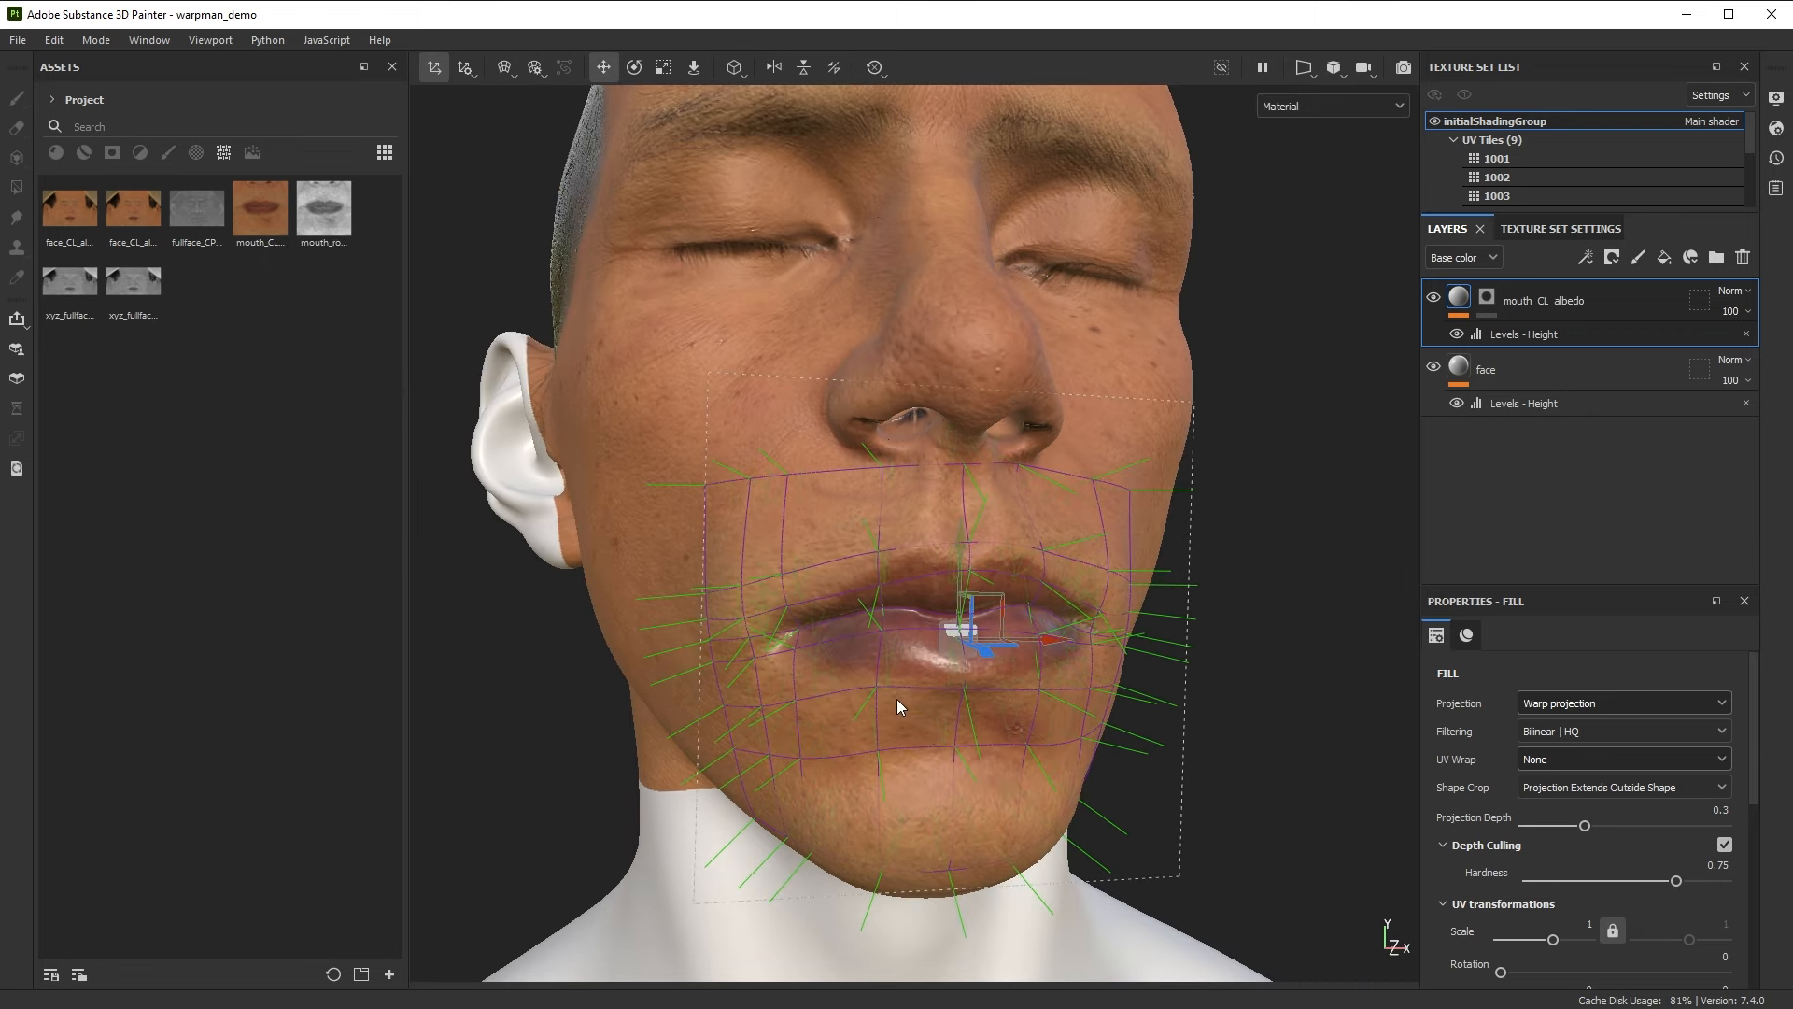
left_click_drag(898, 707, 892, 738)
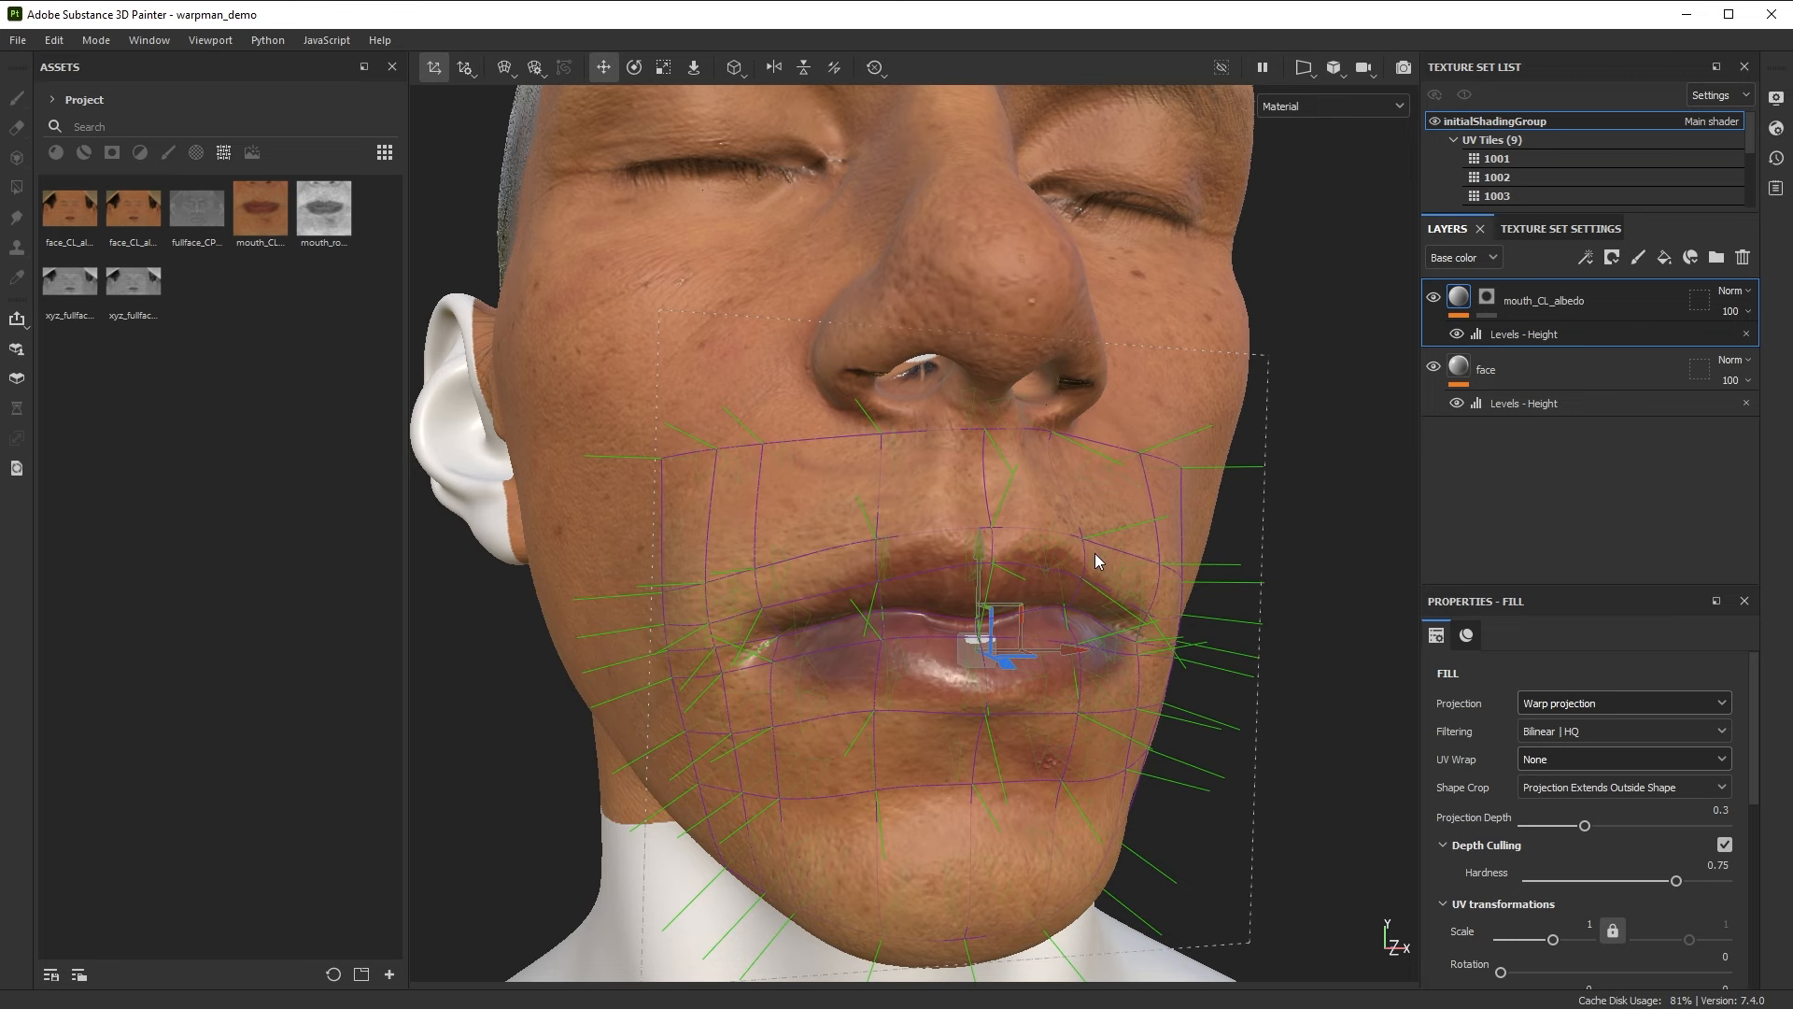
mouse_move(1121, 595)
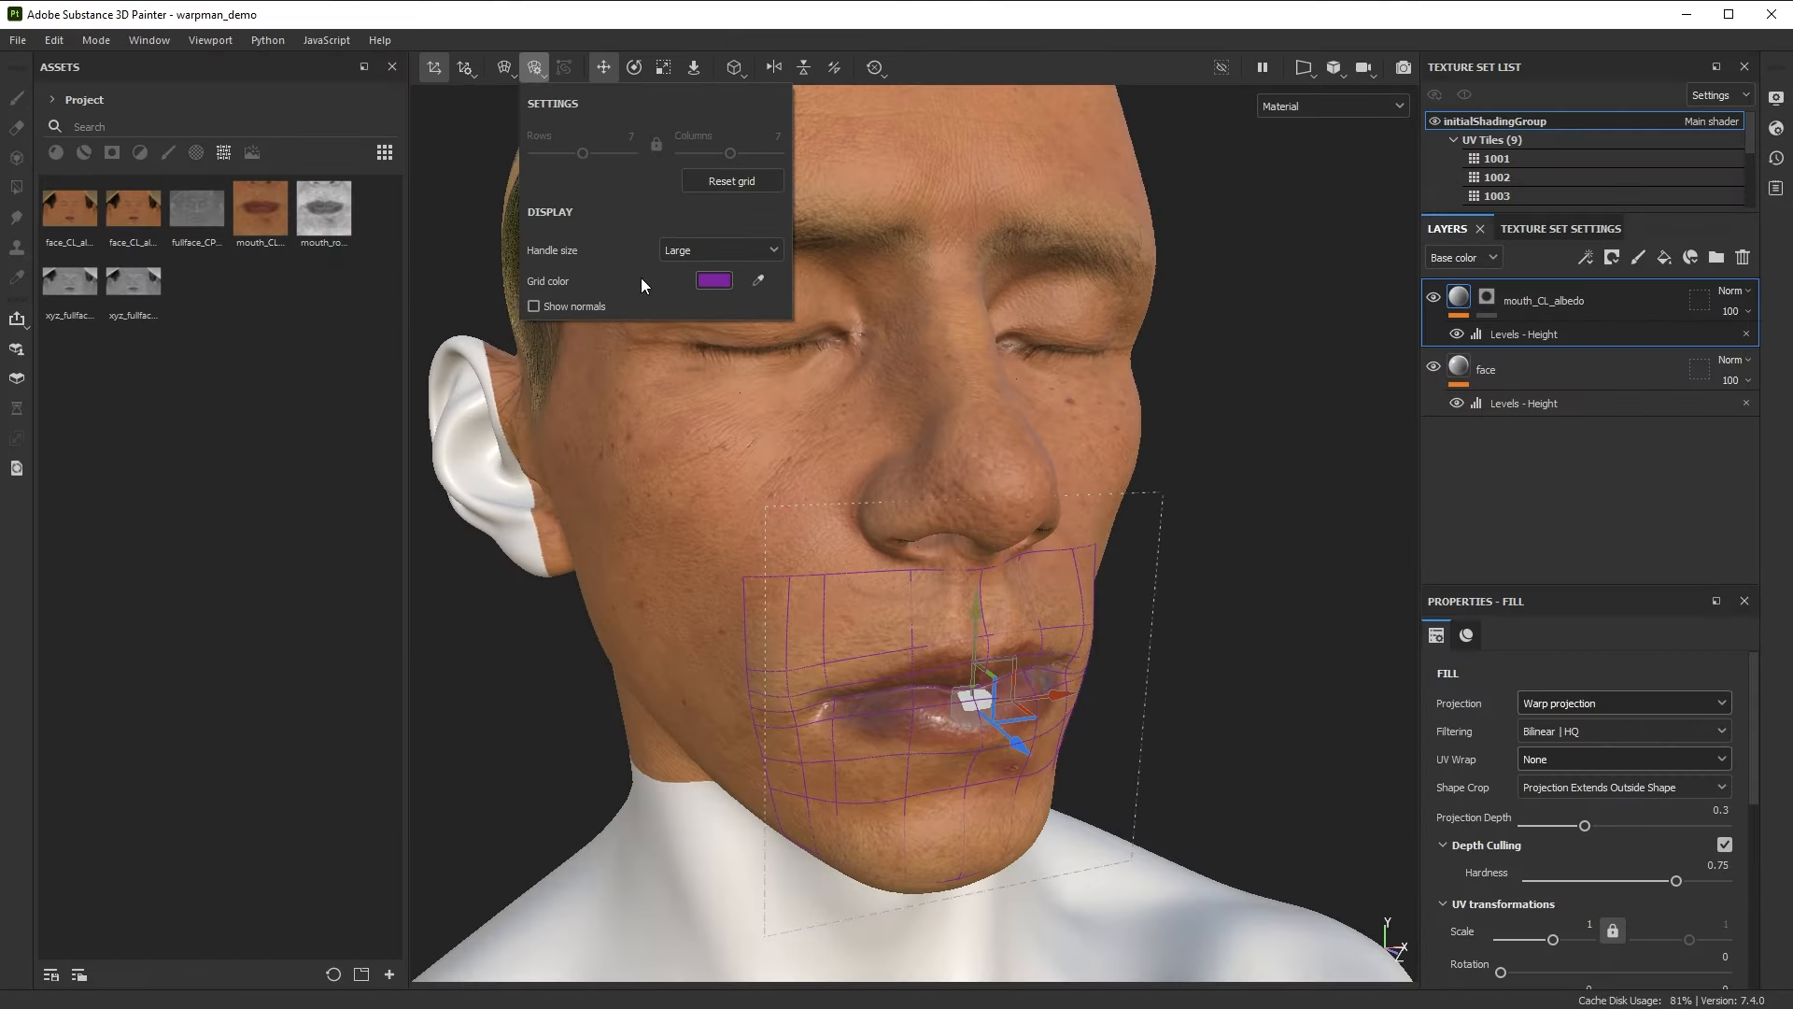
Switch the mouth warp tool to Edit vertices mode to expose grid handles
left_click(504, 67)
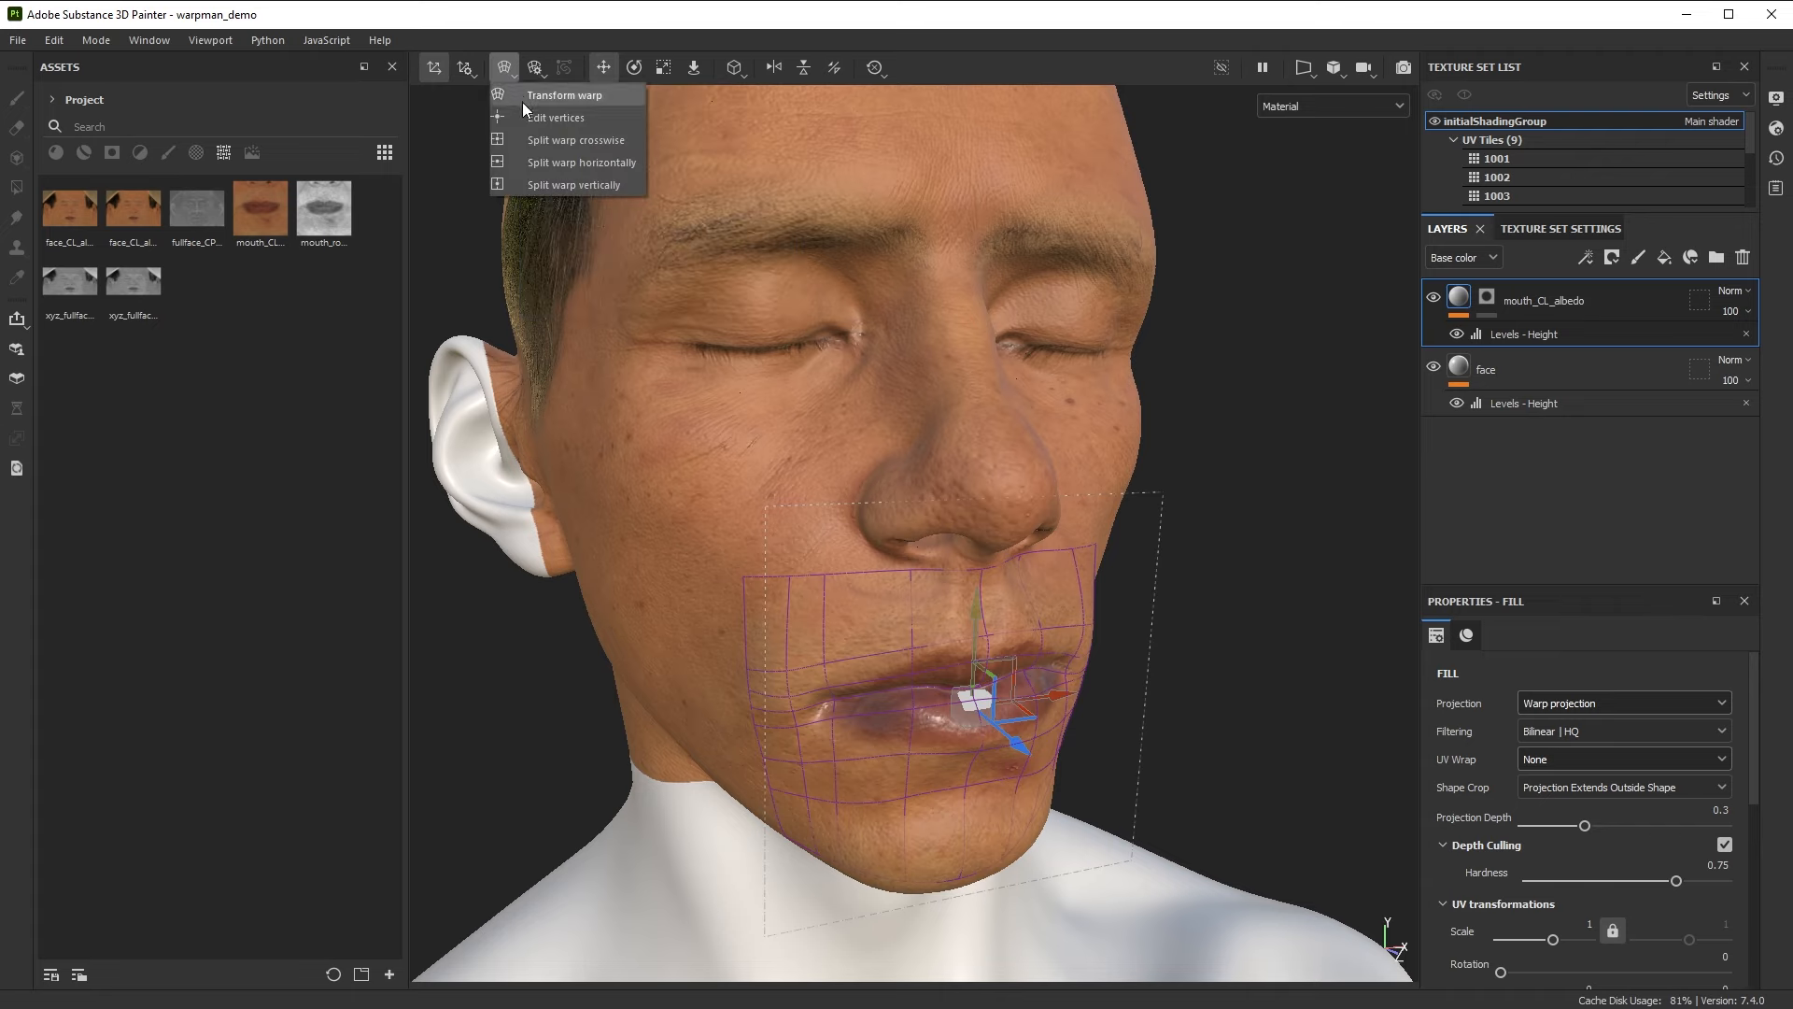
left_click(552, 117)
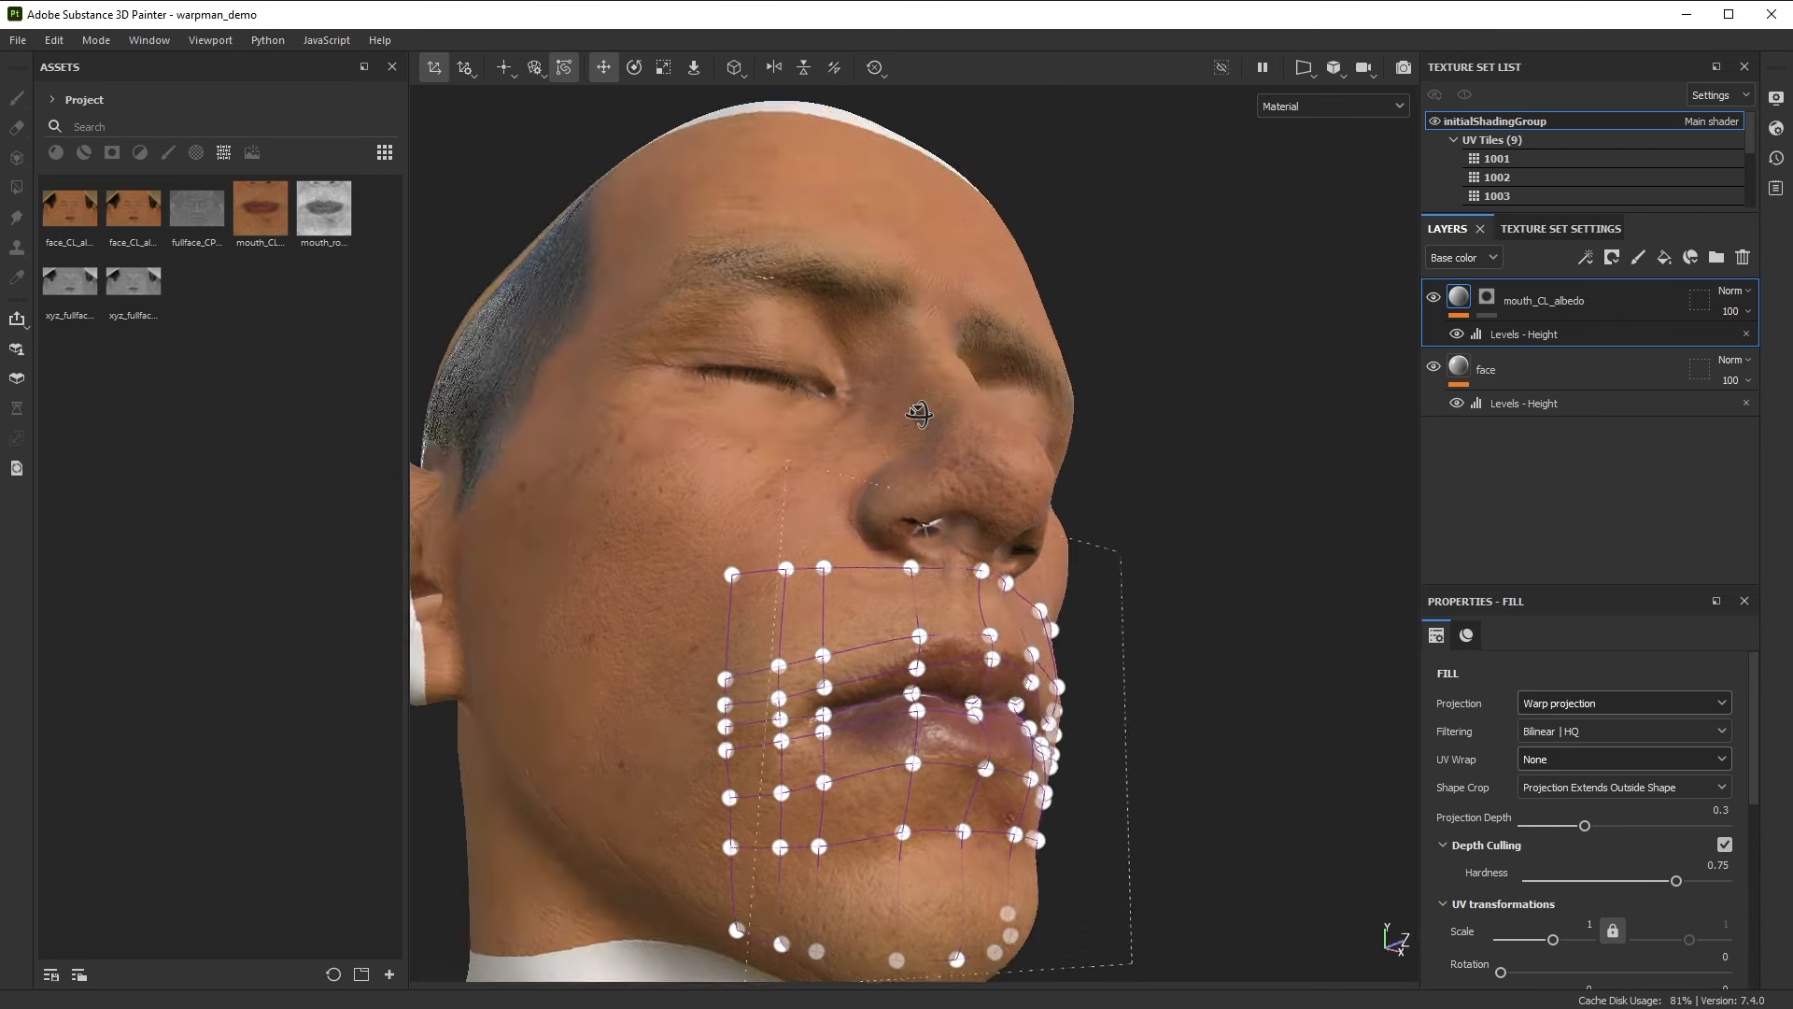
left_click(534, 67)
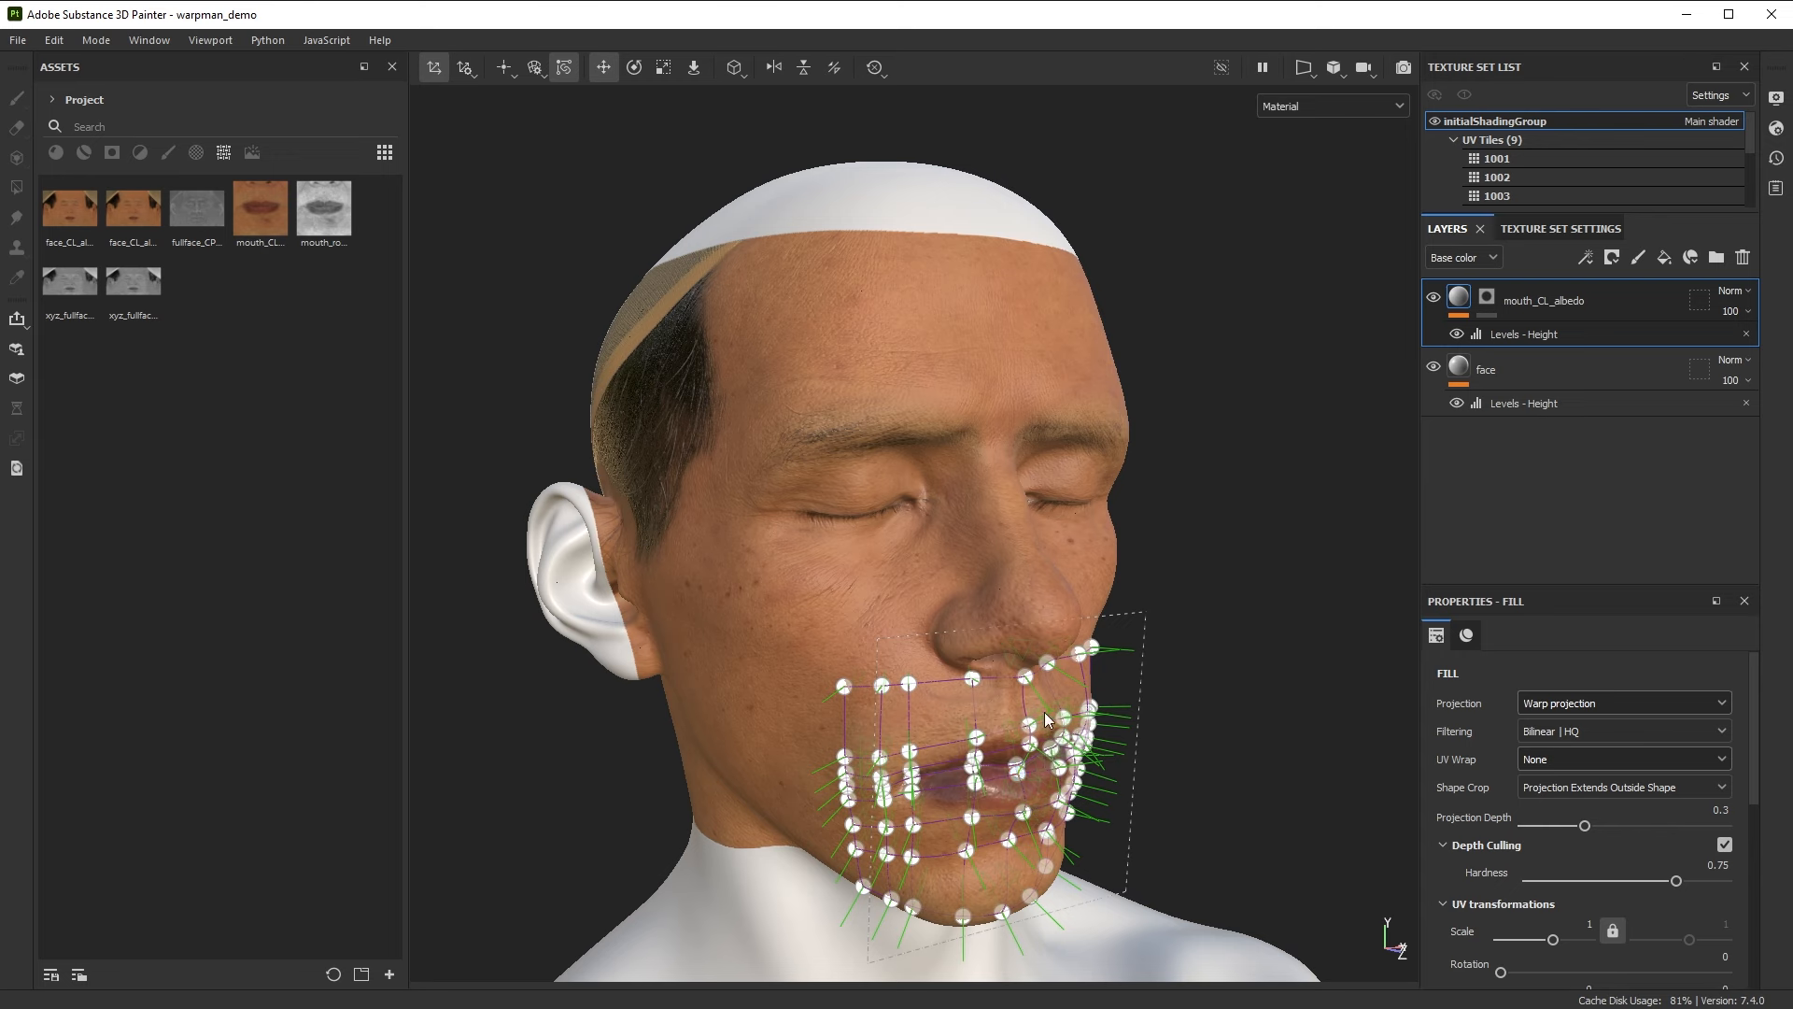
mouse_move(923, 677)
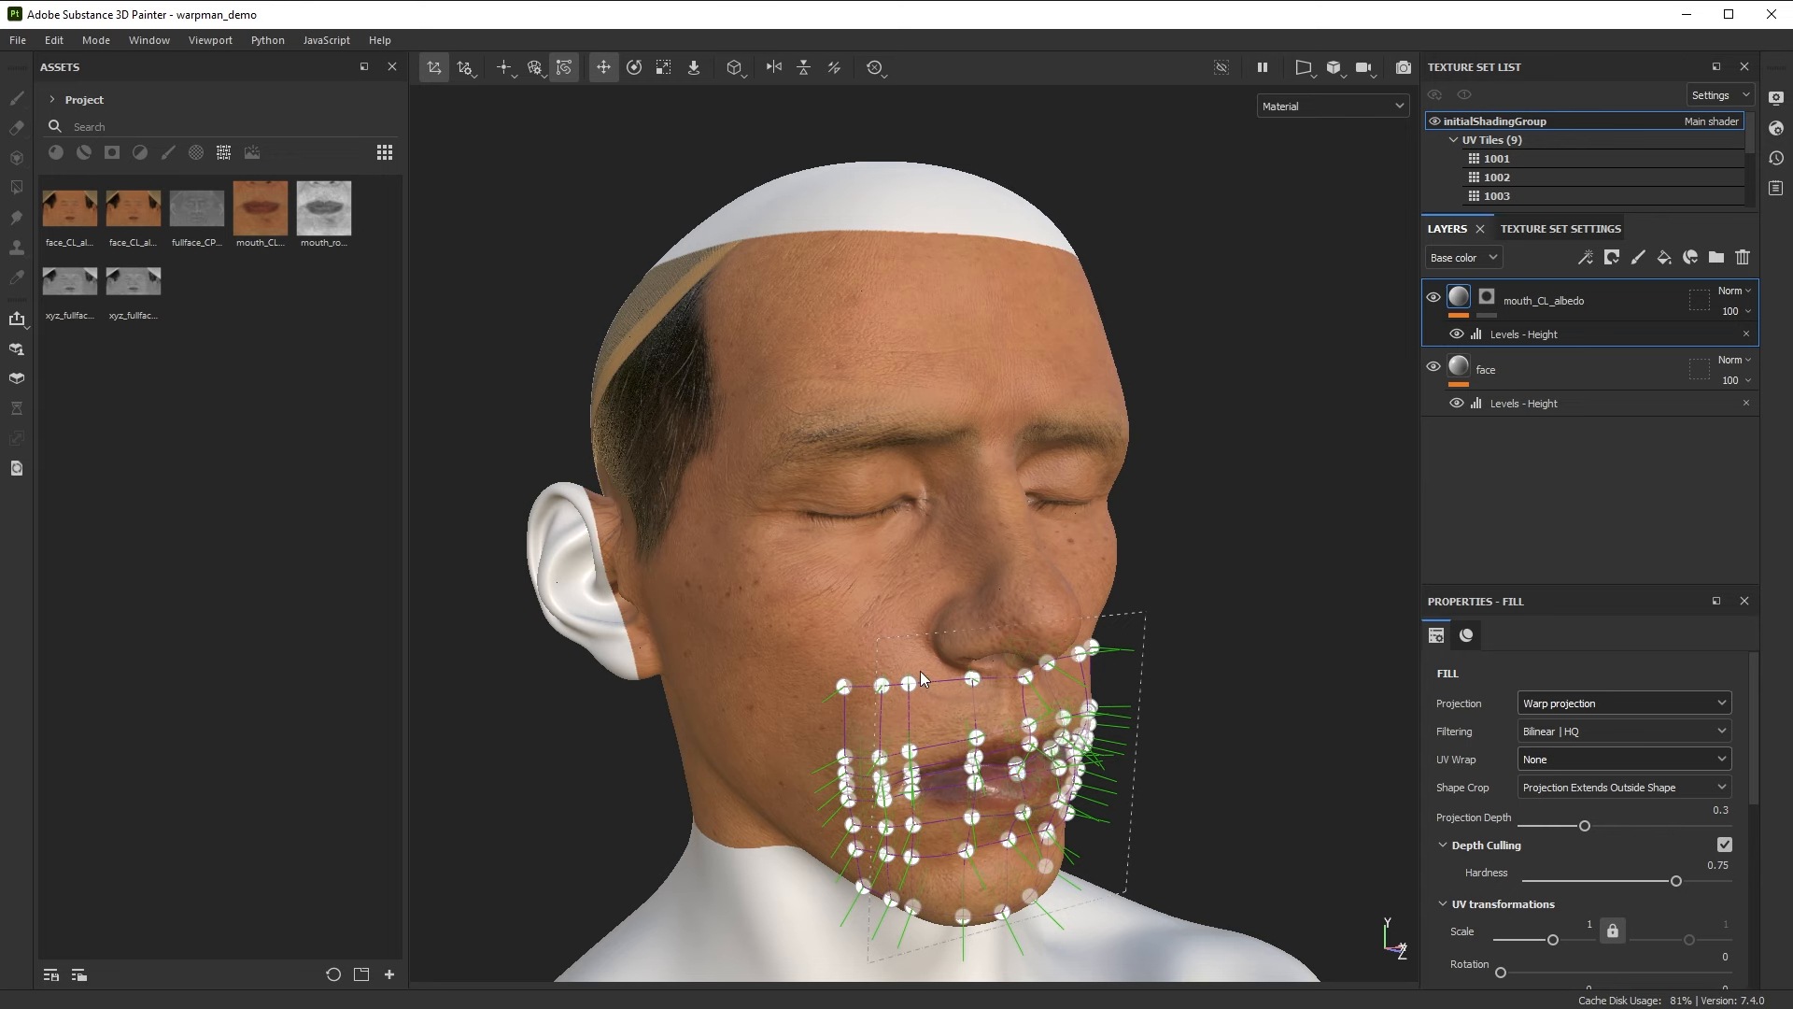
mouse_move(927, 667)
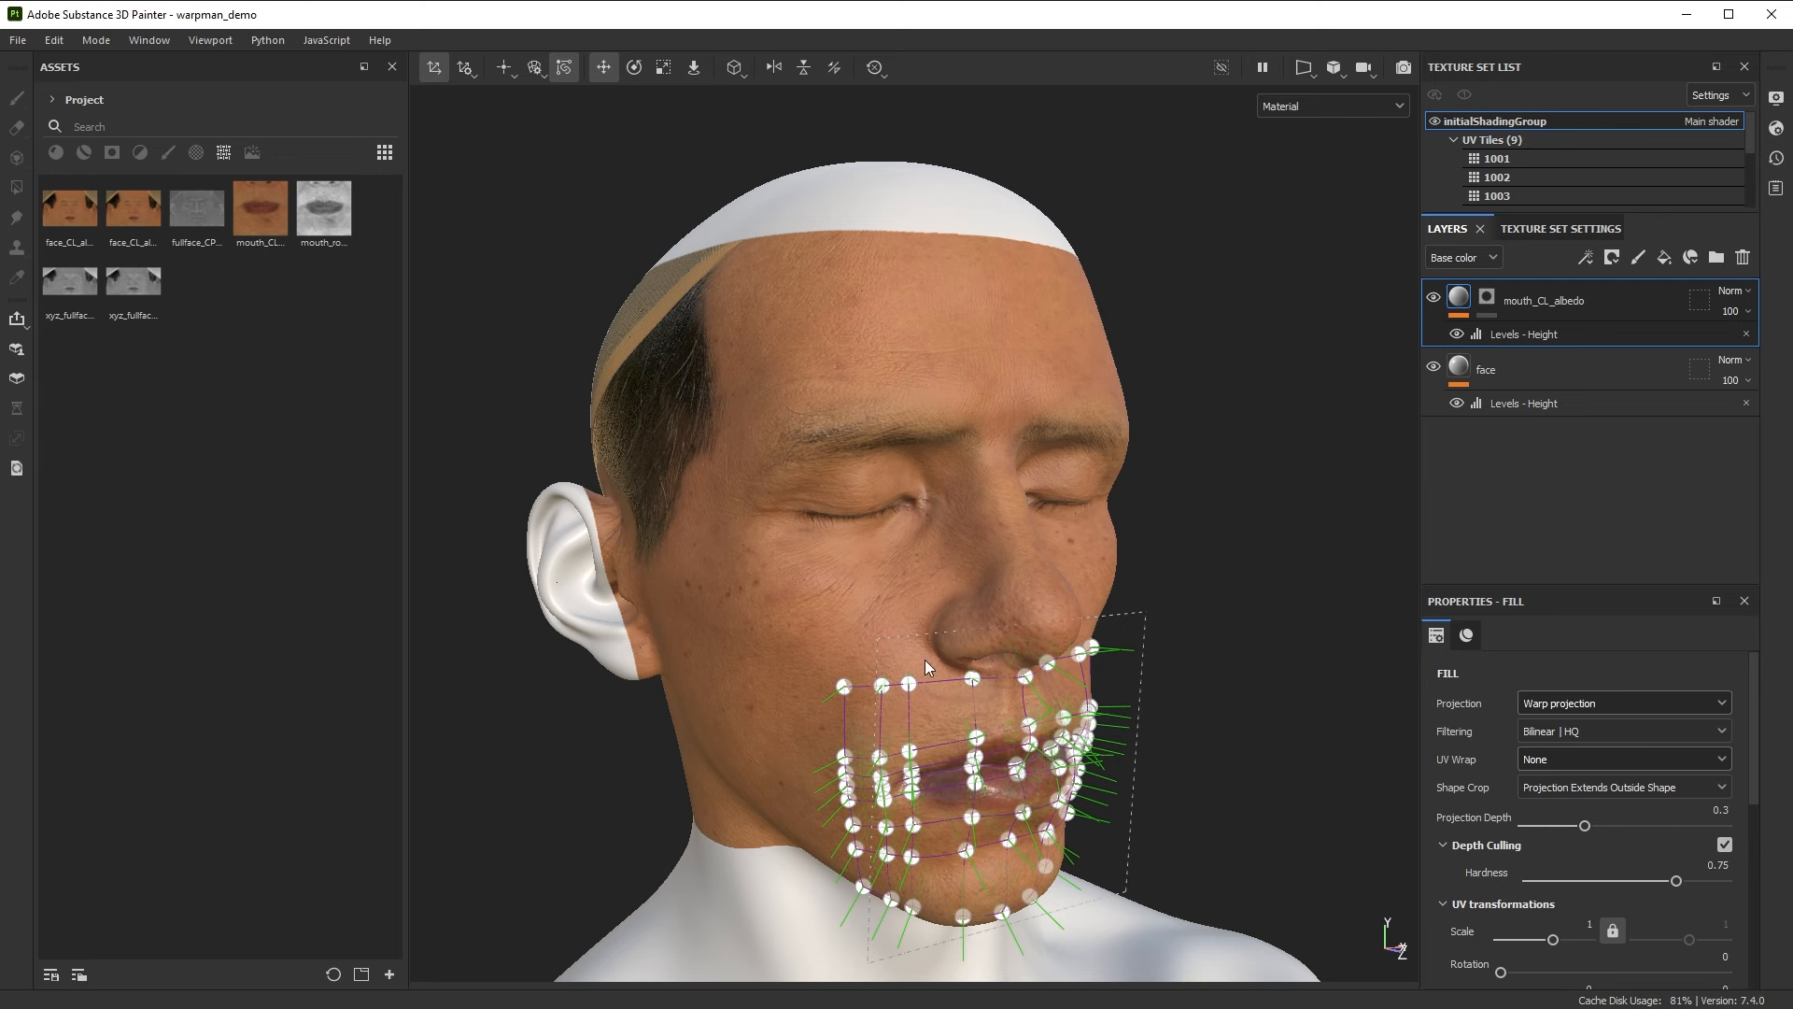